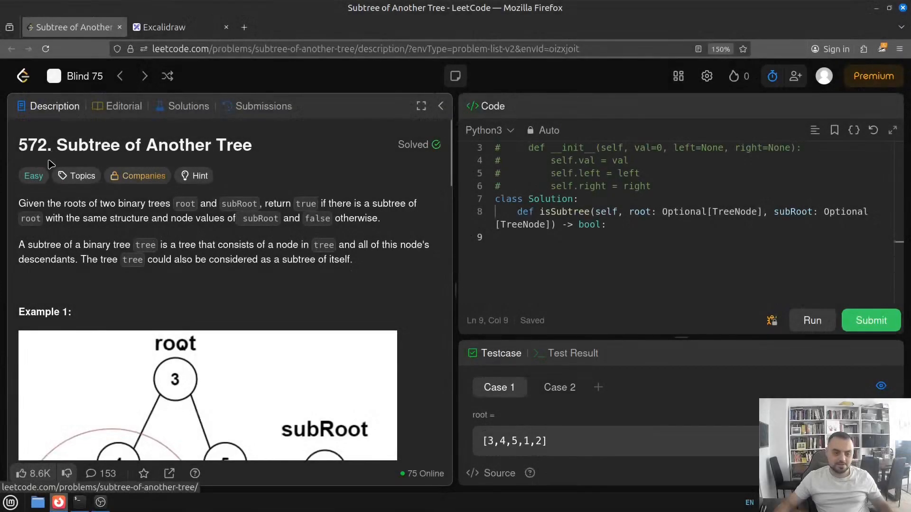
pyautogui.moveTo(183, 161)
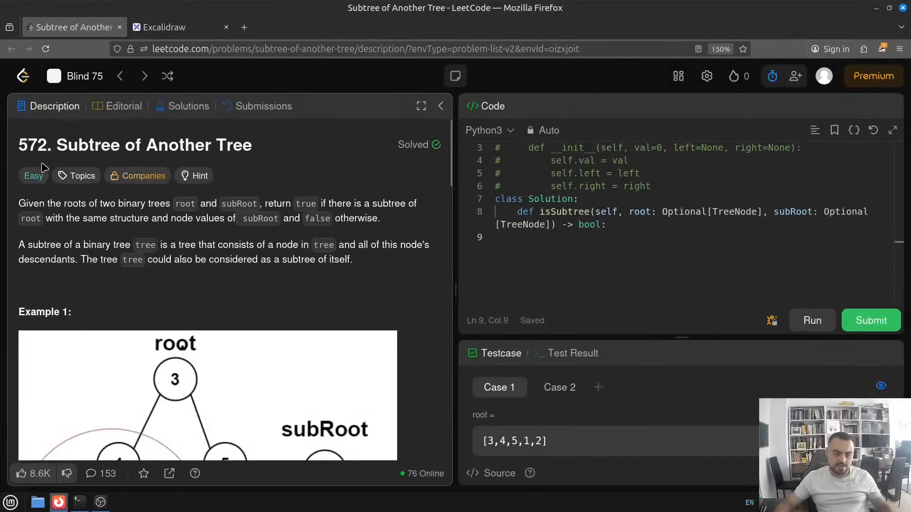
pyautogui.moveTo(55, 192)
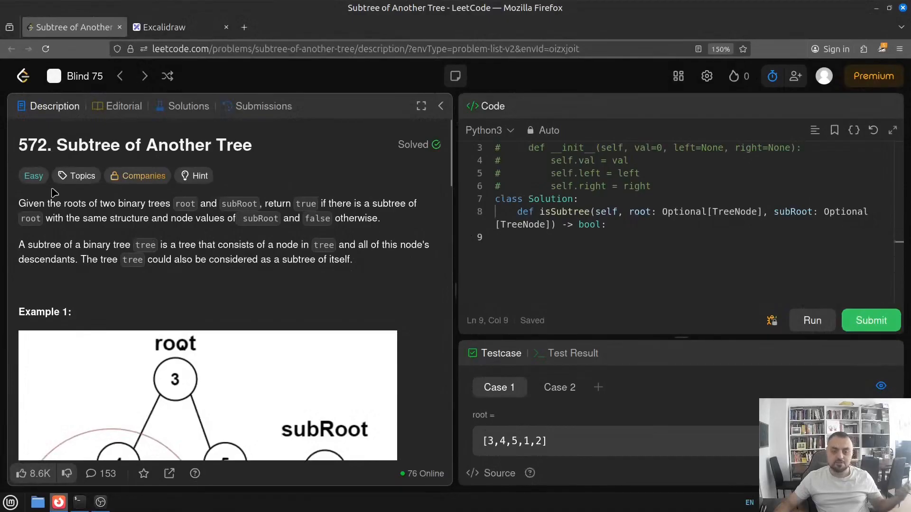
pyautogui.moveTo(57, 169)
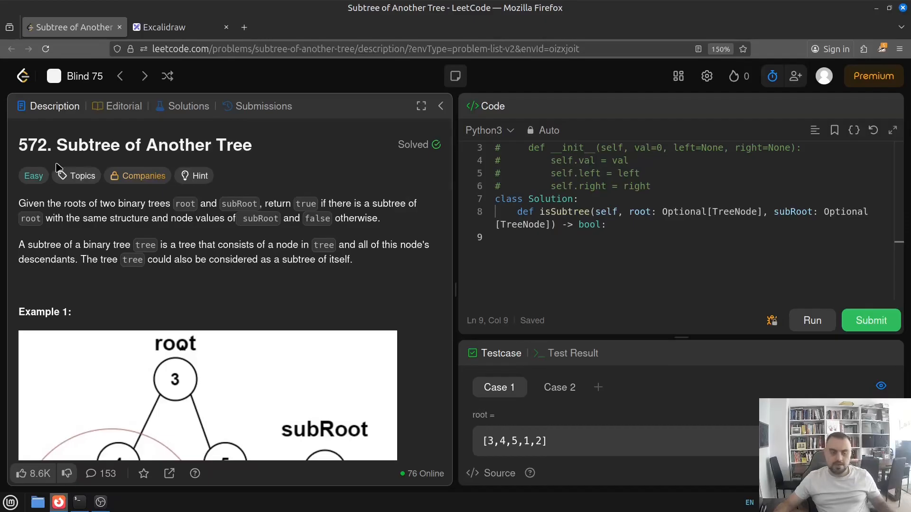
pyautogui.moveTo(229, 165)
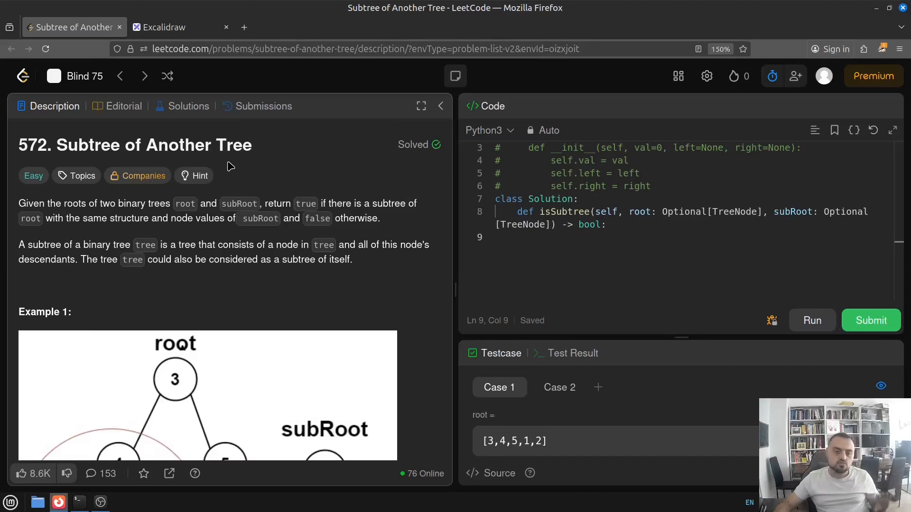
pyautogui.moveTo(240, 167)
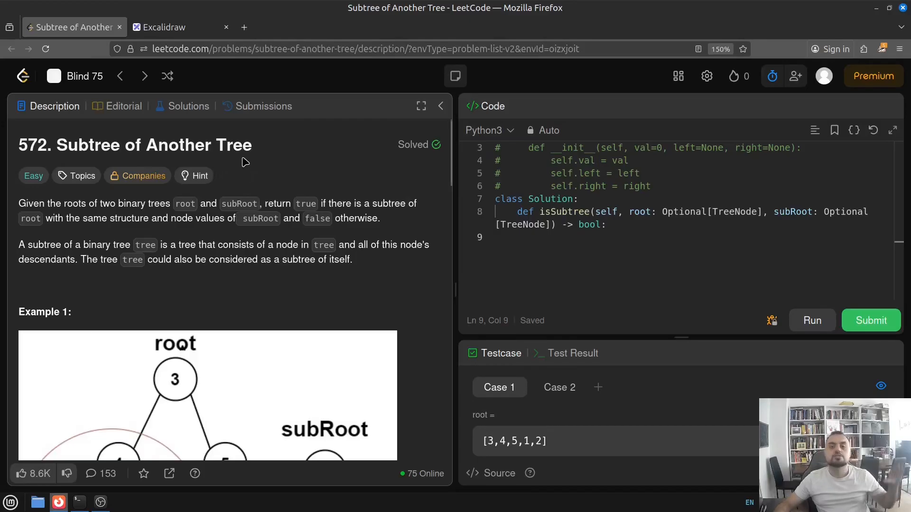
pyautogui.moveTo(243, 163)
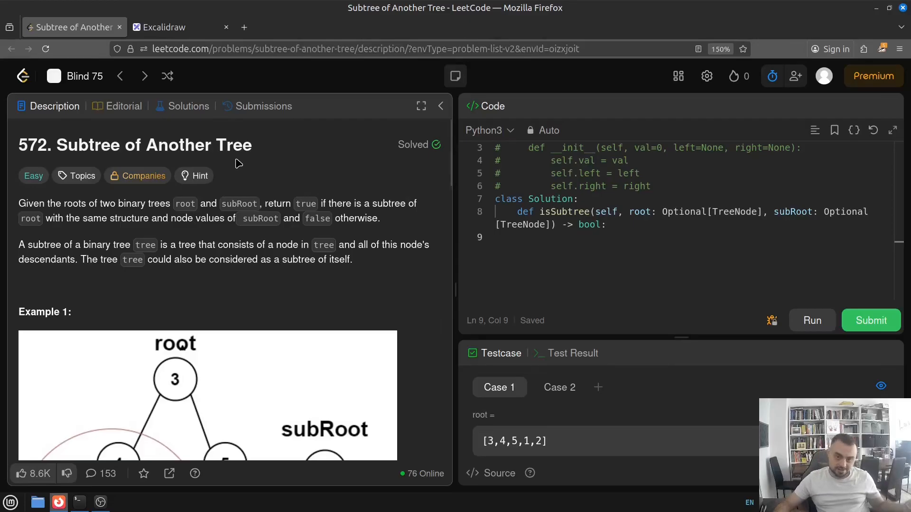
pyautogui.moveTo(233, 157)
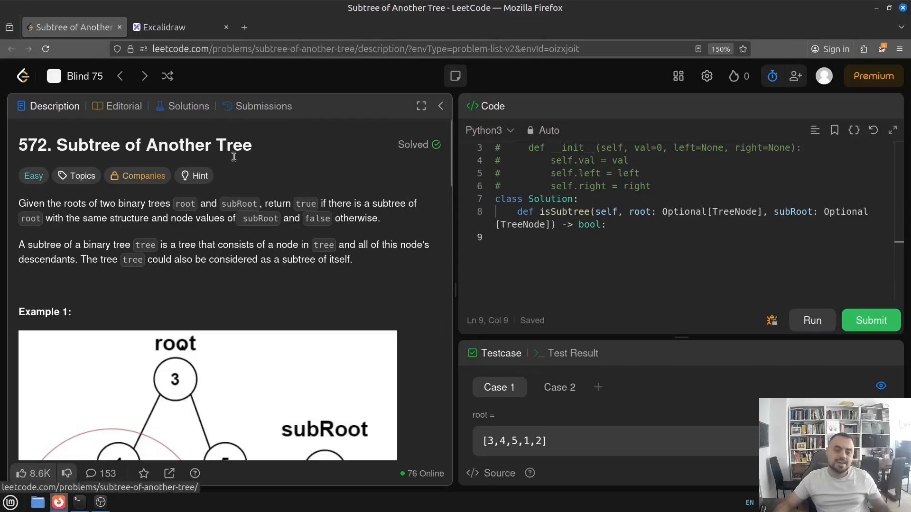
pyautogui.moveTo(238, 164)
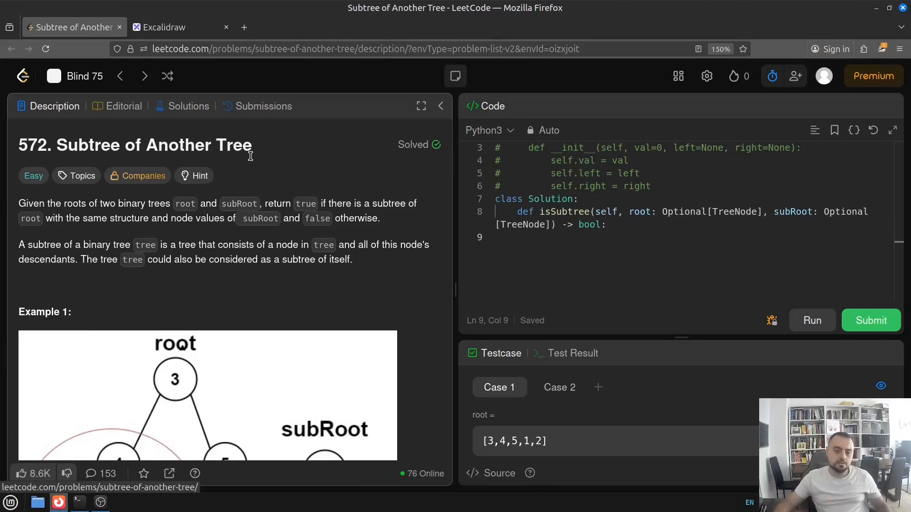
pyautogui.moveTo(233, 167)
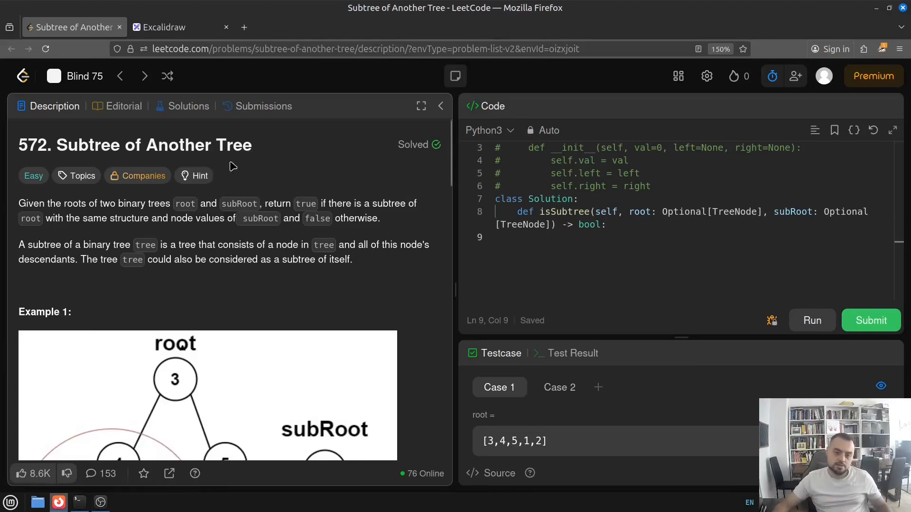
pyautogui.moveTo(197, 165)
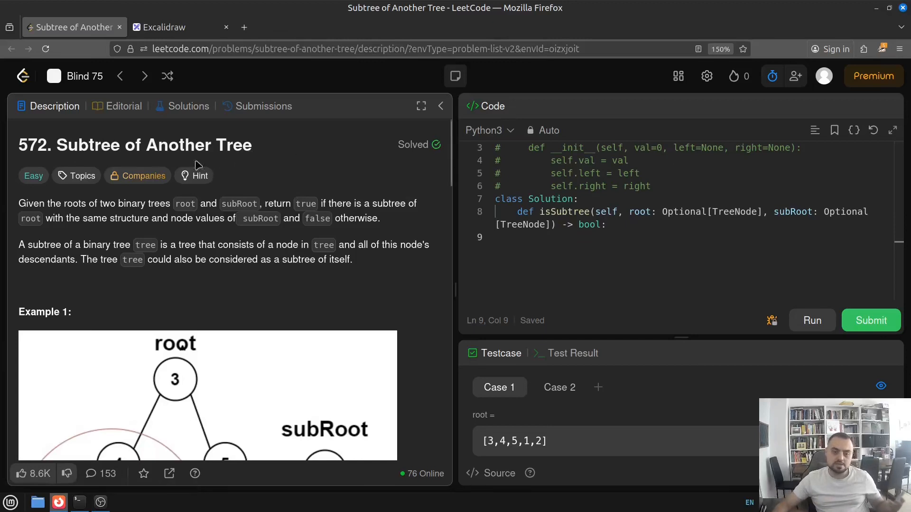
pyautogui.moveTo(48, 162)
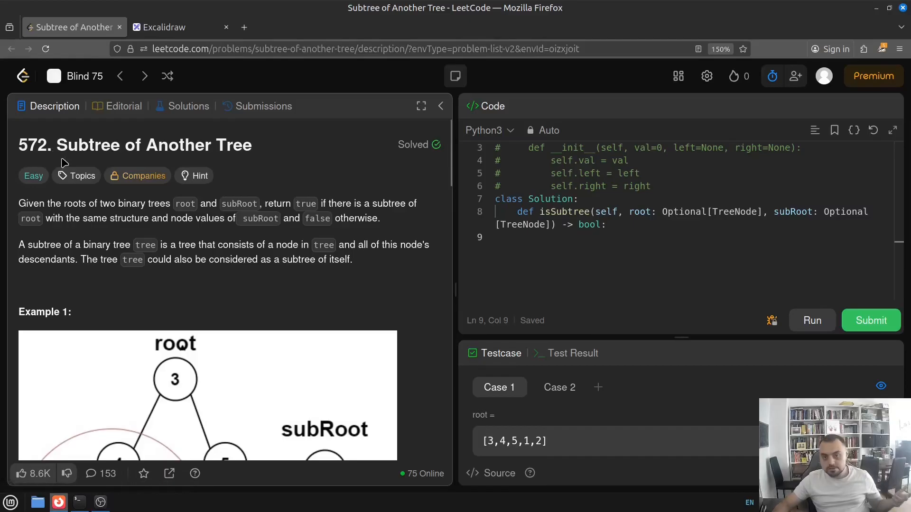
pyautogui.moveTo(46, 167)
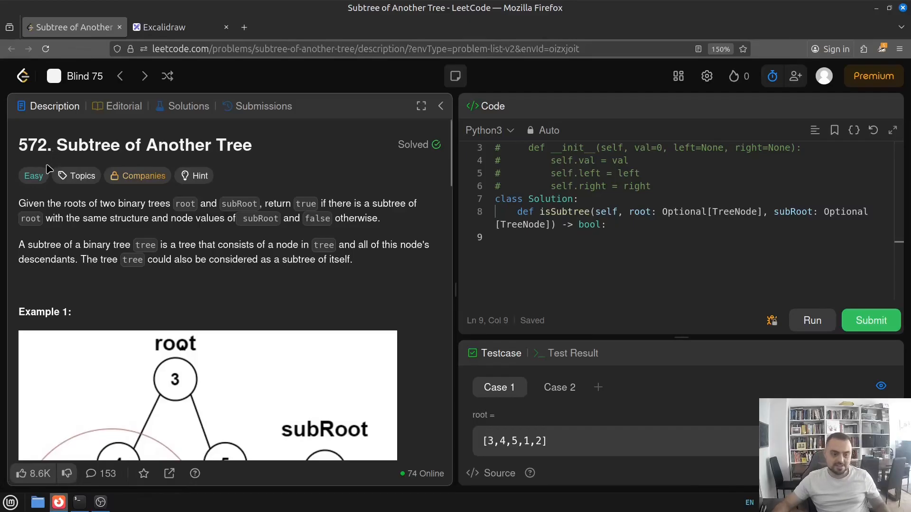
pyautogui.moveTo(117, 274)
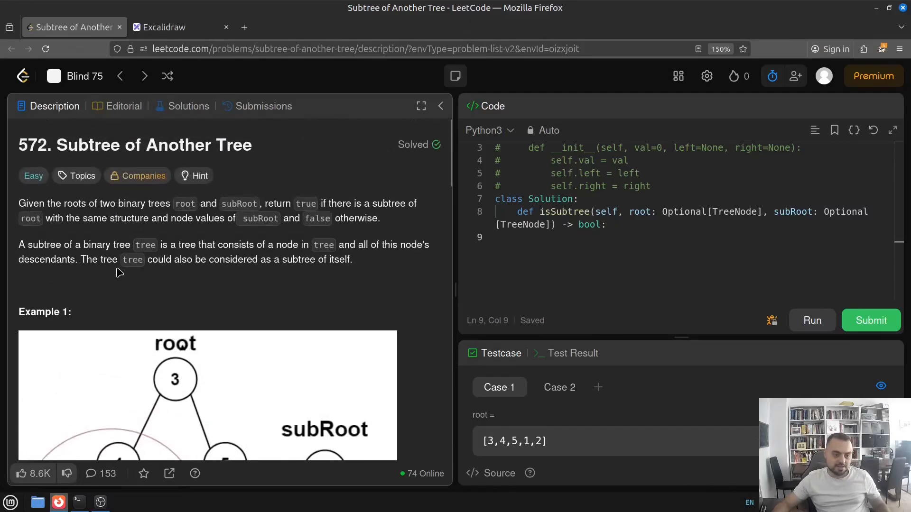
pyautogui.moveTo(47, 225)
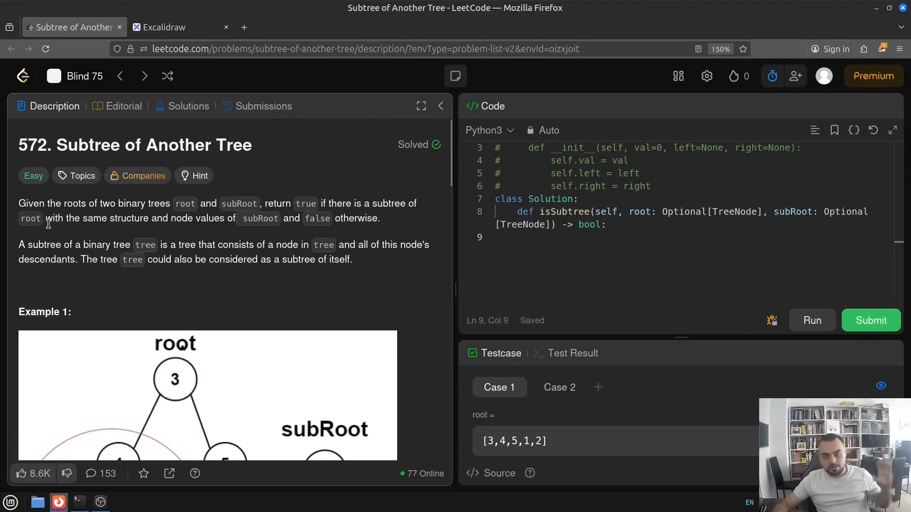
pyautogui.moveTo(53, 231)
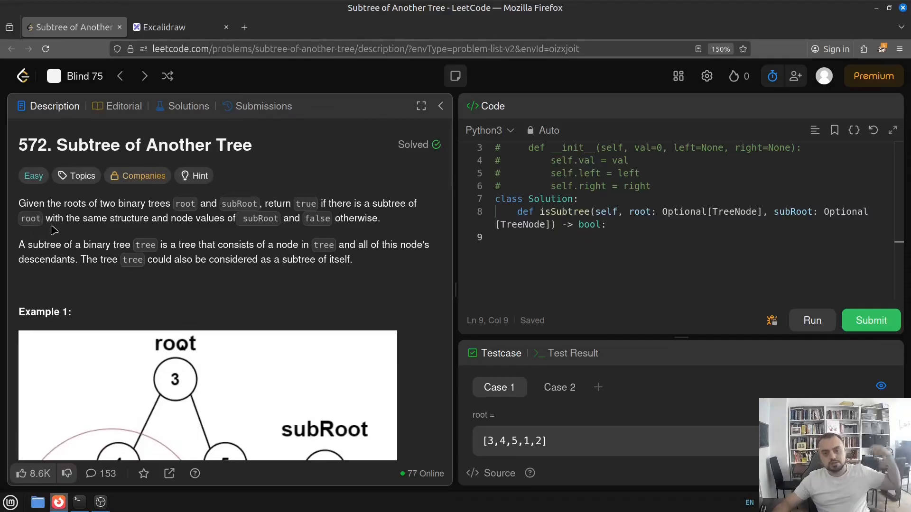
pyautogui.moveTo(232, 194)
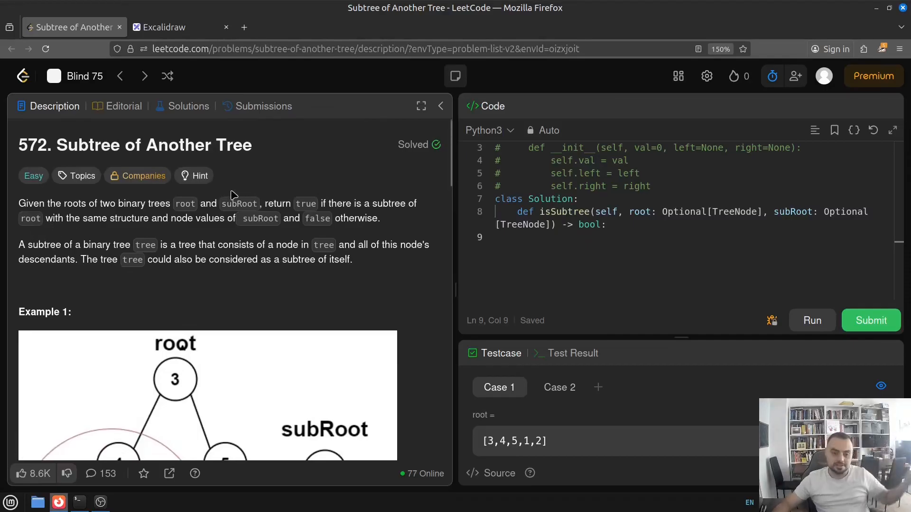
pyautogui.moveTo(18, 207)
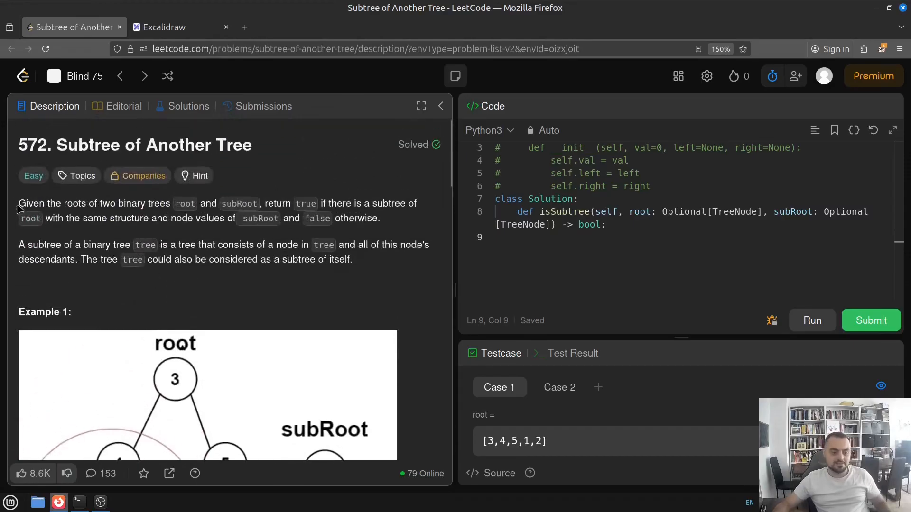
pyautogui.moveTo(21, 208)
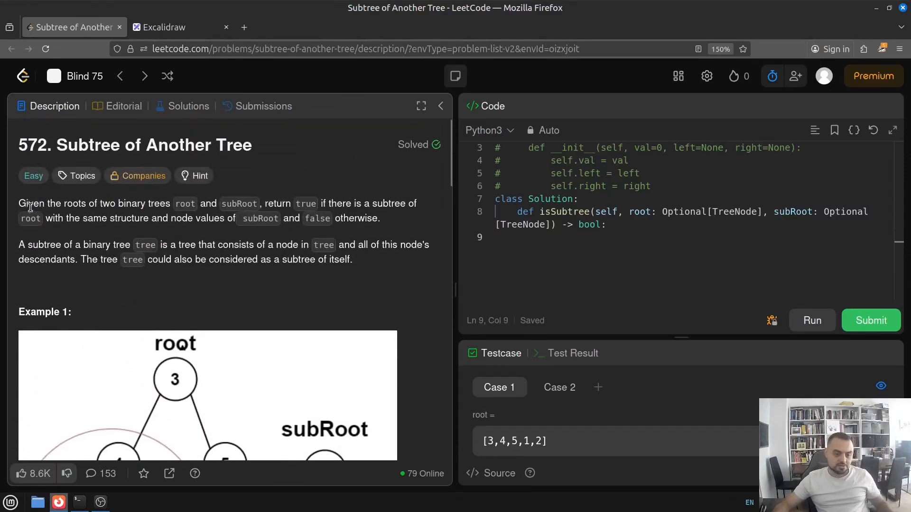
pyautogui.moveTo(50, 199)
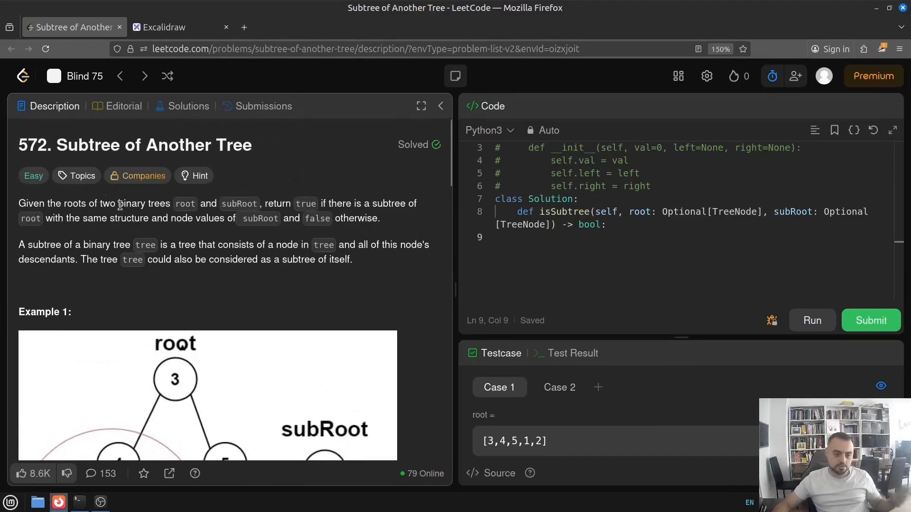
# Step: Review the problem statement text and scroll the Description back up to the title
pyautogui.doubleClick(122, 203)
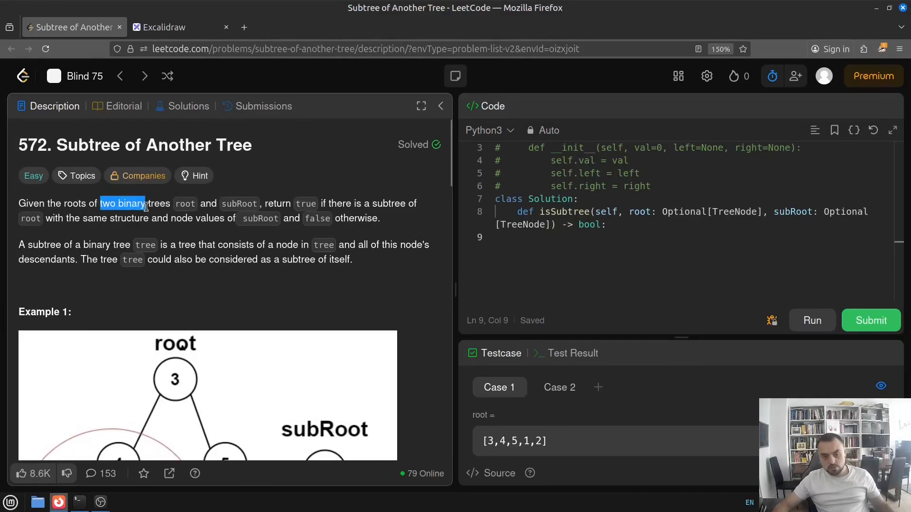
pyautogui.click(151, 204)
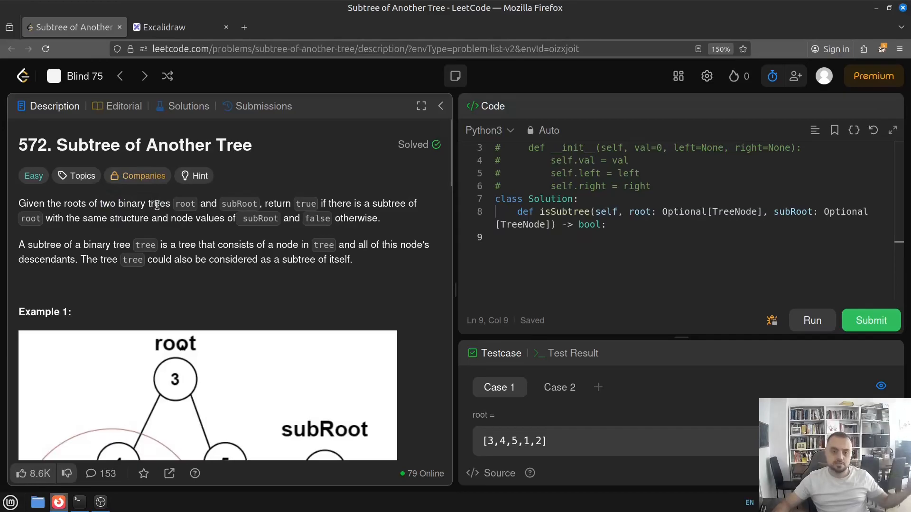
pyautogui.scroll(-3)
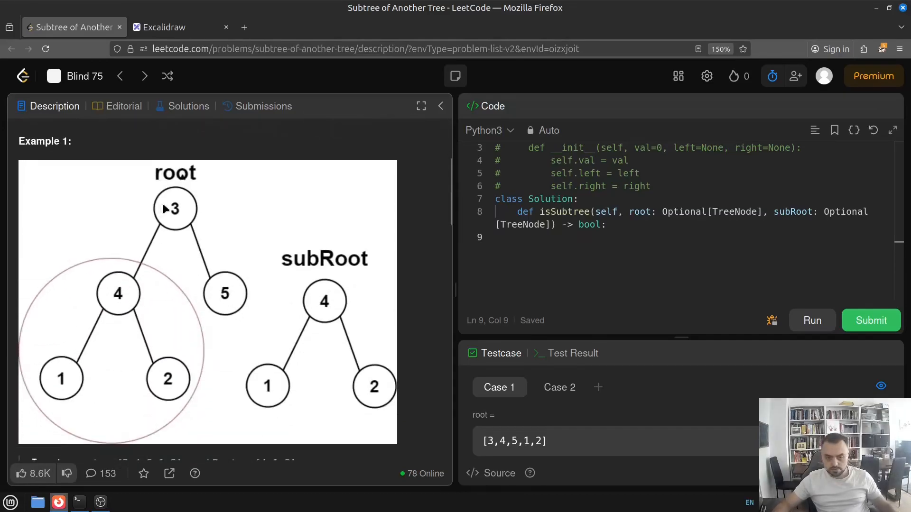
pyautogui.moveTo(187, 202)
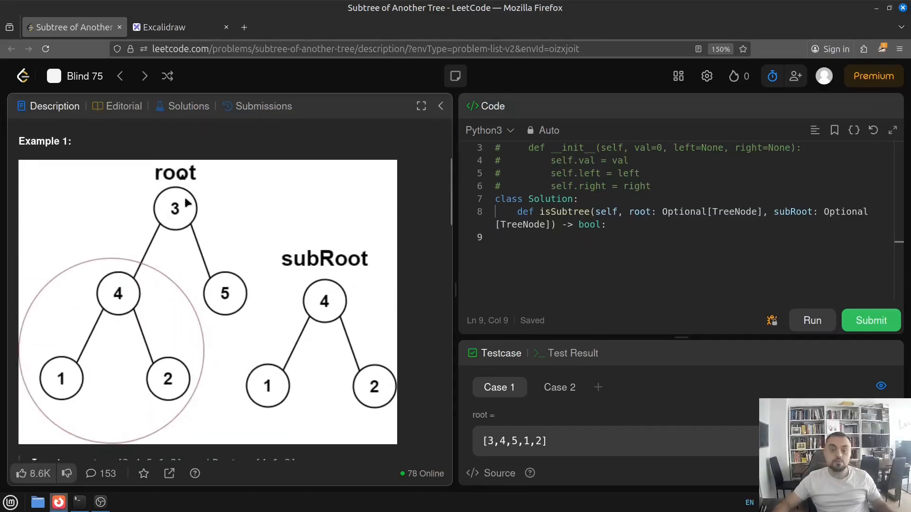
pyautogui.moveTo(211, 210)
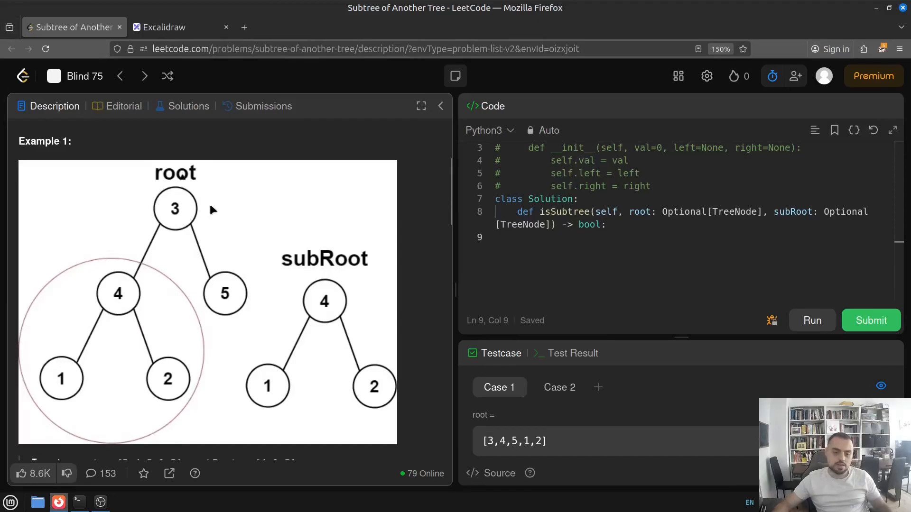
pyautogui.moveTo(181, 226)
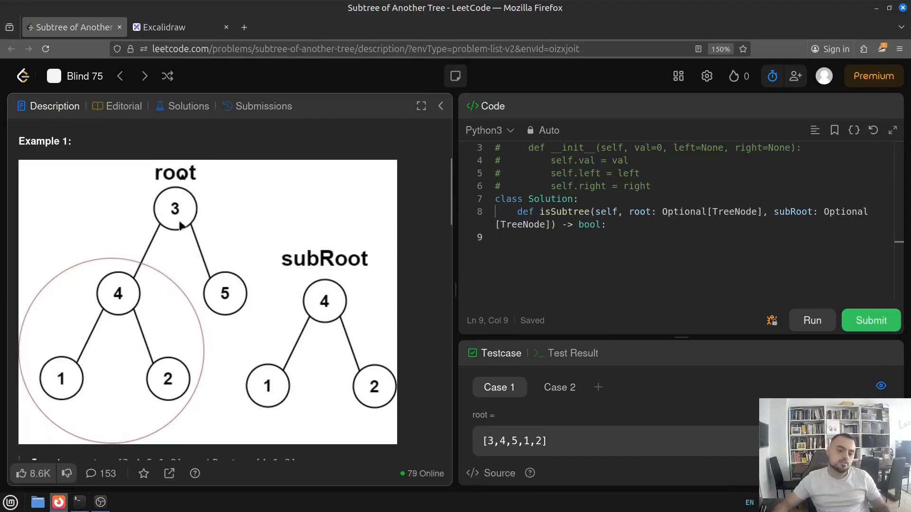
pyautogui.moveTo(186, 208)
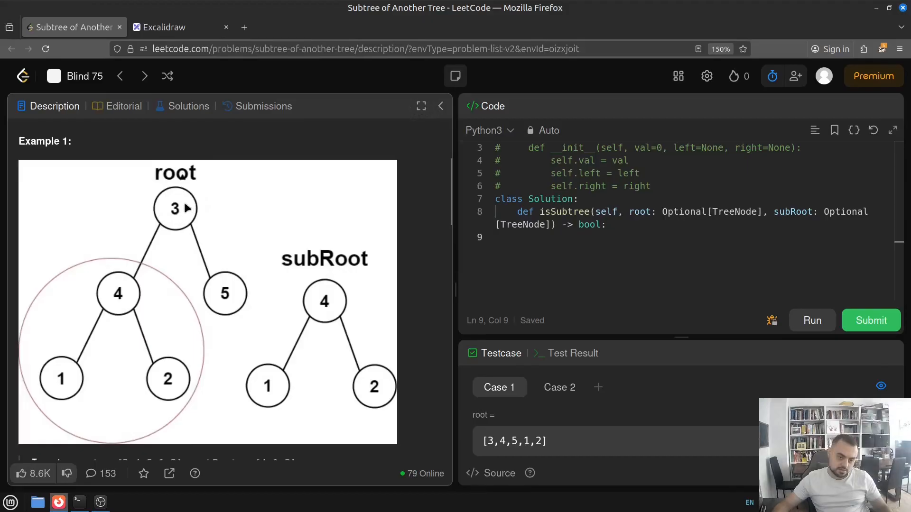
pyautogui.moveTo(183, 217)
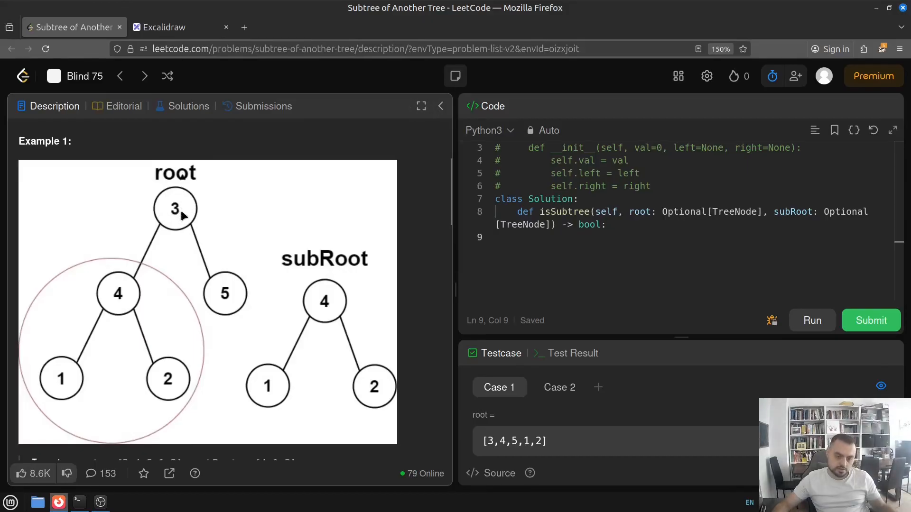
pyautogui.moveTo(179, 224)
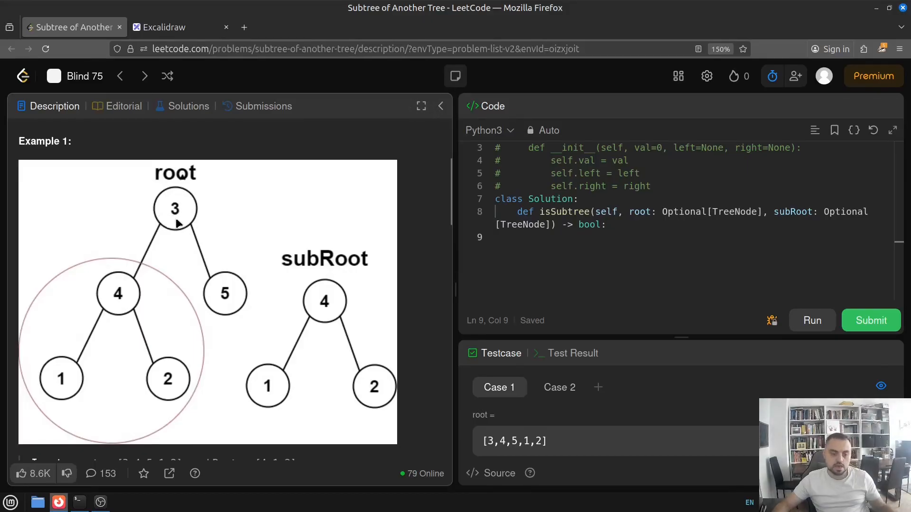
pyautogui.moveTo(161, 240)
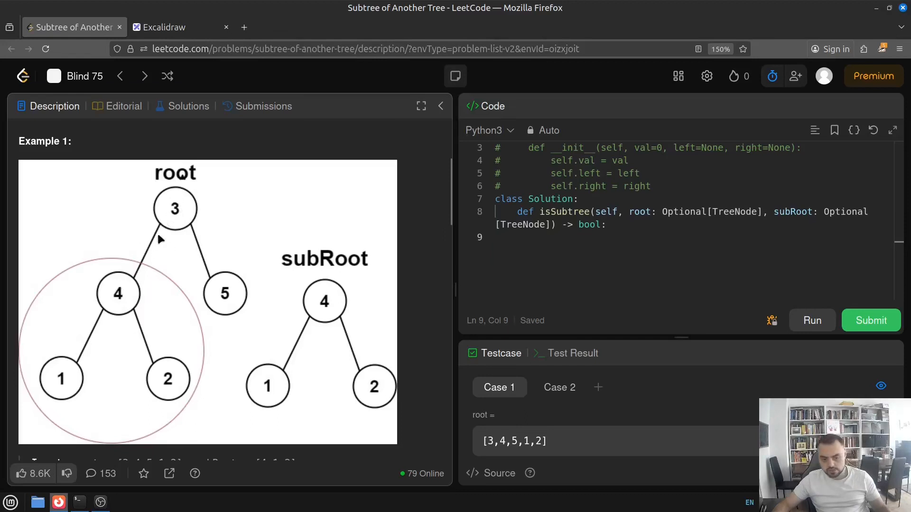
pyautogui.moveTo(87, 312)
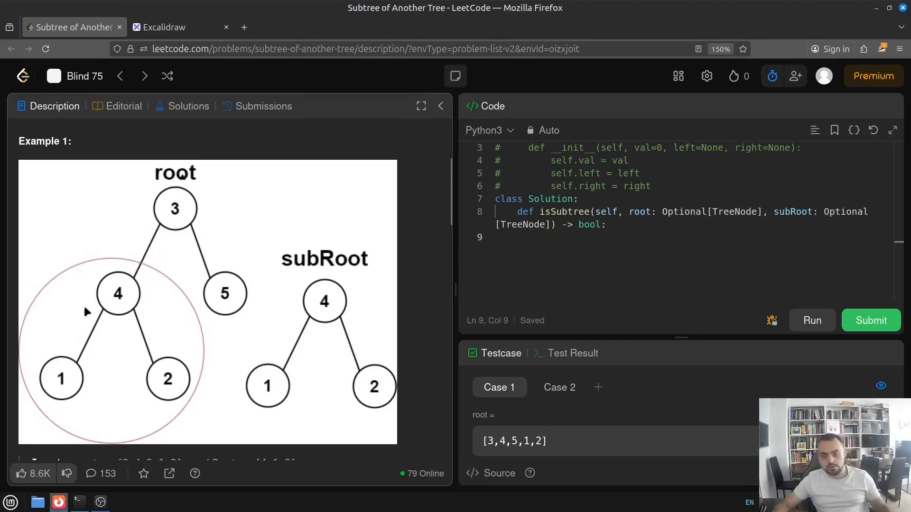
pyautogui.moveTo(156, 216)
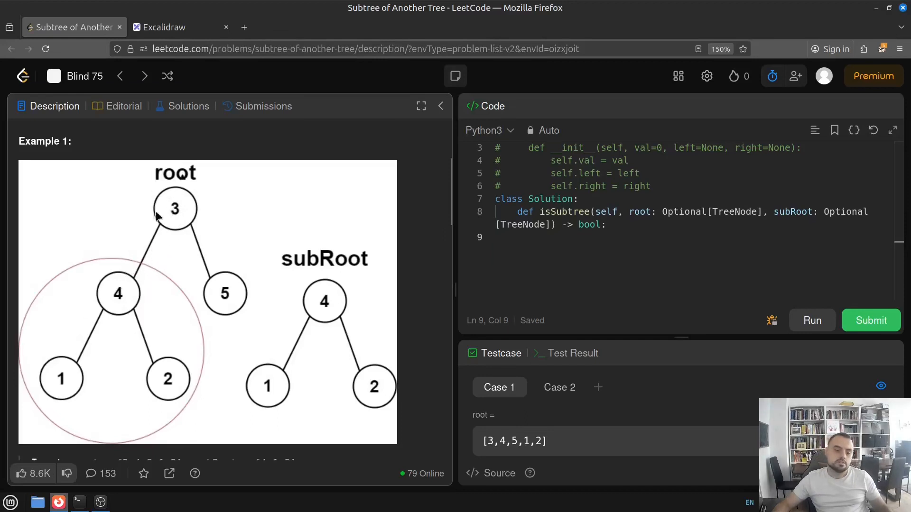
pyautogui.moveTo(140, 281)
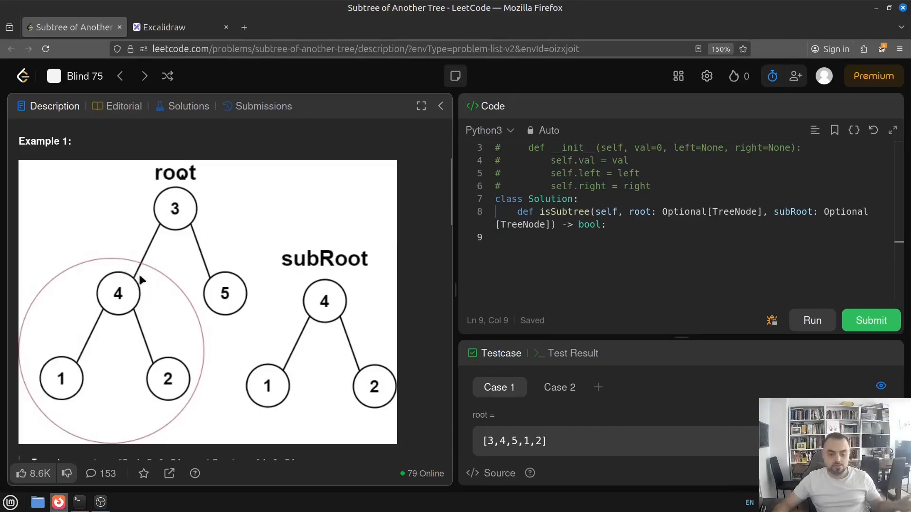
pyautogui.moveTo(131, 299)
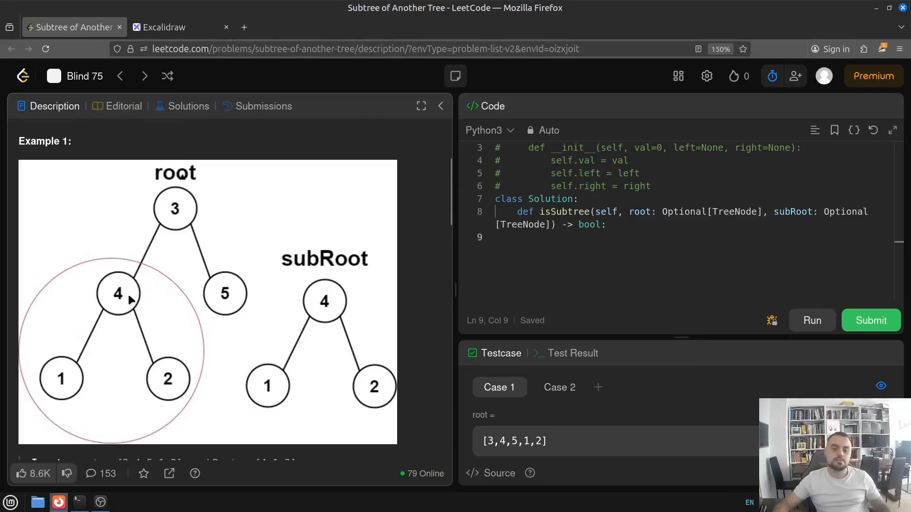
pyautogui.moveTo(153, 293)
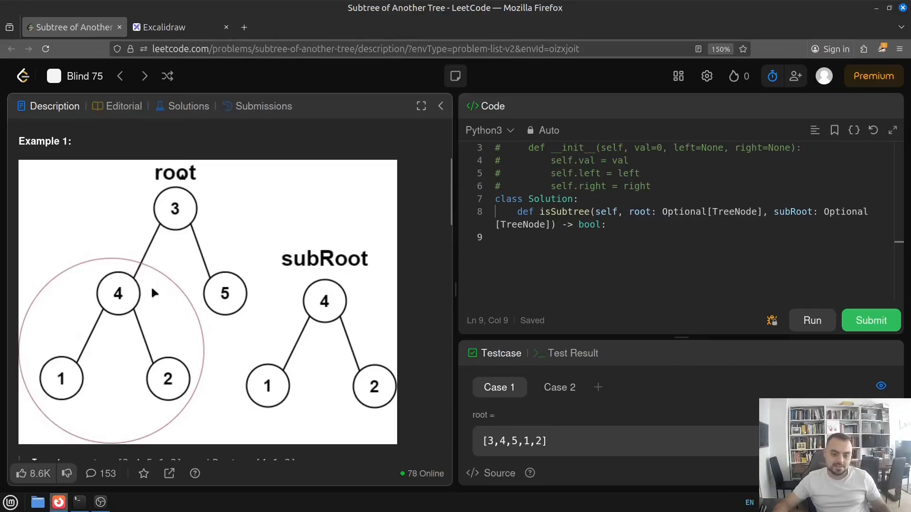
pyautogui.moveTo(129, 289)
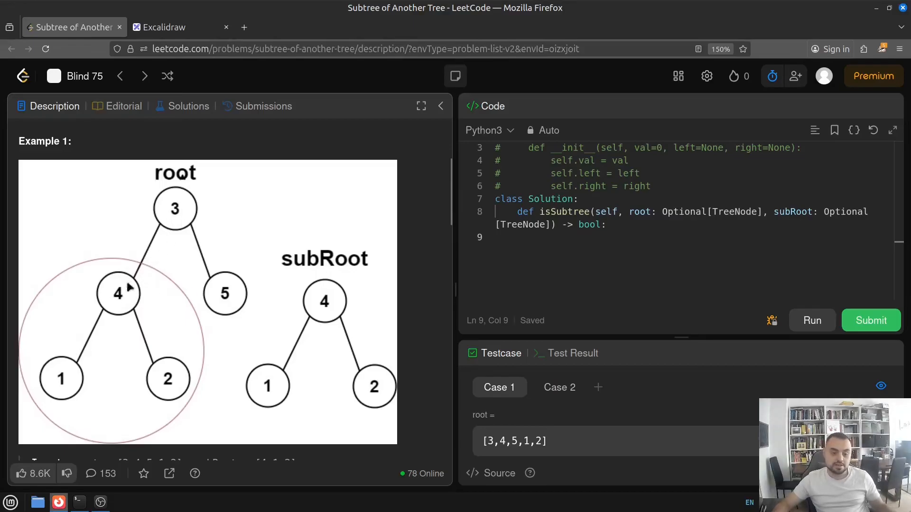
pyautogui.scroll(3)
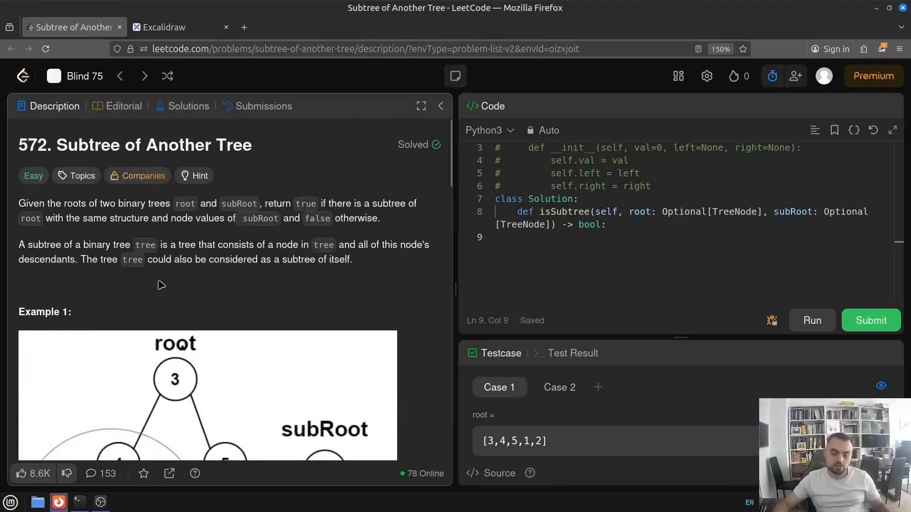
pyautogui.moveTo(159, 239)
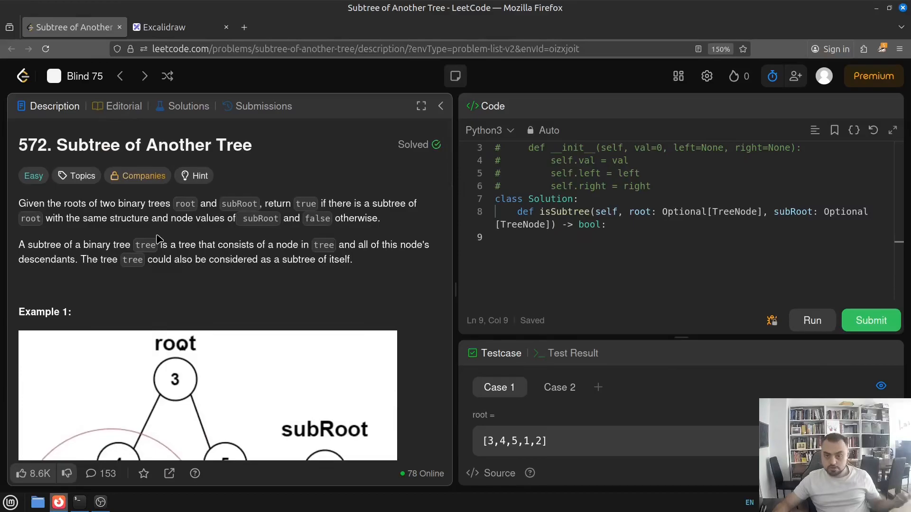
pyautogui.moveTo(125, 206)
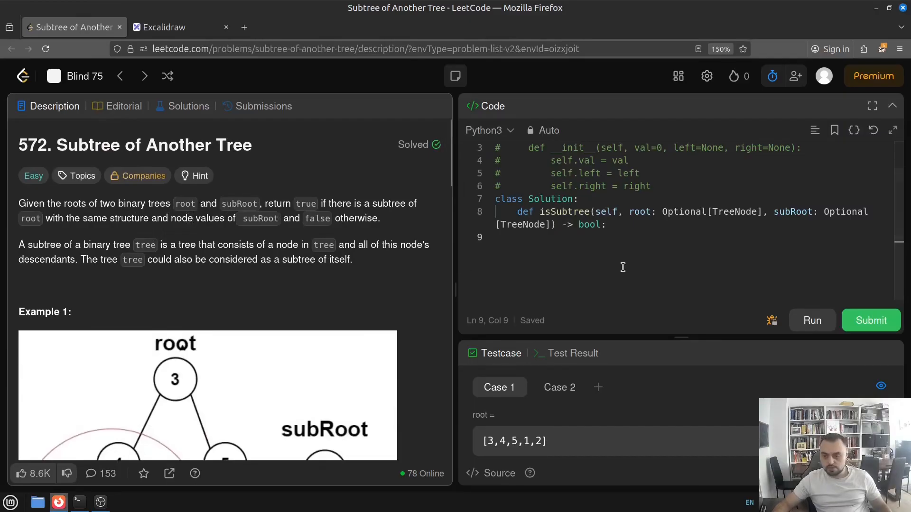
pyautogui.scroll(3)
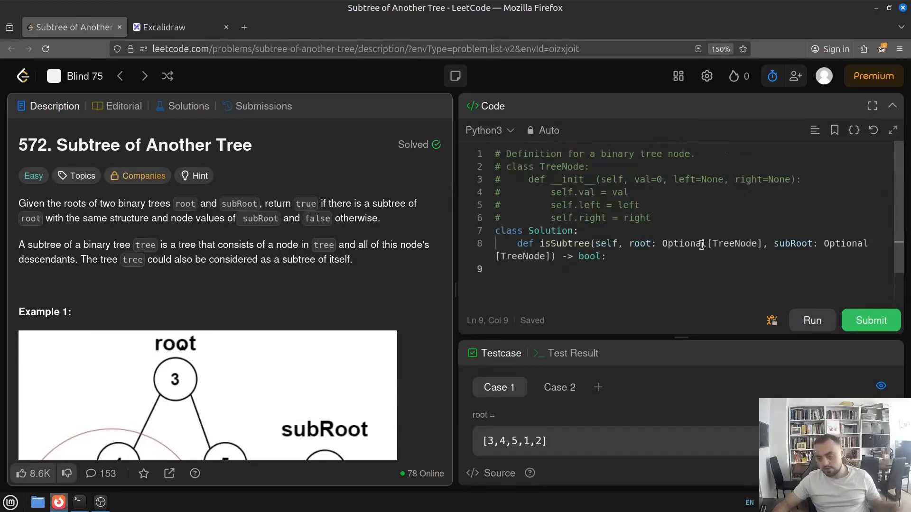
pyautogui.click(712, 244)
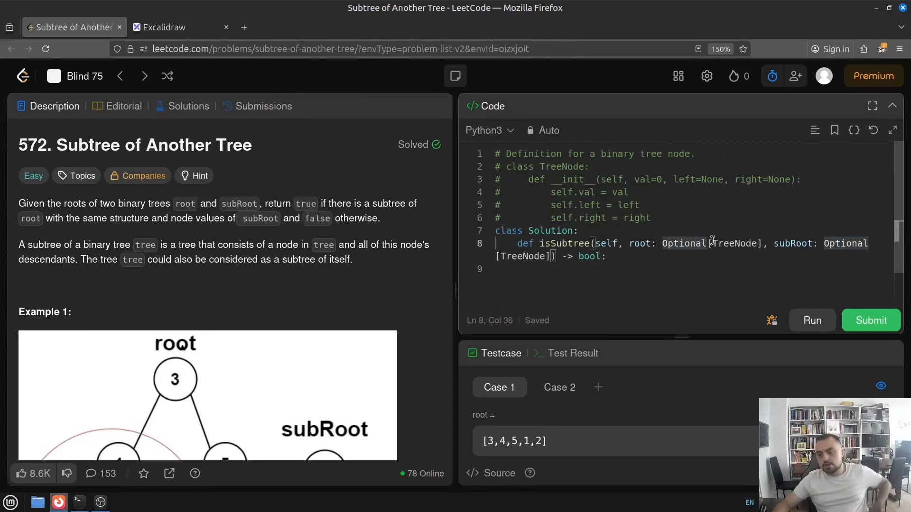
pyautogui.doubleClick(734, 244)
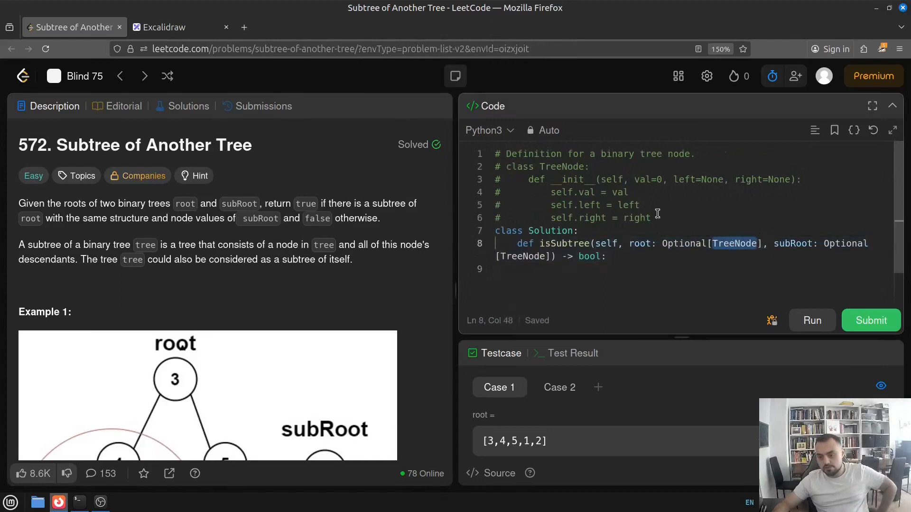
pyautogui.doubleClick(562, 167)
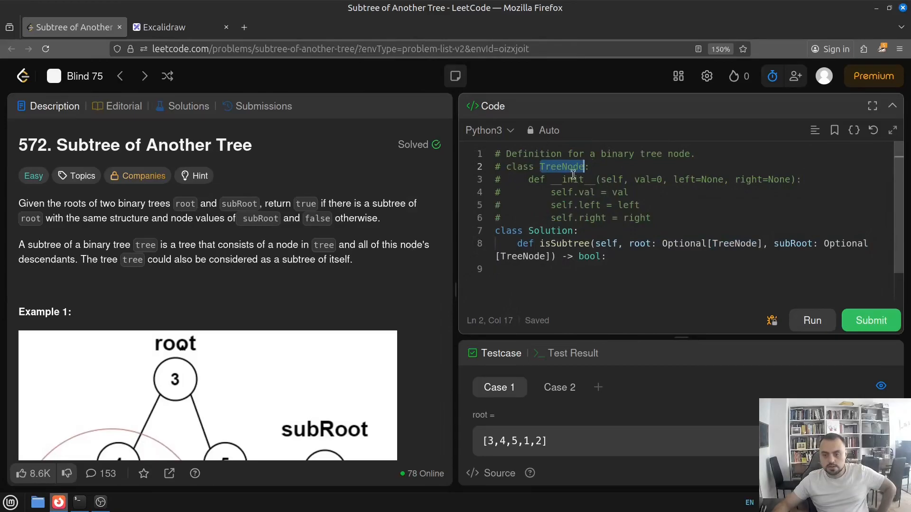
pyautogui.scroll(-3)
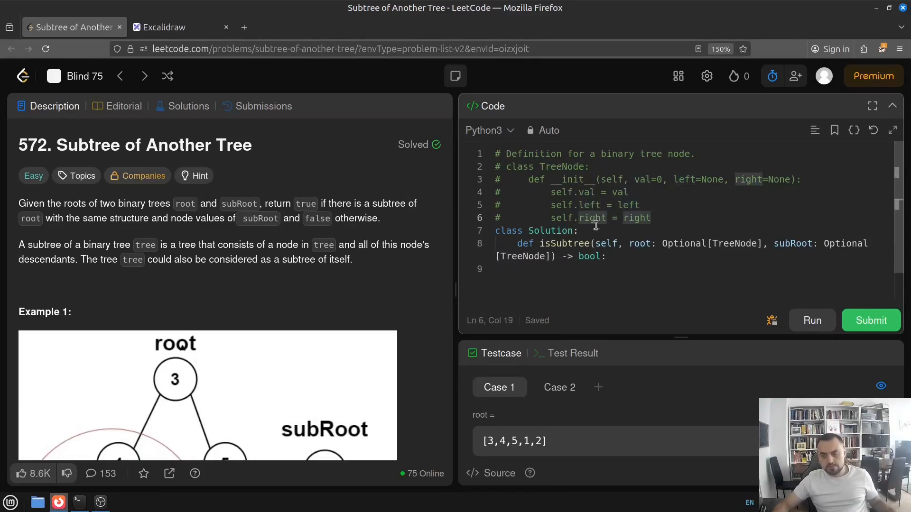
pyautogui.click(621, 205)
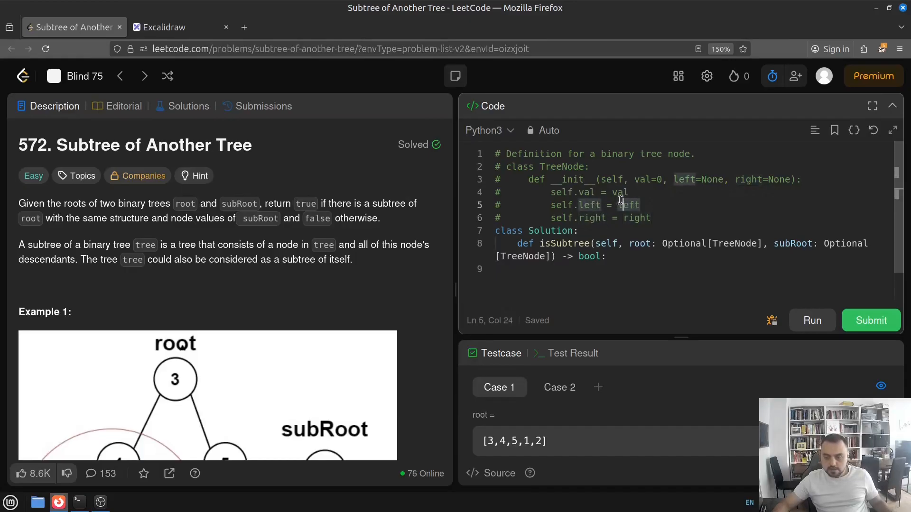
pyautogui.moveTo(632, 215)
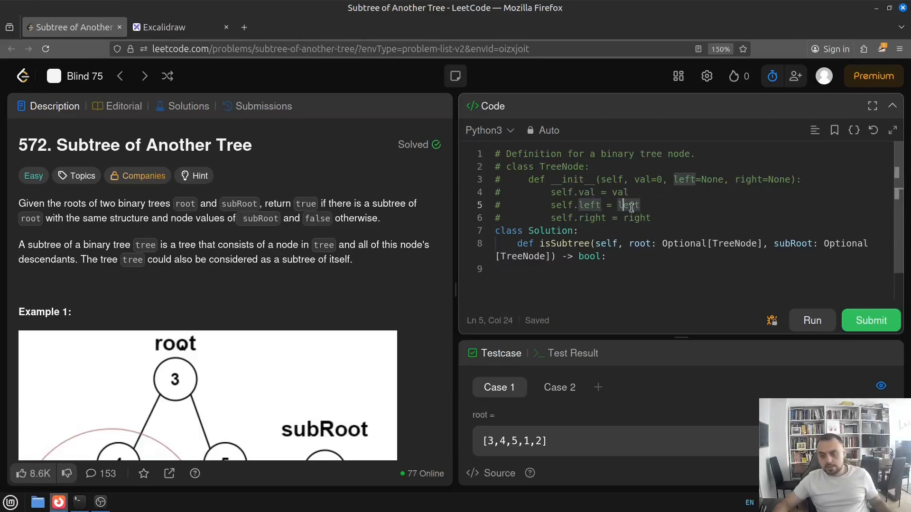
pyautogui.moveTo(625, 208)
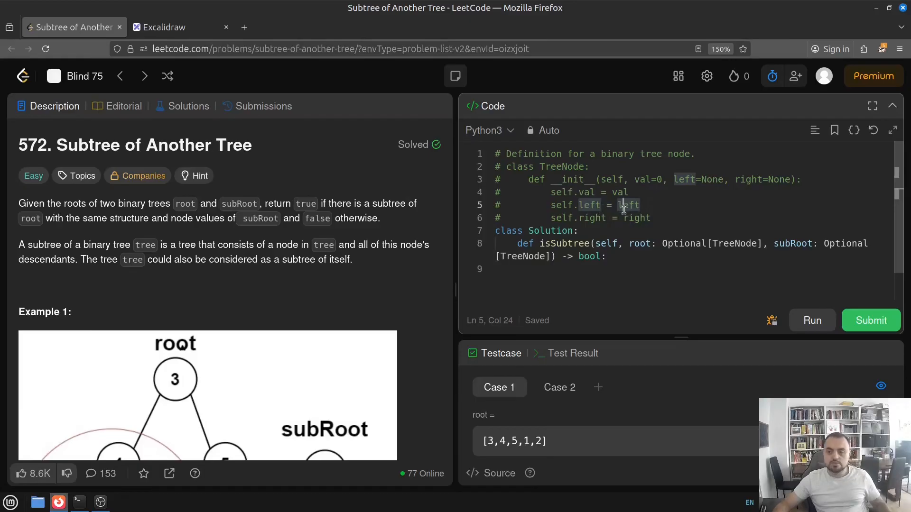
pyautogui.click(703, 179)
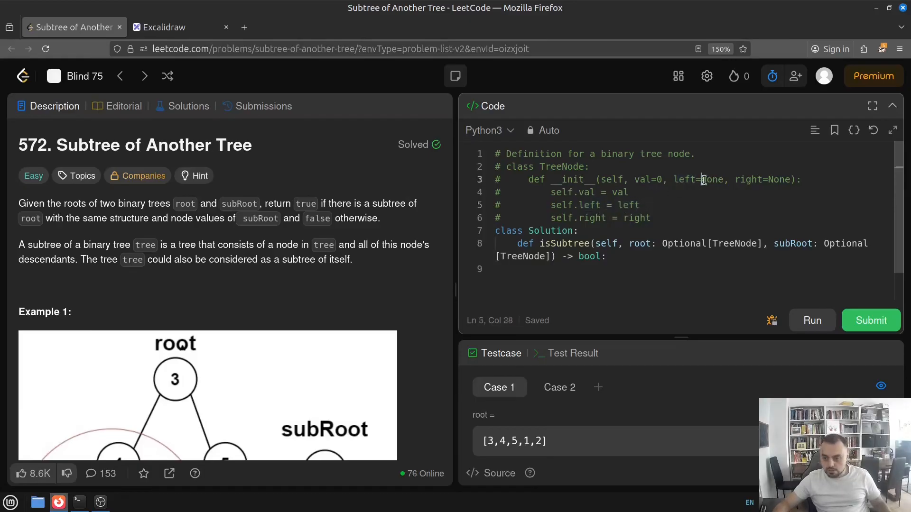
pyautogui.doubleClick(708, 179)
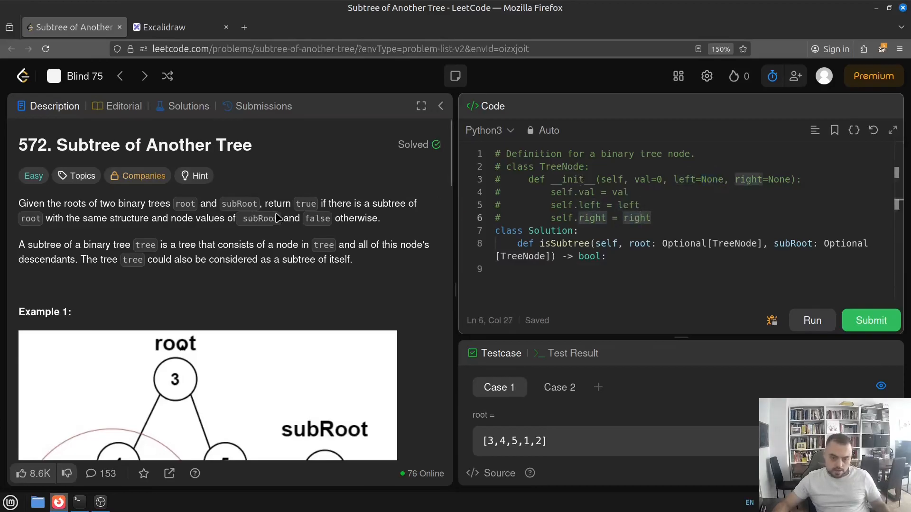
pyautogui.moveTo(339, 208)
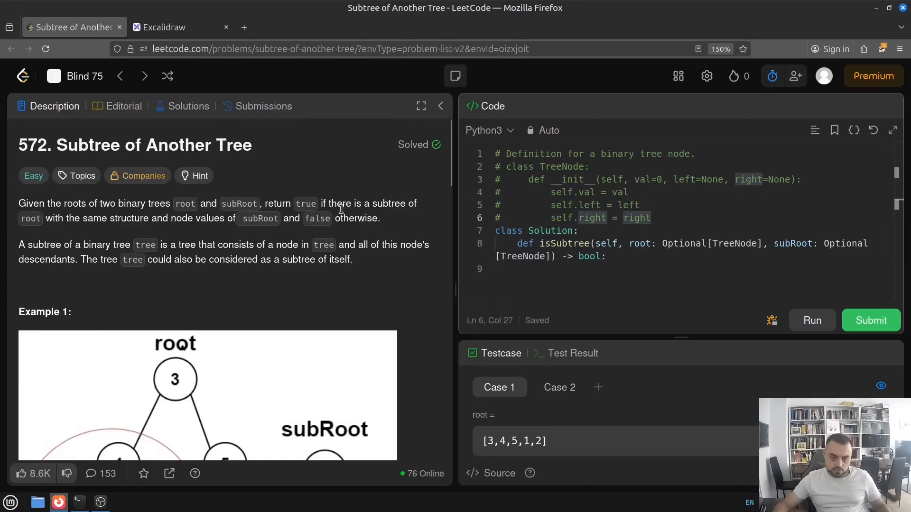
pyautogui.moveTo(87, 235)
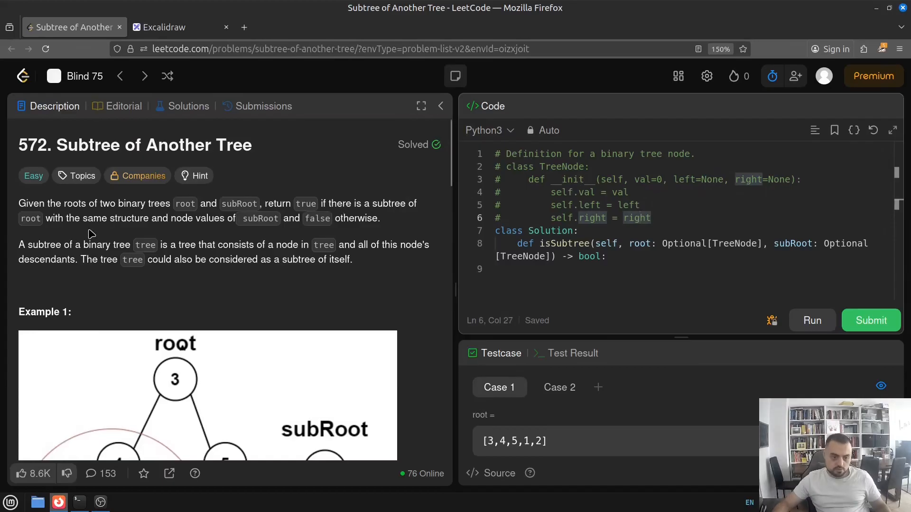
pyautogui.moveTo(243, 223)
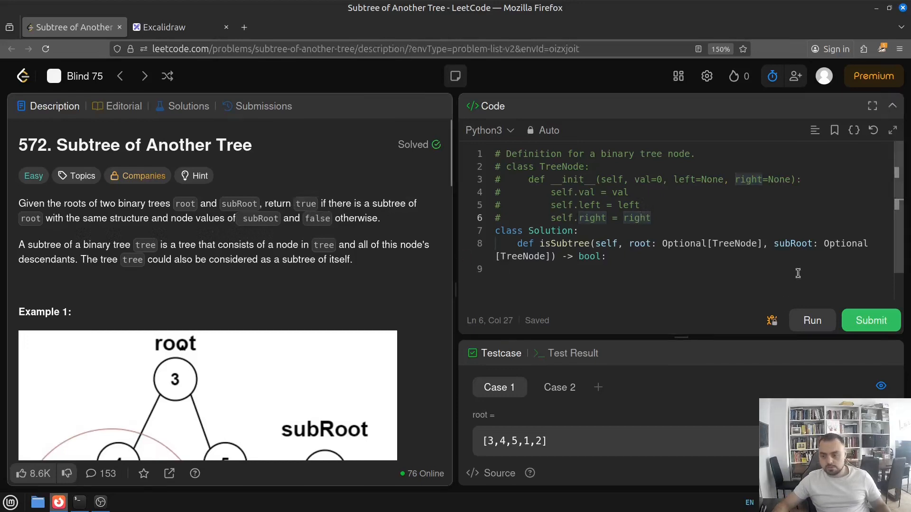
pyautogui.doubleClick(591, 256)
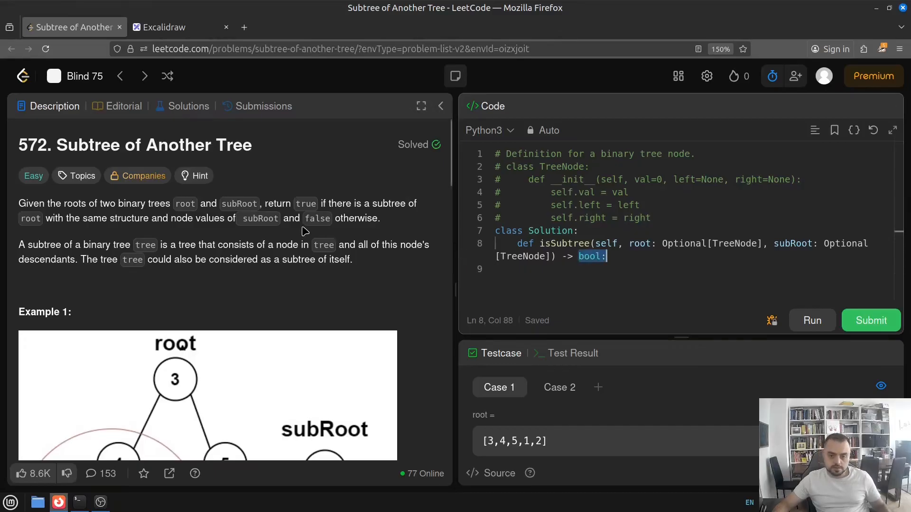
pyautogui.moveTo(319, 222)
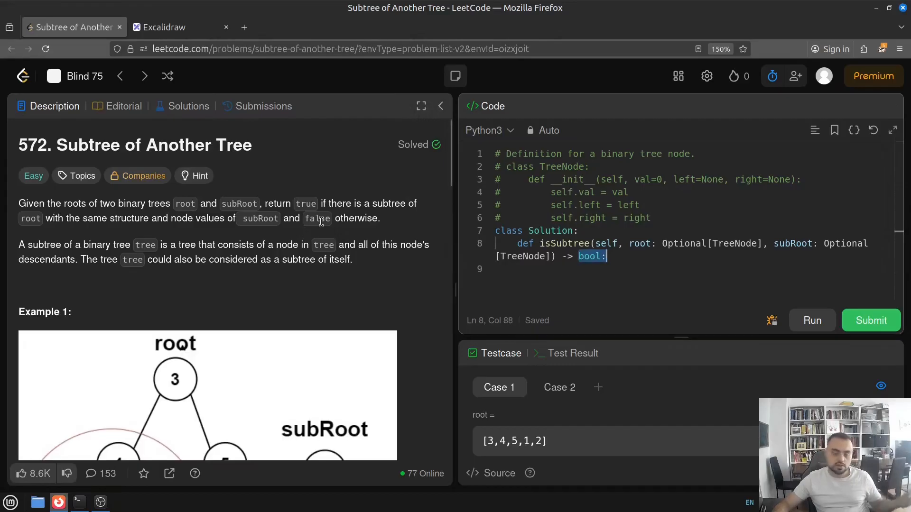
pyautogui.moveTo(332, 221)
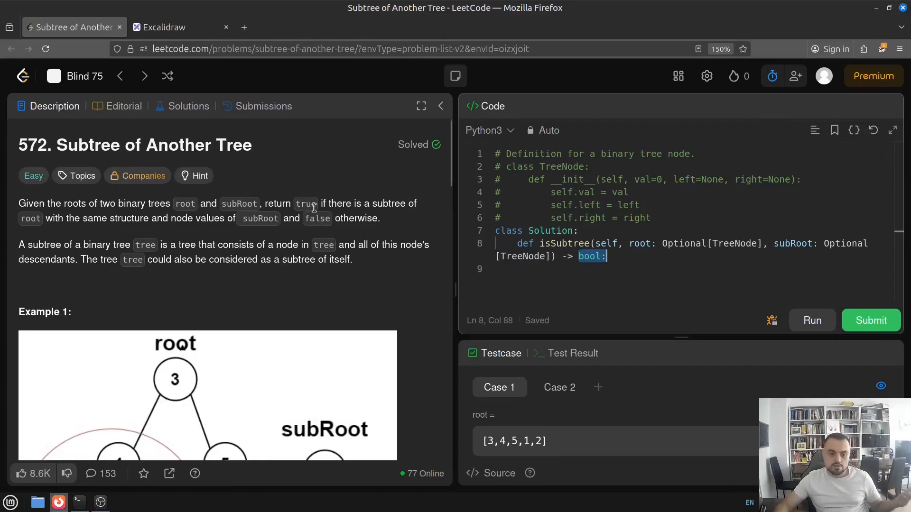
pyautogui.moveTo(317, 216)
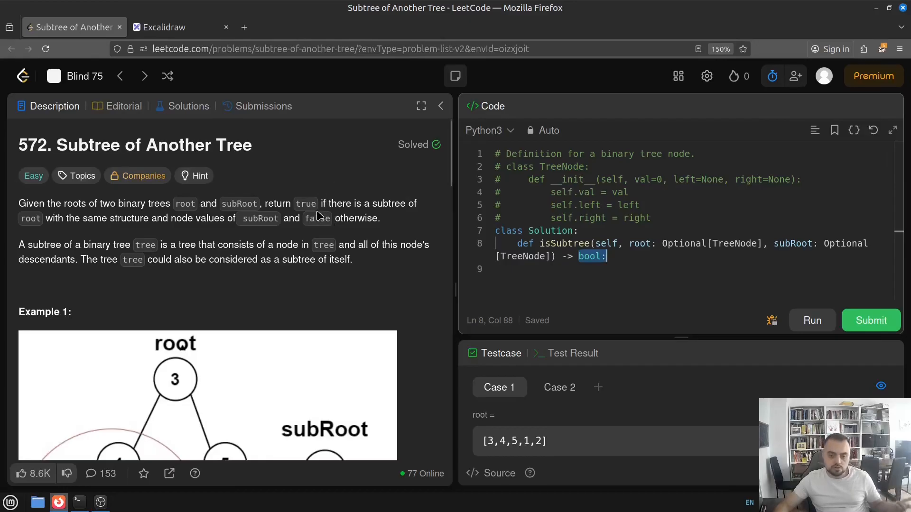
pyautogui.moveTo(307, 244)
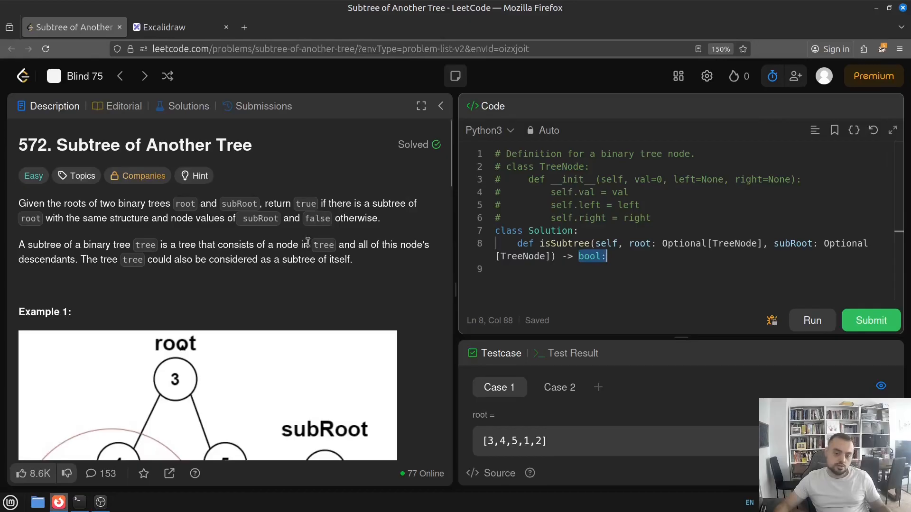
pyautogui.moveTo(328, 231)
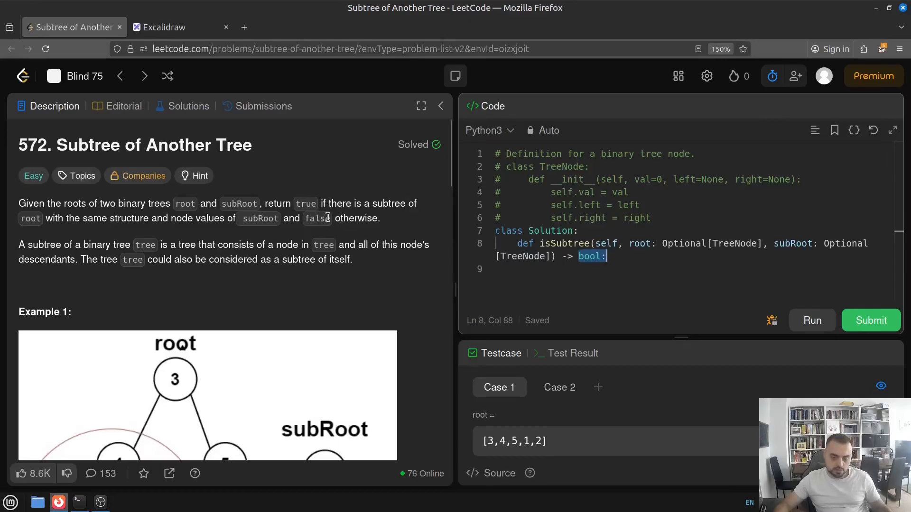
pyautogui.moveTo(350, 219)
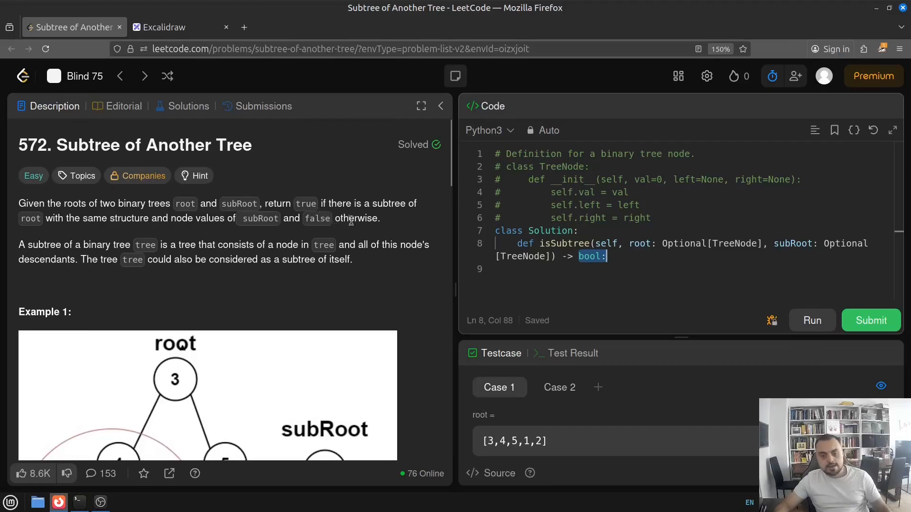
pyautogui.moveTo(123, 232)
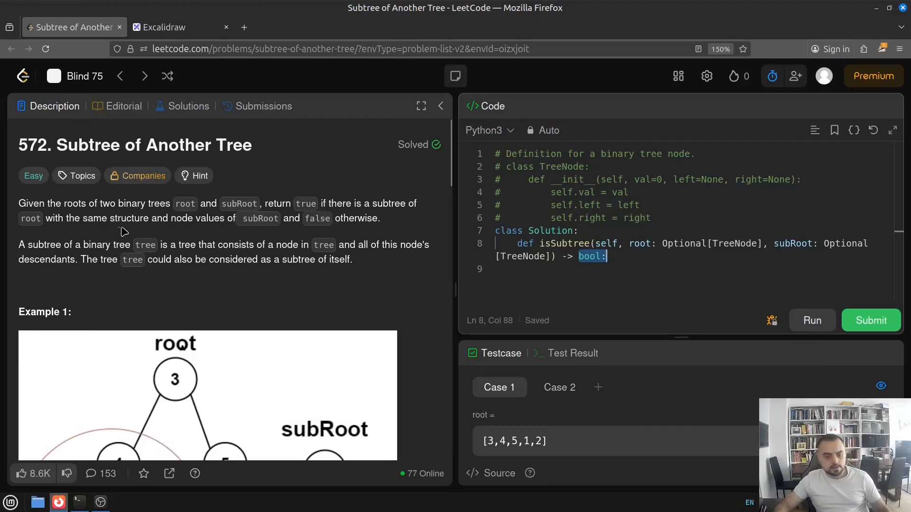
pyautogui.moveTo(235, 222)
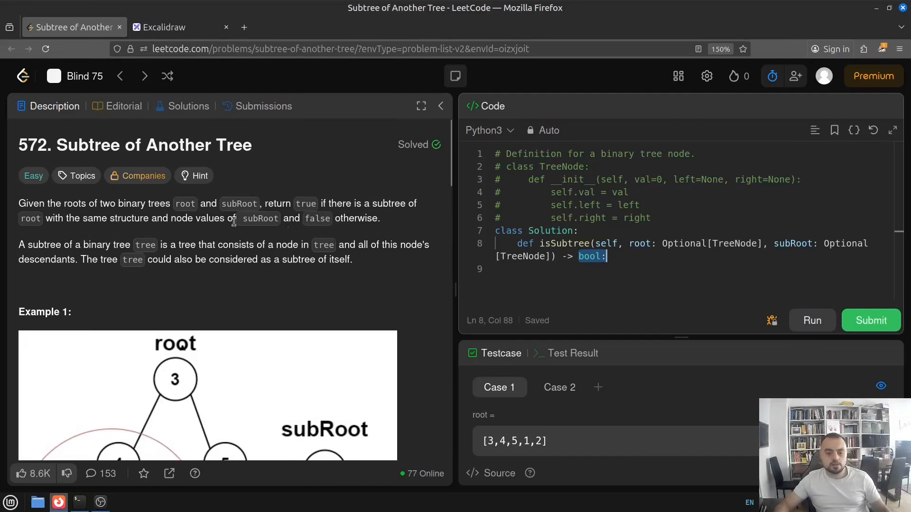
pyautogui.moveTo(121, 152)
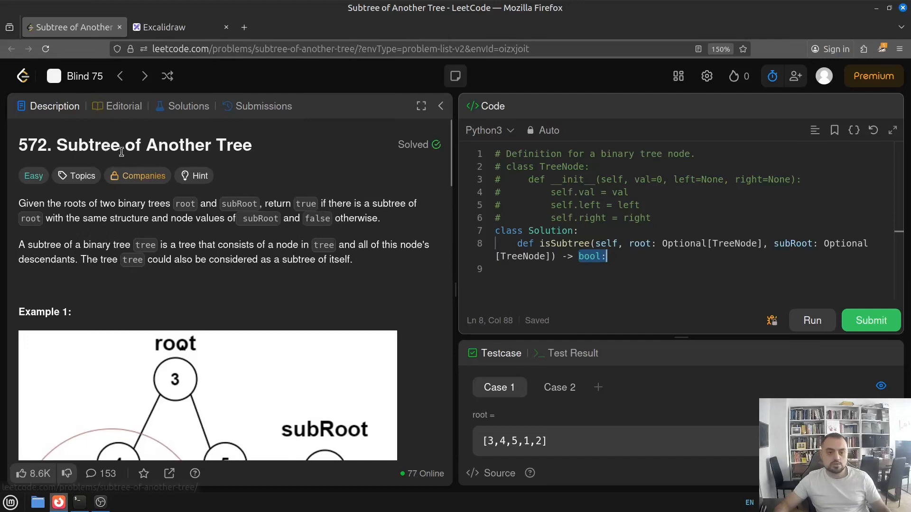
pyautogui.moveTo(207, 237)
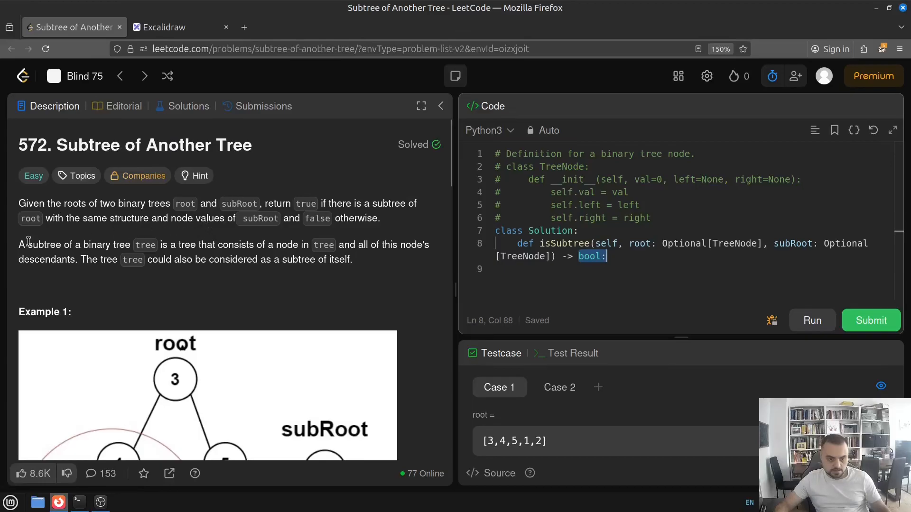
pyautogui.moveTo(84, 232)
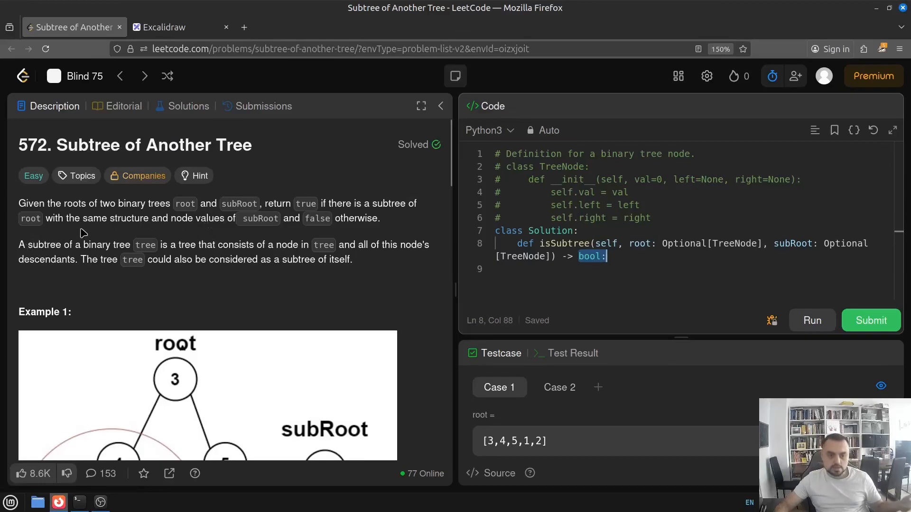
pyautogui.moveTo(262, 219)
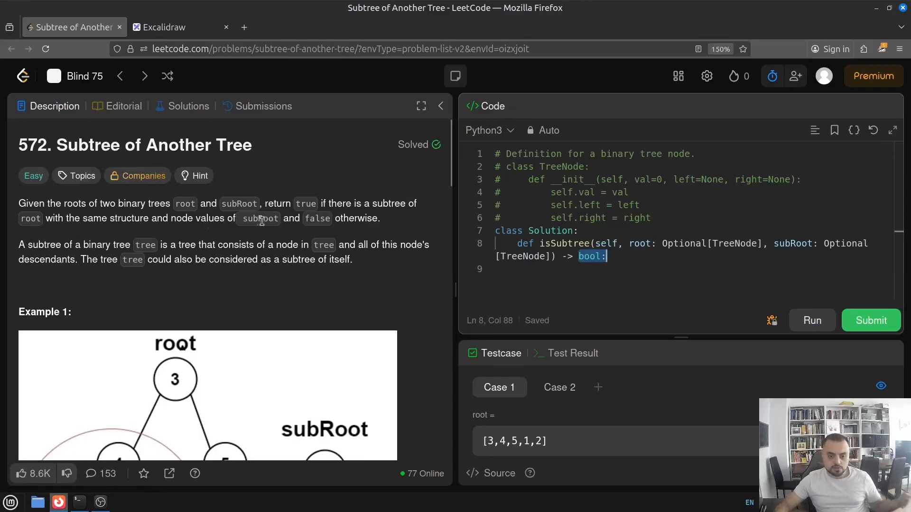
pyautogui.moveTo(101, 230)
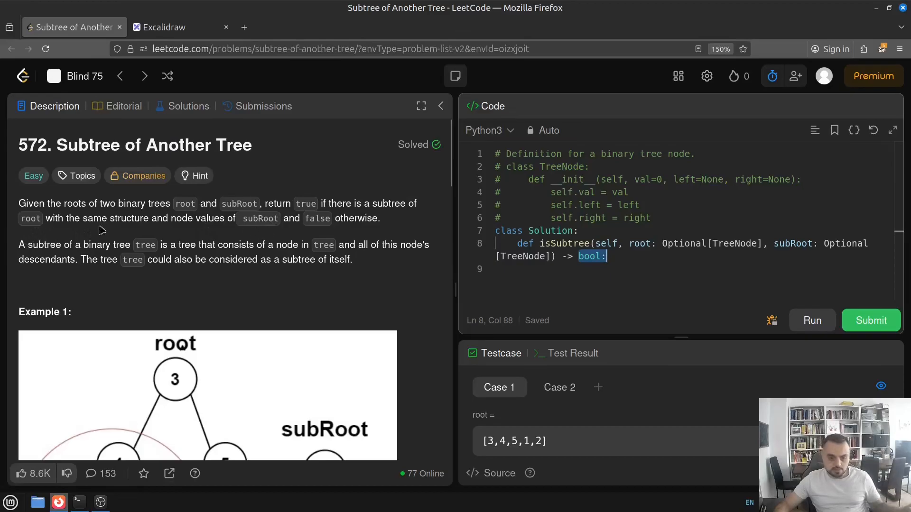
pyautogui.moveTo(310, 206)
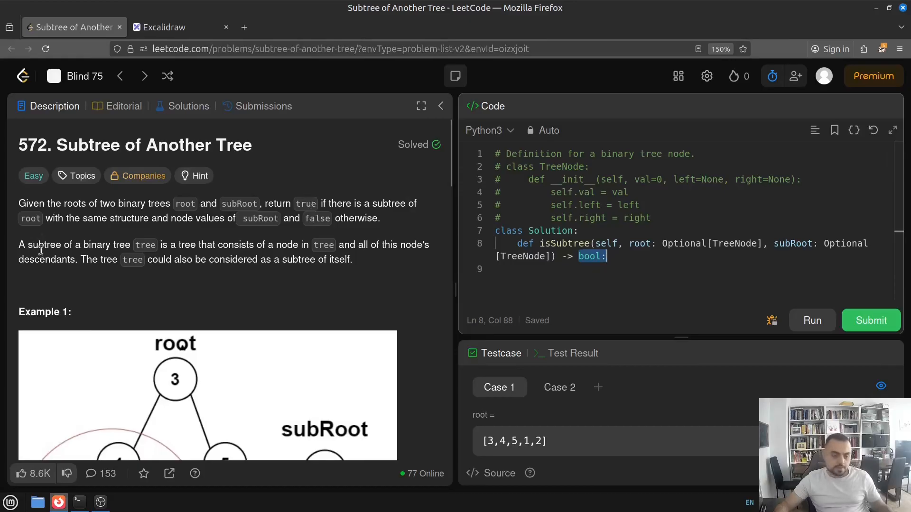
pyautogui.scroll(-3)
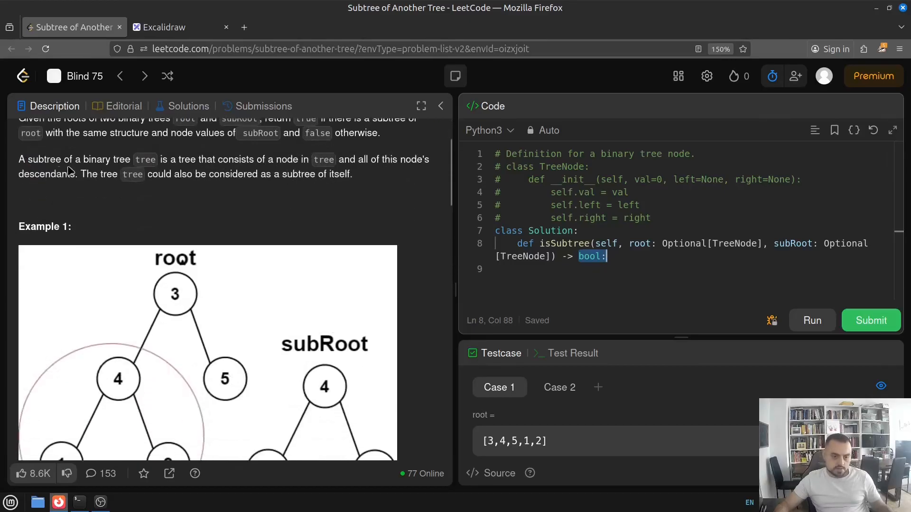
pyautogui.moveTo(153, 165)
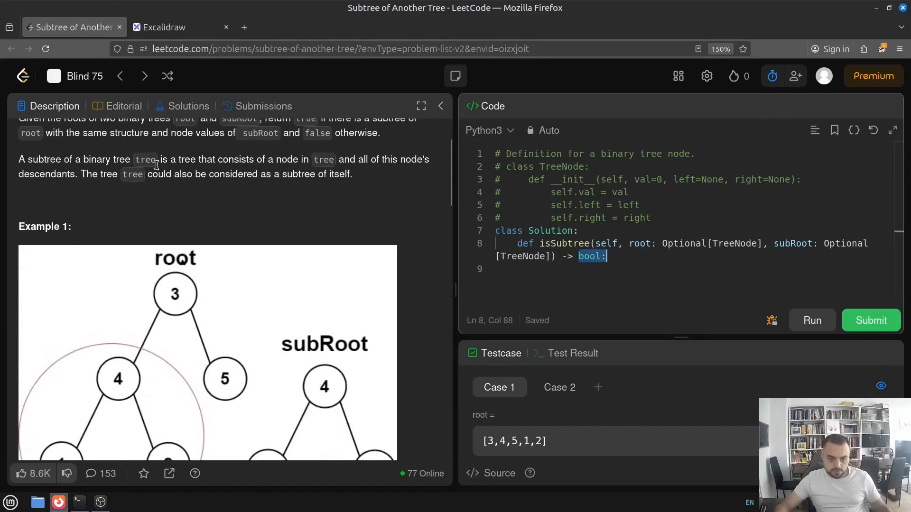
pyautogui.moveTo(207, 180)
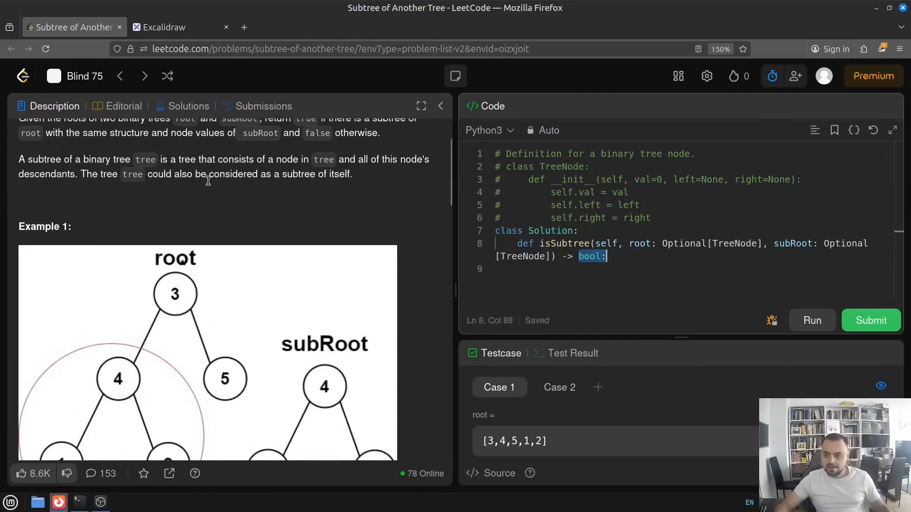
pyautogui.scroll(3)
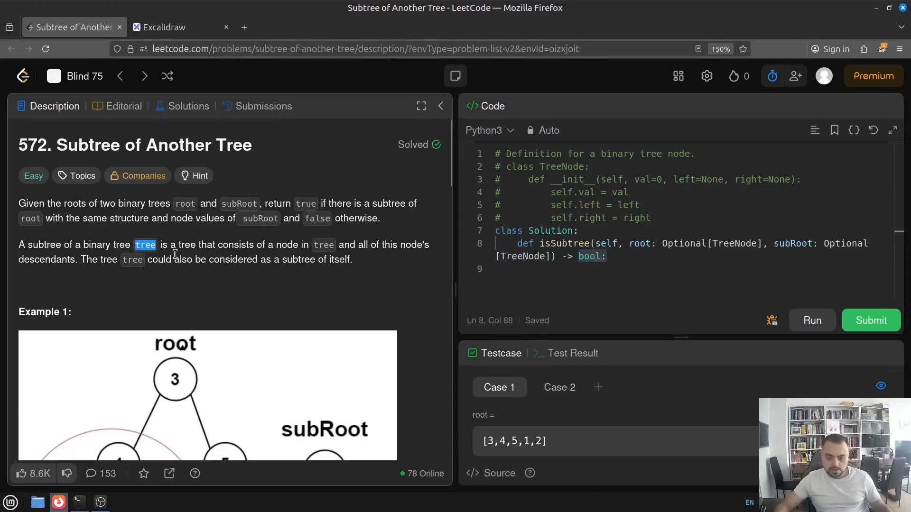
pyautogui.scroll(-3)
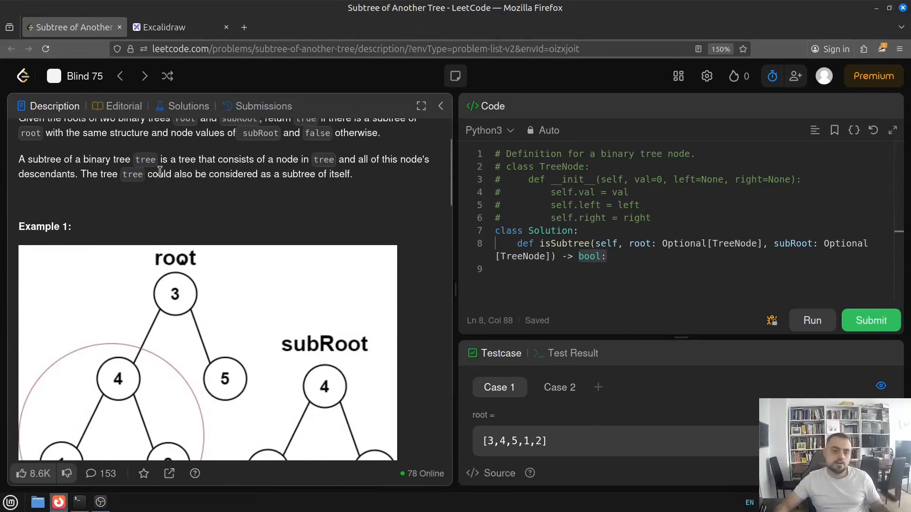
pyautogui.moveTo(154, 170)
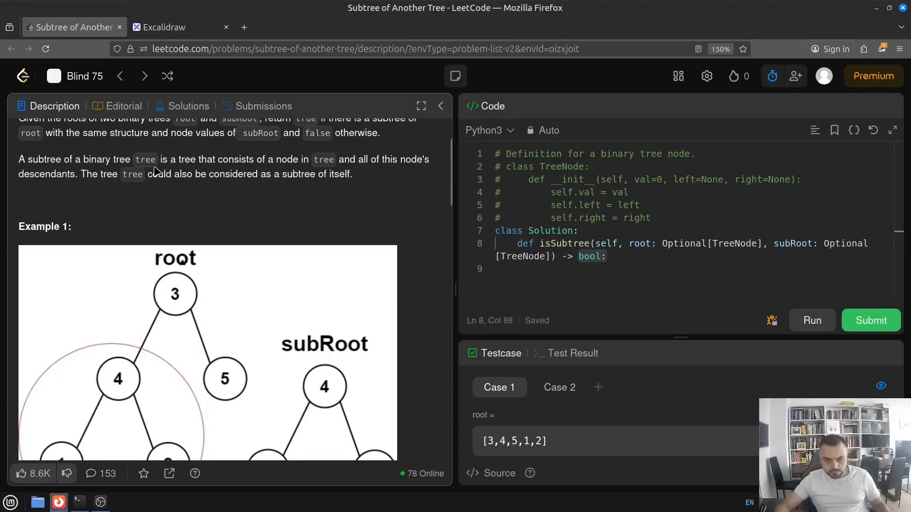
pyautogui.moveTo(152, 162)
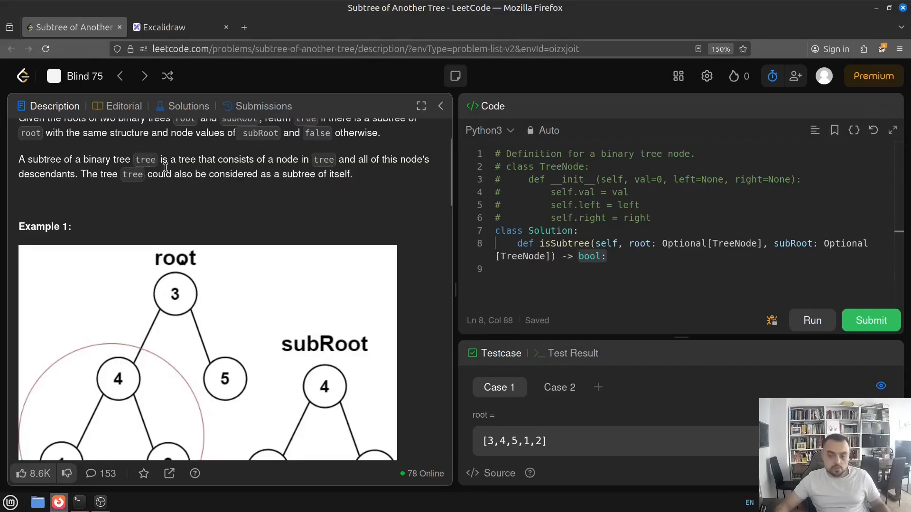
pyautogui.moveTo(169, 169)
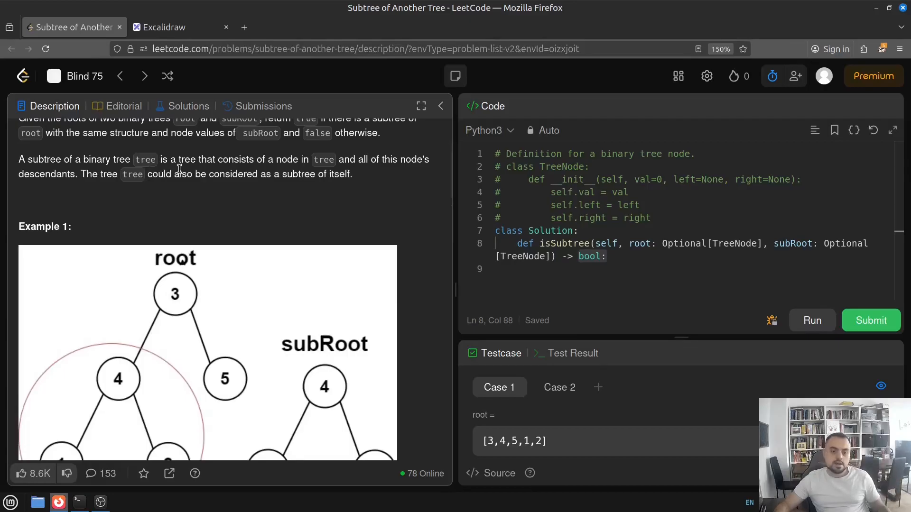
pyautogui.moveTo(267, 169)
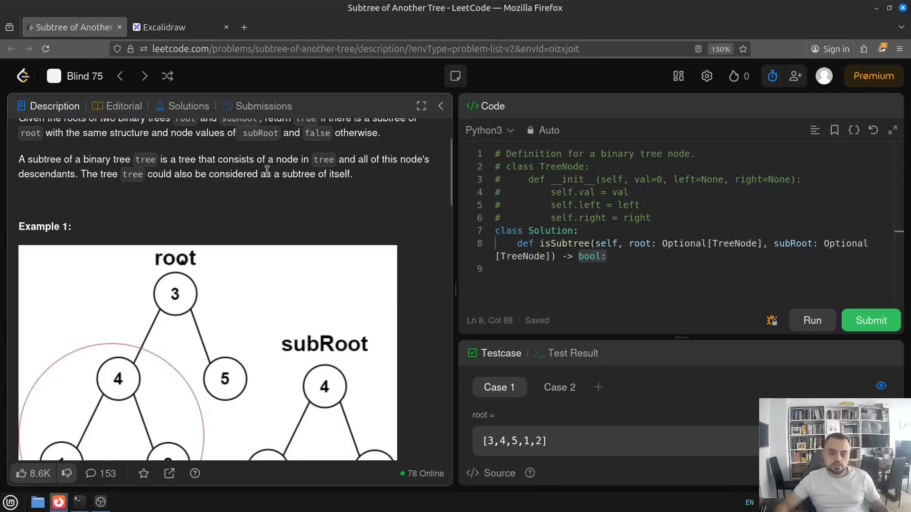
pyautogui.moveTo(400, 165)
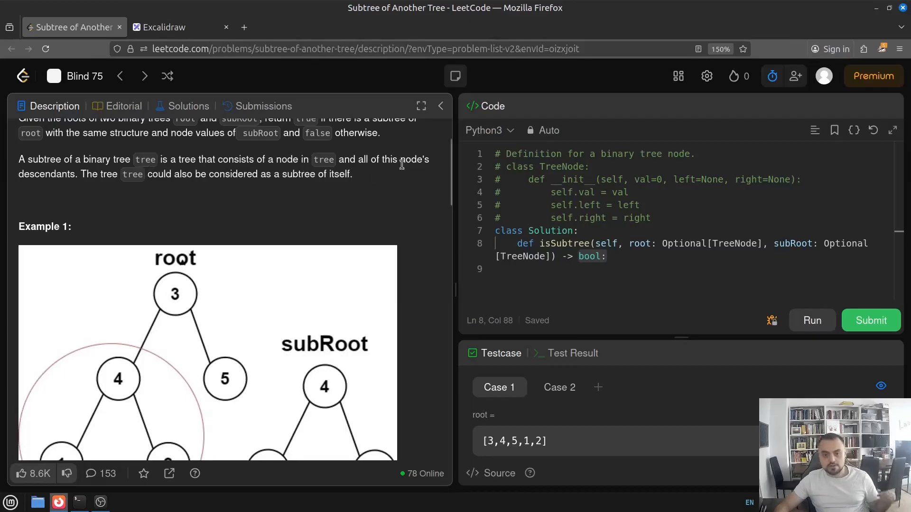
pyautogui.moveTo(195, 192)
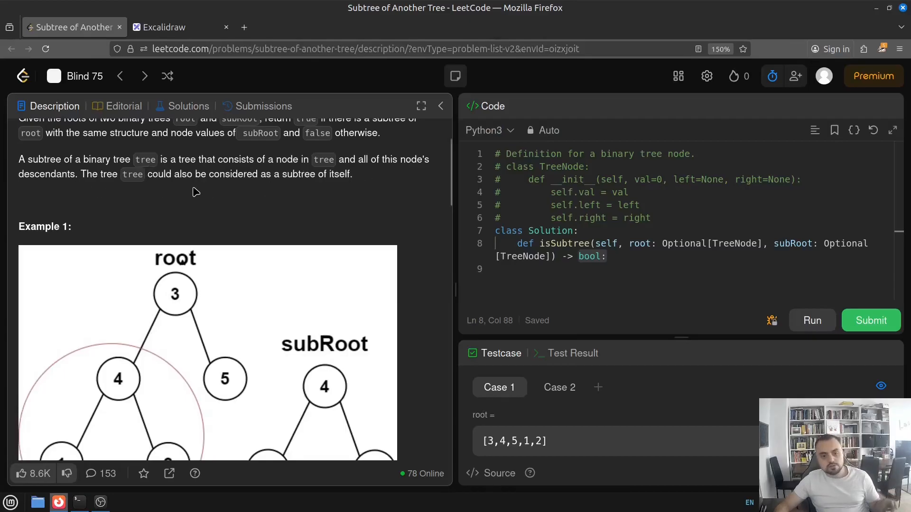
pyautogui.moveTo(360, 184)
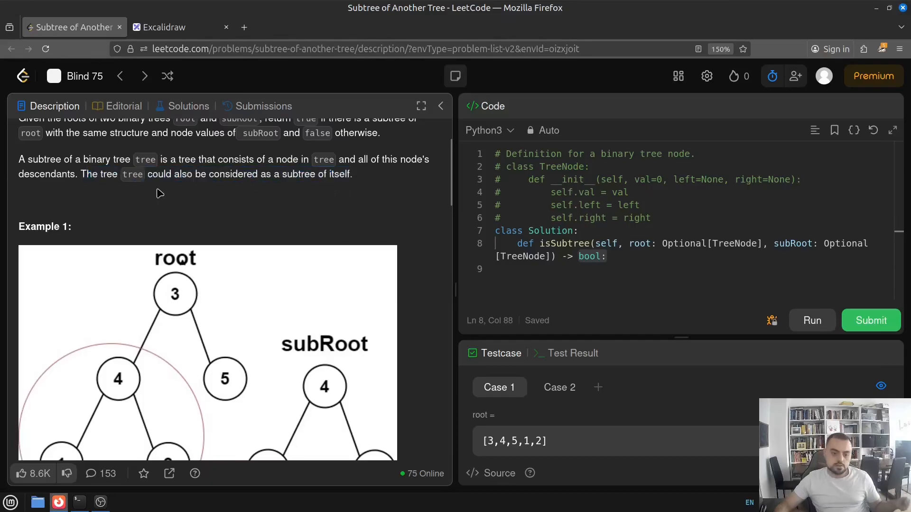
pyautogui.moveTo(176, 178)
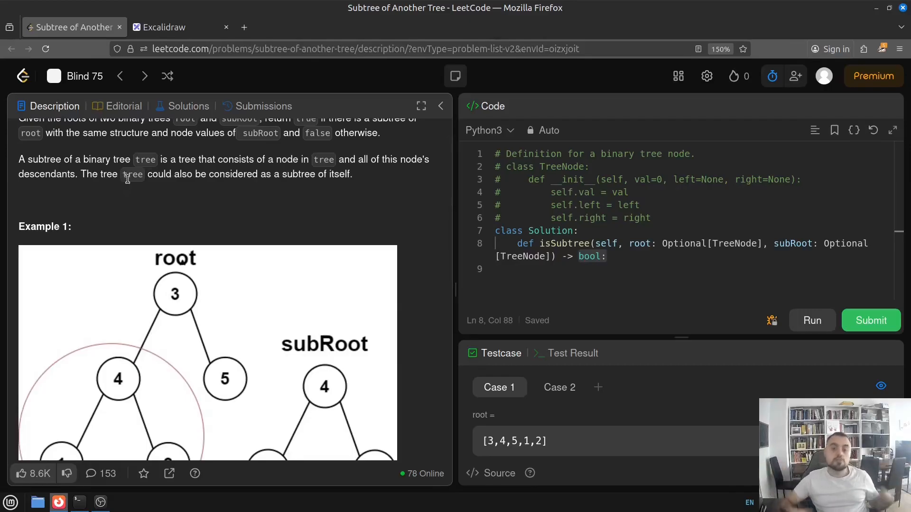
pyautogui.moveTo(164, 191)
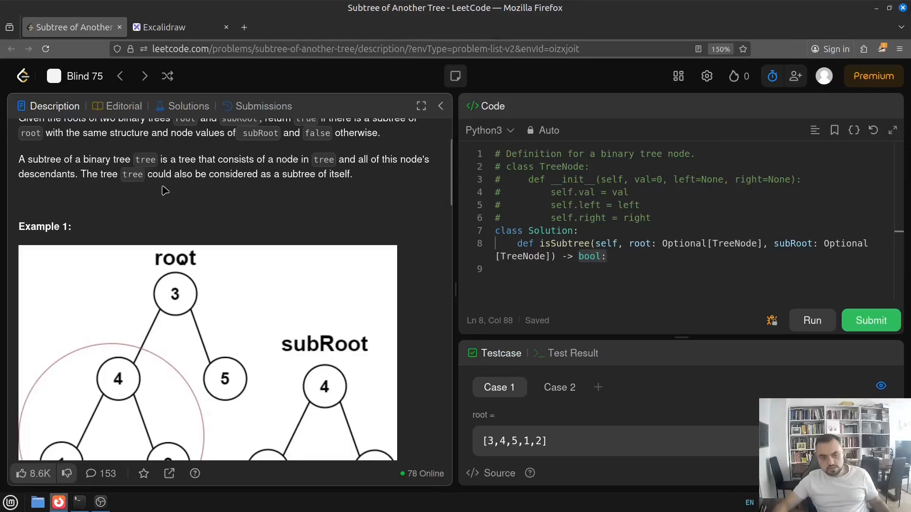
pyautogui.scroll(3)
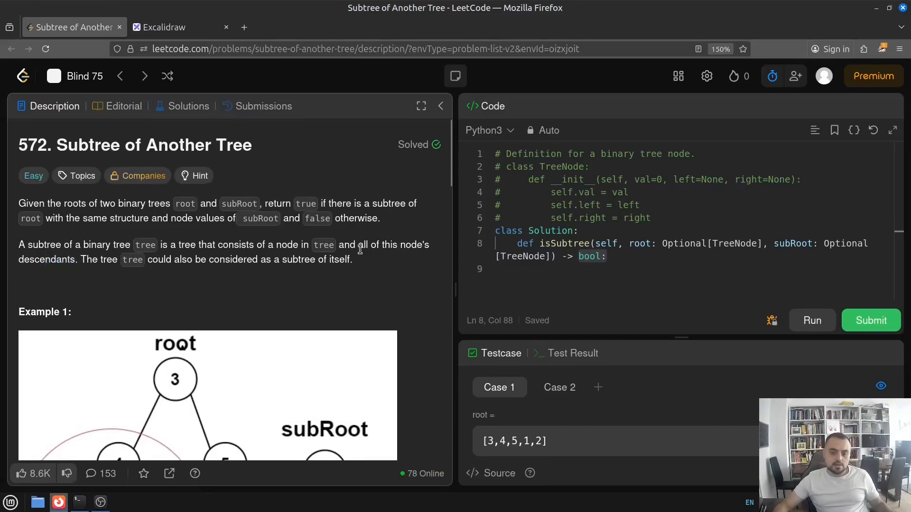
pyautogui.moveTo(41, 262)
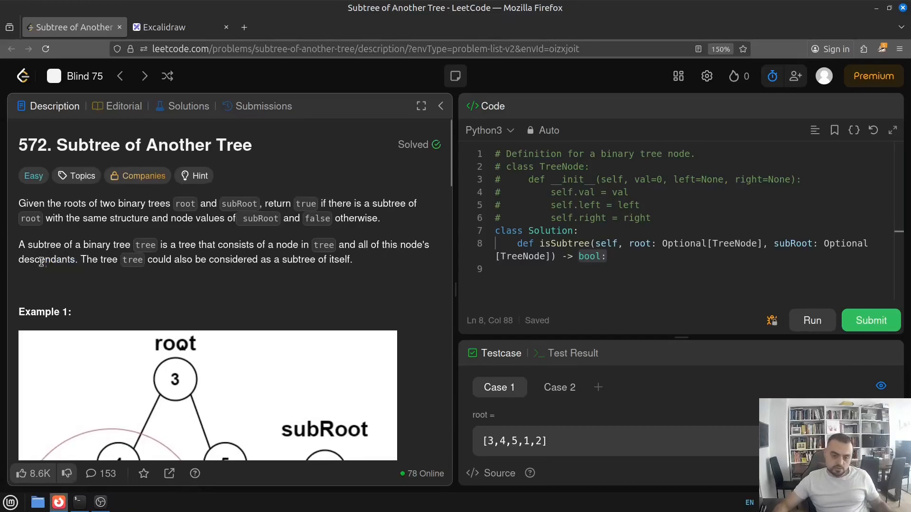
pyautogui.moveTo(69, 281)
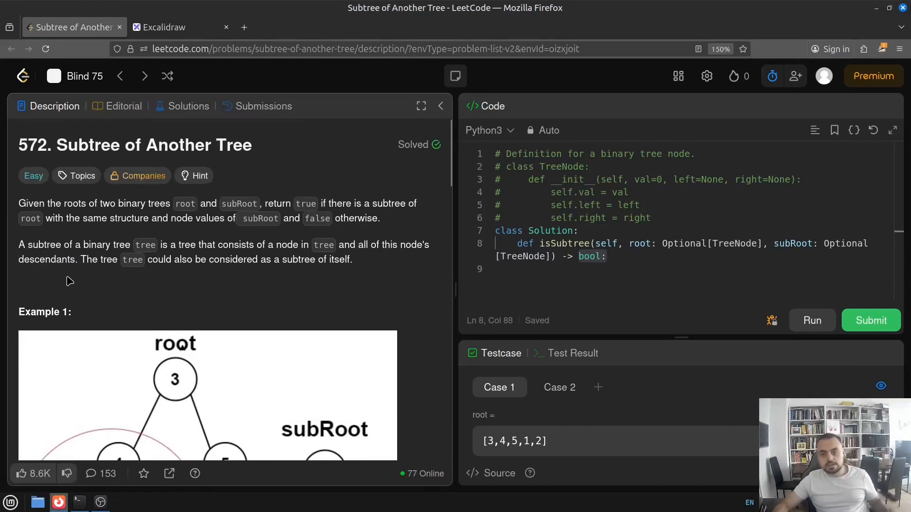
pyautogui.moveTo(107, 260)
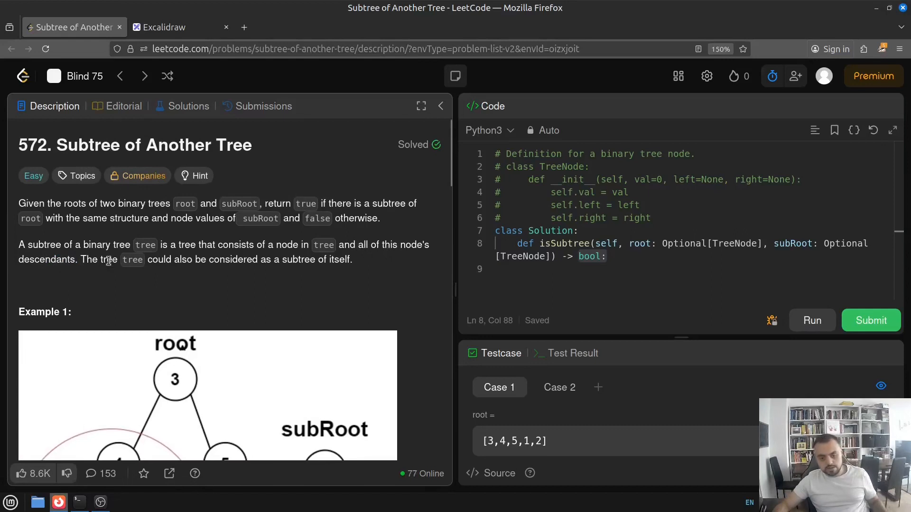
pyautogui.scroll(-3)
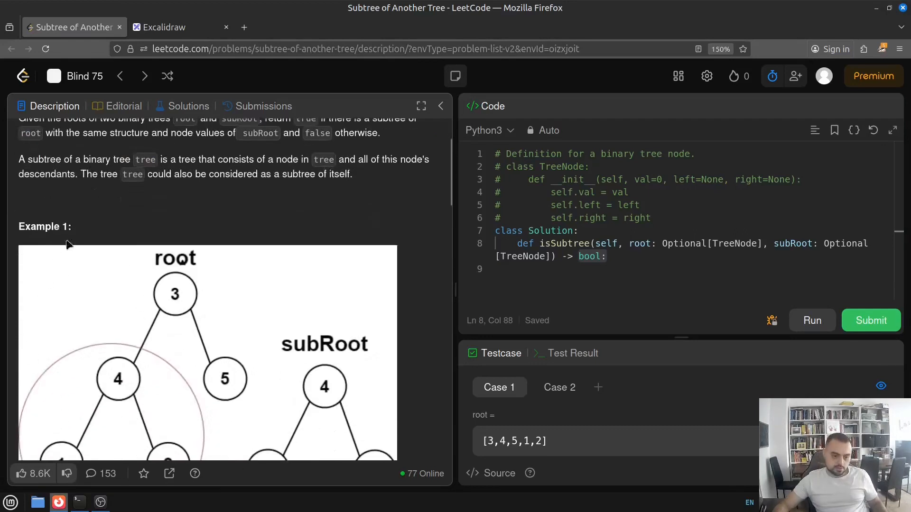
pyautogui.scroll(-3)
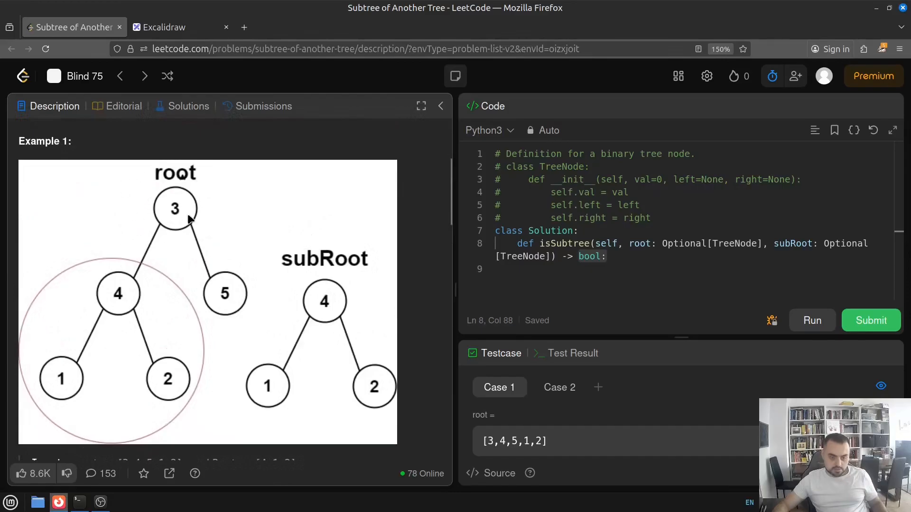
pyautogui.moveTo(80, 155)
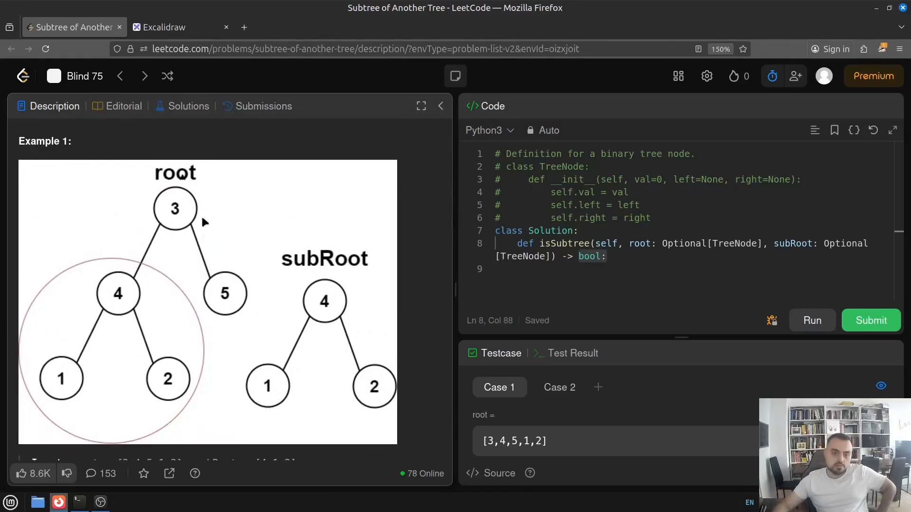
pyautogui.moveTo(197, 232)
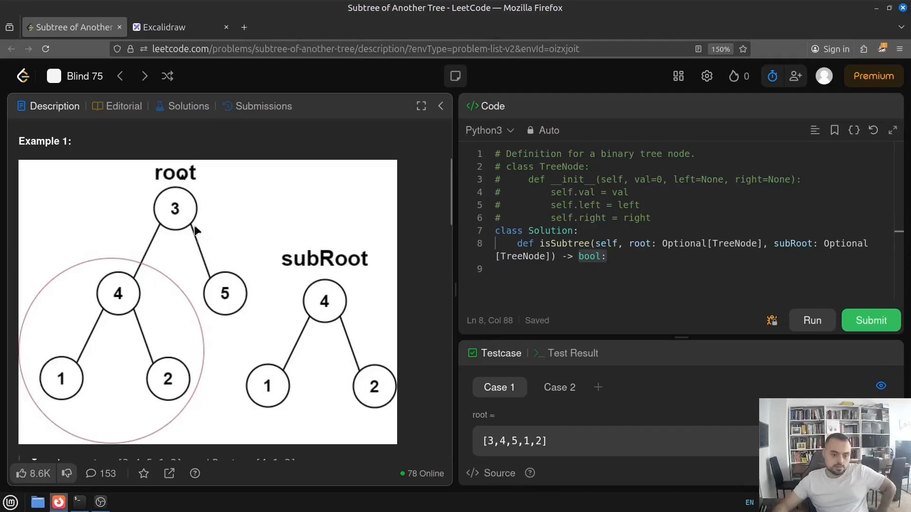
pyautogui.scroll(-3)
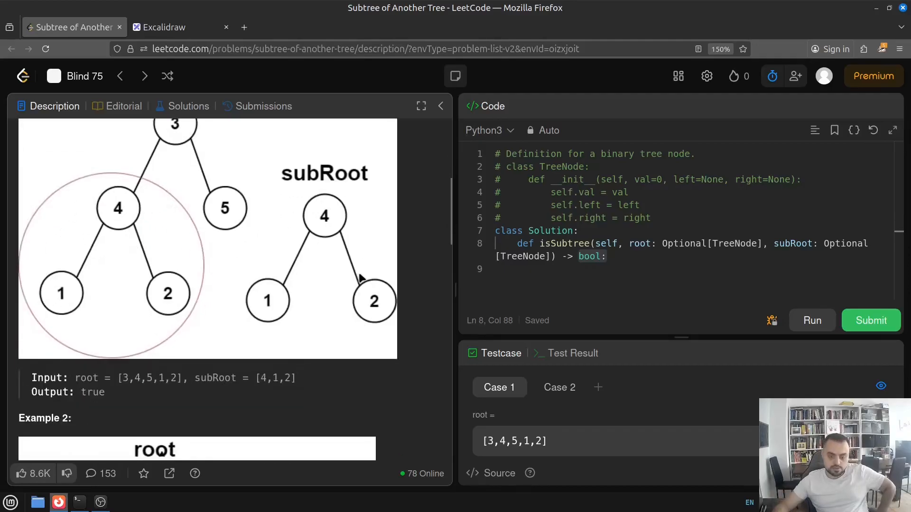
pyautogui.scroll(3)
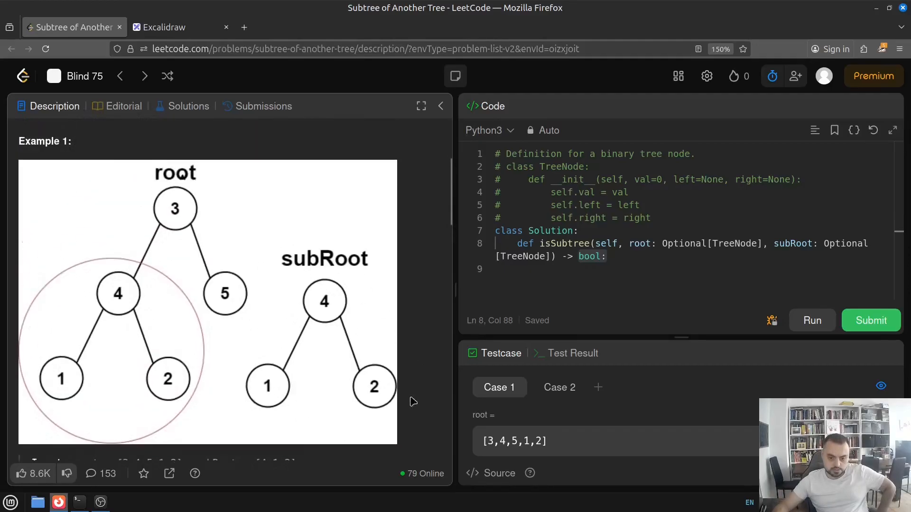
pyautogui.moveTo(341, 335)
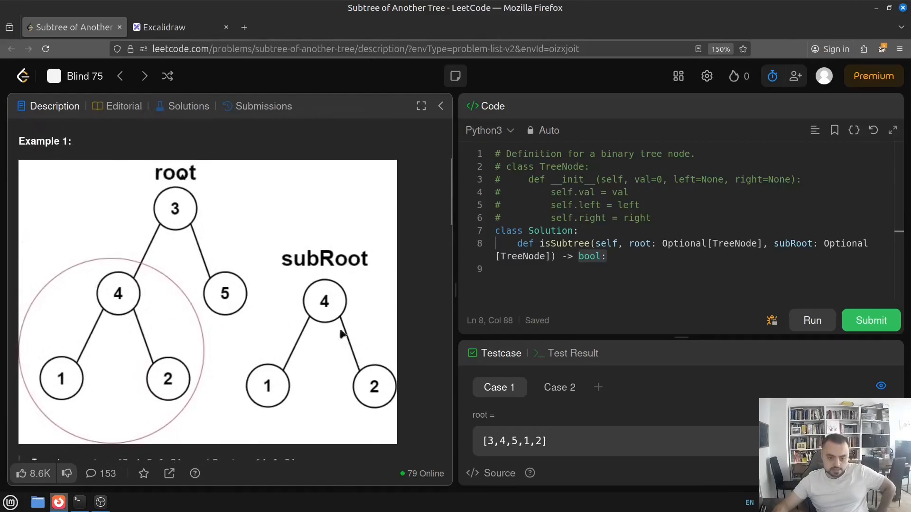
pyautogui.scroll(-3)
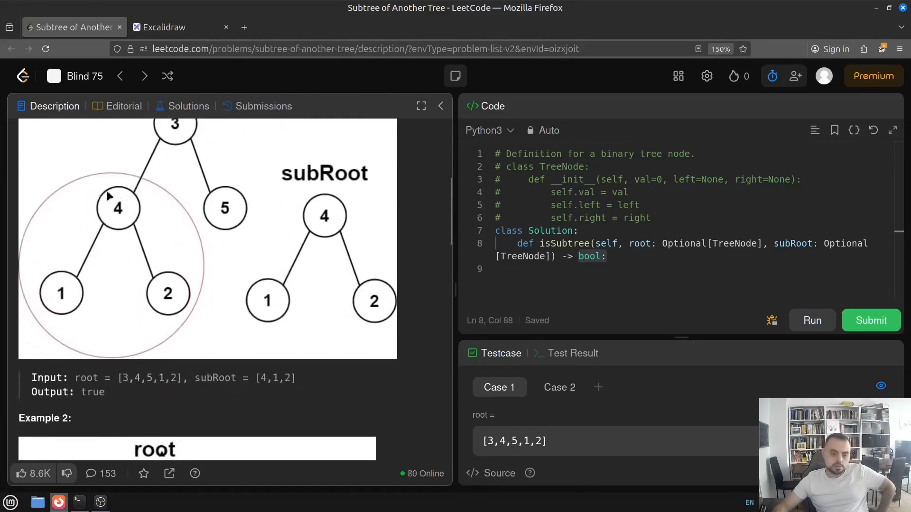
pyautogui.moveTo(148, 226)
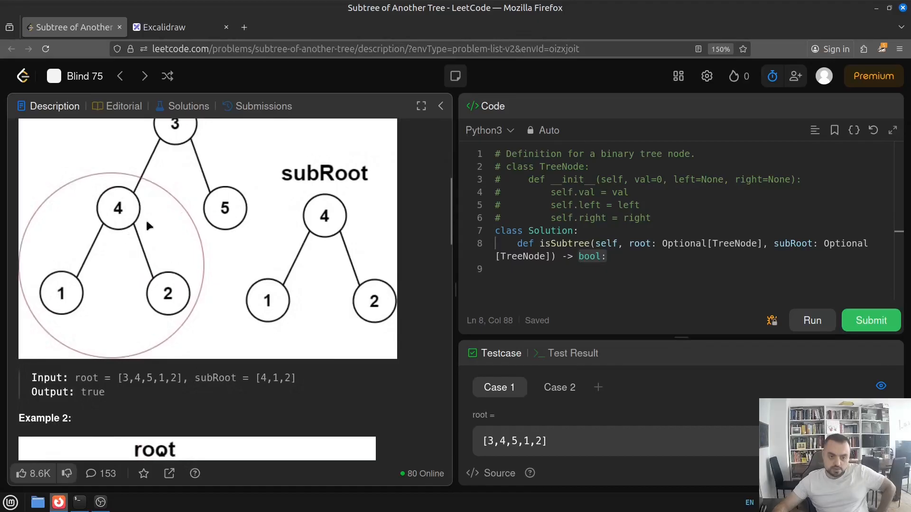
pyautogui.moveTo(326, 203)
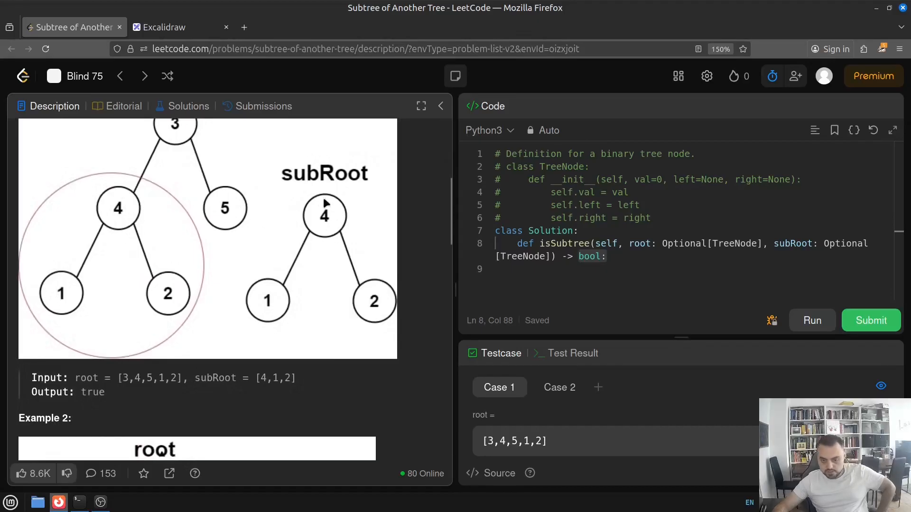
pyautogui.moveTo(356, 209)
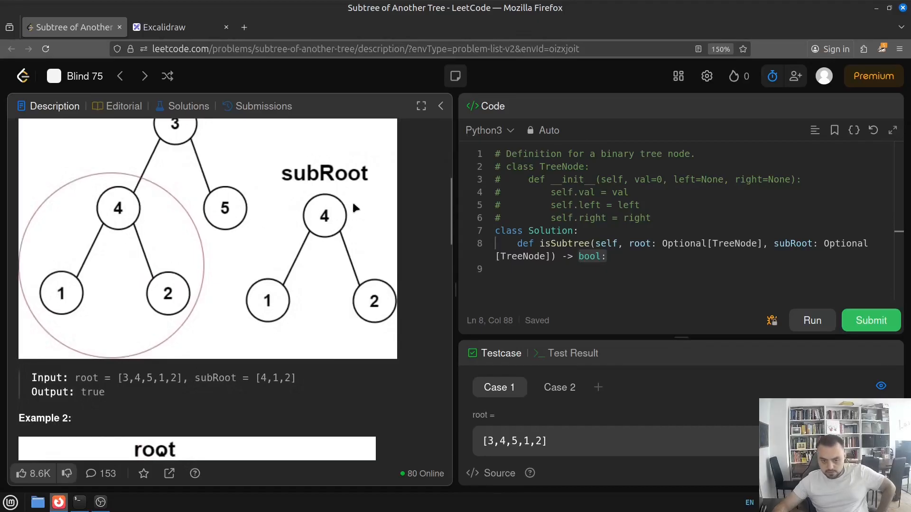
pyautogui.moveTo(323, 232)
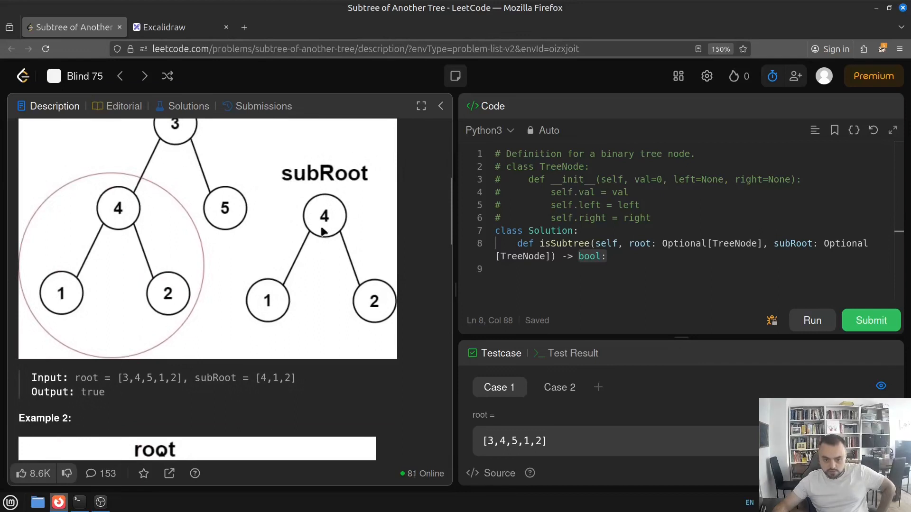
pyautogui.moveTo(320, 232)
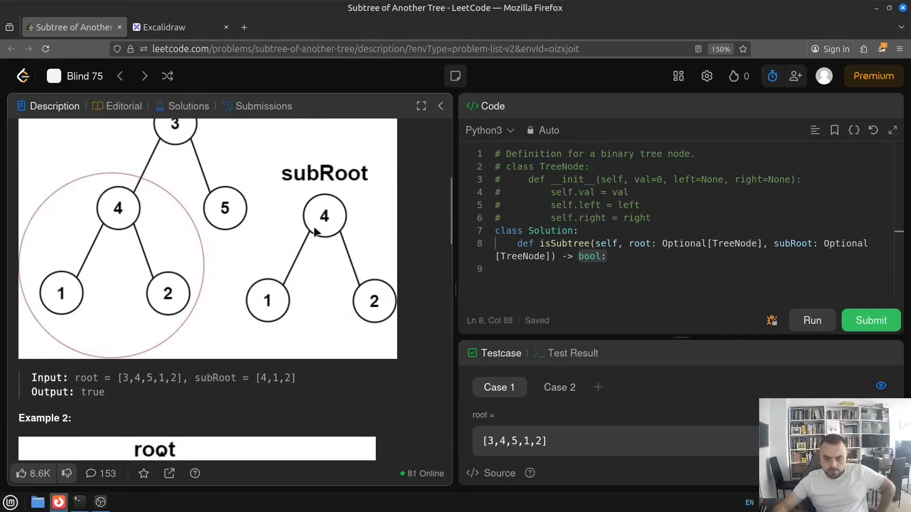
pyautogui.moveTo(78, 293)
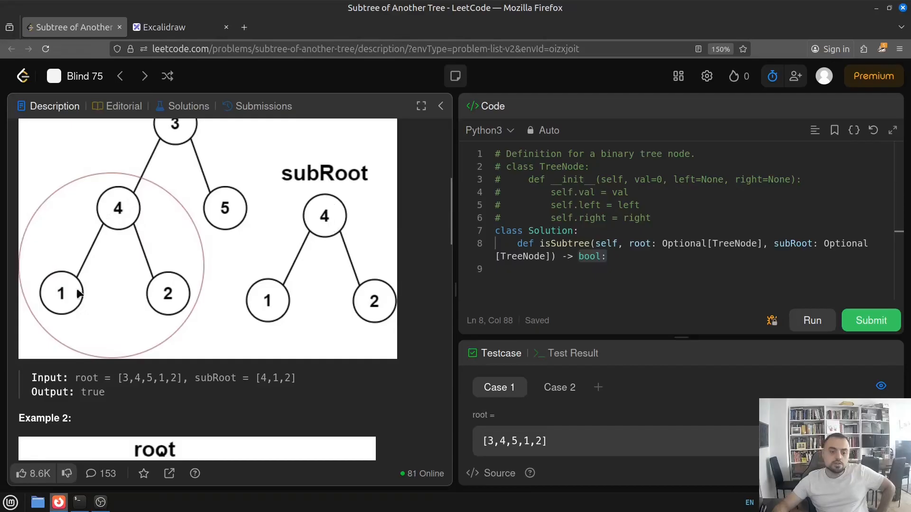
pyautogui.moveTo(150, 288)
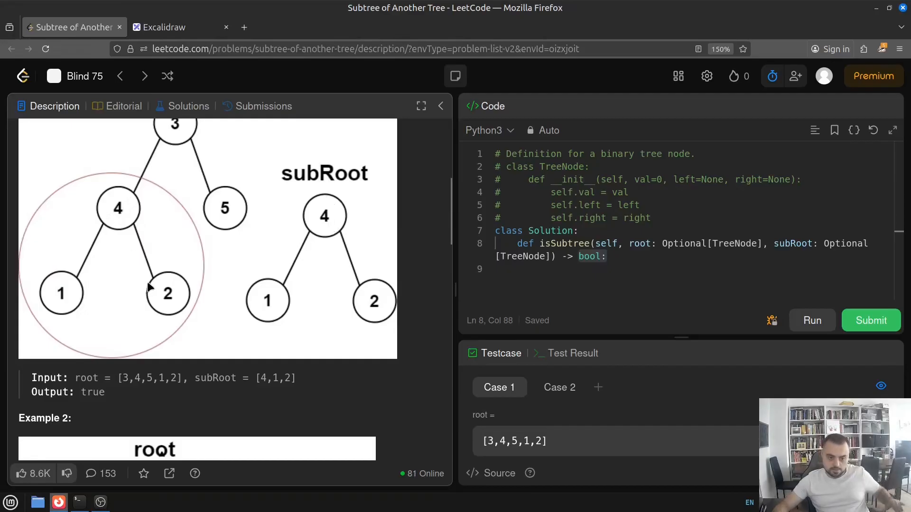
pyautogui.moveTo(76, 293)
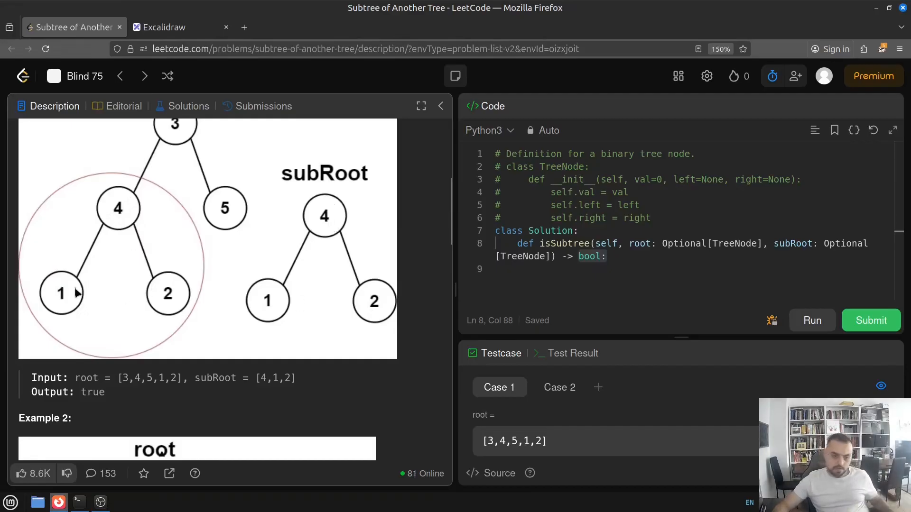
pyautogui.moveTo(267, 314)
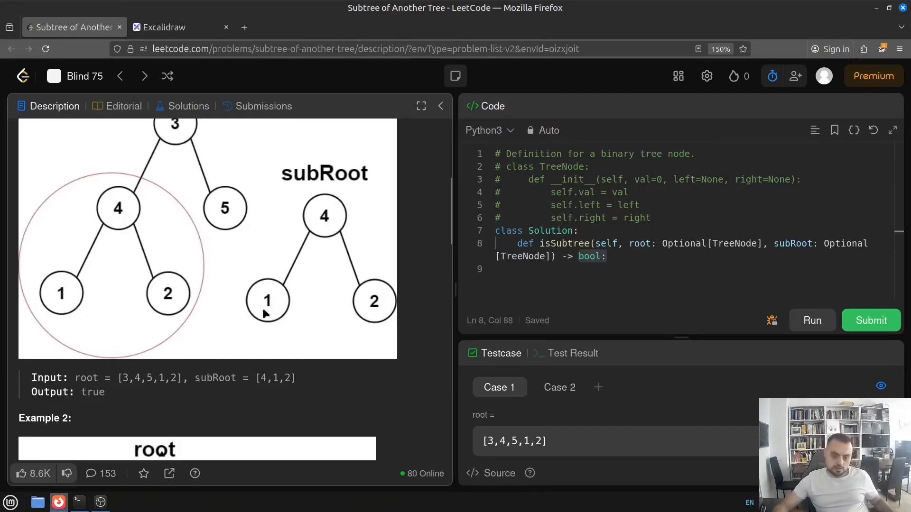
pyautogui.moveTo(253, 290)
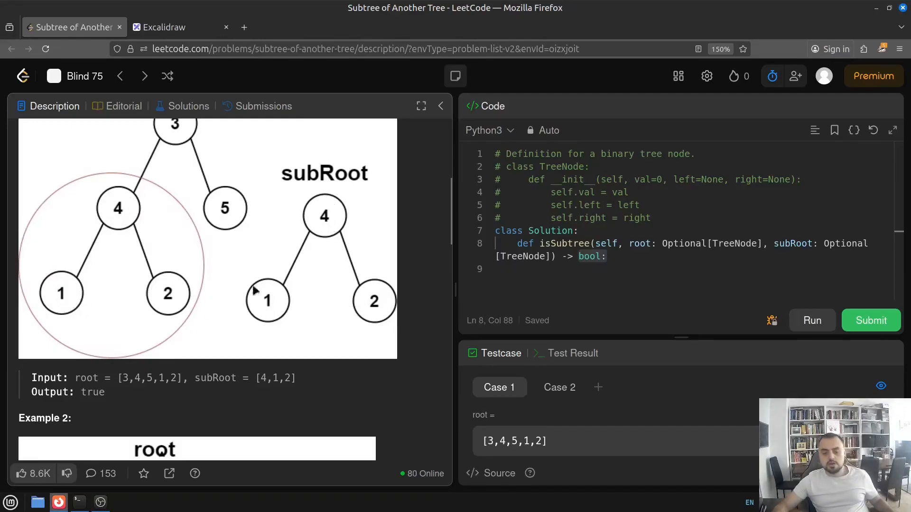
pyautogui.scroll(-3)
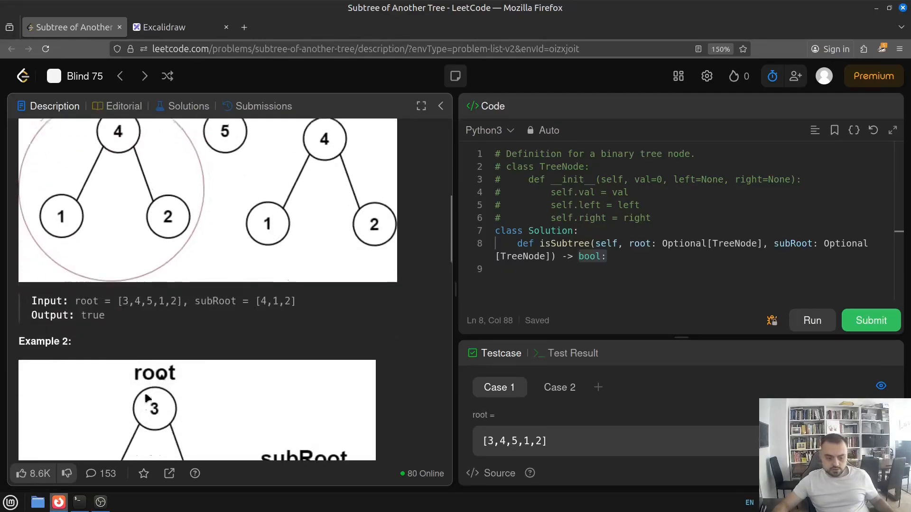
pyautogui.scroll(-3)
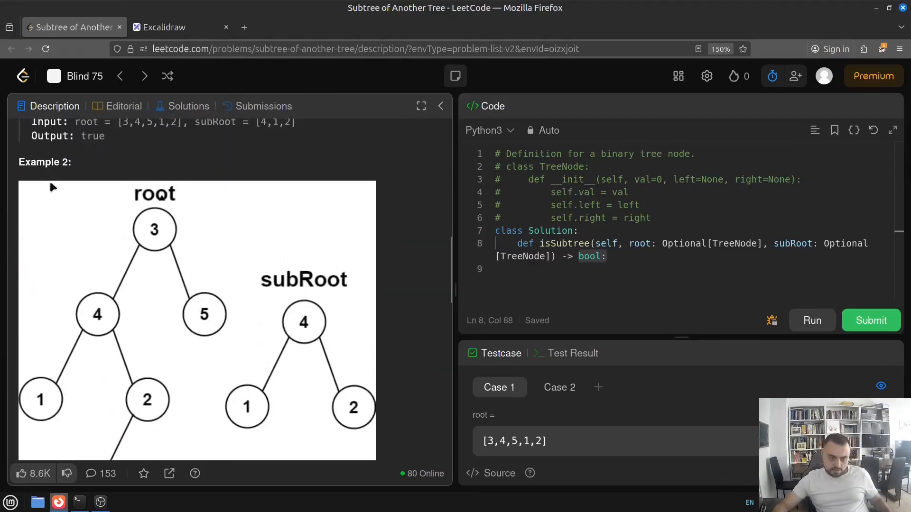
pyautogui.moveTo(293, 345)
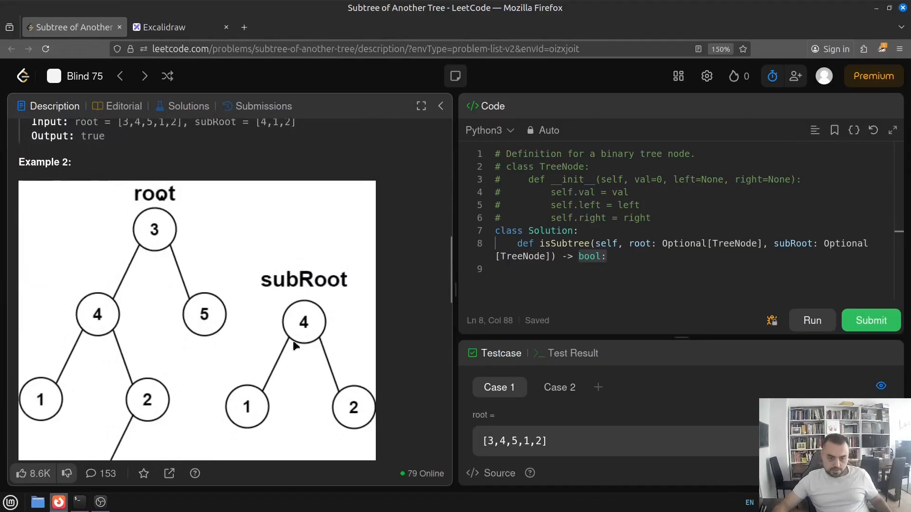
pyautogui.moveTo(105, 322)
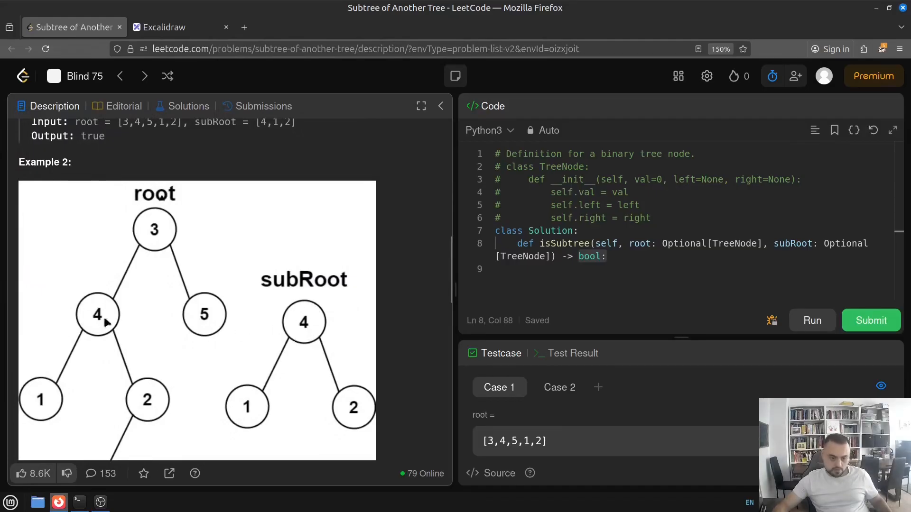
pyautogui.moveTo(203, 317)
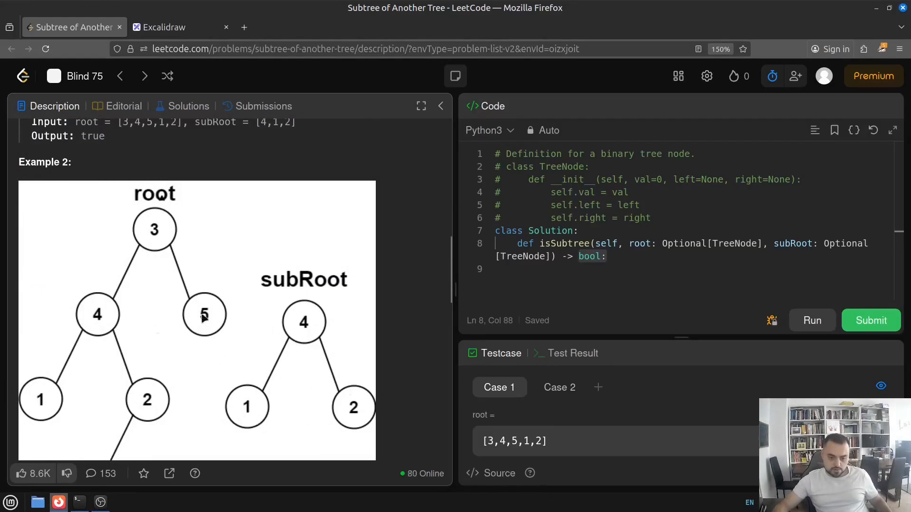
pyautogui.moveTo(238, 363)
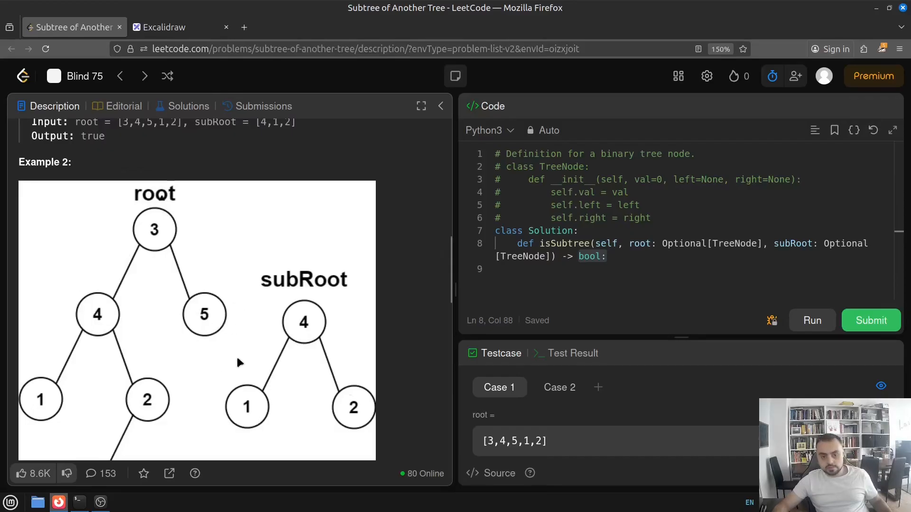
pyautogui.scroll(-3)
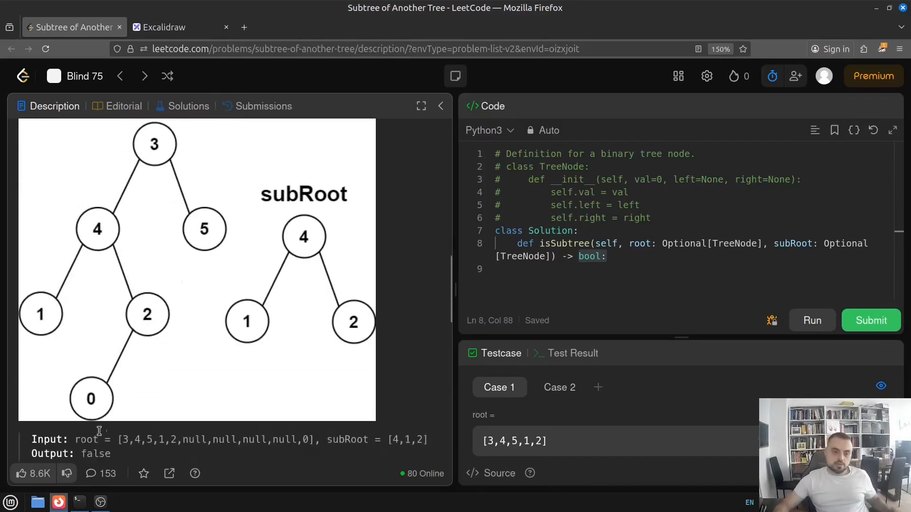
pyautogui.moveTo(140, 257)
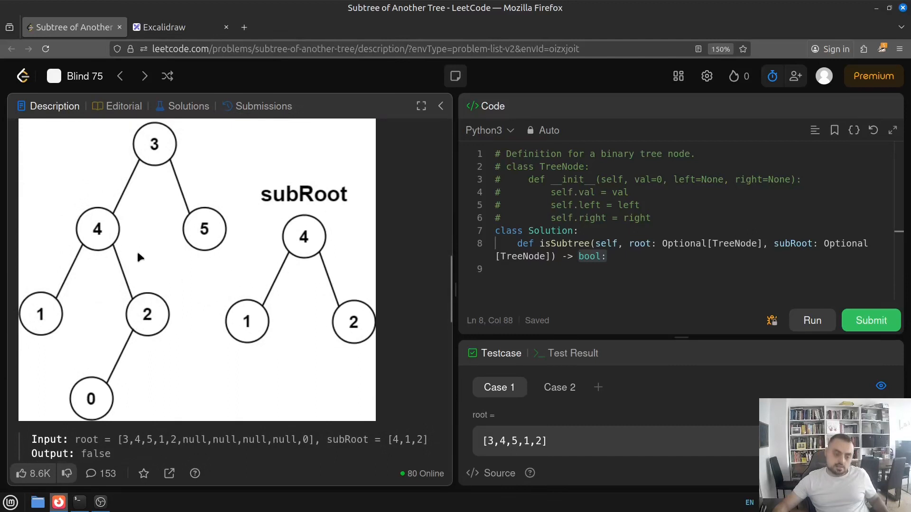
pyautogui.moveTo(105, 272)
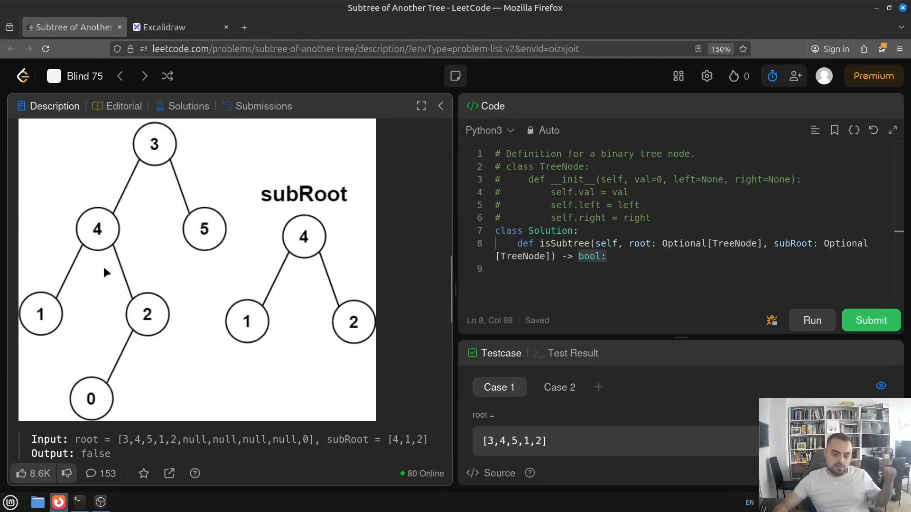
pyautogui.moveTo(250, 322)
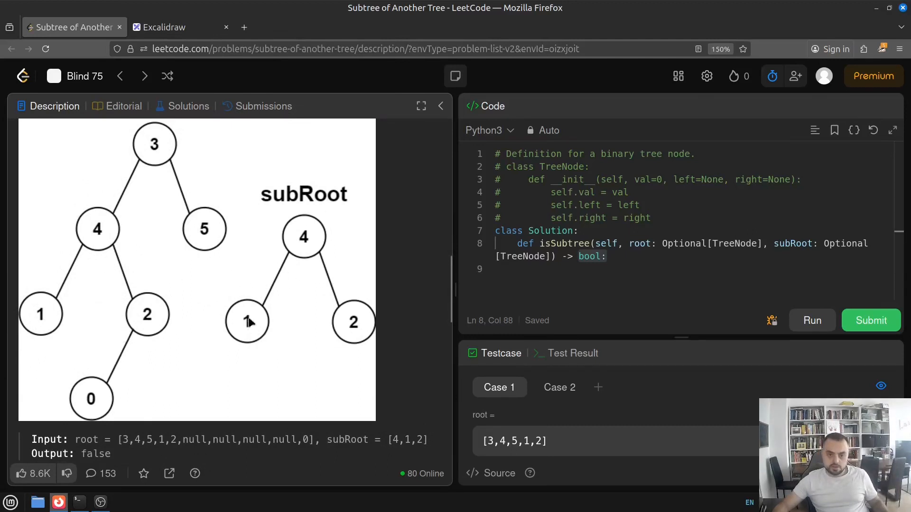
pyautogui.moveTo(212, 236)
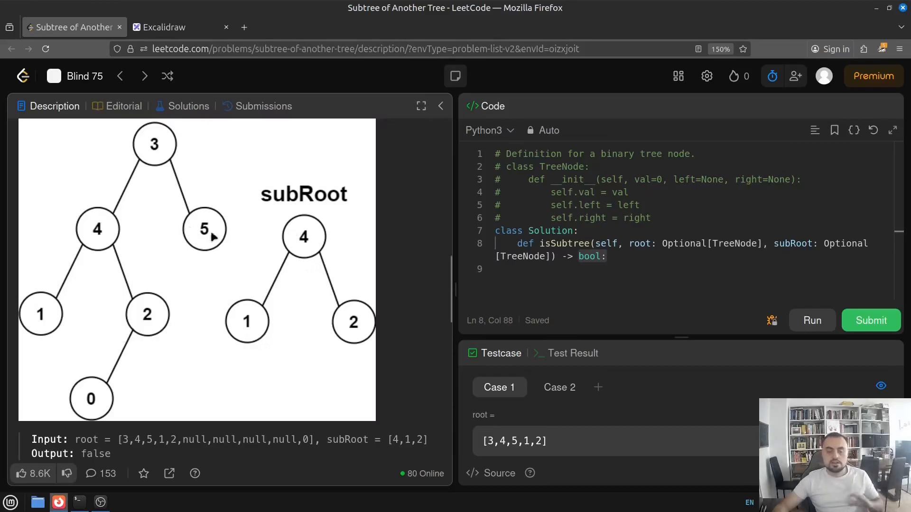
pyautogui.scroll(-3)
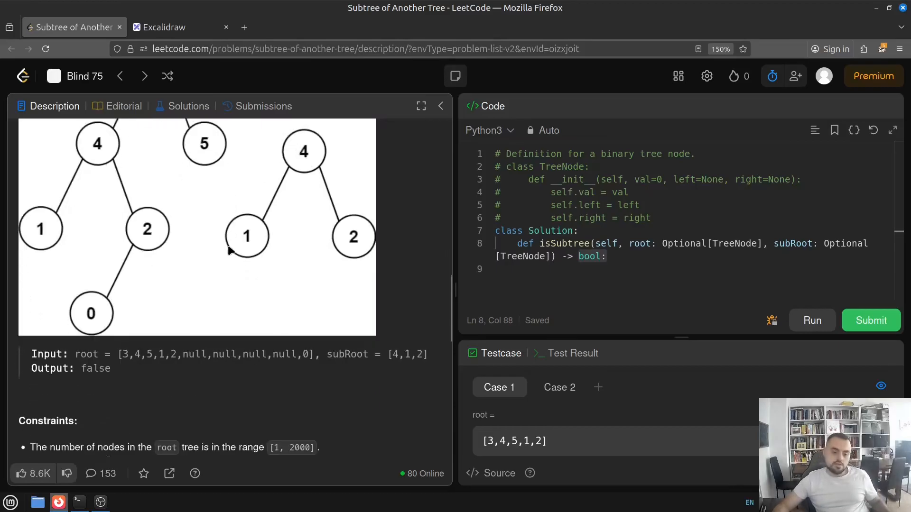
pyautogui.moveTo(293, 260)
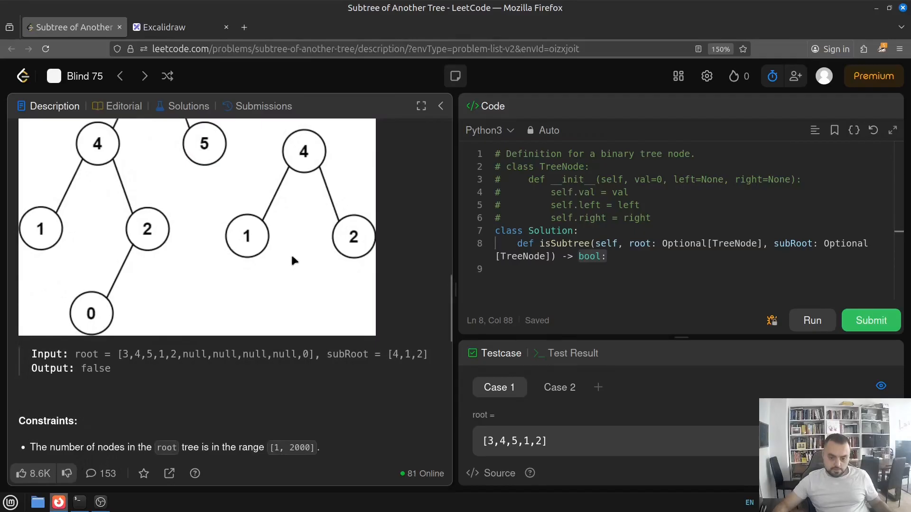
pyautogui.moveTo(284, 317)
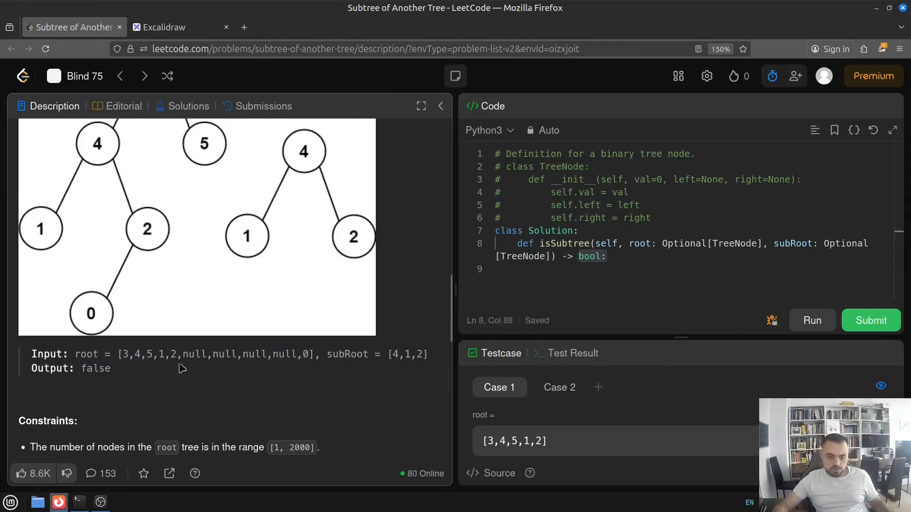
pyautogui.scroll(3)
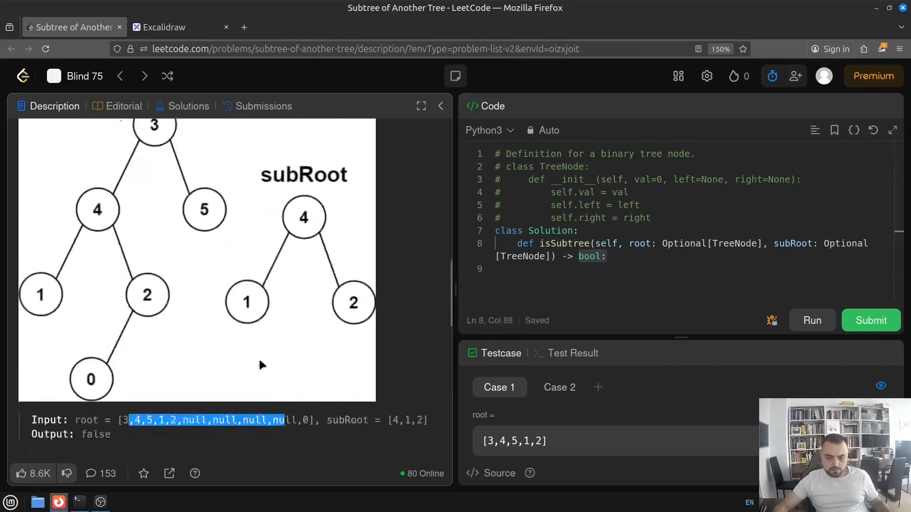
pyautogui.scroll(-3)
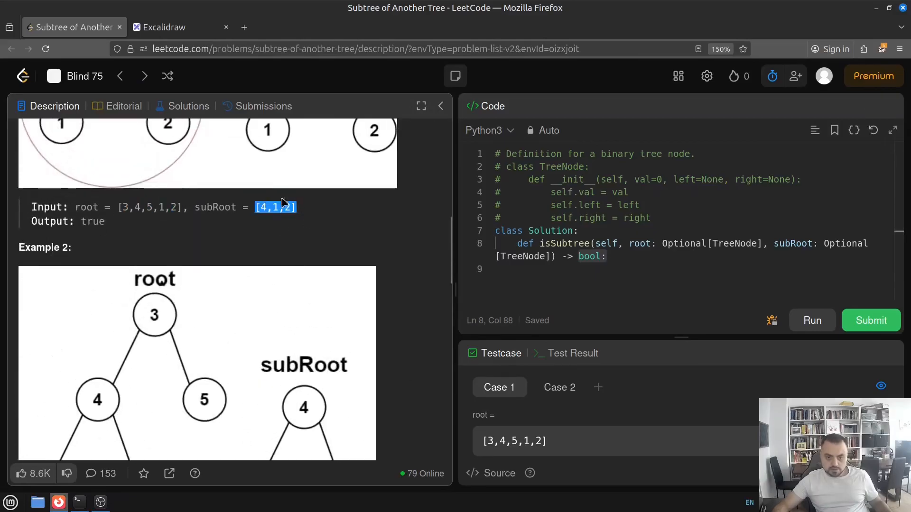
pyautogui.scroll(-3)
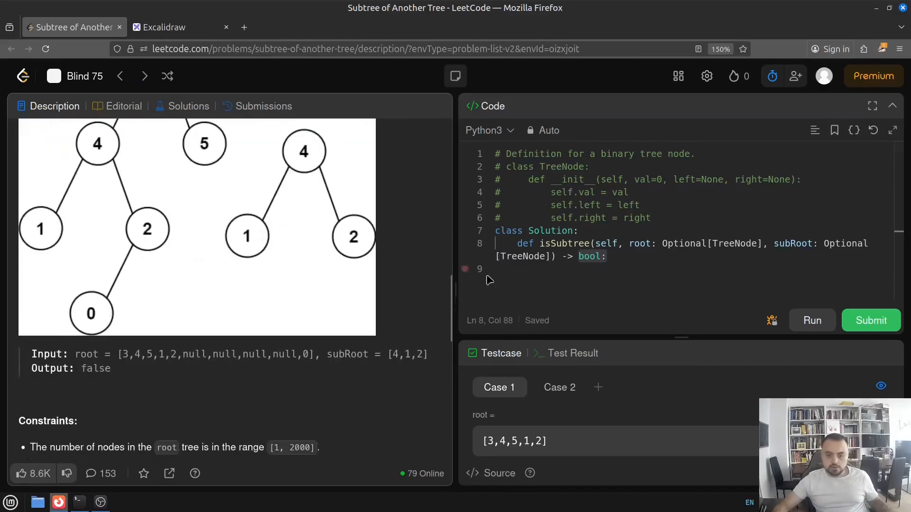
pyautogui.doubleClick(560, 167)
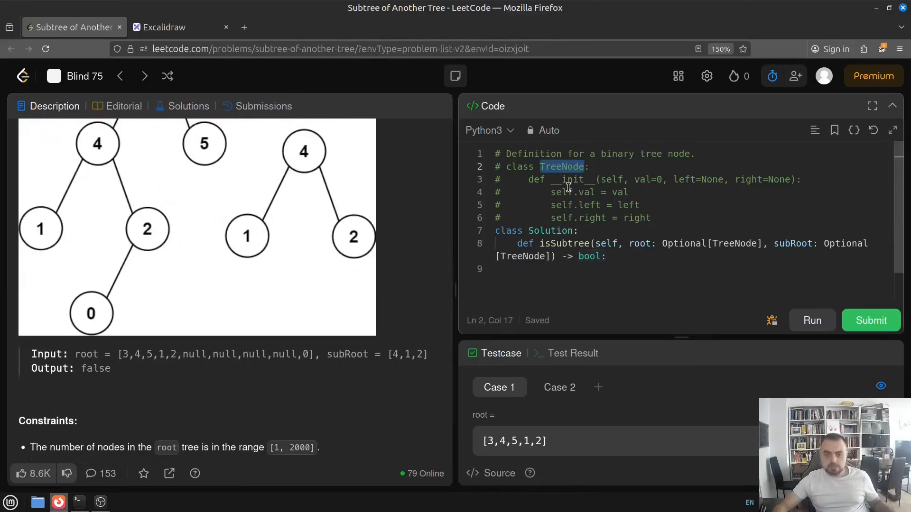
pyautogui.click(663, 244)
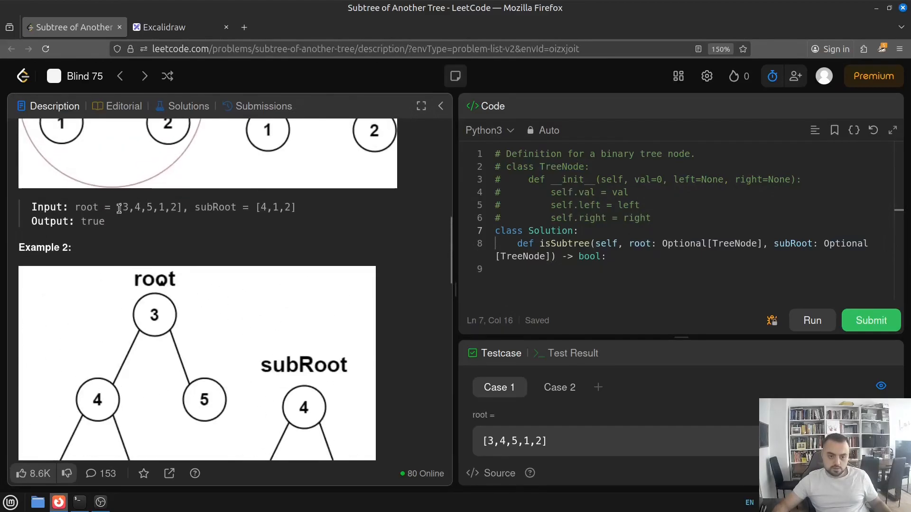
pyautogui.scroll(-3)
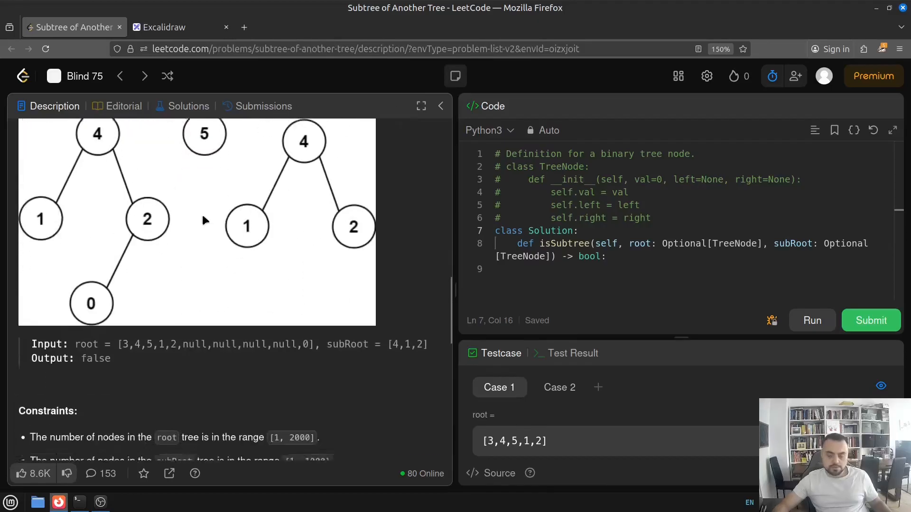
pyautogui.scroll(-3)
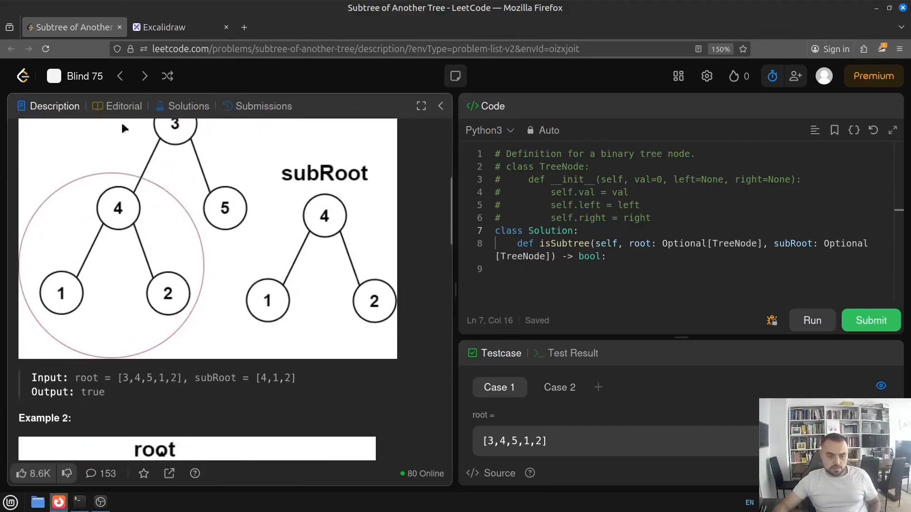
# Step: Copy the 'tree could be a subtree of itself' sentence from LeetCode into Excalidraw below the descendants note
pyautogui.scroll(3)
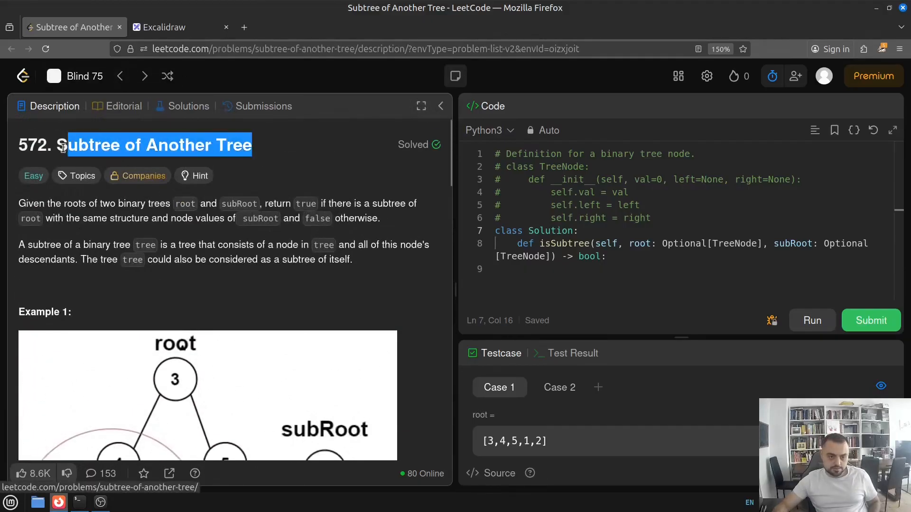
pyautogui.click(180, 26)
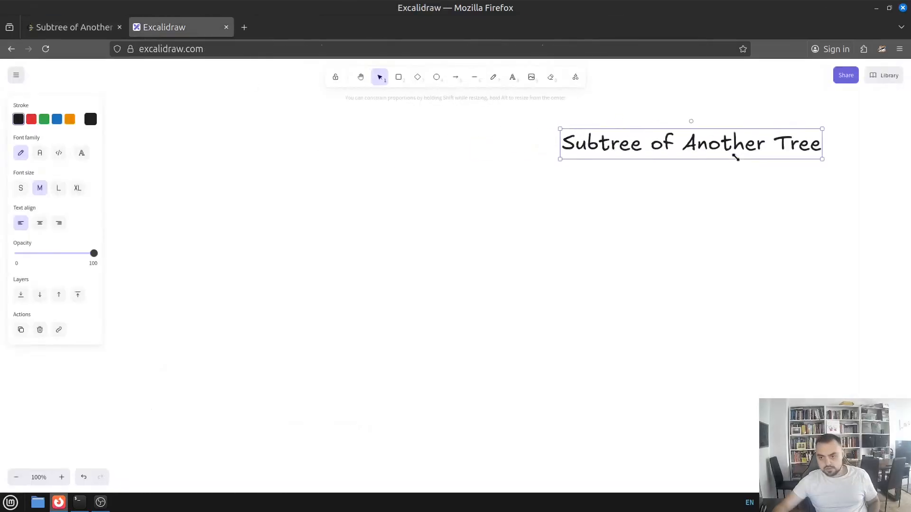
pyautogui.click(69, 26)
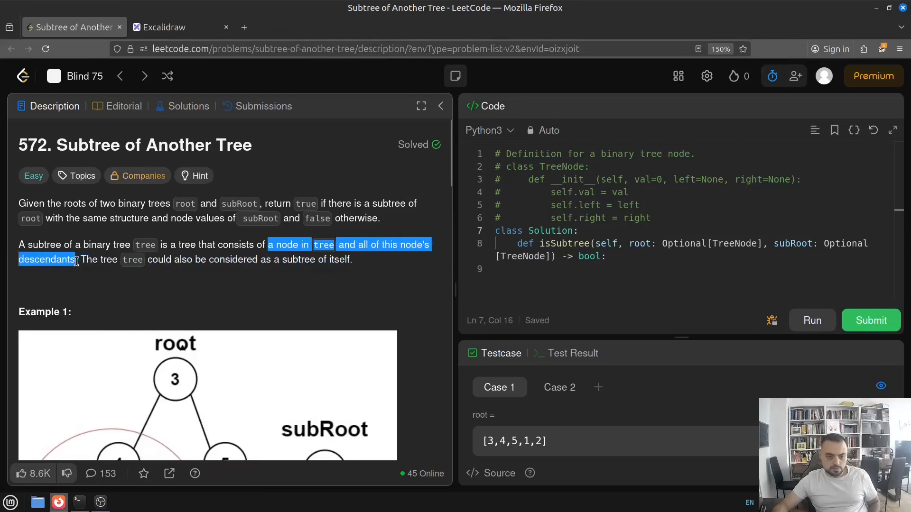
pyautogui.click(180, 27)
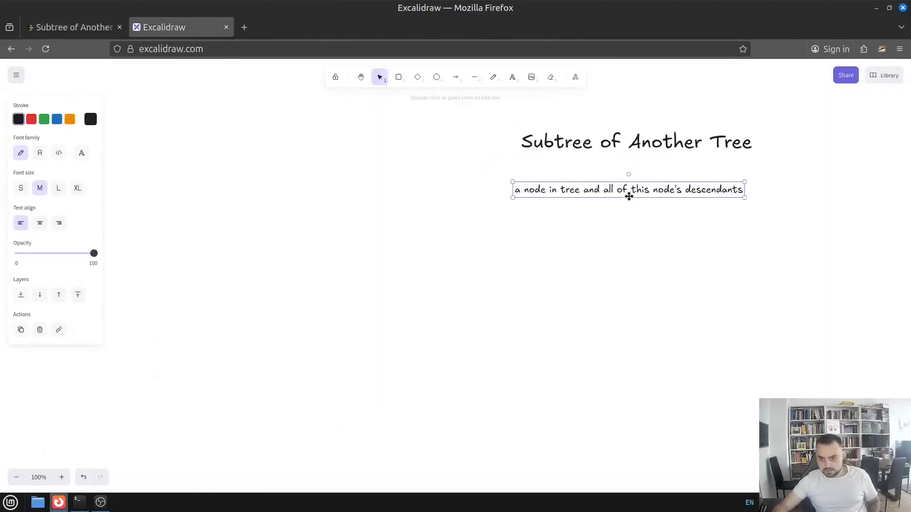
pyautogui.click(73, 26)
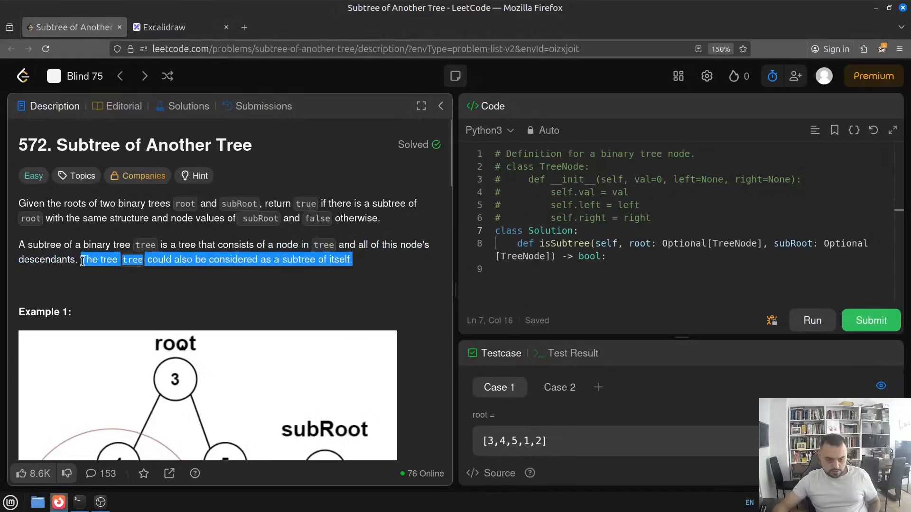
pyautogui.click(125, 271)
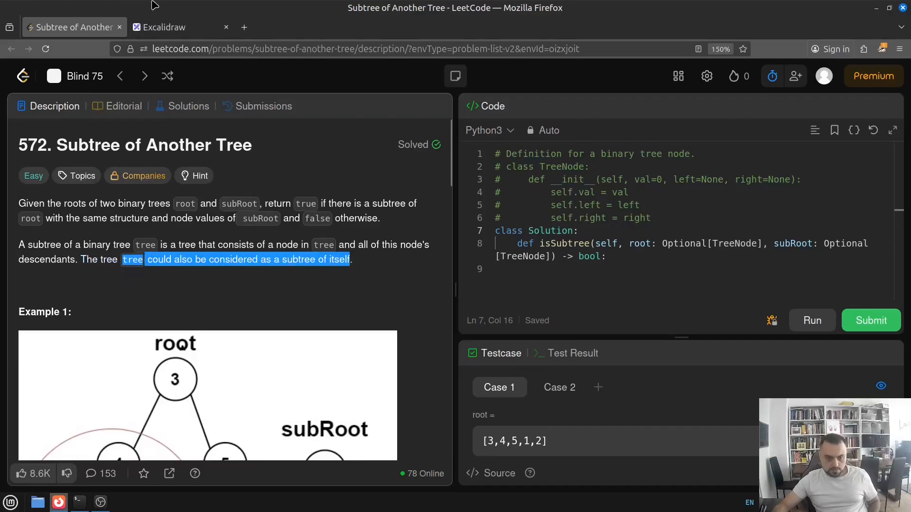
pyautogui.click(181, 27)
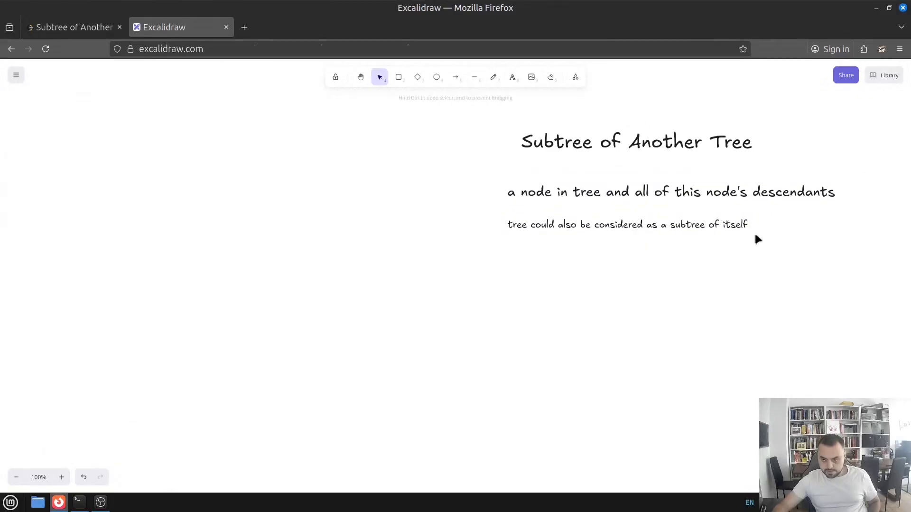
# Step: Draw a short arrow bullet before each of the two subtree definition notes
pyautogui.click(627, 226)
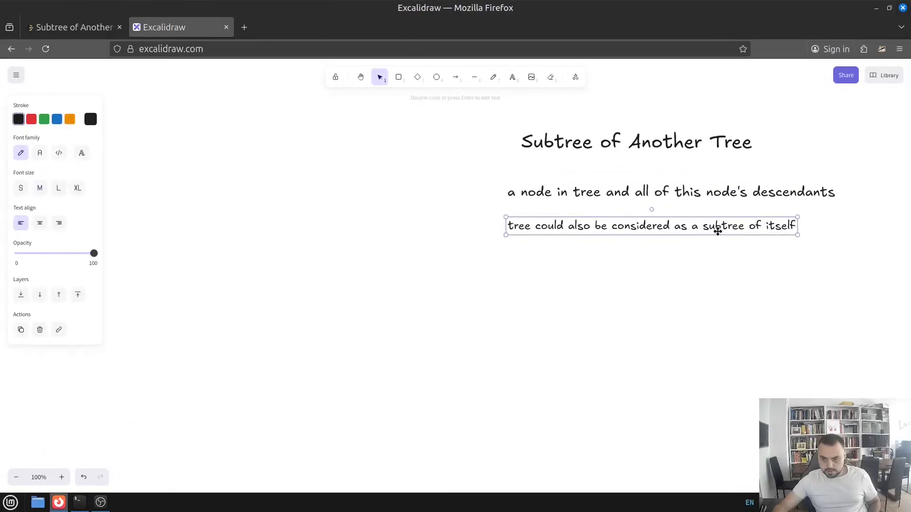
pyautogui.click(456, 77)
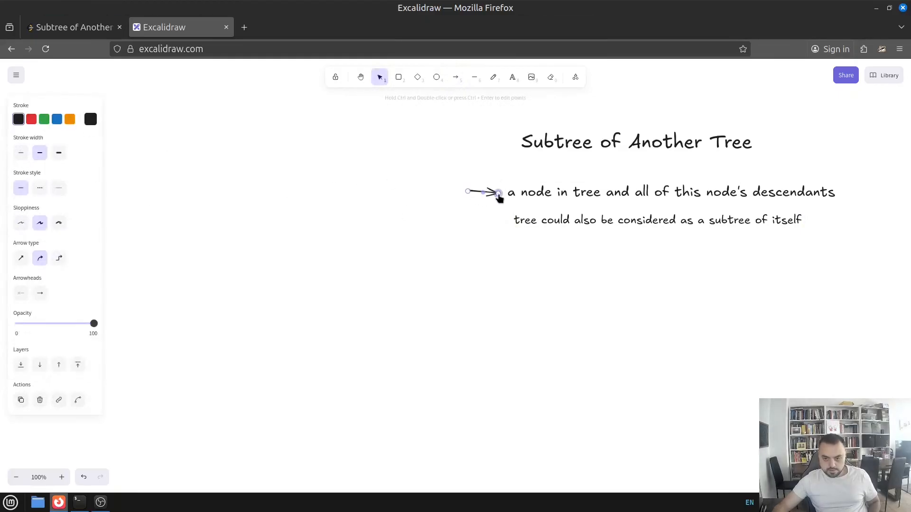
pyautogui.click(456, 77)
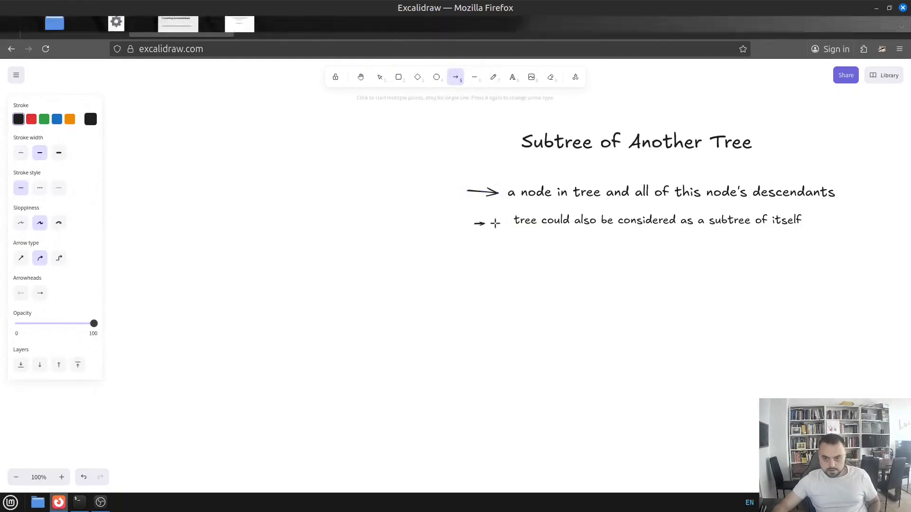
pyautogui.click(398, 77)
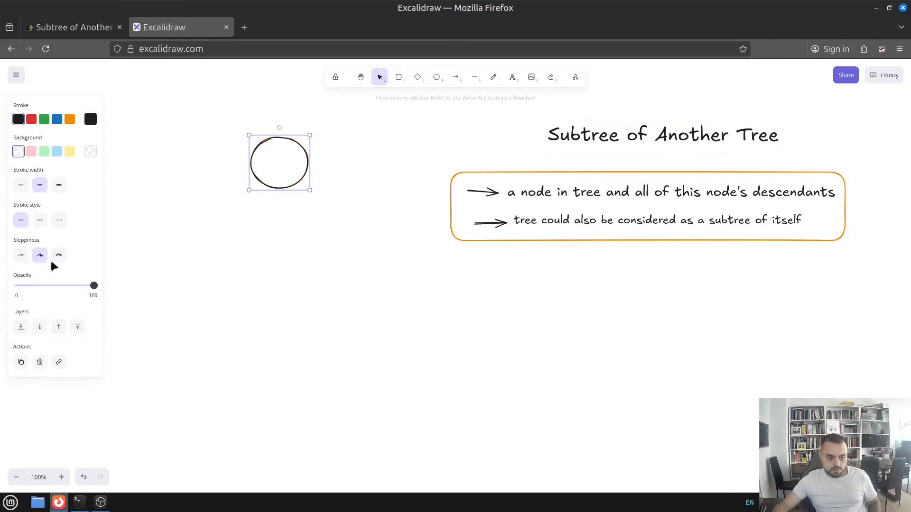
# Step: Number the node circles 3, 4, 5, 1, 2 after checking Example 1 in LeetCode
pyautogui.doubleClick(279, 161)
pyautogui.write('4')
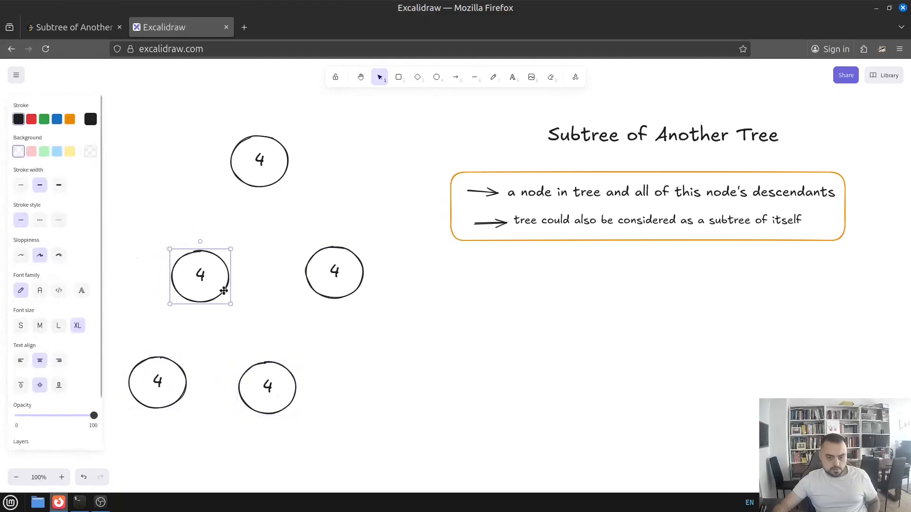
pyautogui.click(74, 27)
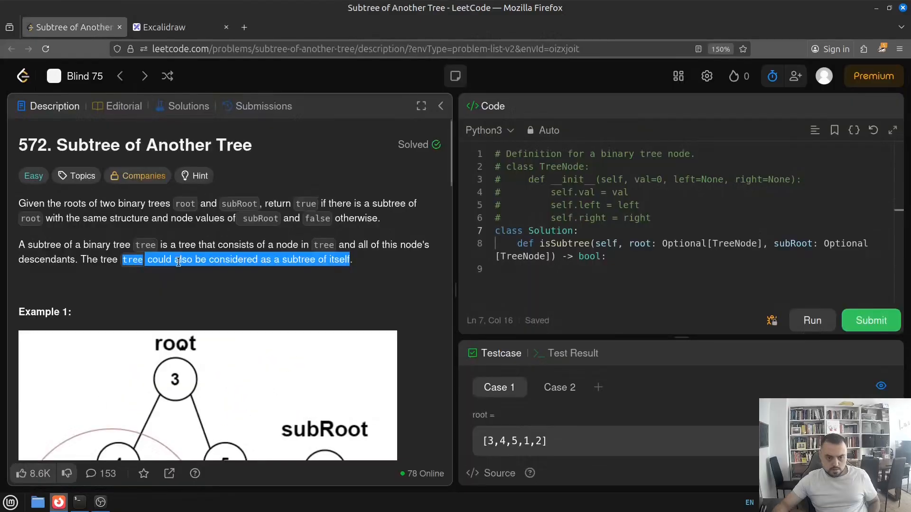
pyautogui.scroll(-3)
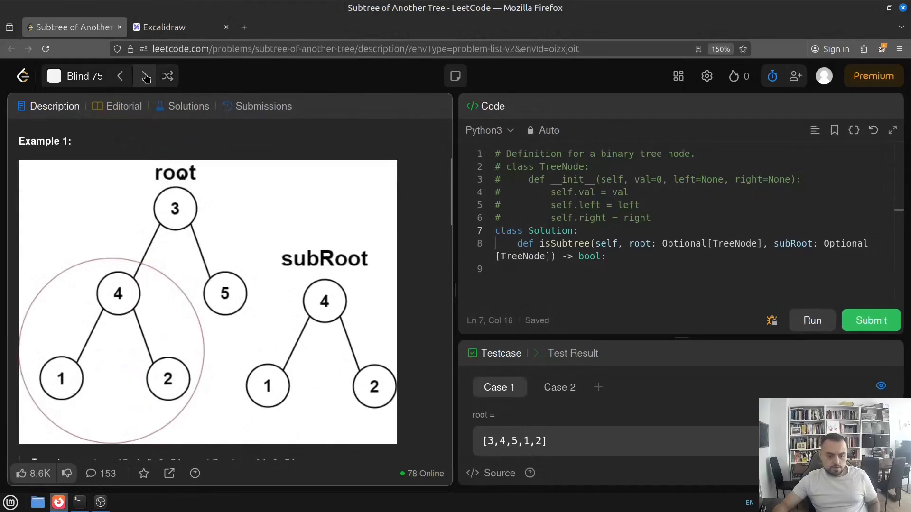
pyautogui.click(180, 27)
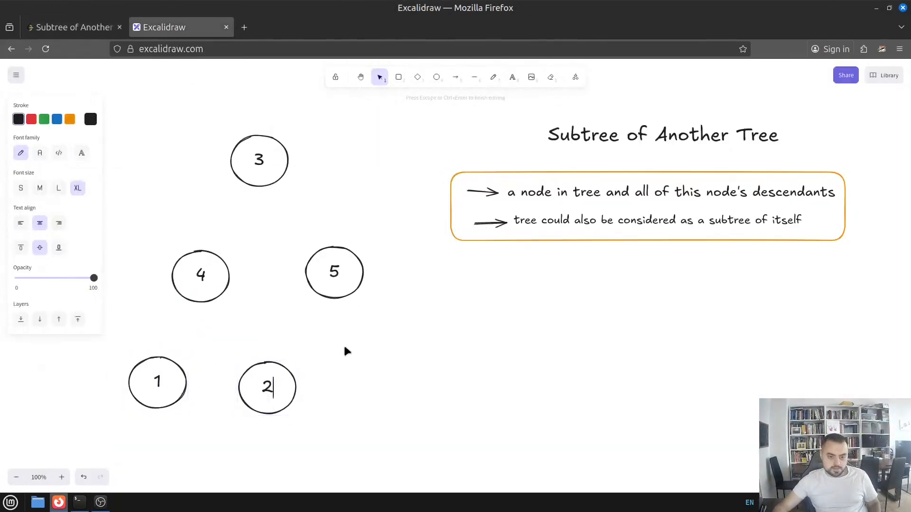
# Step: Draw arrows from node 3 to nodes 4 and 5 and from node 4 to nodes 1 and 2
pyautogui.click(455, 77)
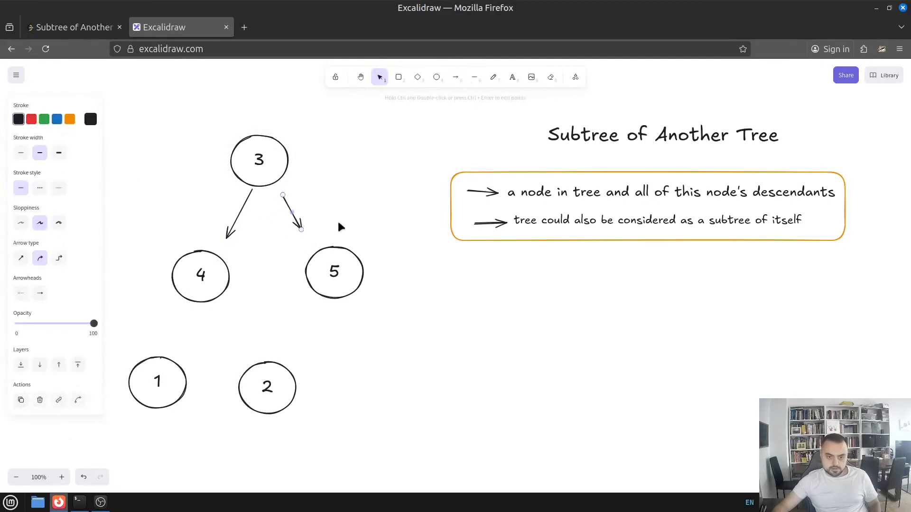
pyautogui.click(456, 77)
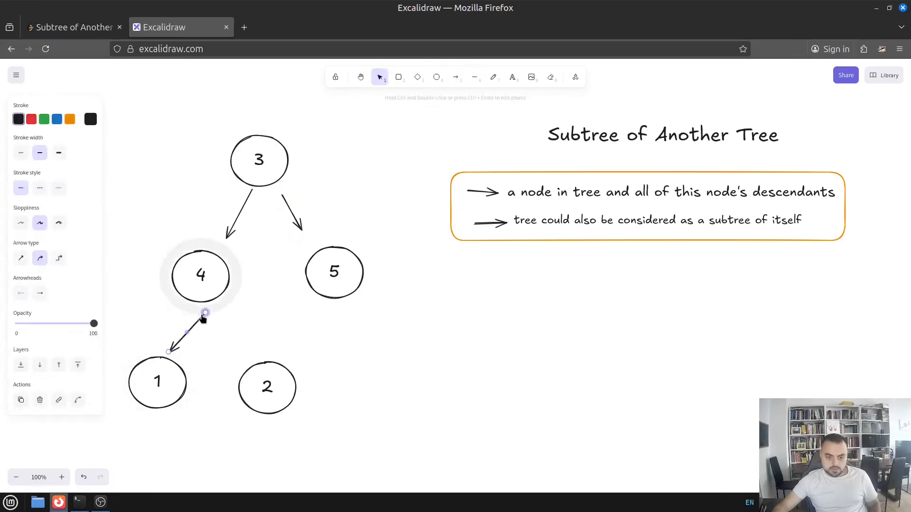
pyautogui.click(457, 76)
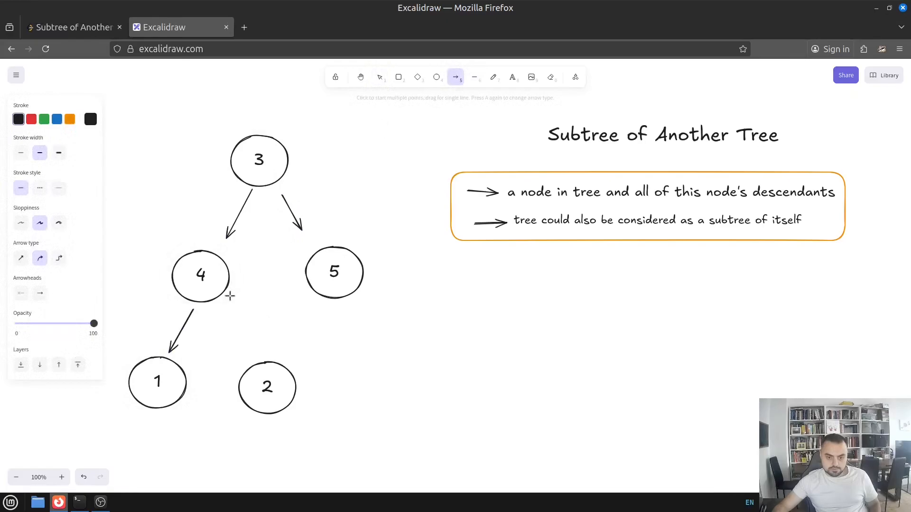
pyautogui.click(379, 77)
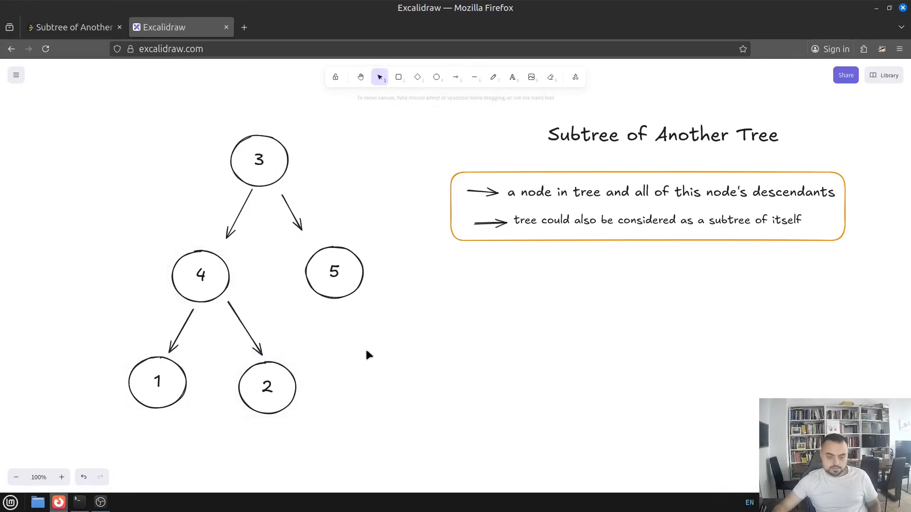
pyautogui.click(511, 77)
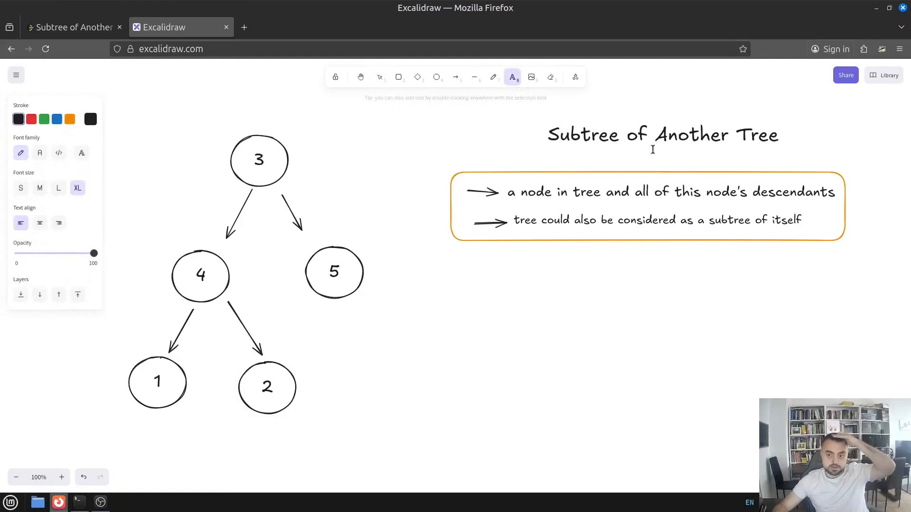
pyautogui.moveTo(594, 152)
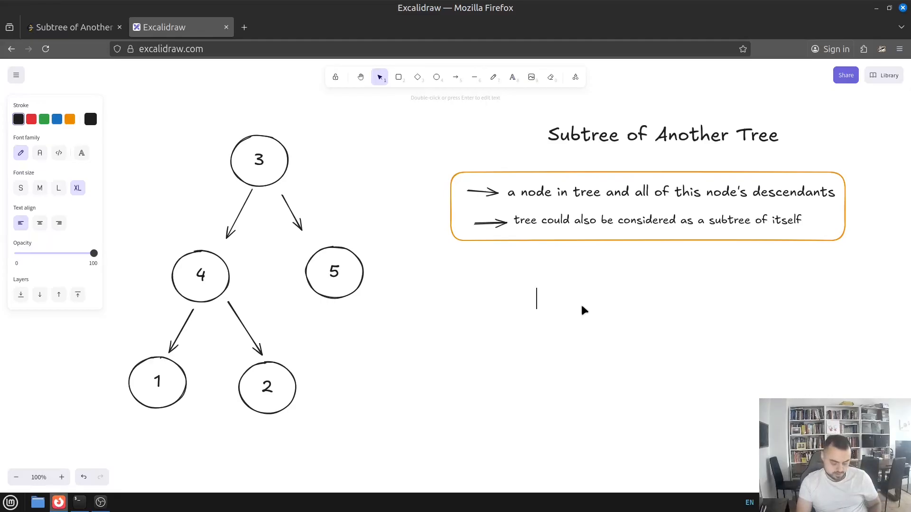
# Step: Write the text note 'are 2 nodes the same?' beneath the boxed notes
pyautogui.write('compare t')
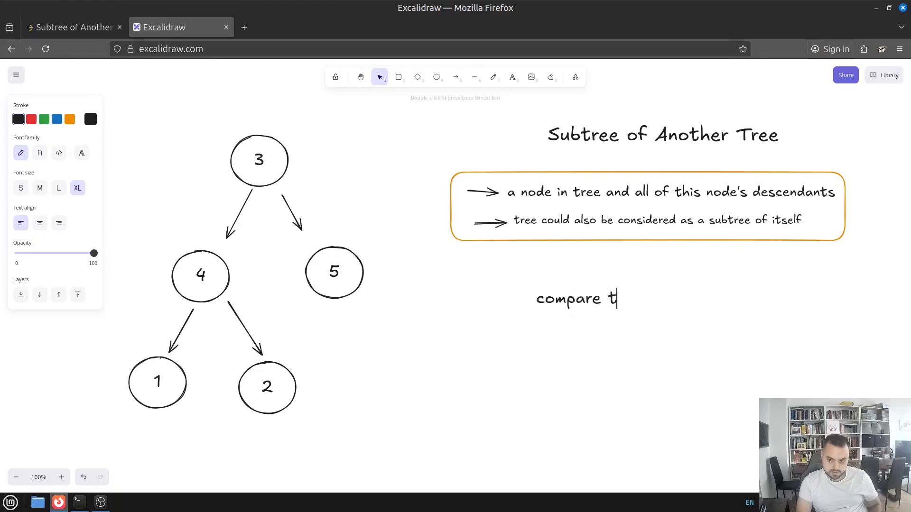
pyautogui.write('wo nodes')
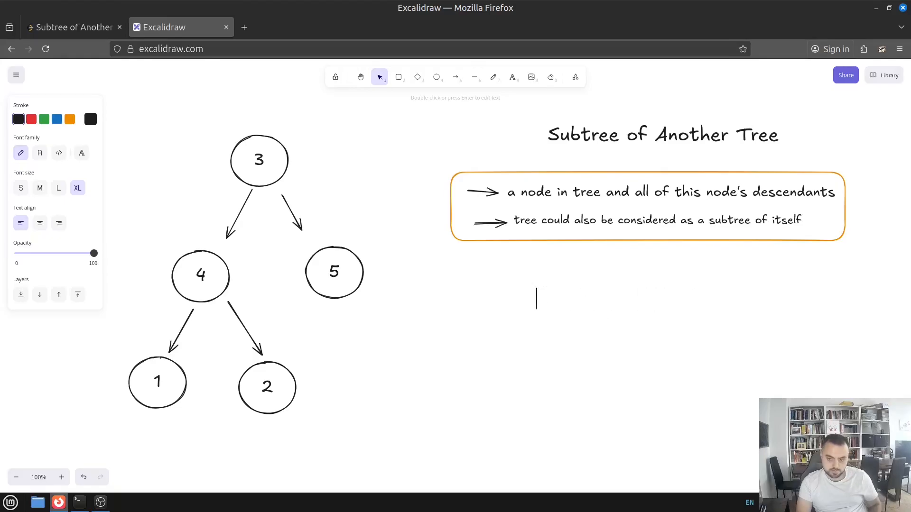
pyautogui.write('are')
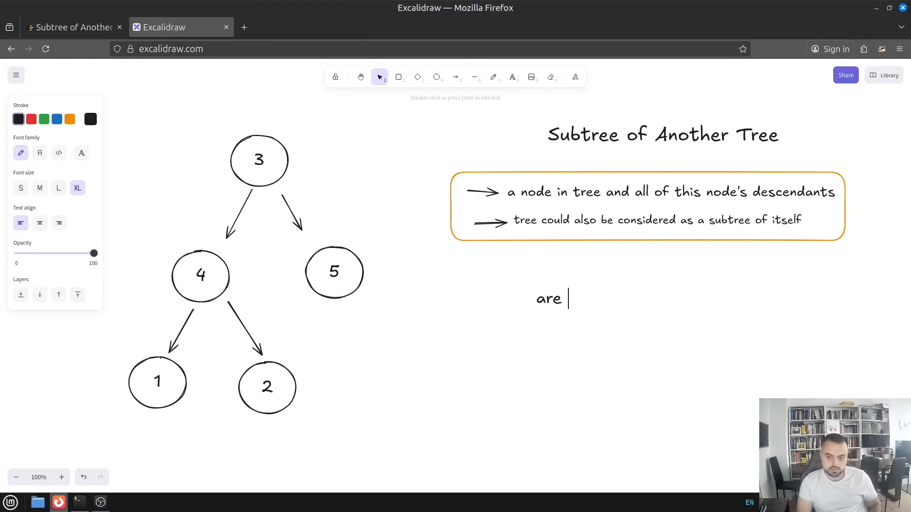
pyautogui.write('2 nodes the')
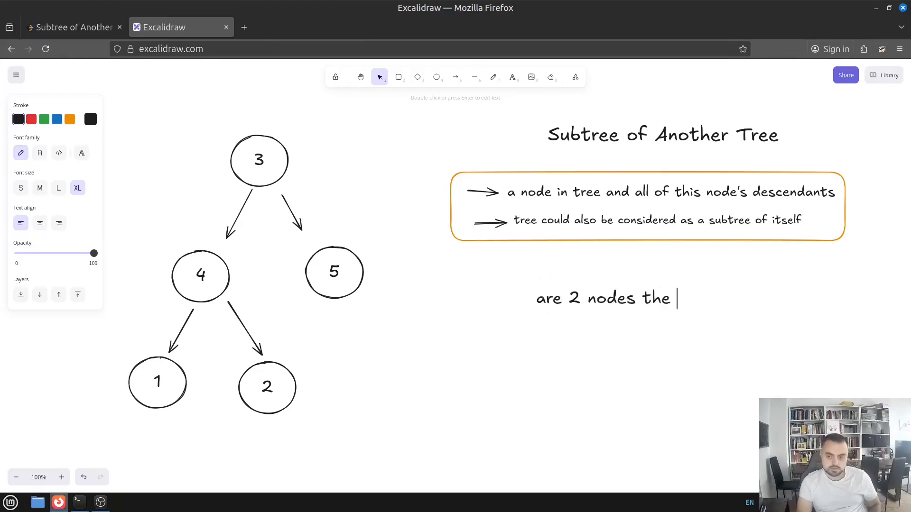
pyautogui.write('same?')
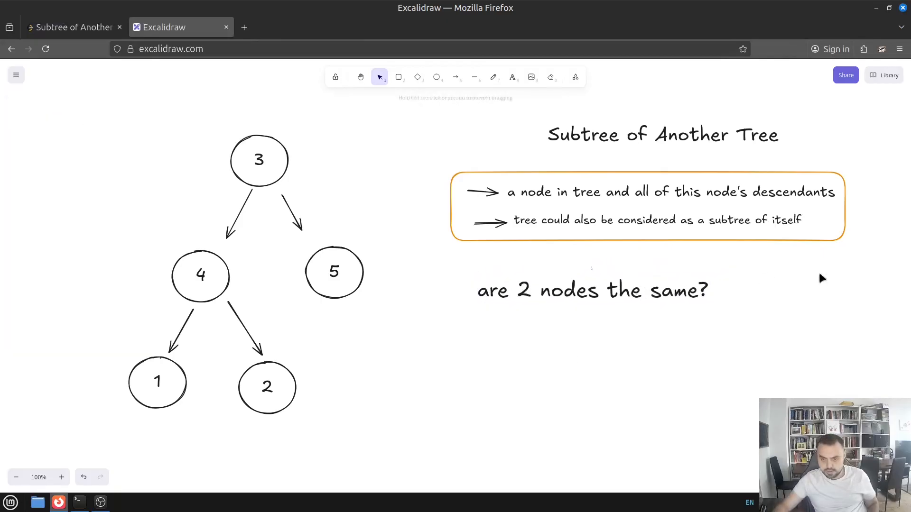
pyautogui.click(455, 77)
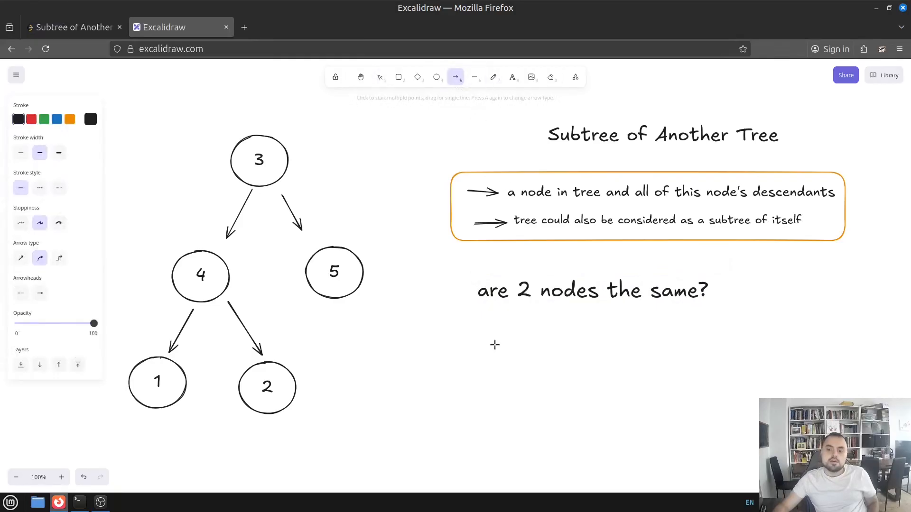
pyautogui.click(511, 77)
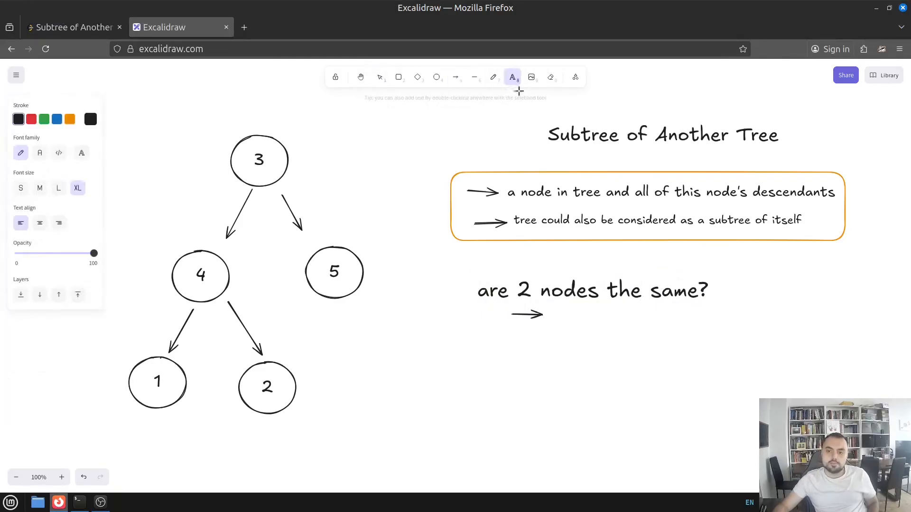
pyautogui.click(555, 322)
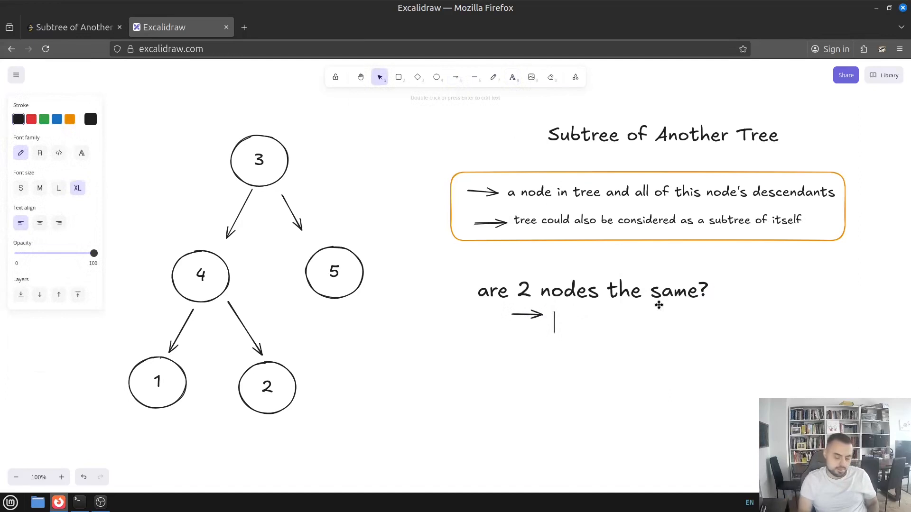
pyautogui.write('if both are N')
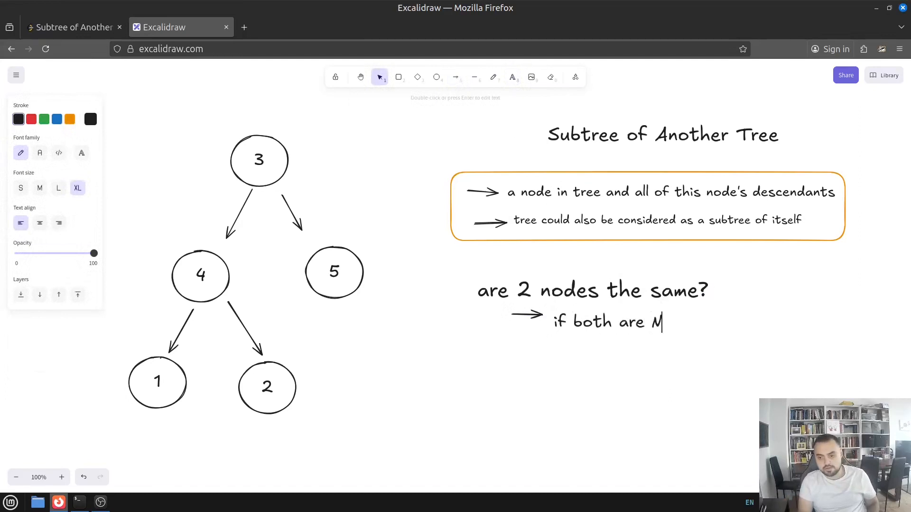
pyautogui.write('one')
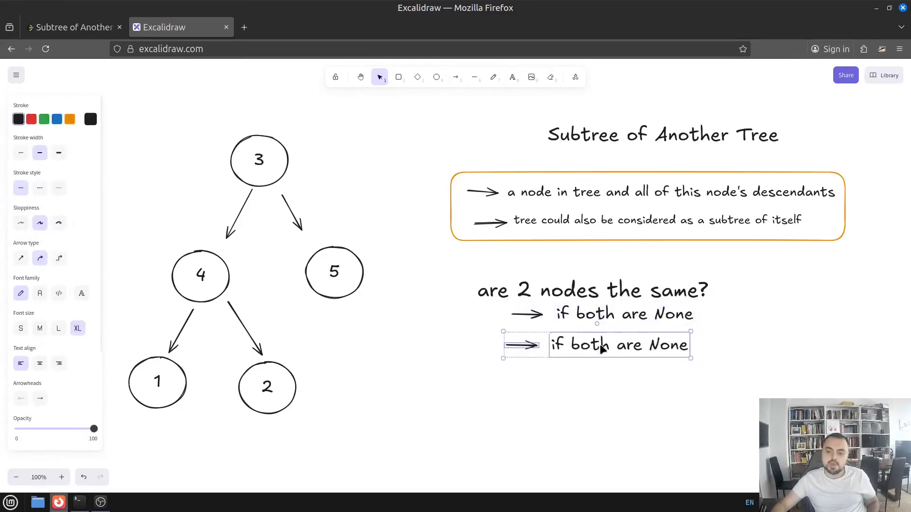
pyautogui.doubleClick(591, 345)
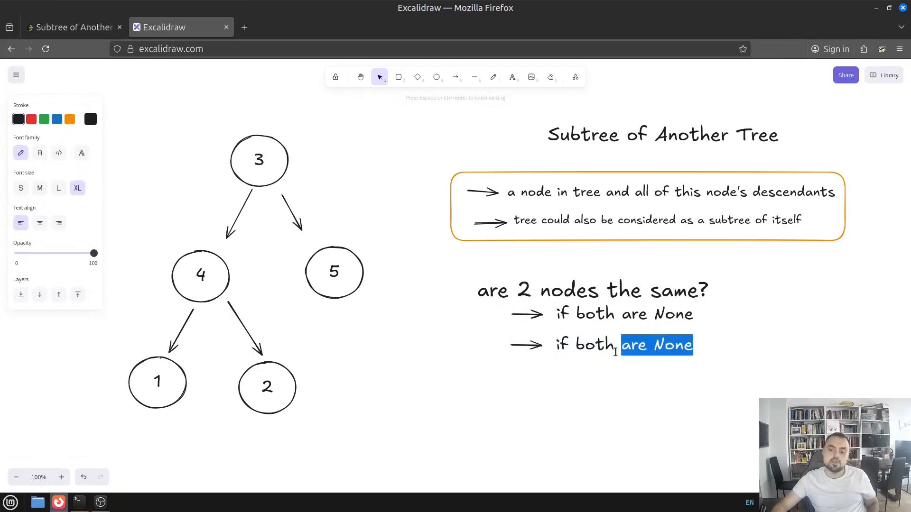
pyautogui.write('have the')
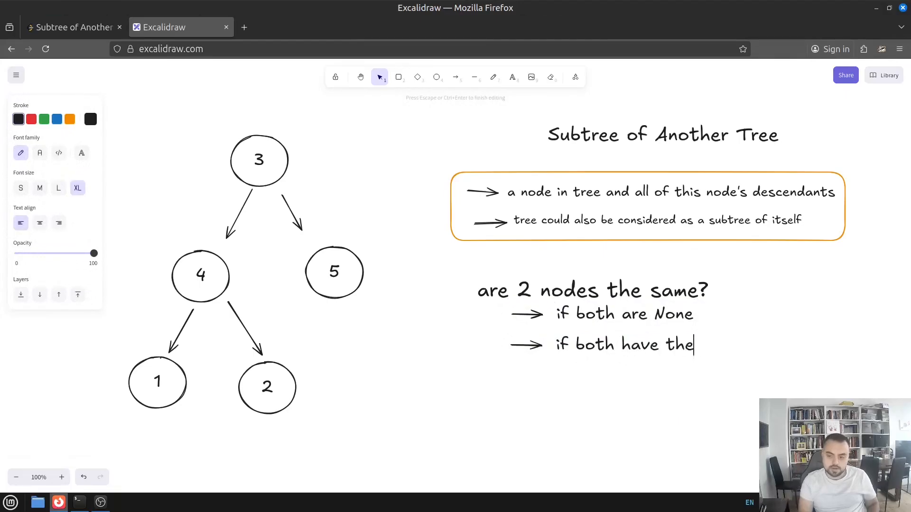
pyautogui.write('sm')
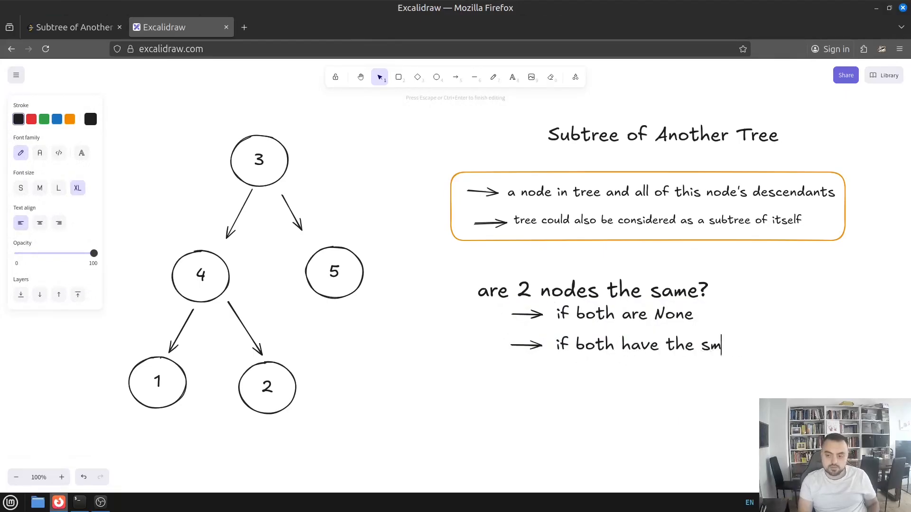
pyautogui.write('store')
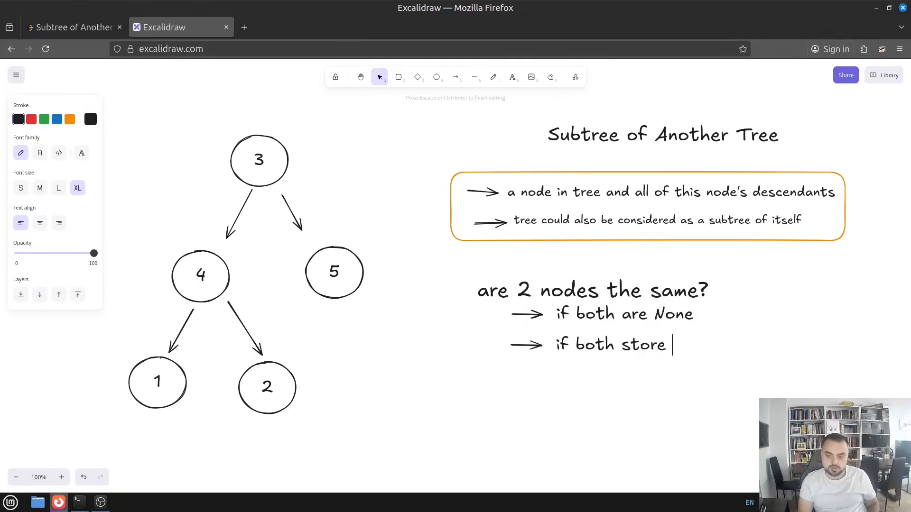
pyautogui.write('the same value')
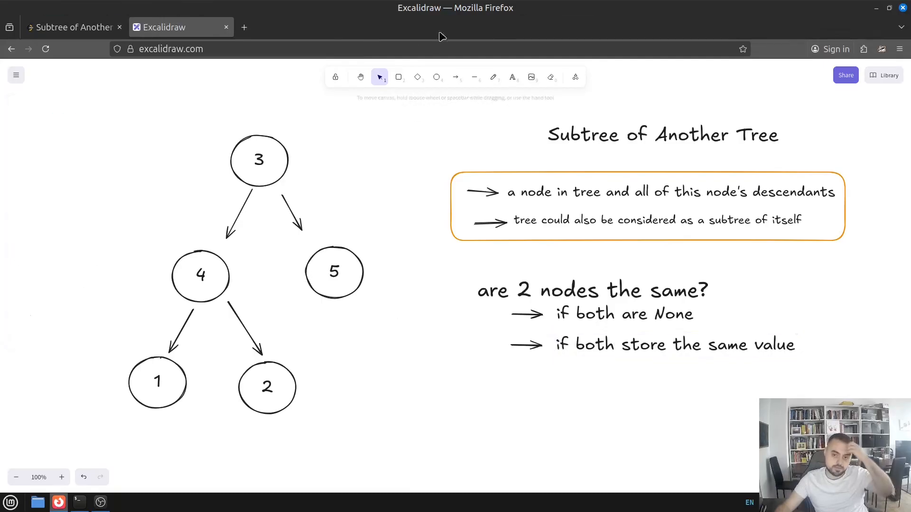
pyautogui.moveTo(203, 273)
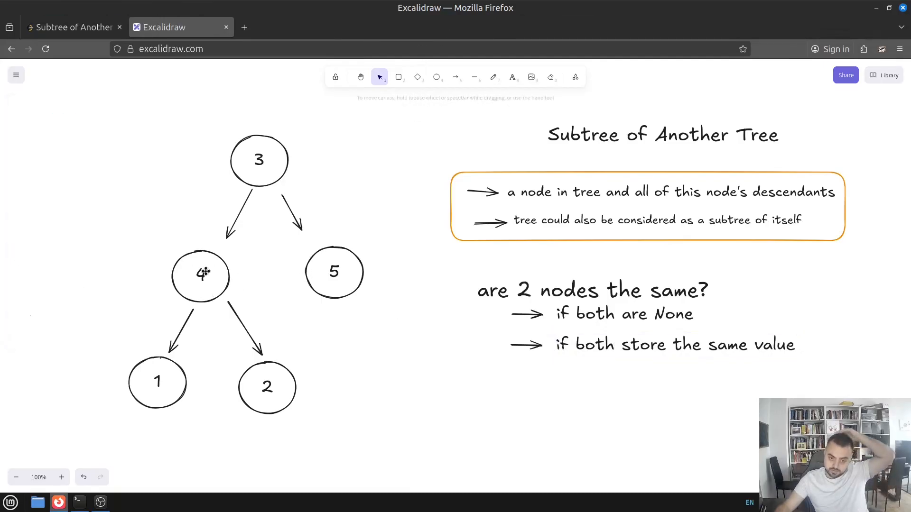
pyautogui.moveTo(418, 288)
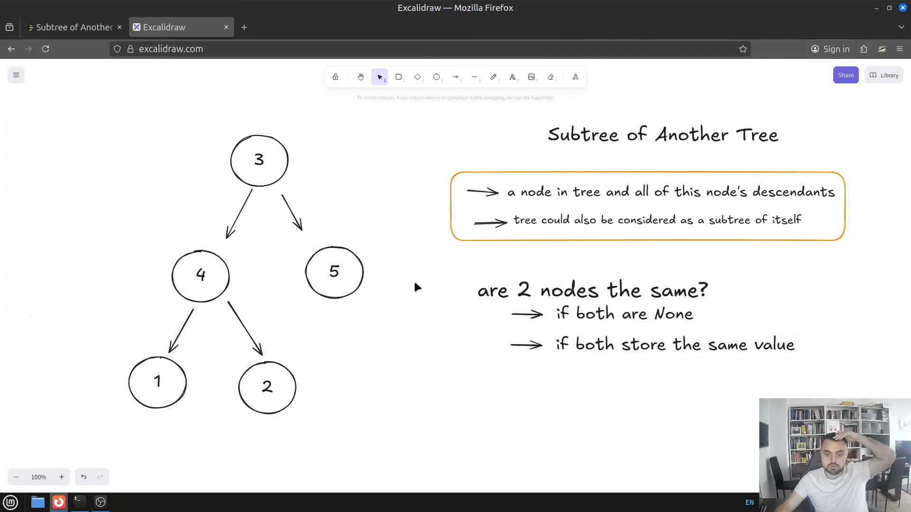
pyautogui.moveTo(636, 347)
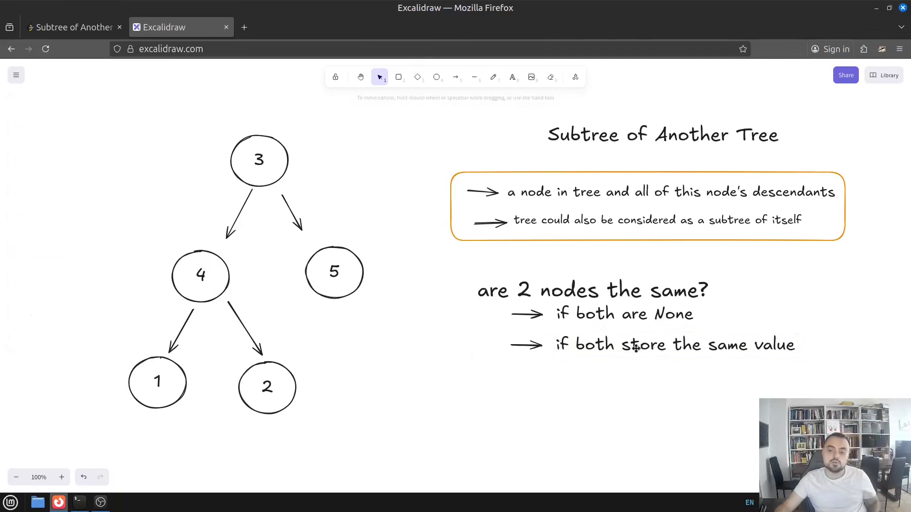
pyautogui.moveTo(506, 397)
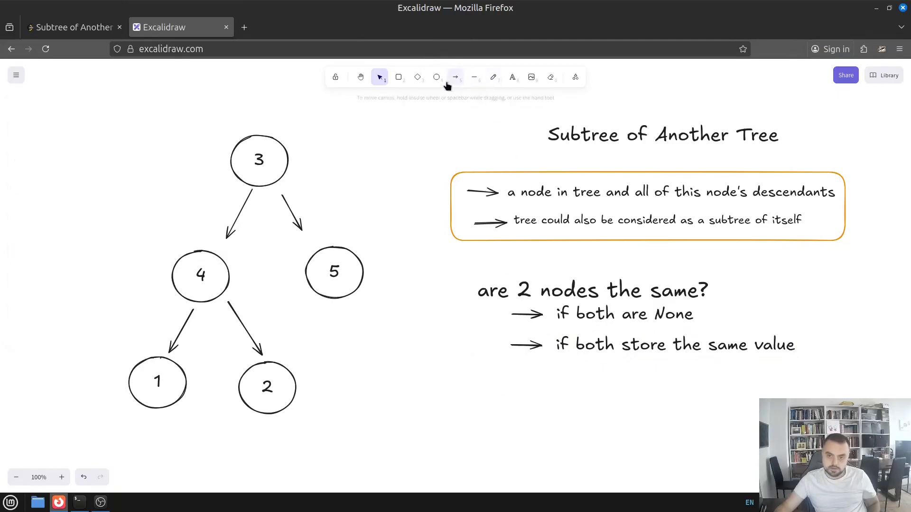
# Step: Duplicate the same-value arrow note and start rewriting it as 'if we can repeat that'
pyautogui.click(455, 77)
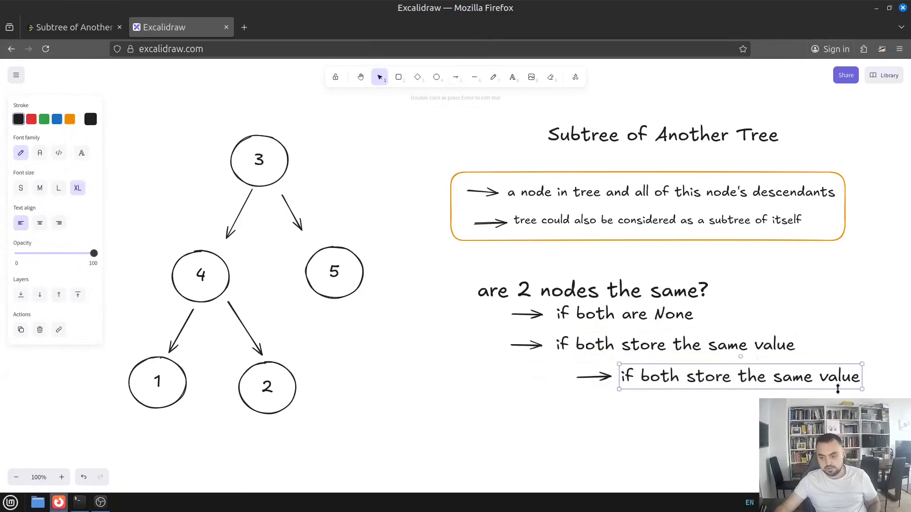
pyautogui.doubleClick(740, 376)
pyautogui.write('if w')
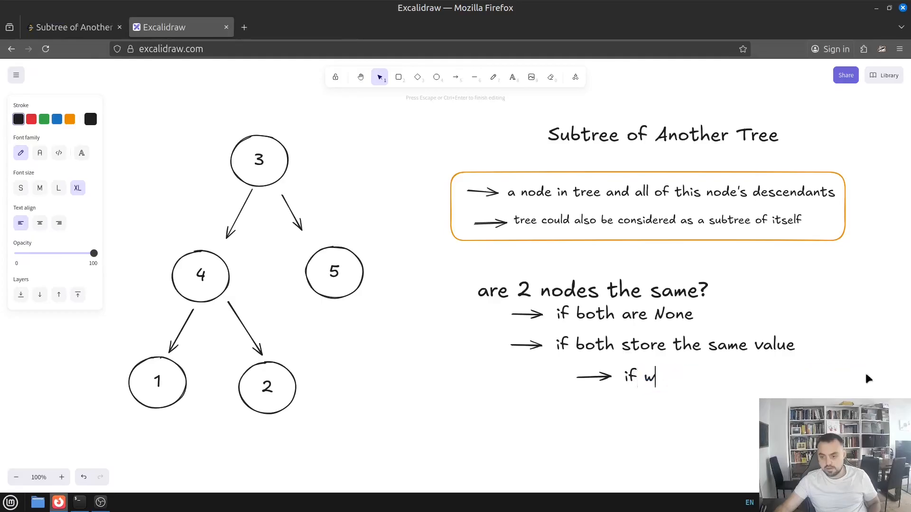
pyautogui.write('e can')
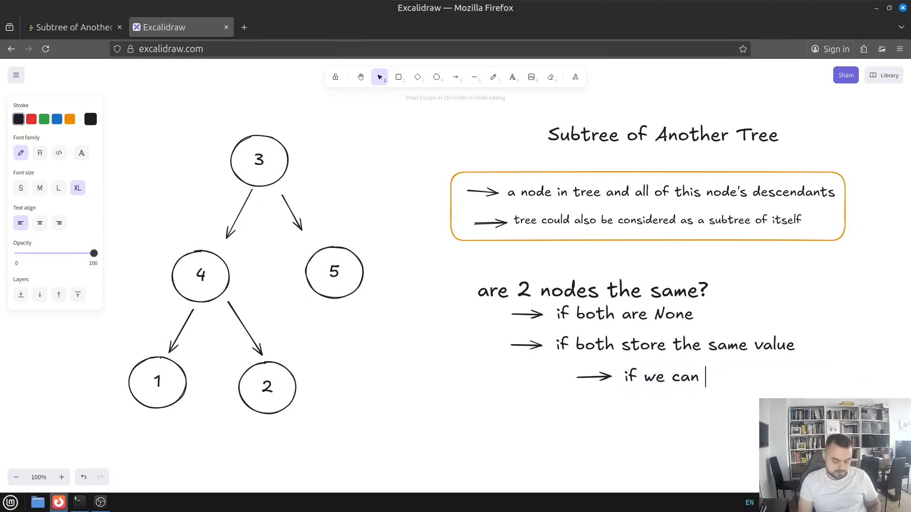
pyautogui.write('sa')
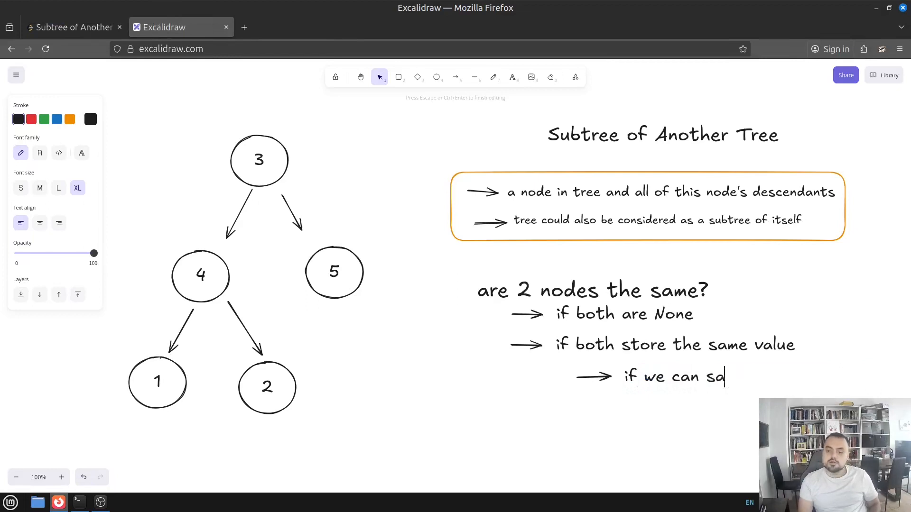
pyautogui.write('repe')
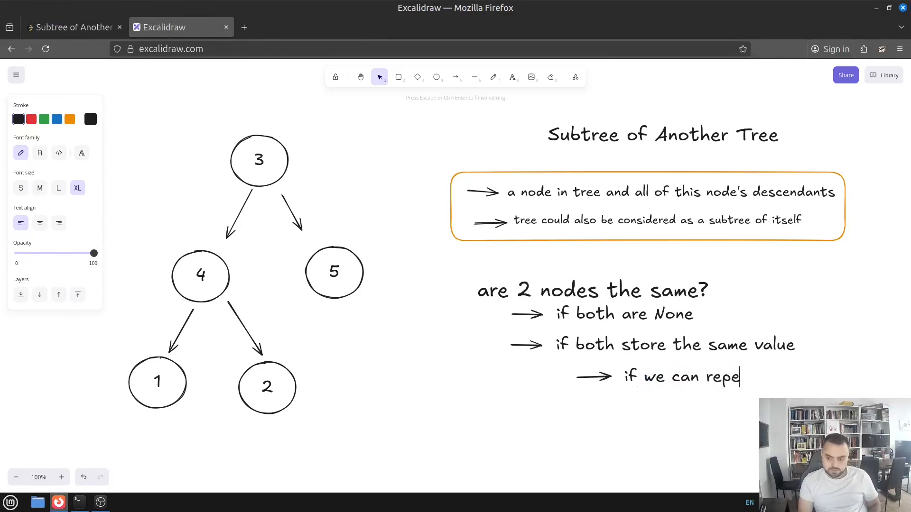
pyautogui.write('at that validation')
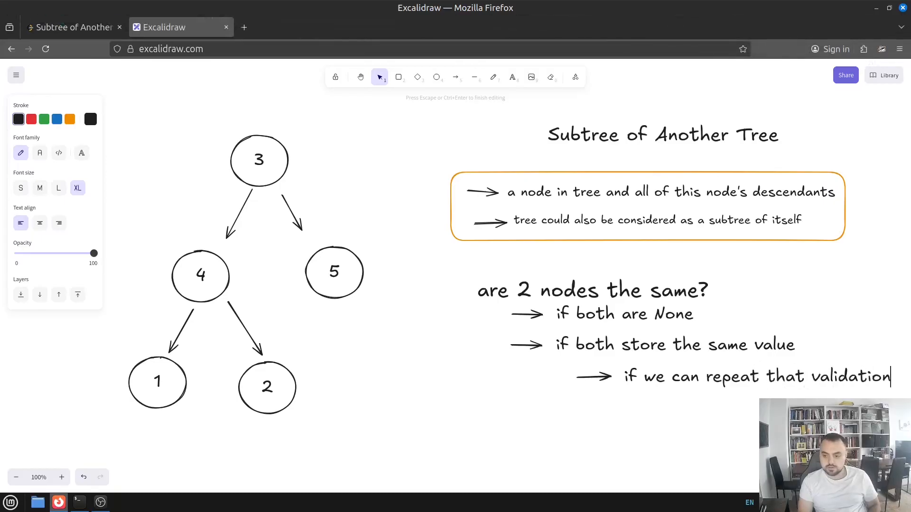
# Step: Finish the note as '...validation for both children recursively' and exit editing
pyautogui.write('for both chi')
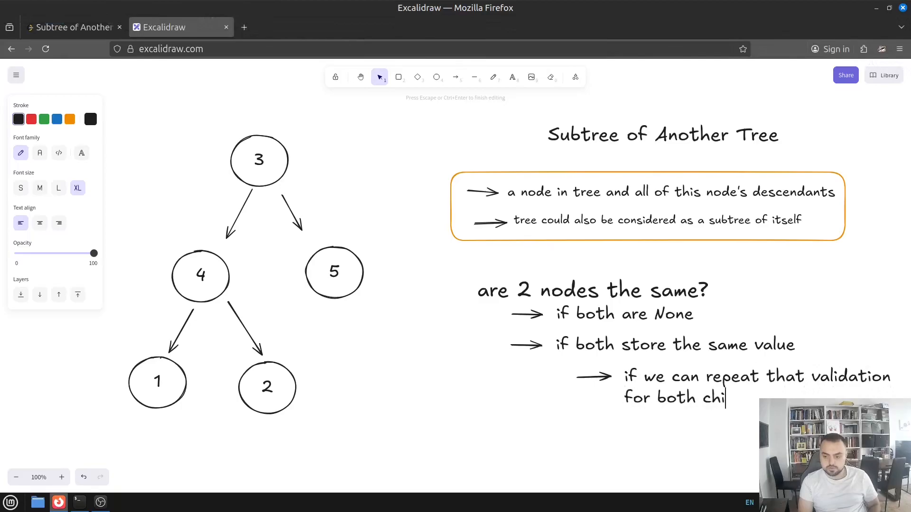
pyautogui.write('ldren red')
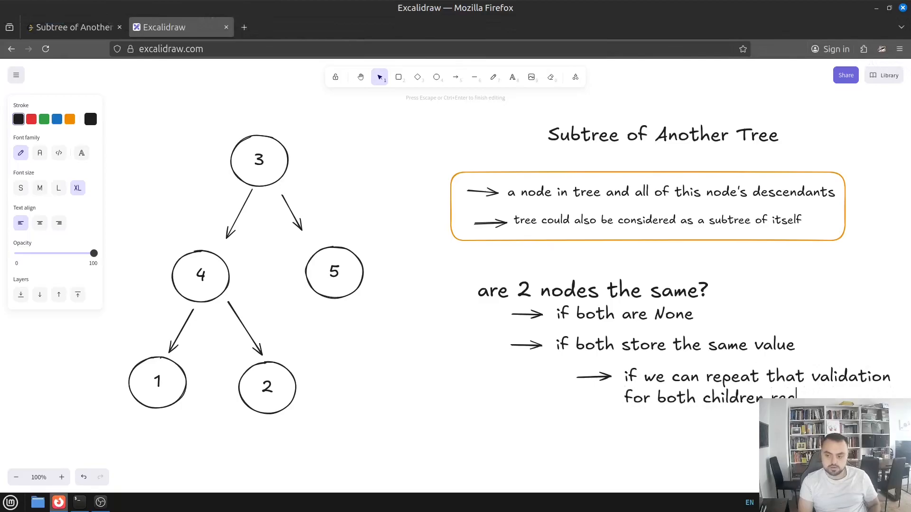
pyautogui.write('recursively')
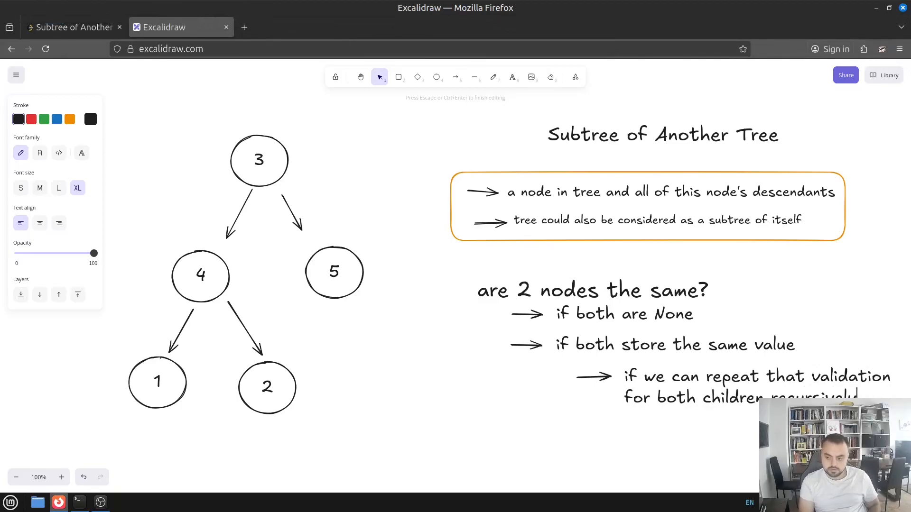
pyautogui.click(673, 343)
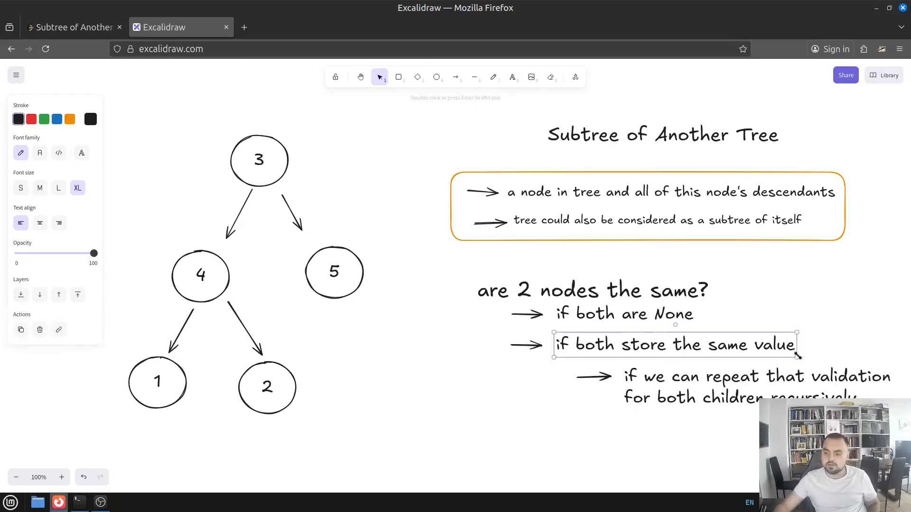
pyautogui.doubleClick(674, 343)
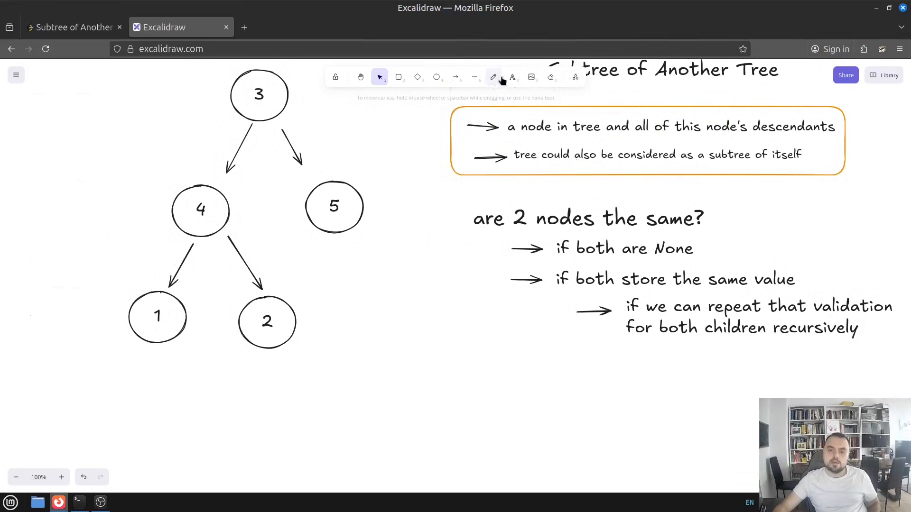
# Step: Start a new note: 'to figure out starting from root and subRoot whether we...'
pyautogui.click(511, 77)
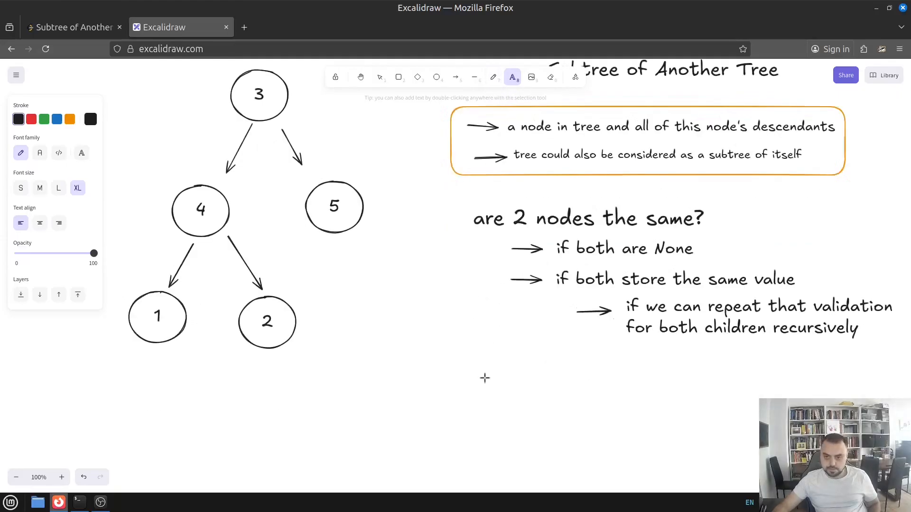
pyautogui.moveTo(567, 226)
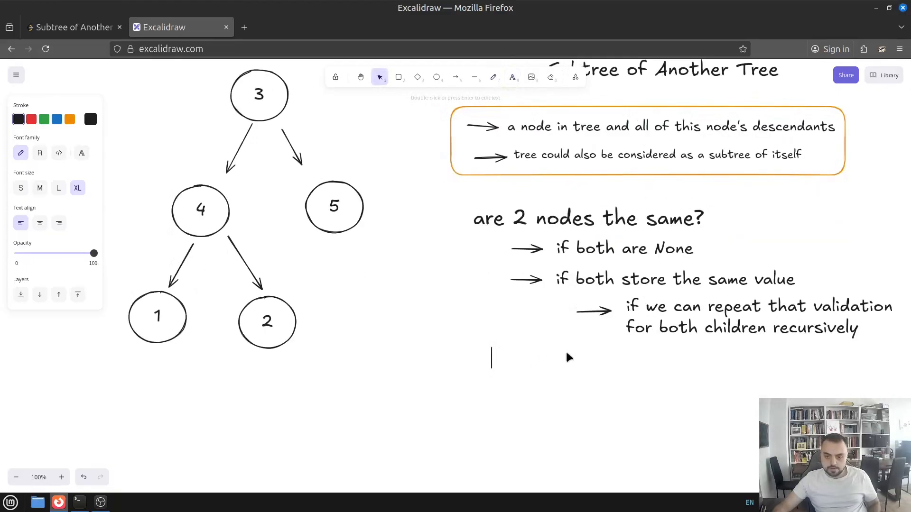
pyautogui.write('to')
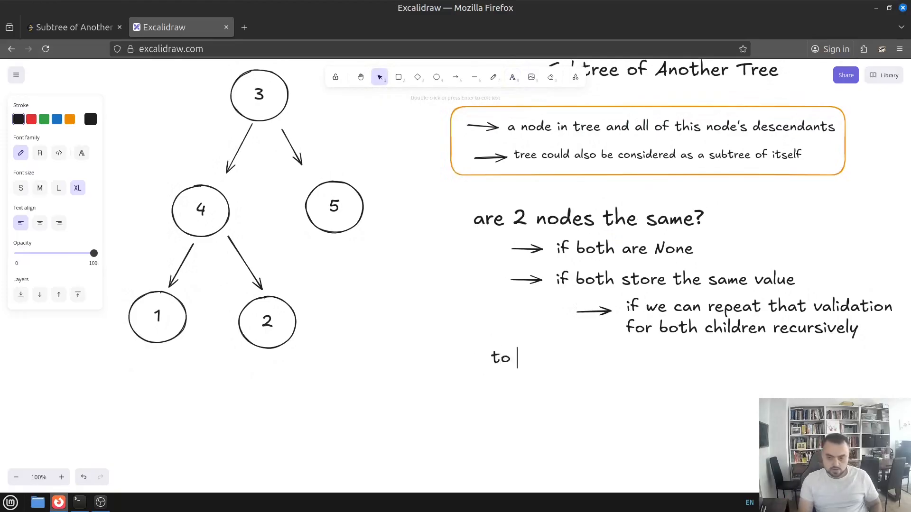
pyautogui.write('digu')
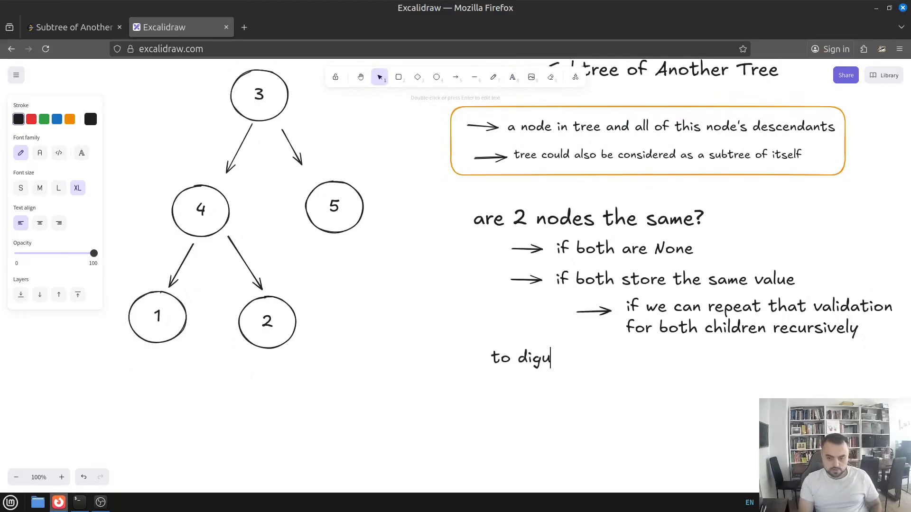
pyautogui.write('figur')
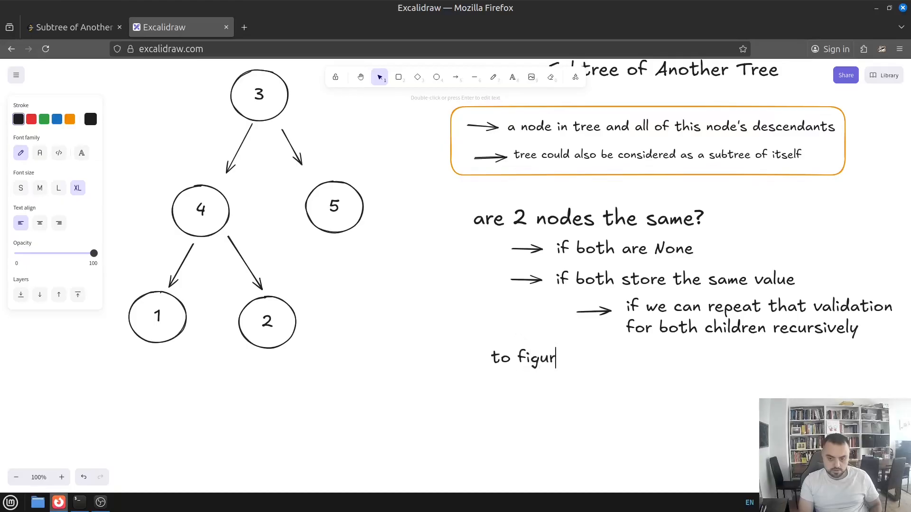
pyautogui.write('e out')
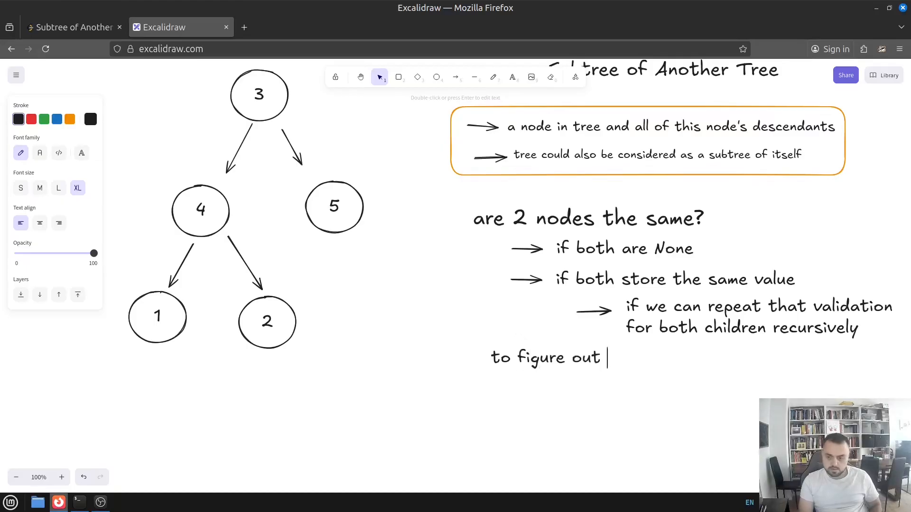
pyautogui.write('starting')
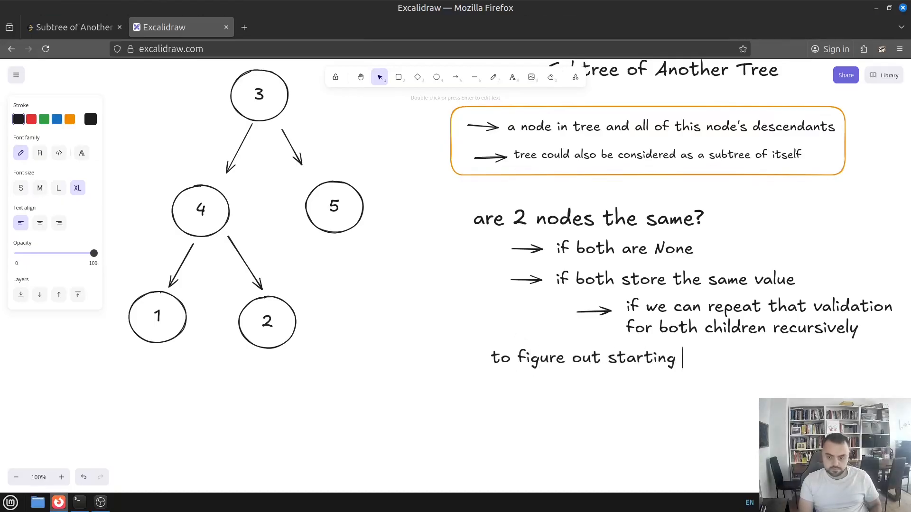
pyautogui.write('from')
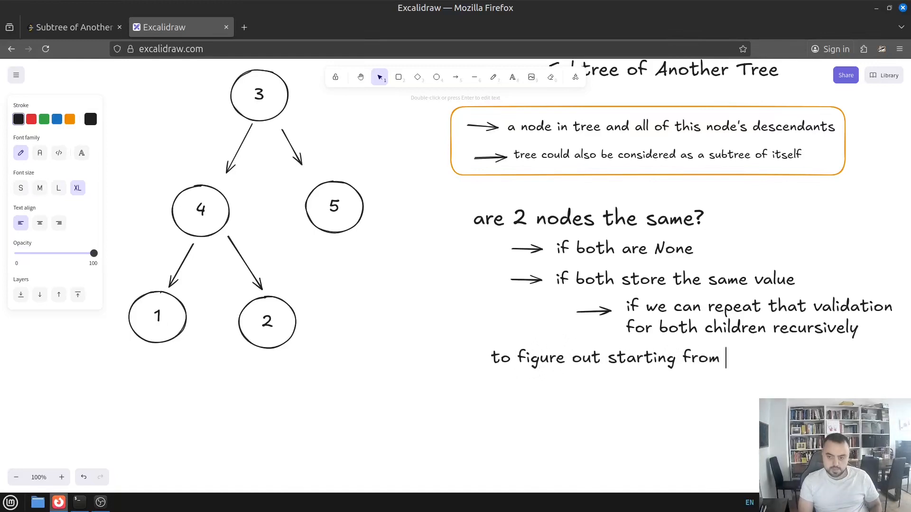
pyautogui.write('root and subRoot')
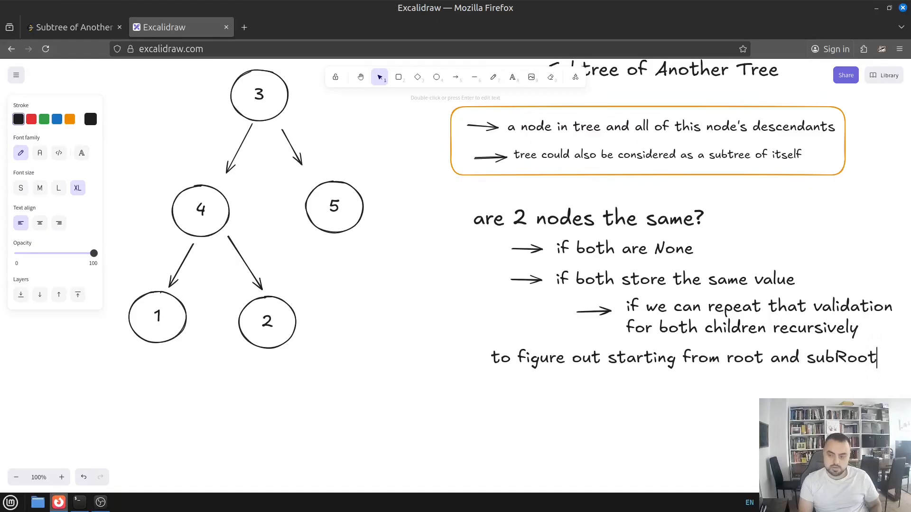
pyautogui.click(639, 364)
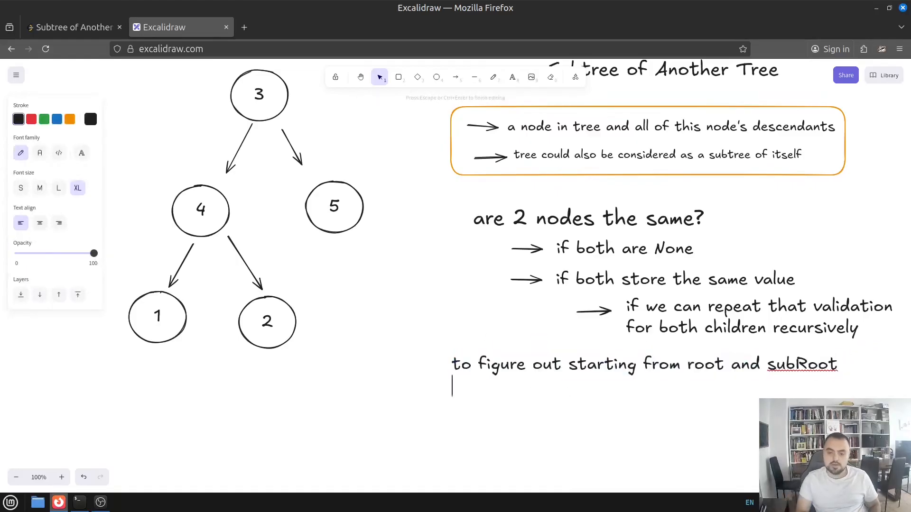
pyautogui.write('wheter we')
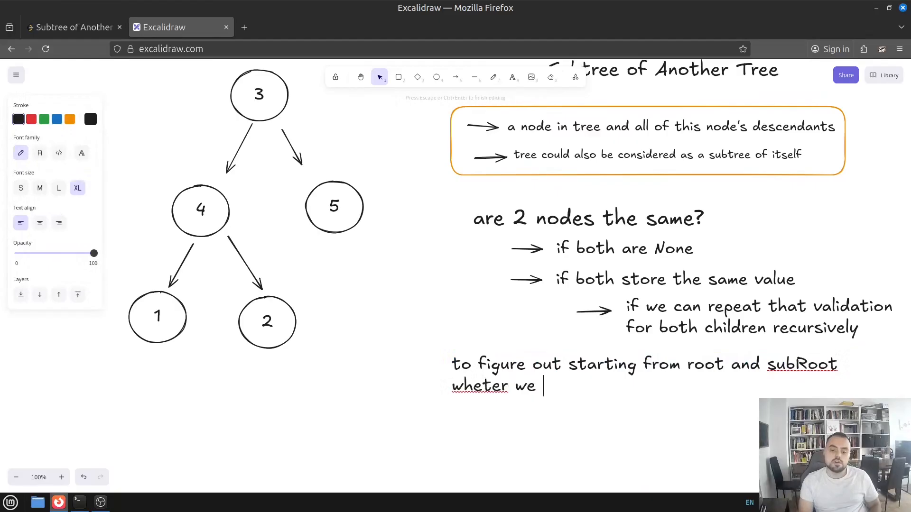
pyautogui.rightClick(481, 385)
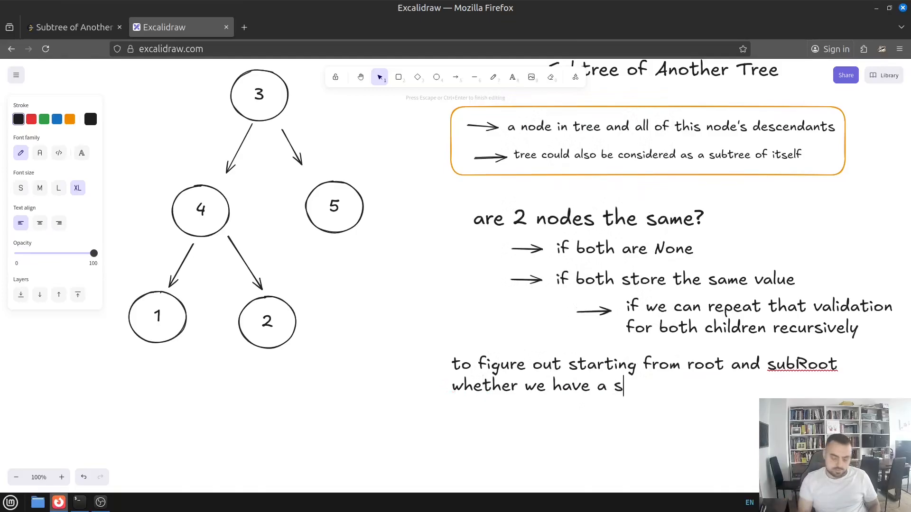
# Step: Finish the note: '...valid subTree we have to find first matching node and validate all descendants'
pyautogui.write('valid sub')
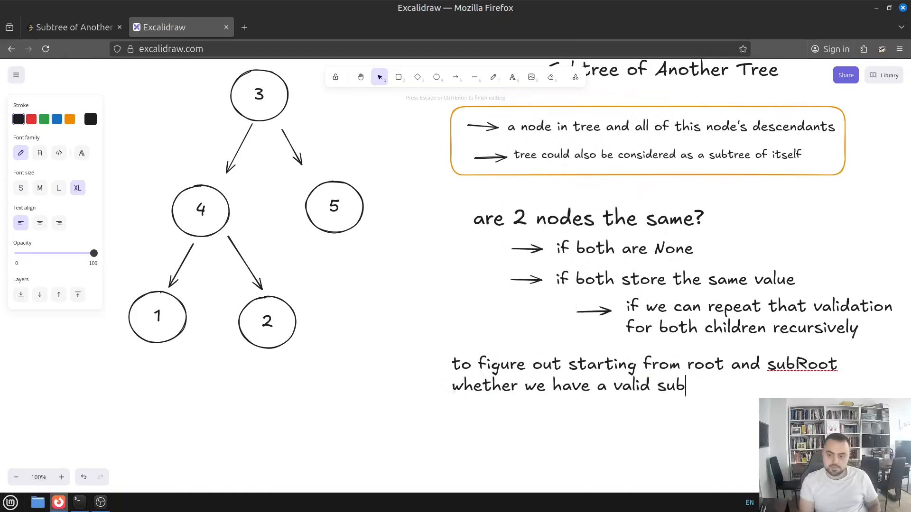
pyautogui.write('Tree w e')
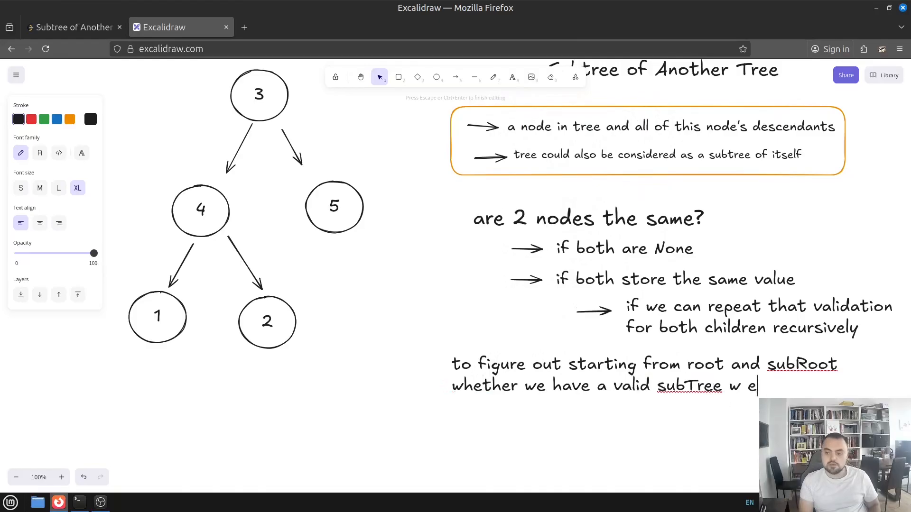
pyautogui.write('we have to find')
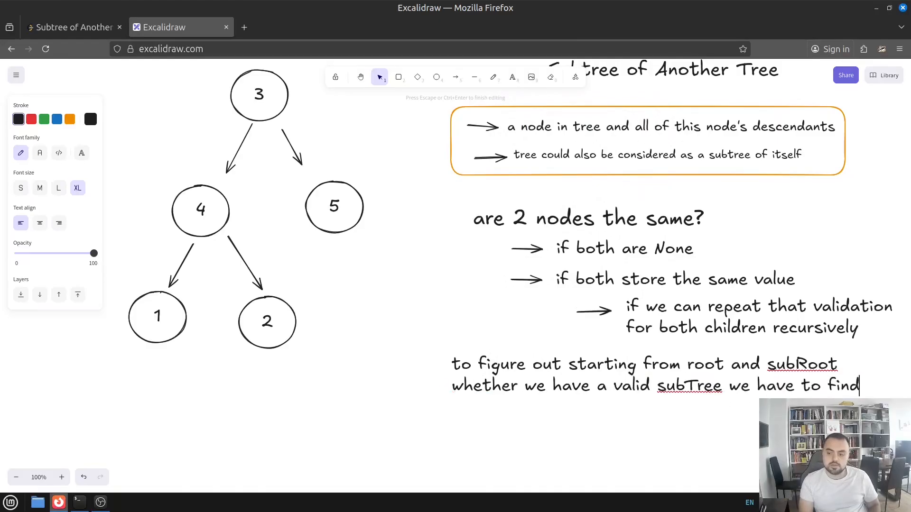
pyautogui.write('first m')
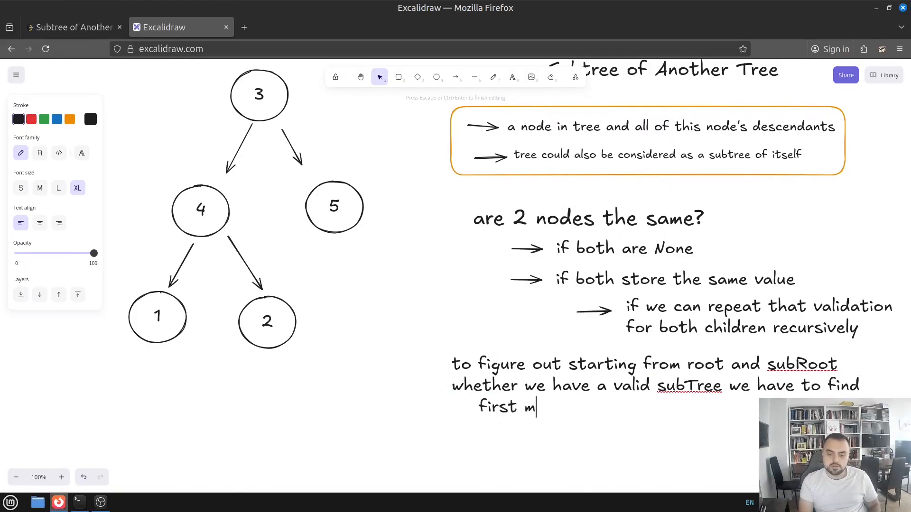
pyautogui.write('atching node')
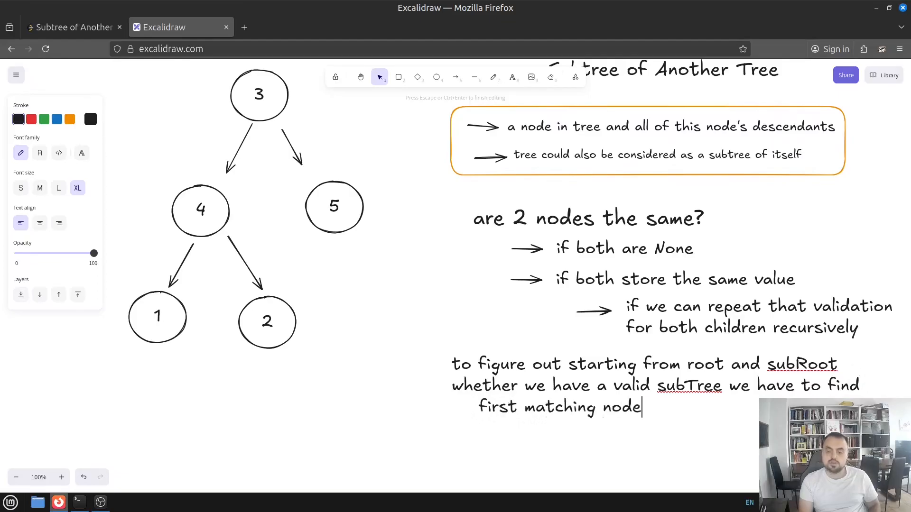
pyautogui.write('and')
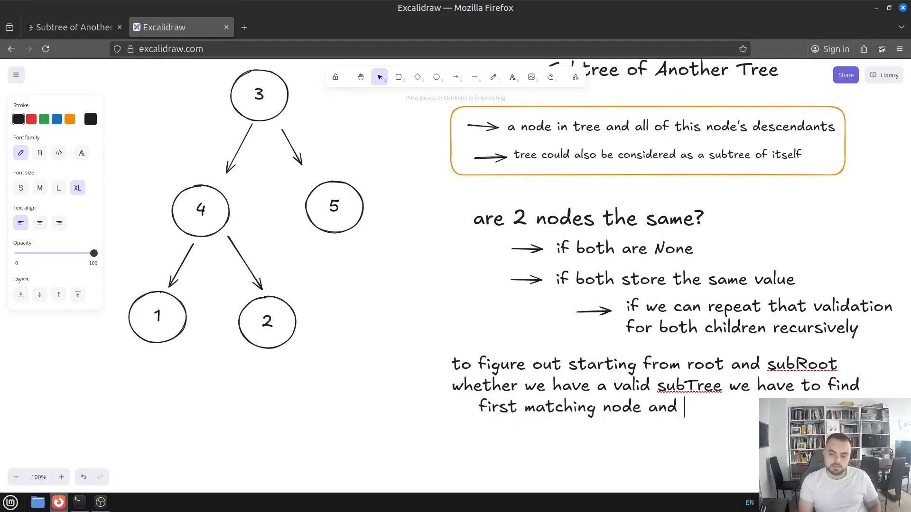
pyautogui.write('validating')
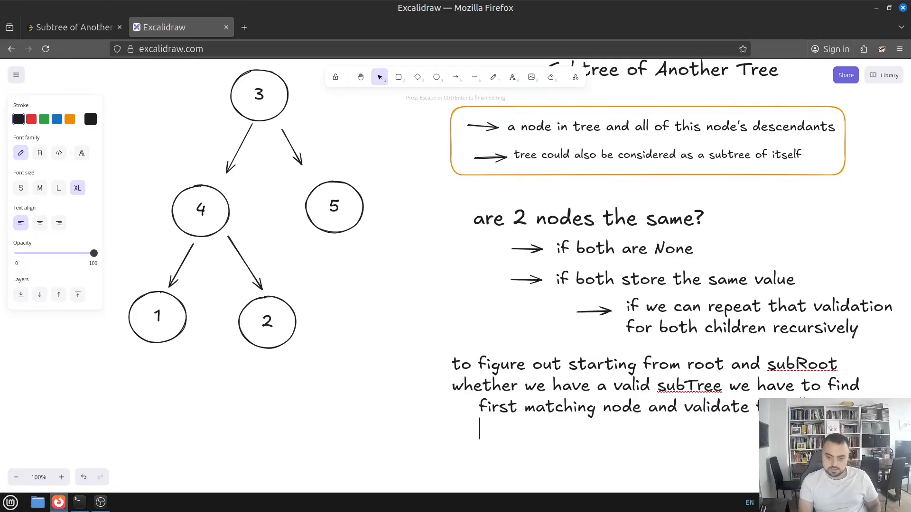
pyautogui.write('descdendants')
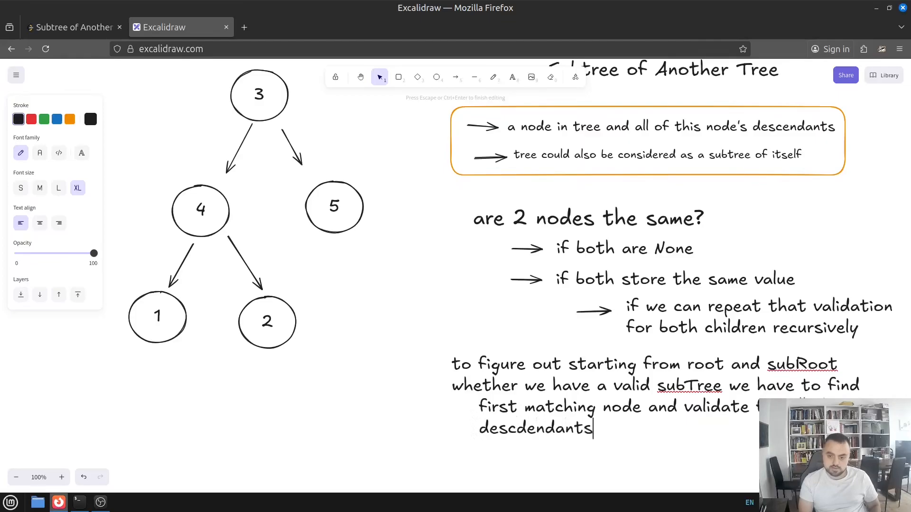
pyautogui.press('Escape')
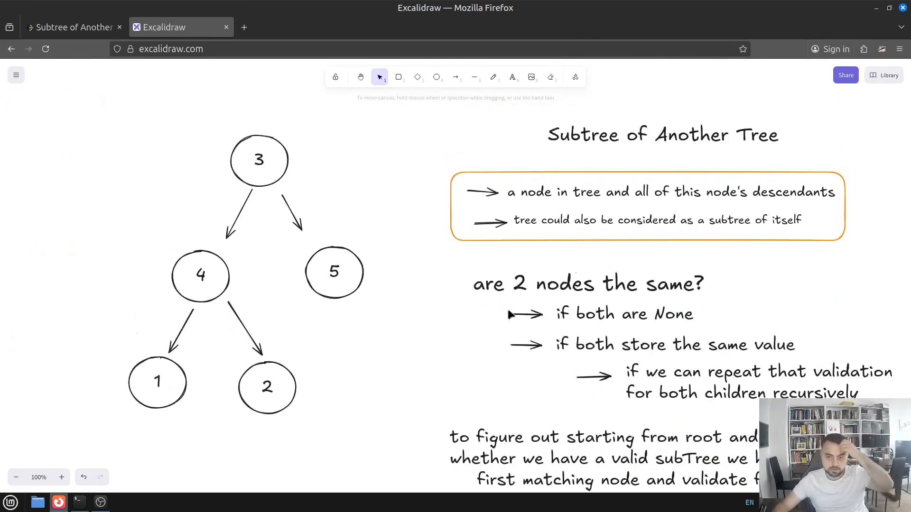
pyautogui.moveTo(411, 281)
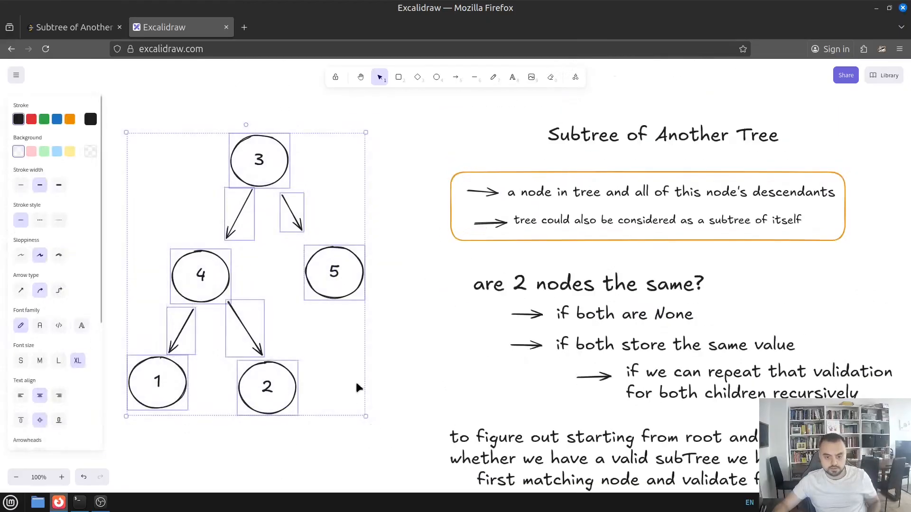
# Step: Label the main diagram 'Tree' and the 4-1-2 diagram beside it 'Subtree'
pyautogui.scroll(-3)
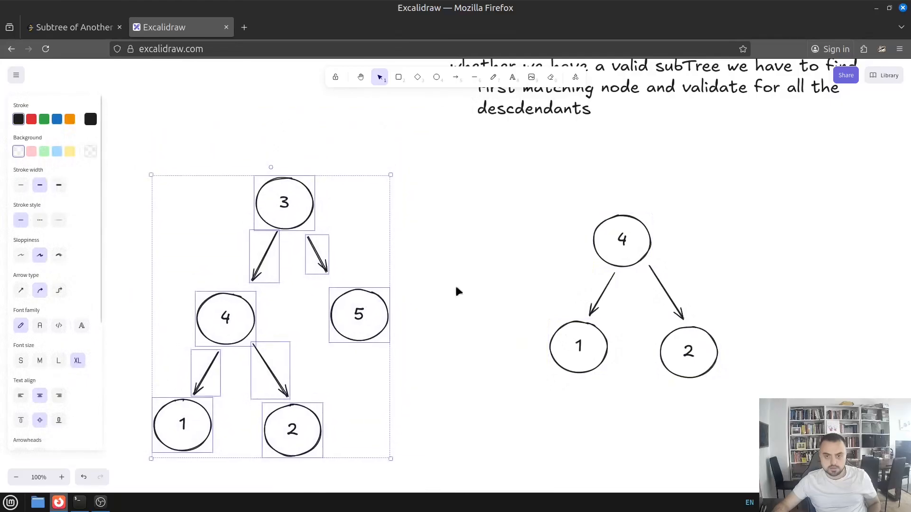
pyautogui.click(331, 156)
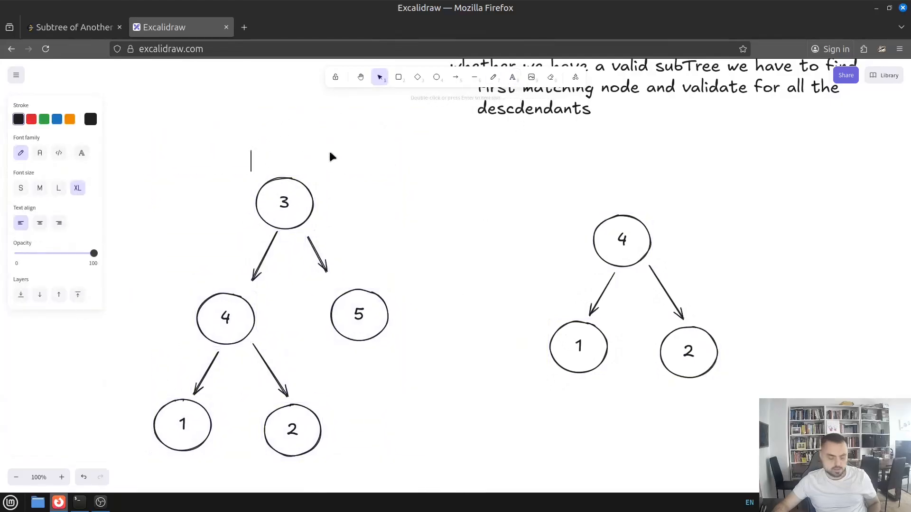
pyautogui.write('Tree')
pyautogui.write('S')
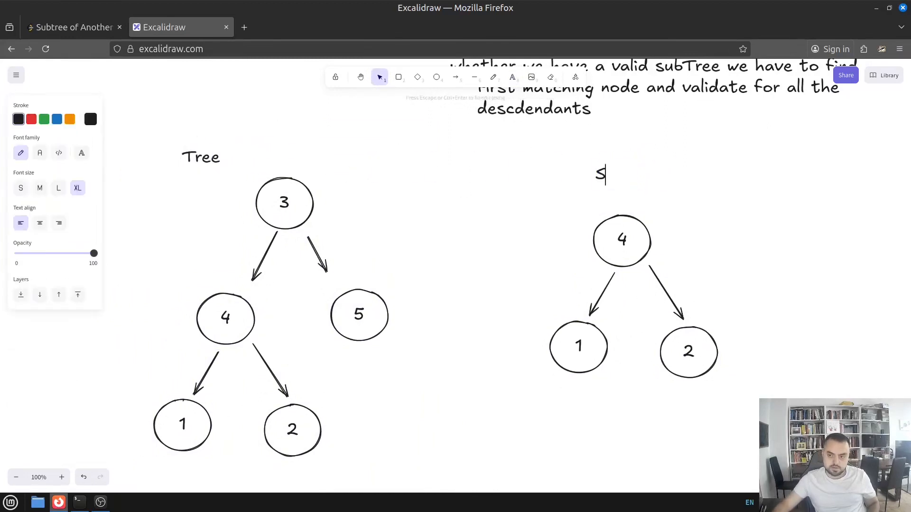
pyautogui.write('ubtree')
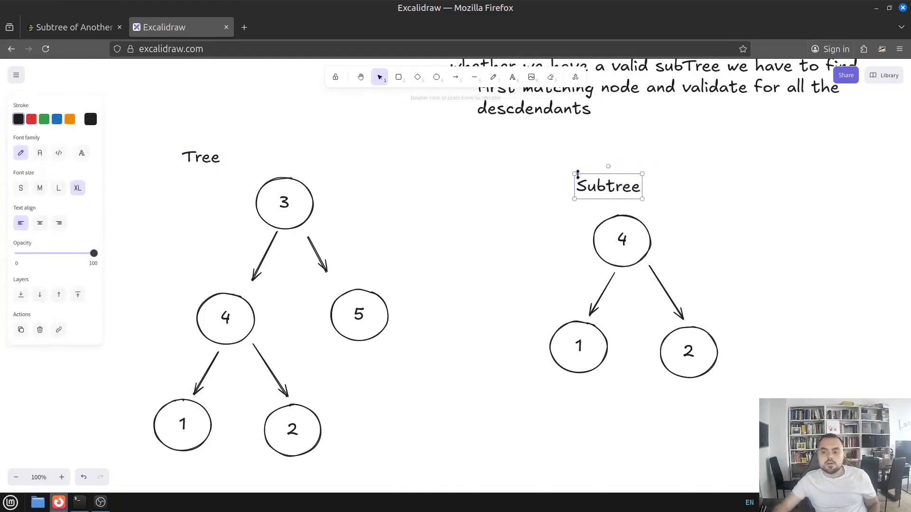
pyautogui.click(620, 240)
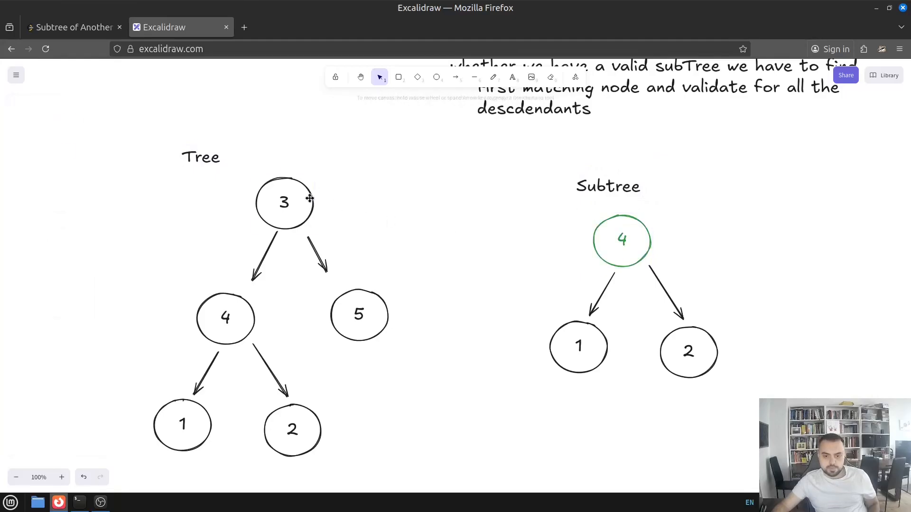
# Step: Colour root node 3 and subtree node 4 green, then return to the LeetCode problem
pyautogui.click(283, 202)
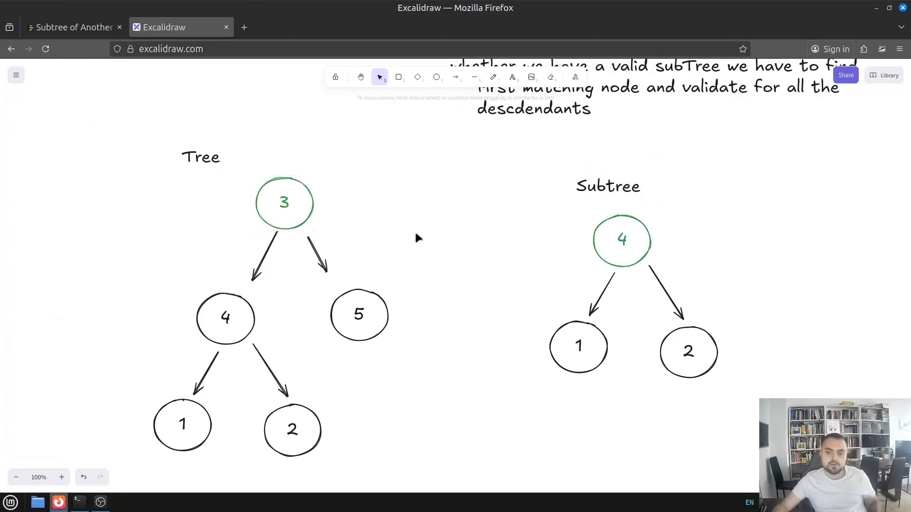
pyautogui.moveTo(614, 224)
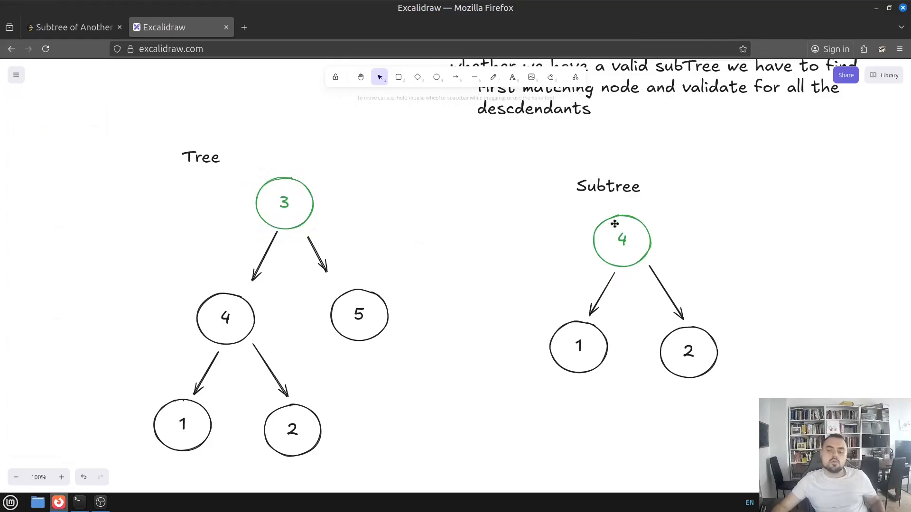
pyautogui.moveTo(623, 217)
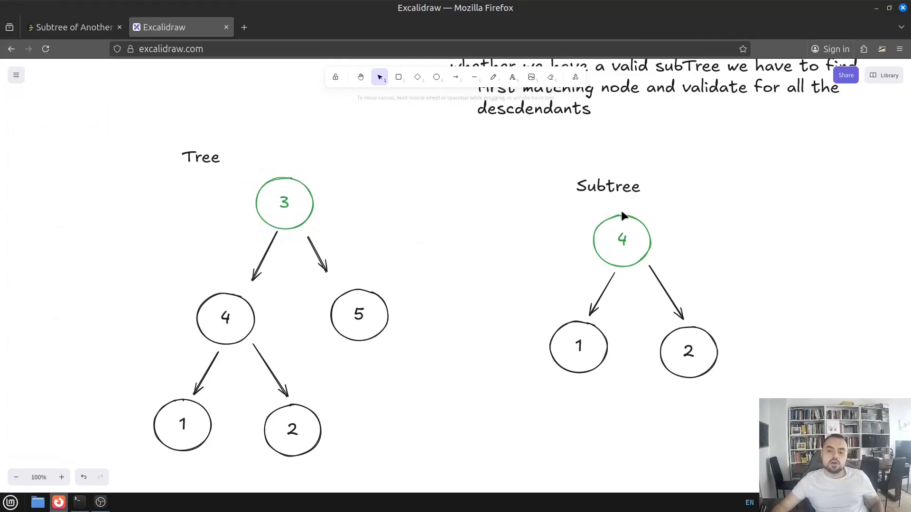
pyautogui.moveTo(493, 221)
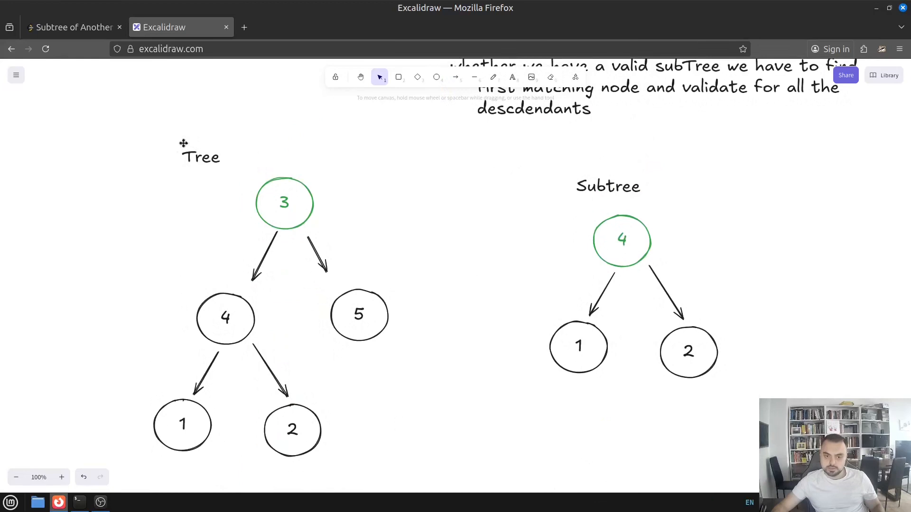
pyautogui.moveTo(247, 185)
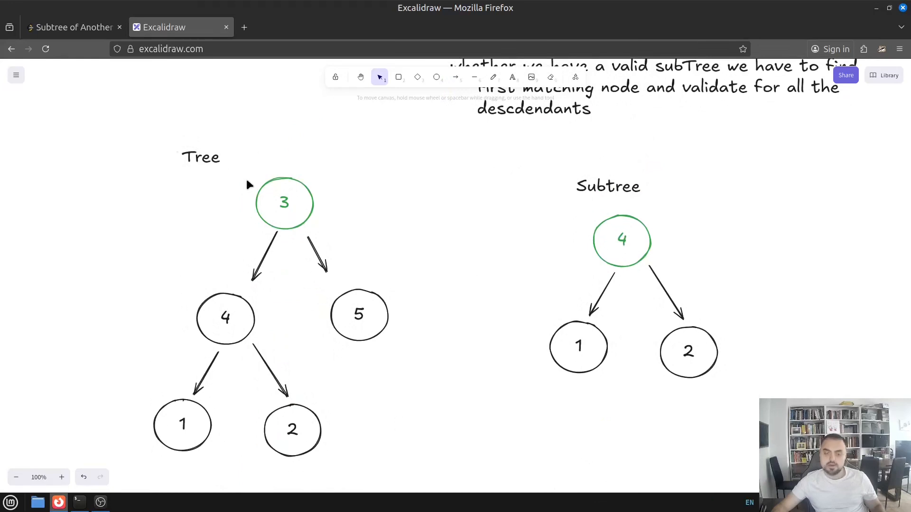
pyautogui.moveTo(322, 389)
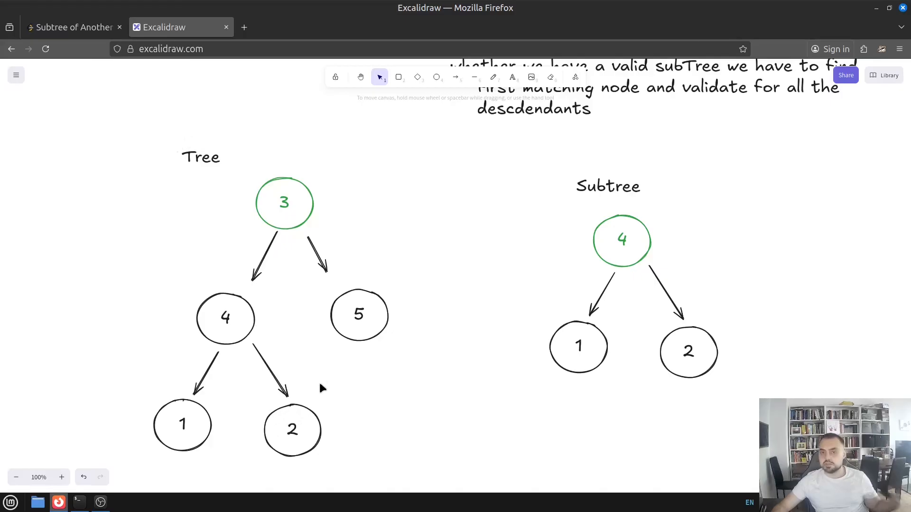
pyautogui.moveTo(589, 227)
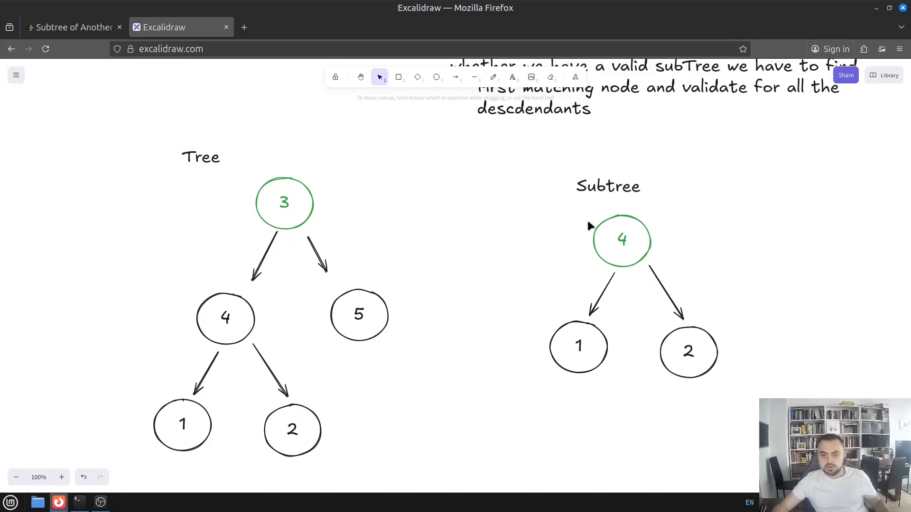
pyautogui.moveTo(262, 186)
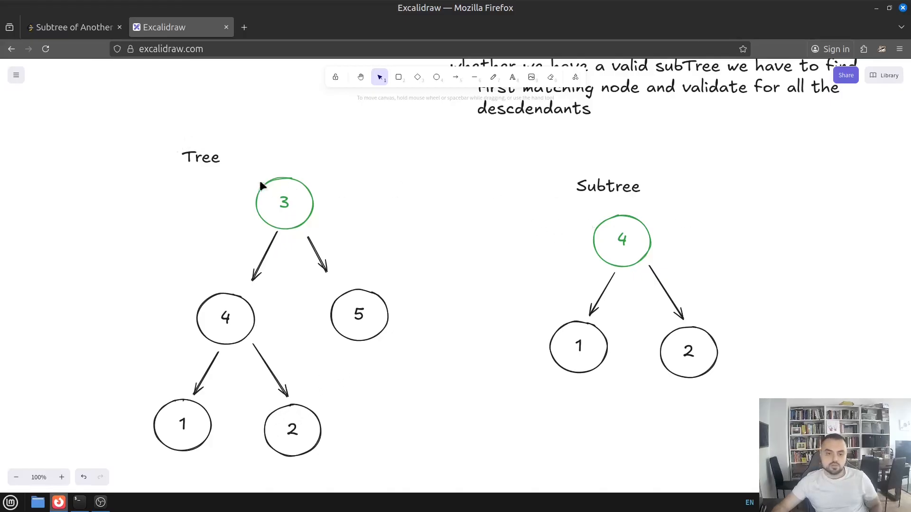
pyautogui.moveTo(358, 237)
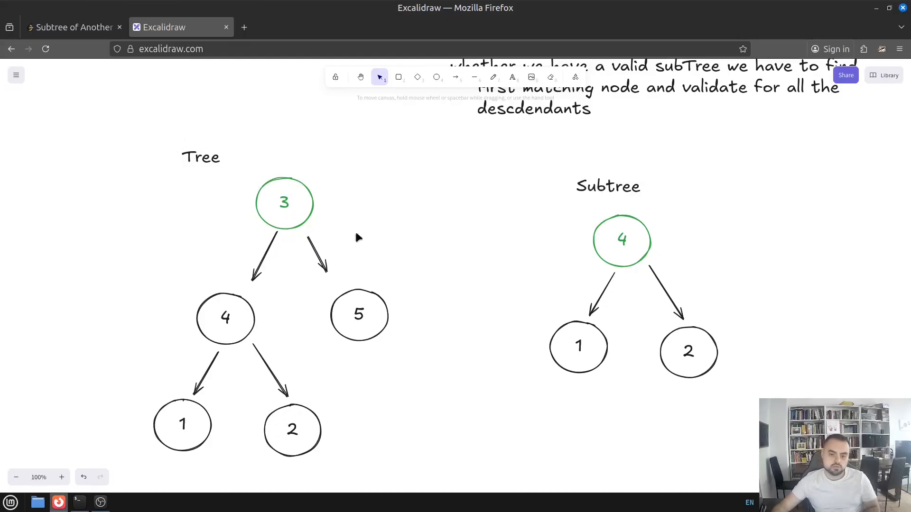
pyautogui.moveTo(348, 221)
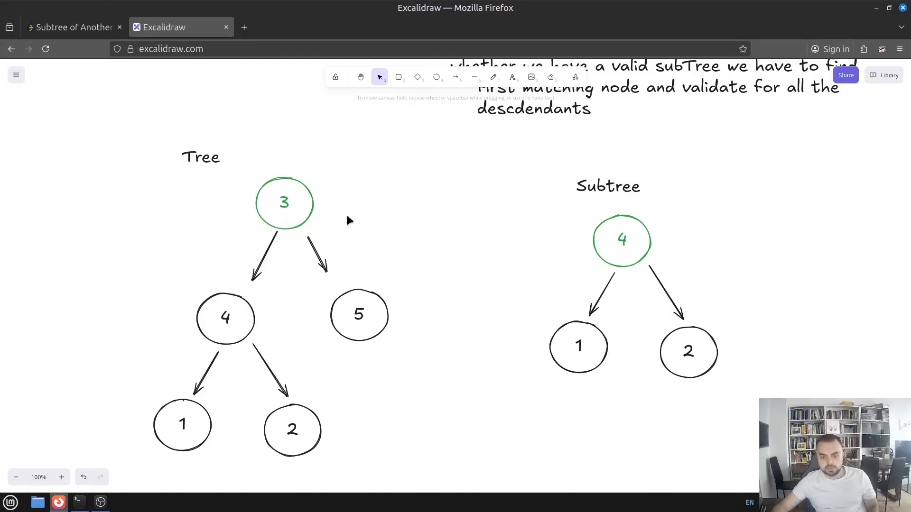
pyautogui.moveTo(586, 224)
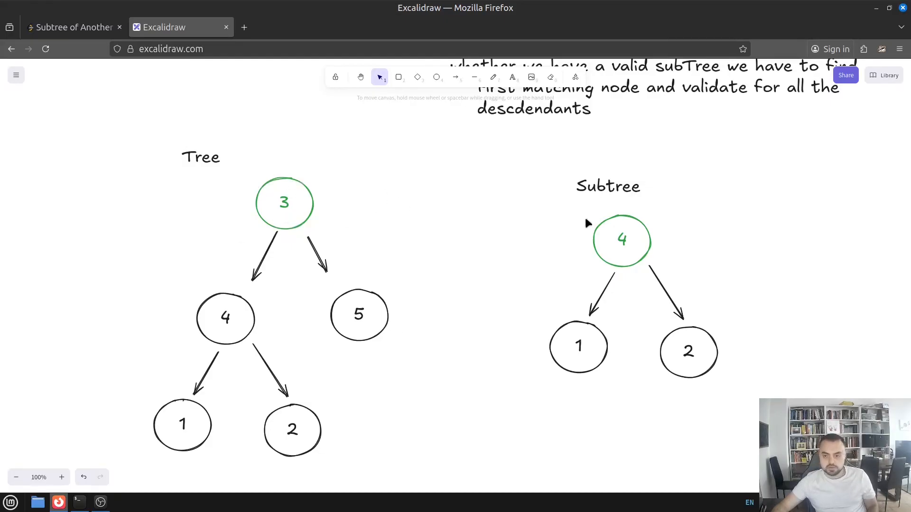
pyautogui.click(73, 26)
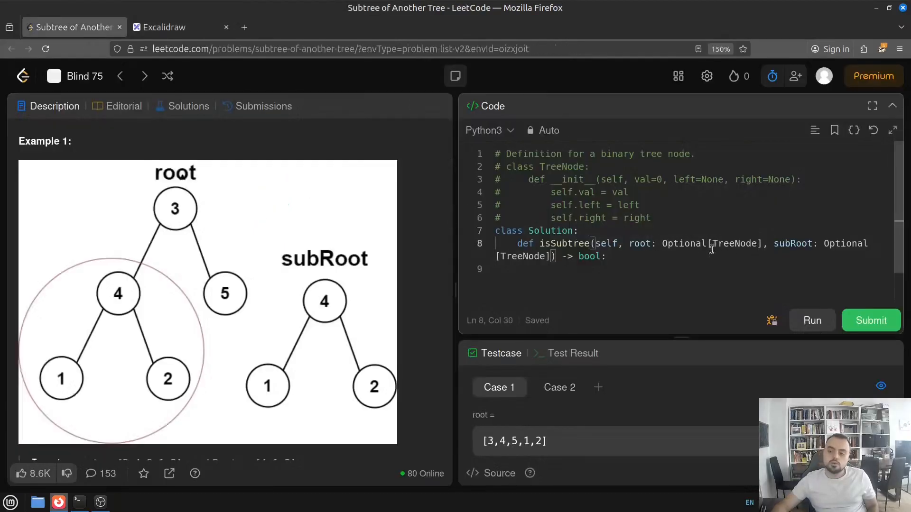
# Step: Check the subRoot parameter in the isSubtree signature, then return to the Excalidraw drawing
pyautogui.doubleClick(791, 244)
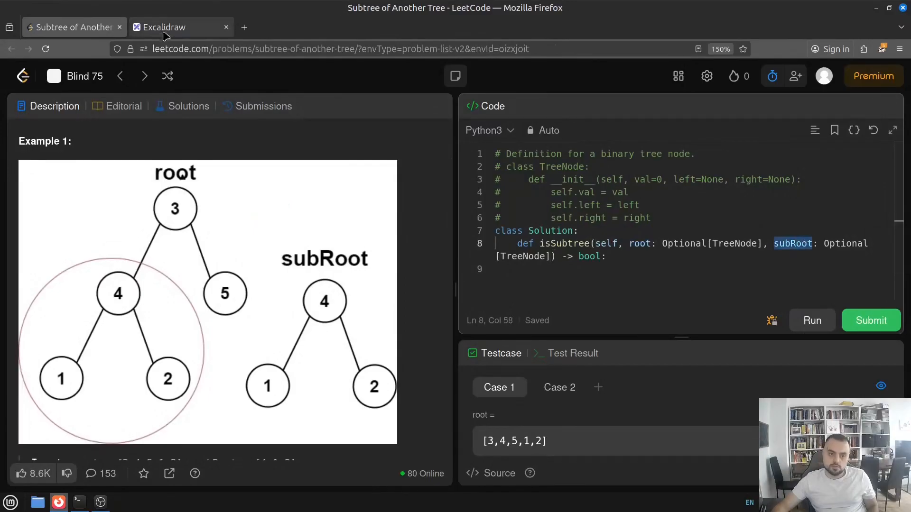
pyautogui.click(175, 27)
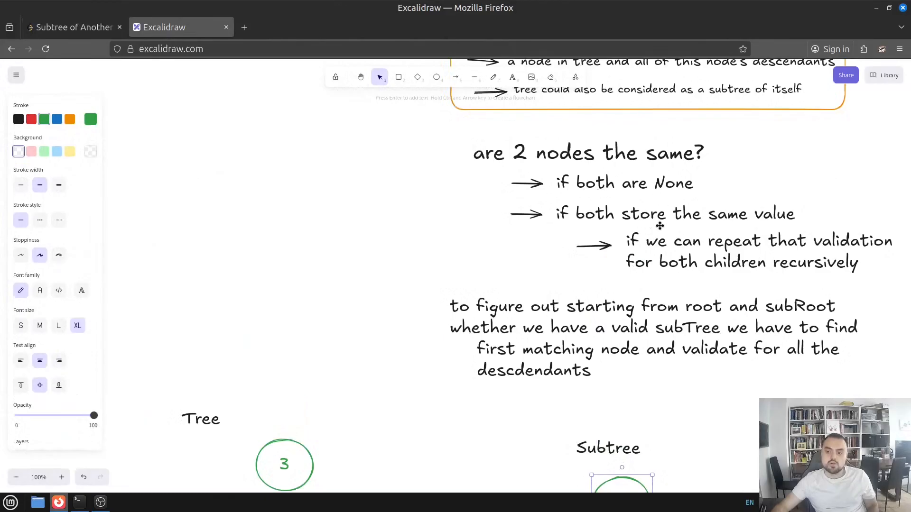
pyautogui.moveTo(723, 226)
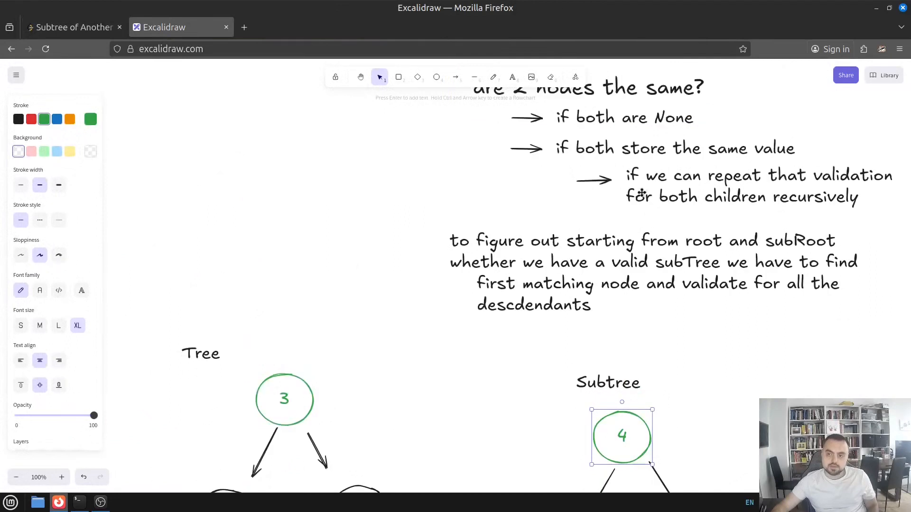
# Step: Select node 1 under the green node 4 in the Tree and colour it green
pyautogui.scroll(-3)
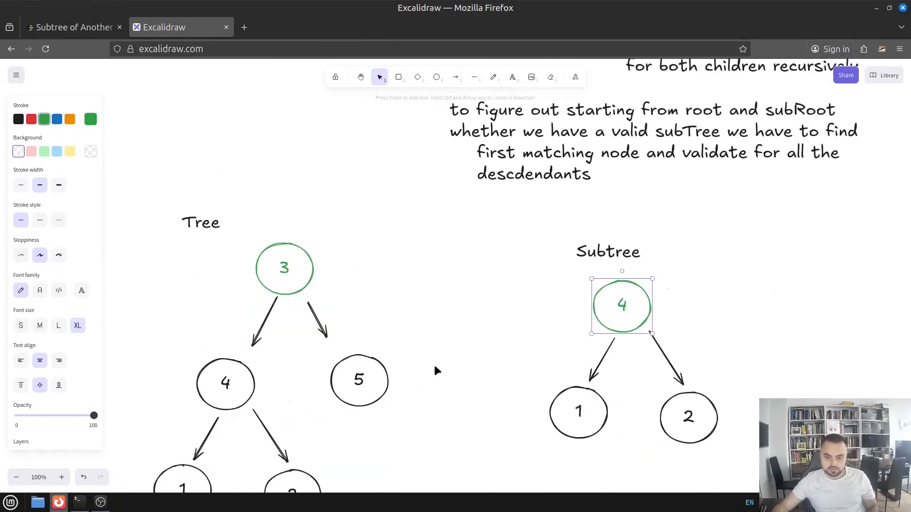
pyautogui.scroll(-3)
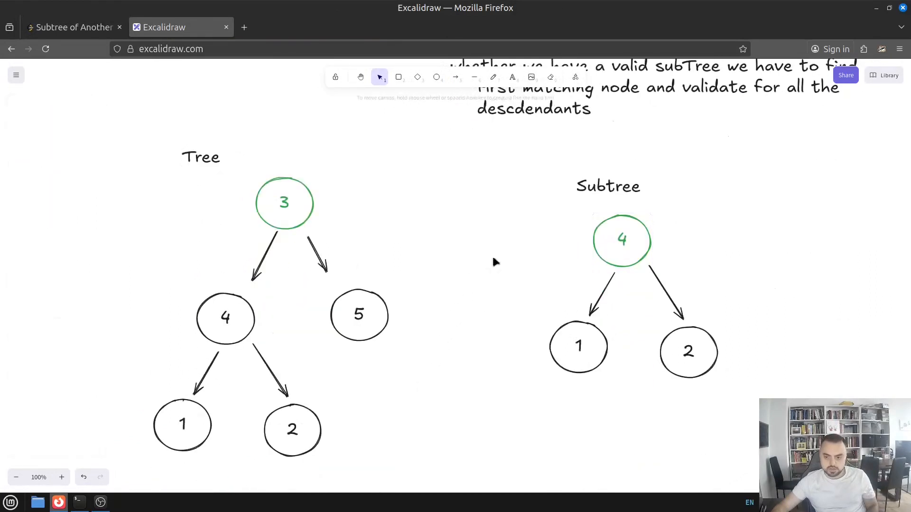
pyautogui.click(283, 203)
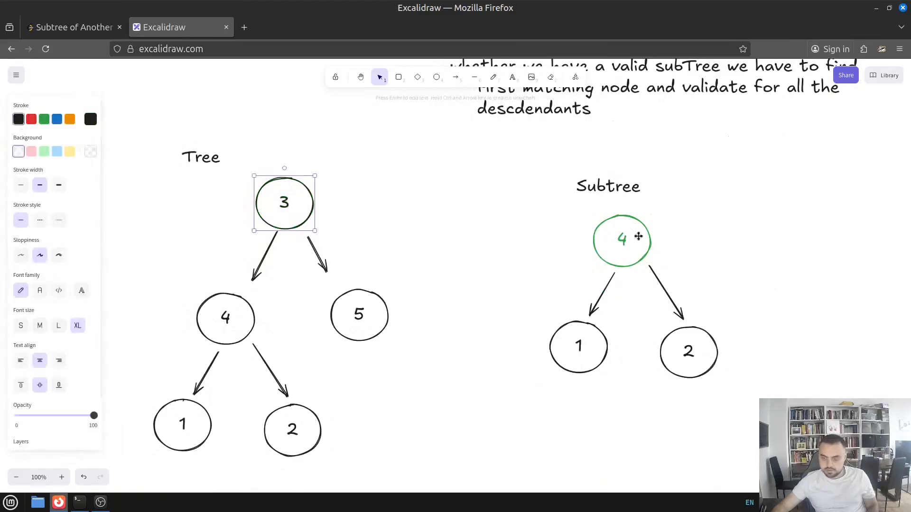
pyautogui.moveTo(427, 250)
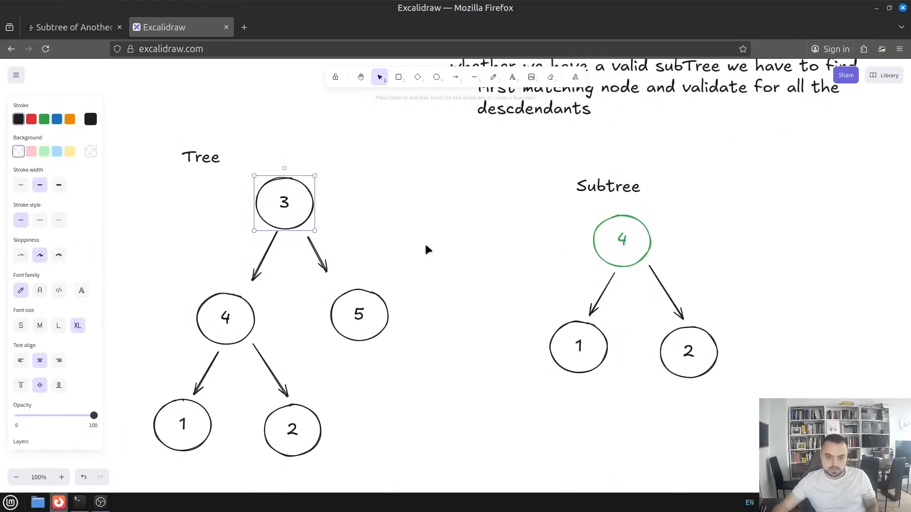
pyautogui.click(226, 318)
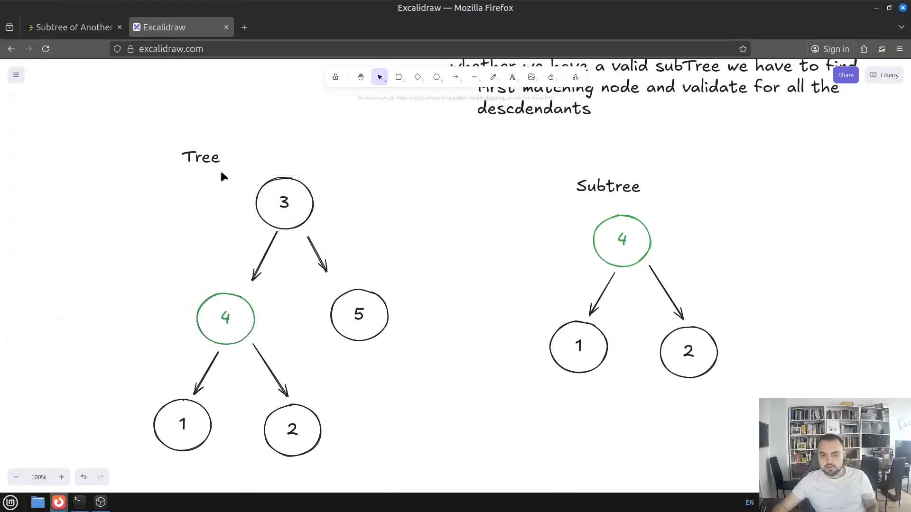
pyautogui.moveTo(269, 318)
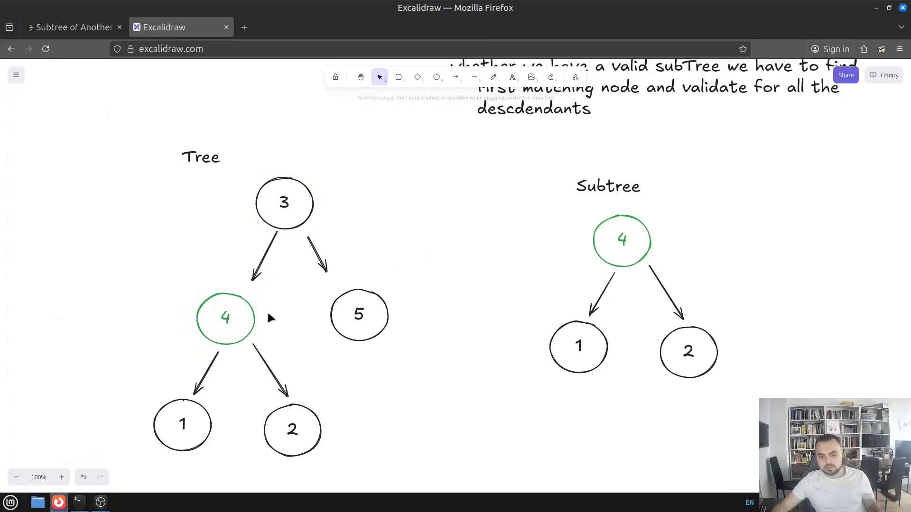
pyautogui.click(225, 318)
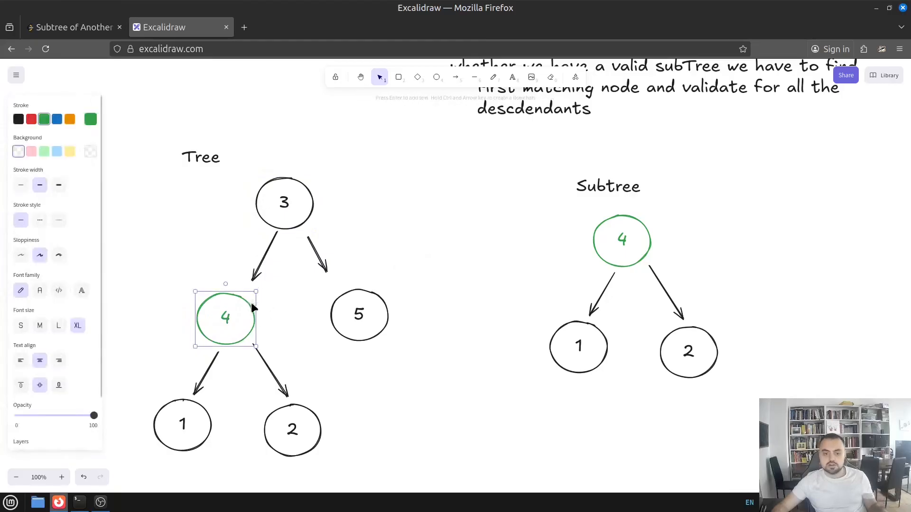
pyautogui.moveTo(359, 311)
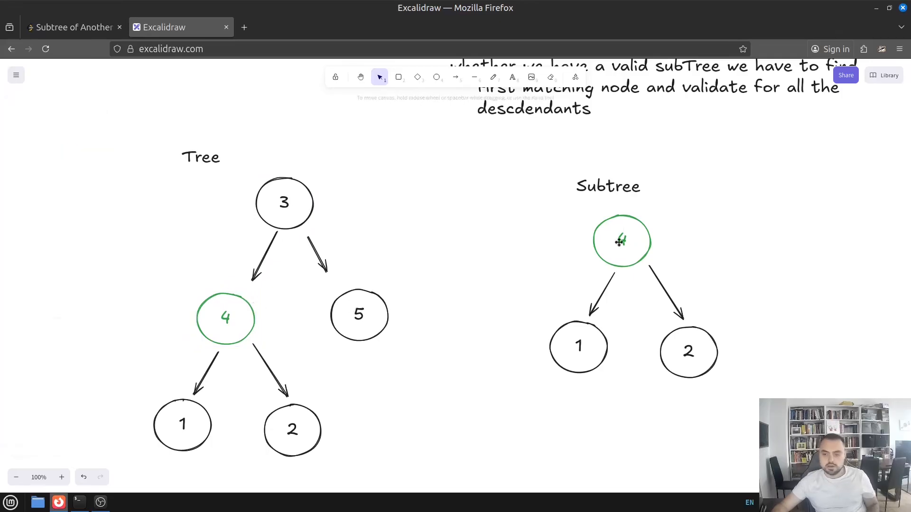
pyautogui.click(225, 319)
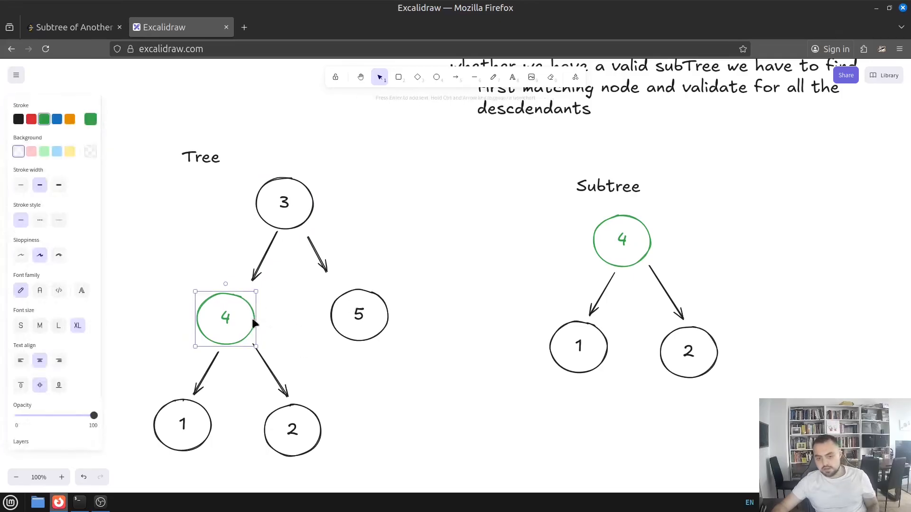
pyautogui.click(182, 424)
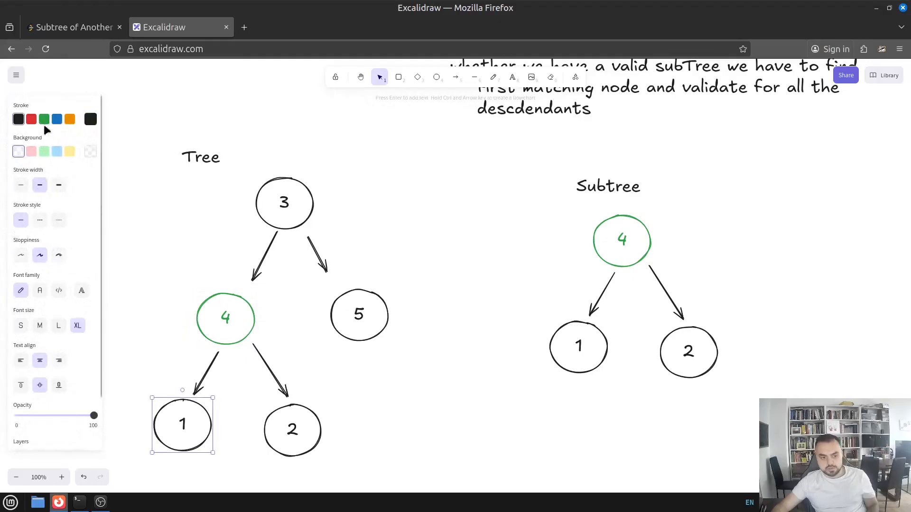
pyautogui.click(44, 120)
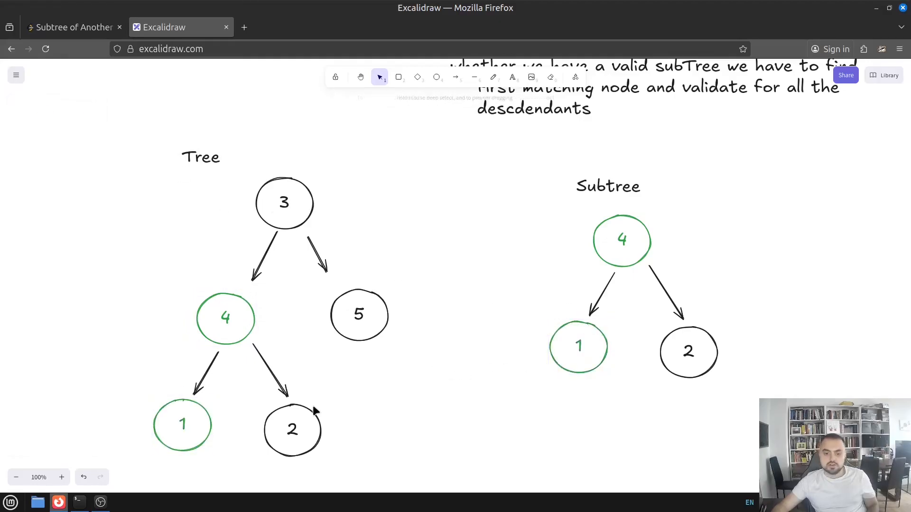
# Step: Colour node 2 green in both the Tree and Subtree drawings, then go back to the LeetCode problem
pyautogui.click(292, 430)
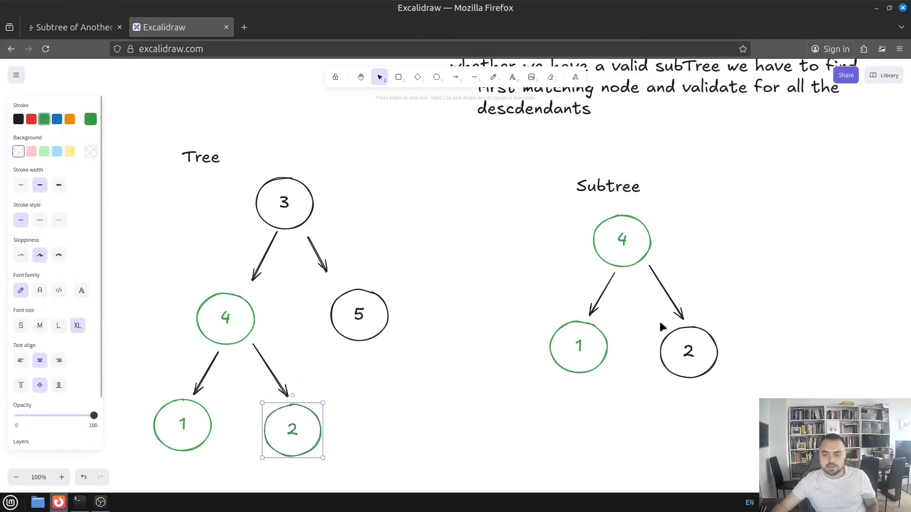
pyautogui.click(687, 352)
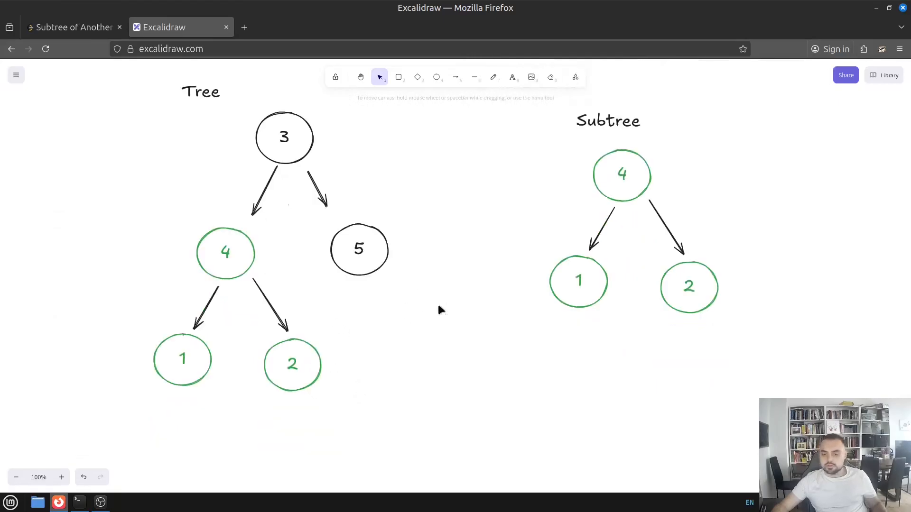
pyautogui.moveTo(252, 412)
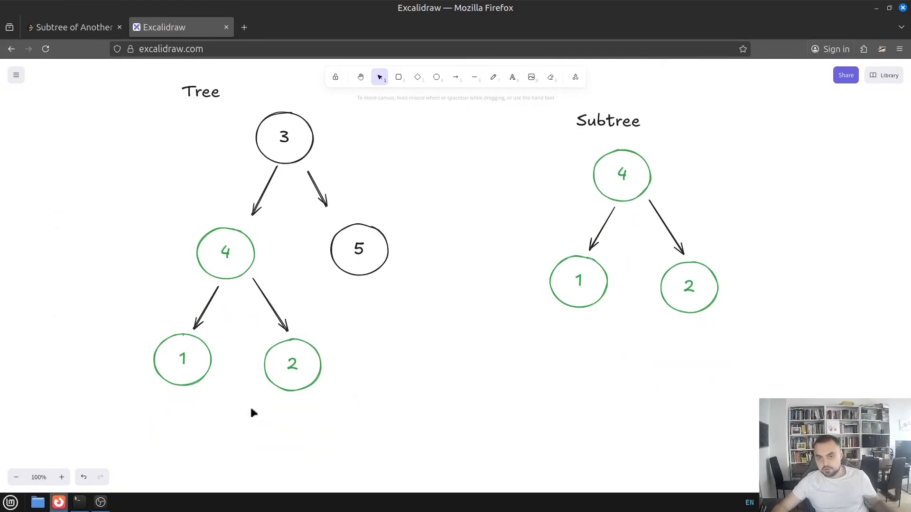
pyautogui.scroll(-3)
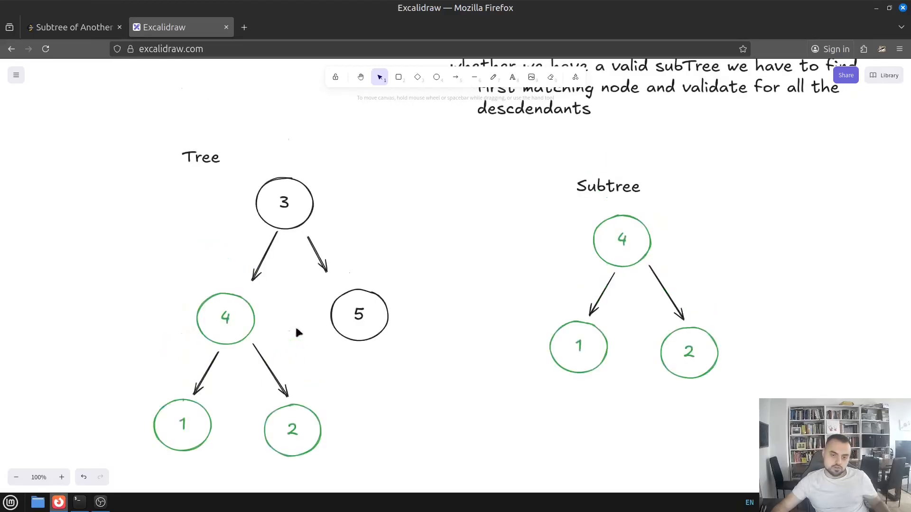
pyautogui.moveTo(586, 235)
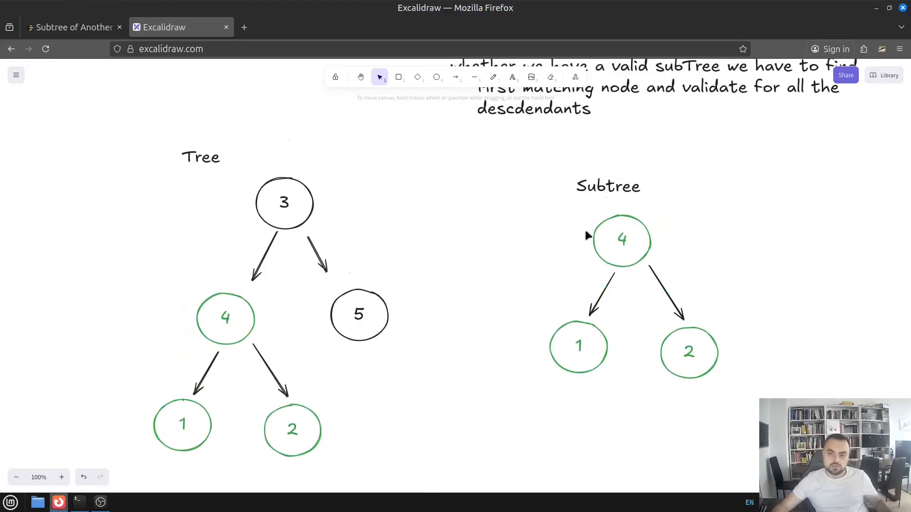
pyautogui.scroll(3)
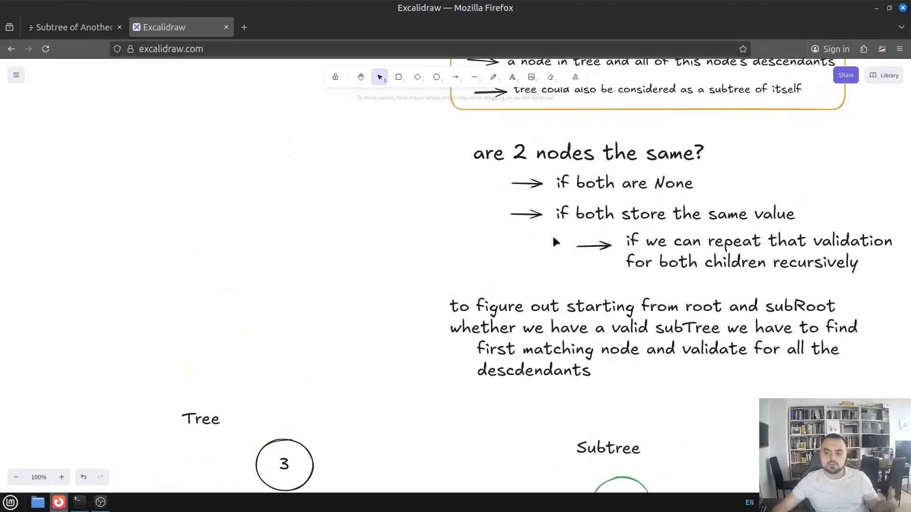
pyautogui.scroll(-3)
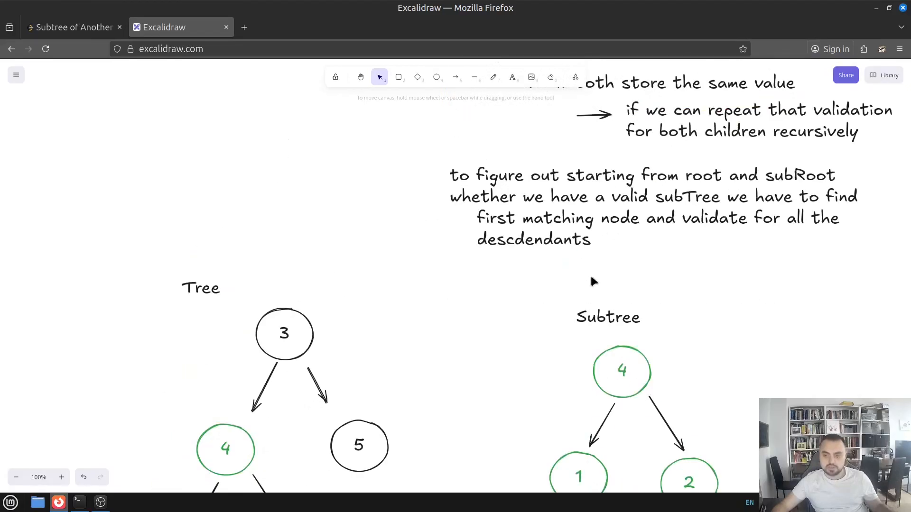
pyautogui.scroll(-3)
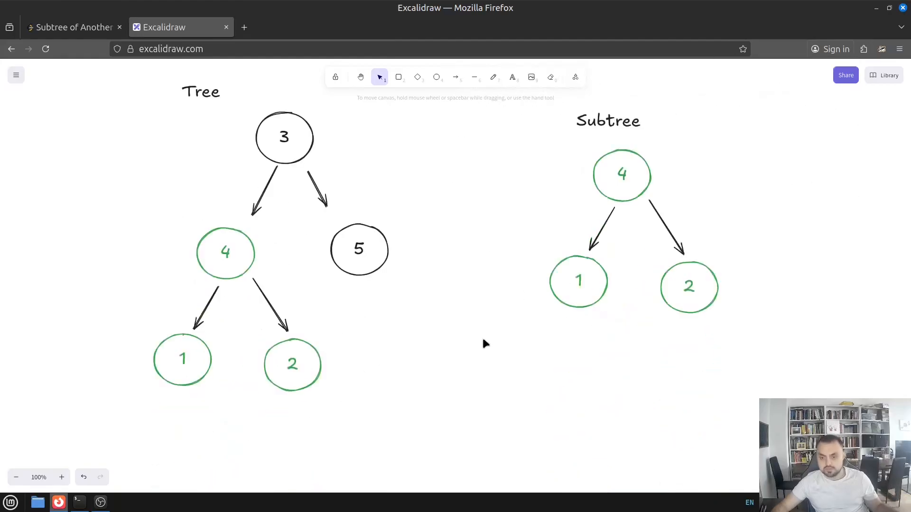
pyautogui.moveTo(594, 293)
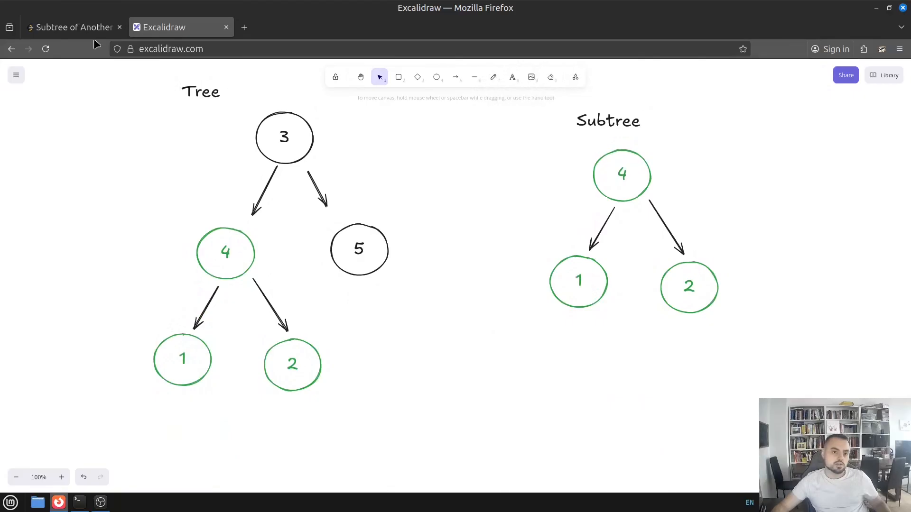
pyautogui.click(73, 26)
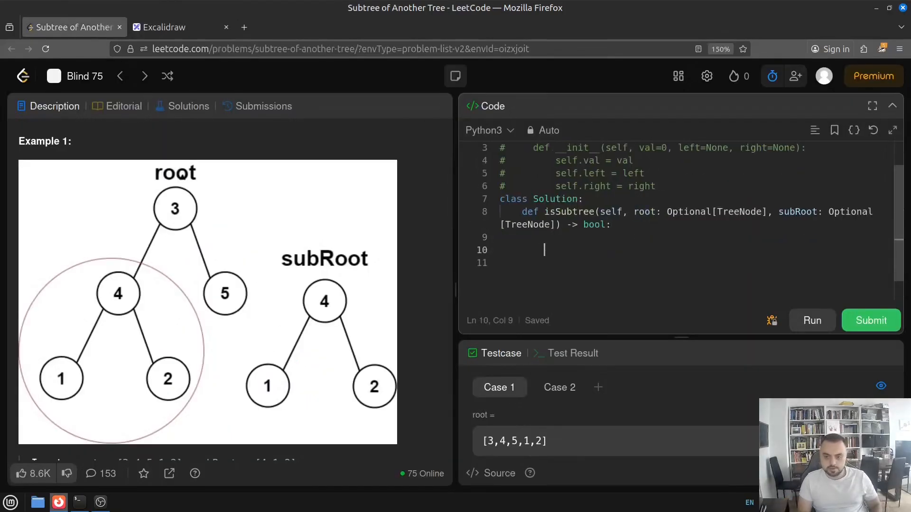
# Step: Write the helper signature def isSame(node, subNode): inside isSubtree
pyautogui.write('def')
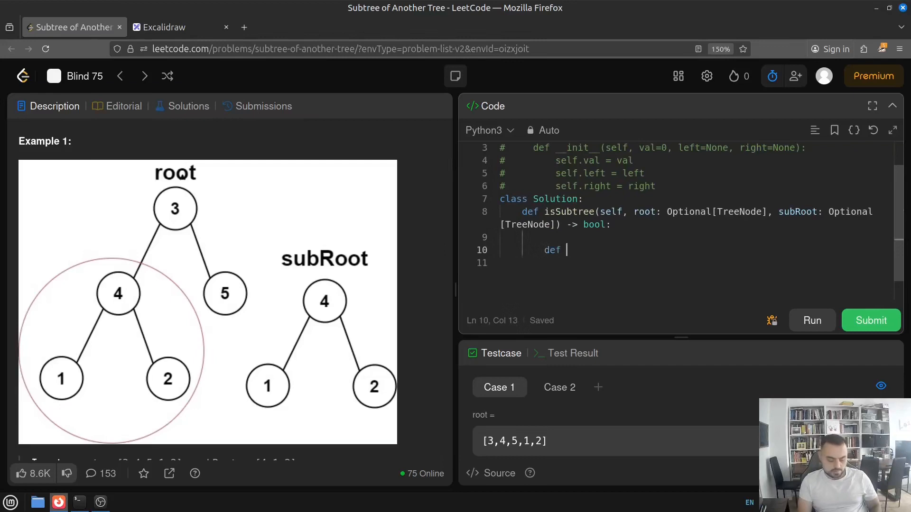
pyautogui.write('isSa')
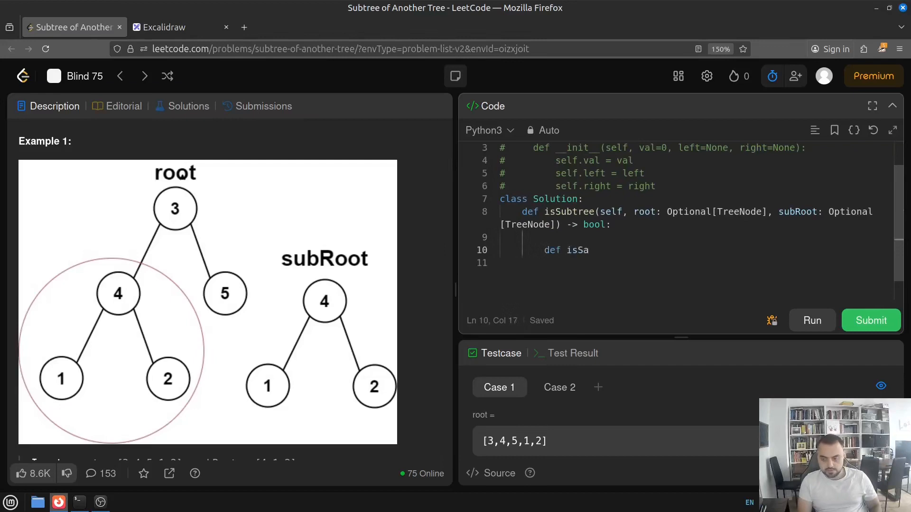
pyautogui.write('me()')
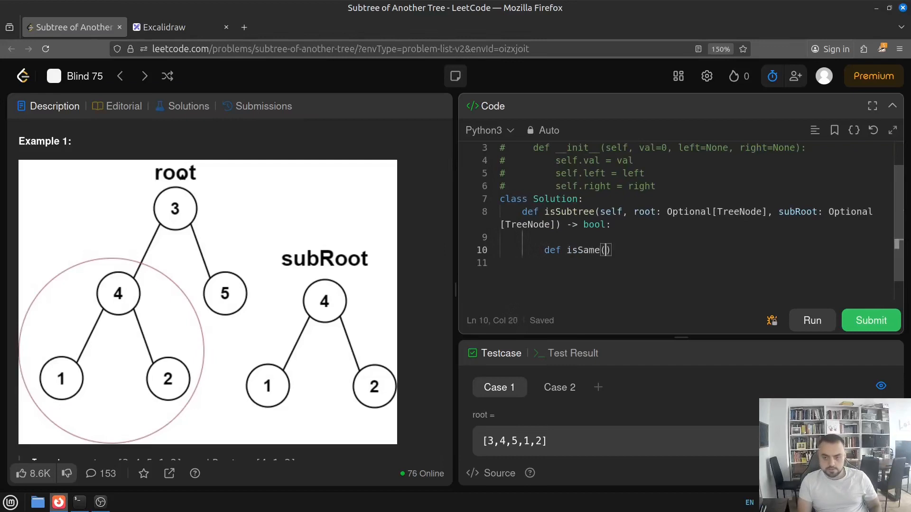
pyautogui.click(180, 27)
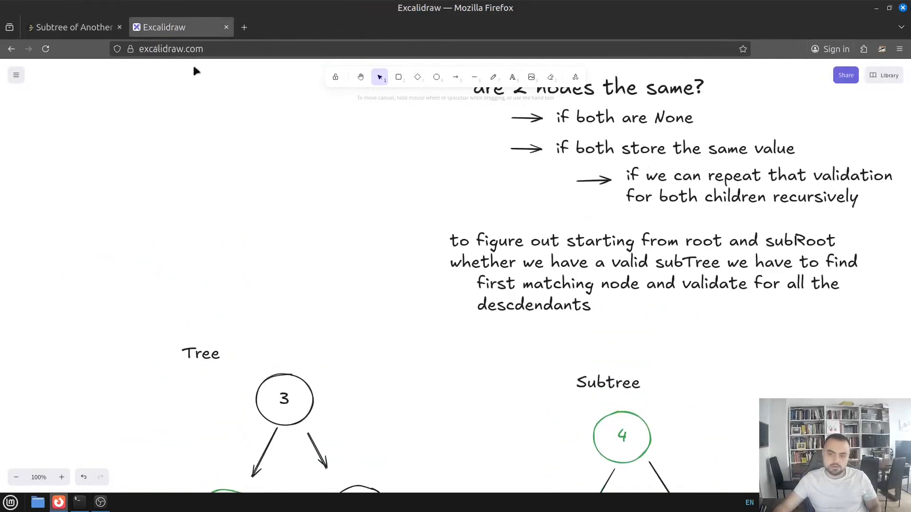
pyautogui.click(69, 26)
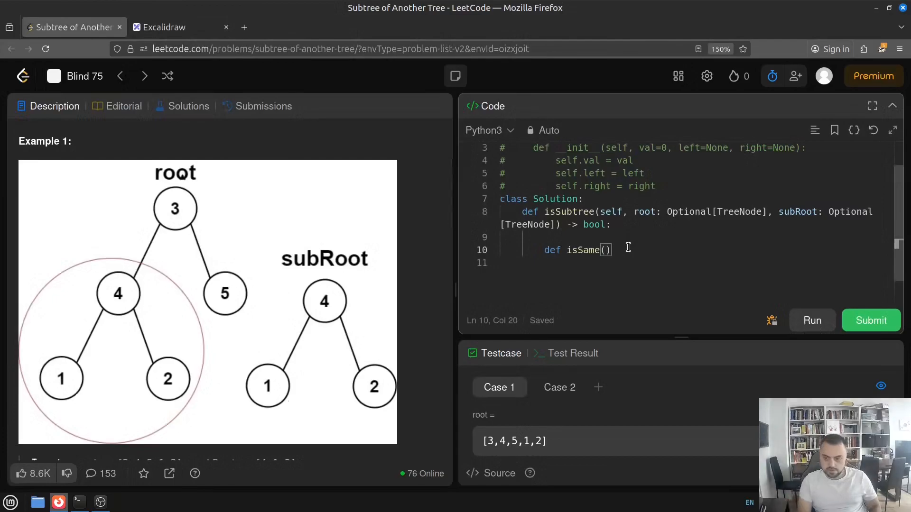
pyautogui.write('node,')
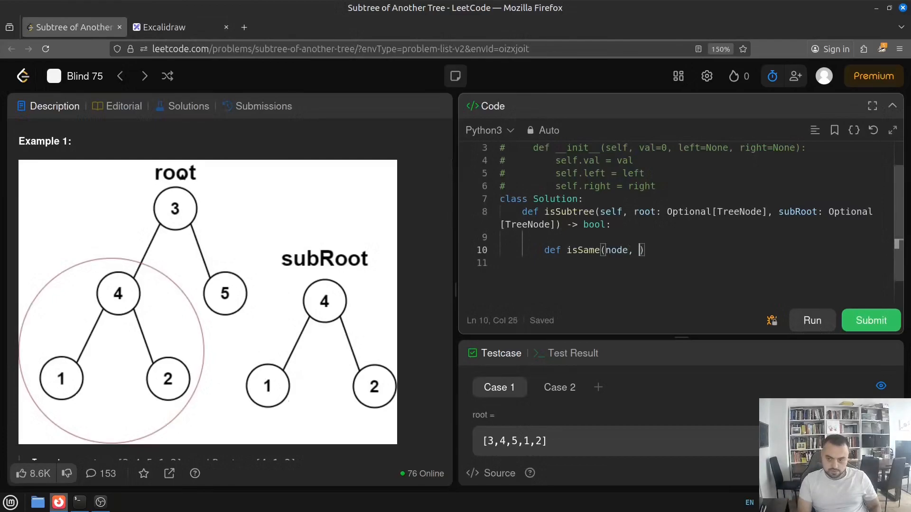
pyautogui.write('subN')
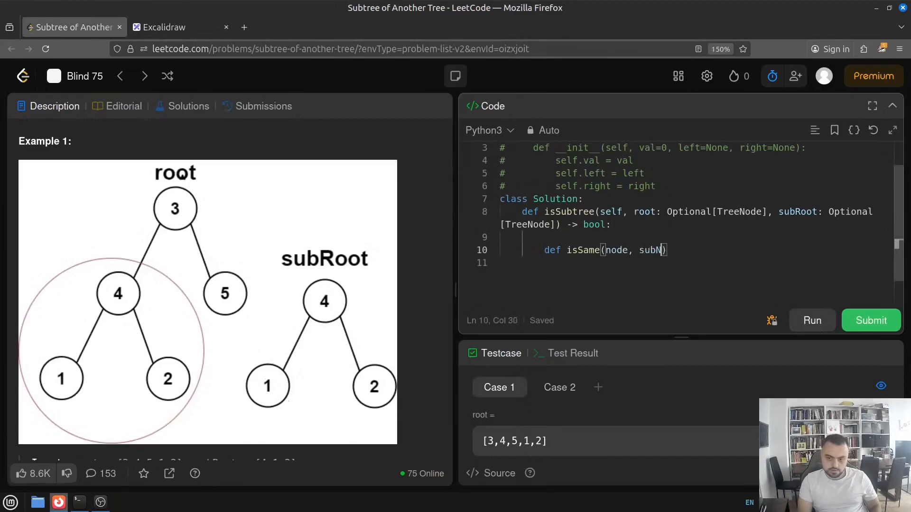
pyautogui.write('ode')
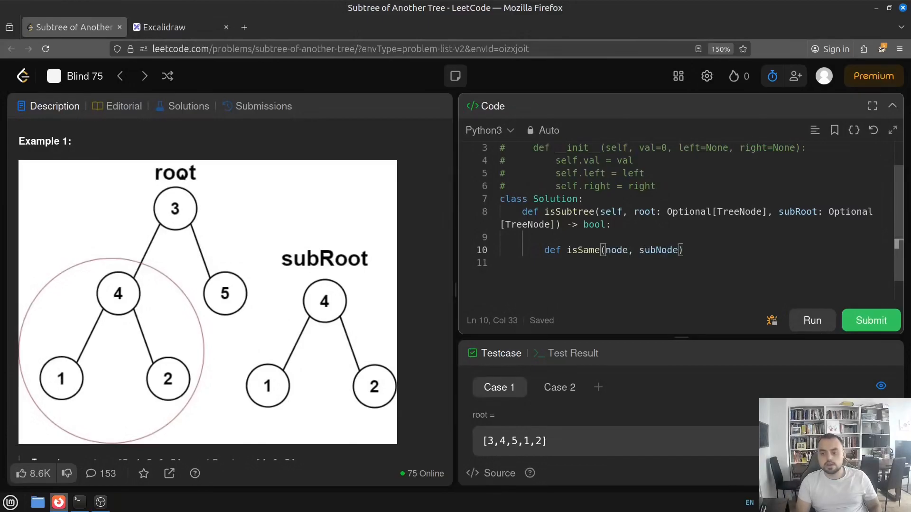
pyautogui.doubleClick(658, 249)
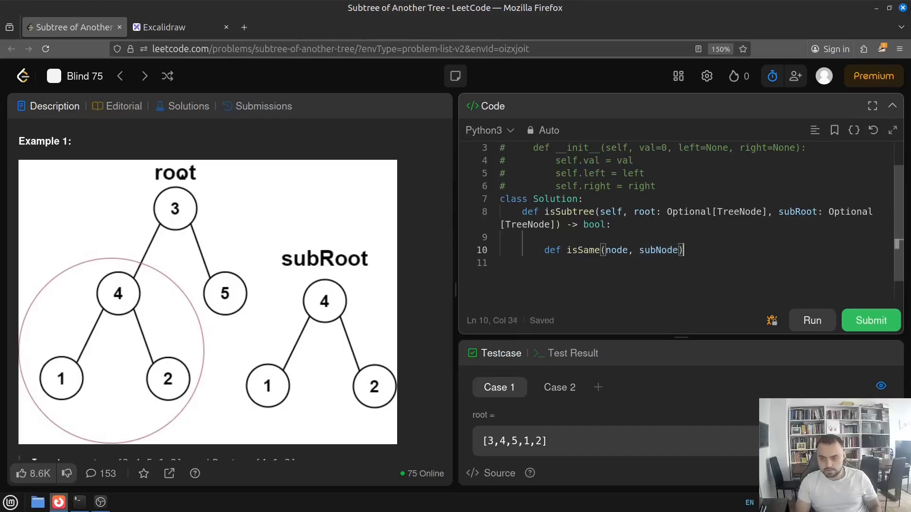
pyautogui.write(':')
pyautogui.click(694, 263)
pyautogui.write('if')
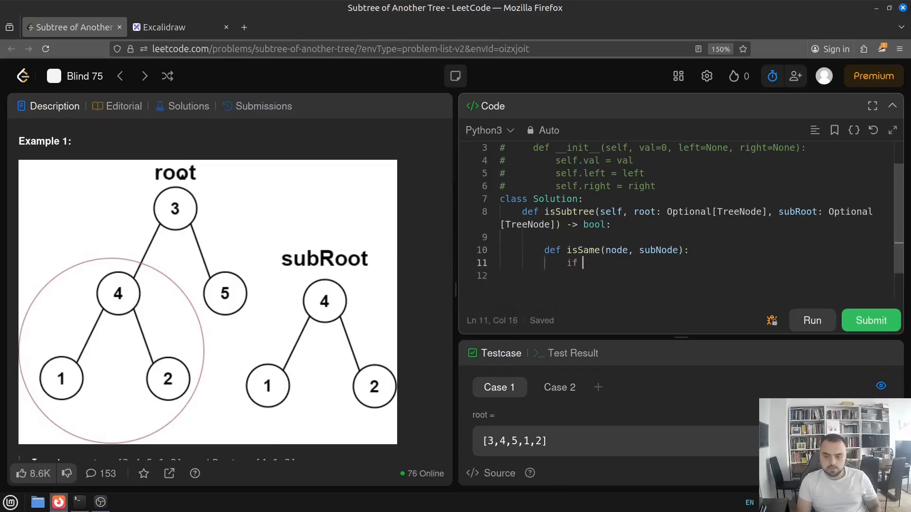
# Step: Add 'if not node and not subNode: return True' and begin the either-None 'or' check returning False
pyautogui.write('not node and not')
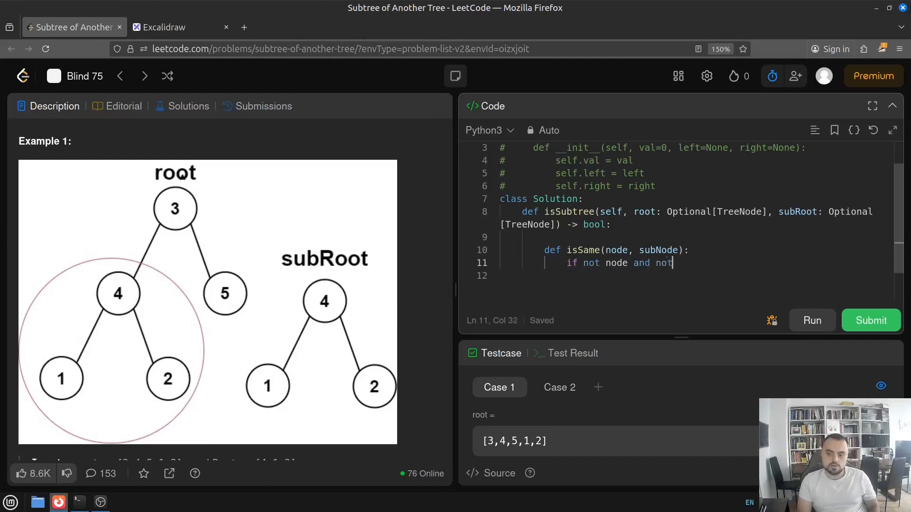
pyautogui.write('subNo')
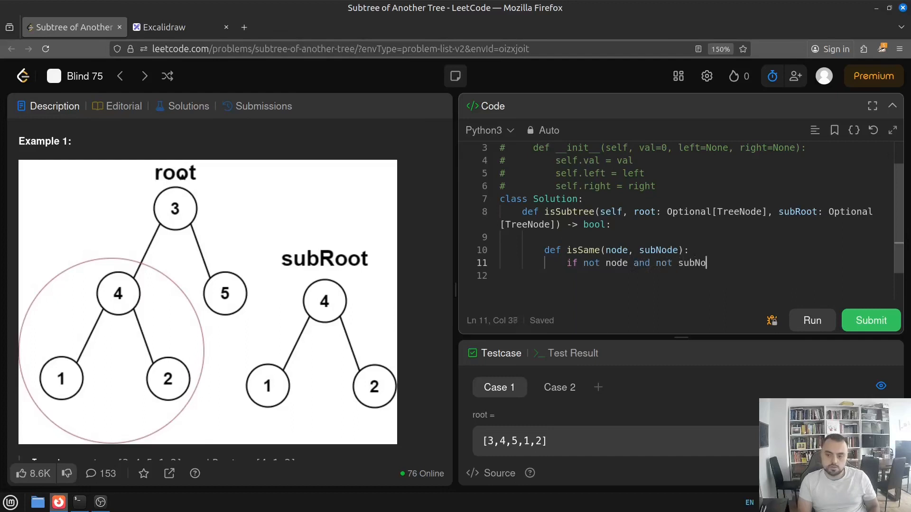
pyautogui.write('de:')
pyautogui.write('return True')
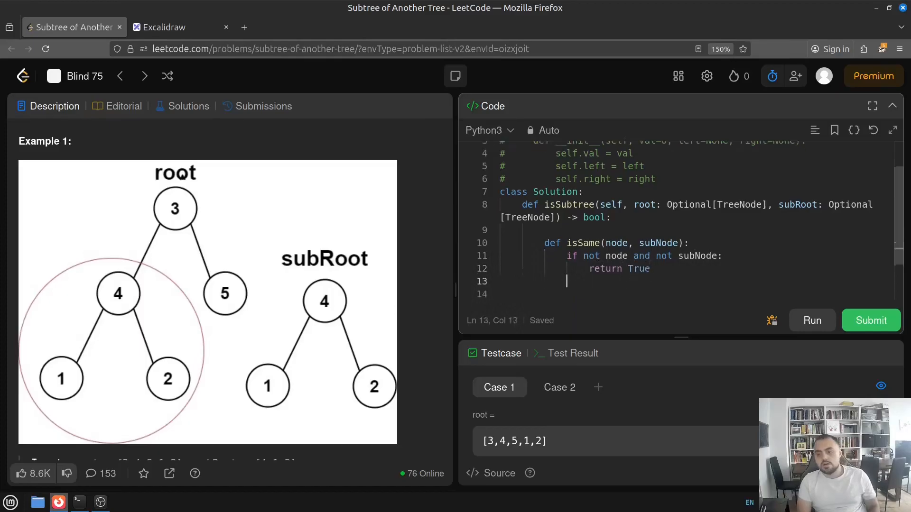
pyautogui.write('if')
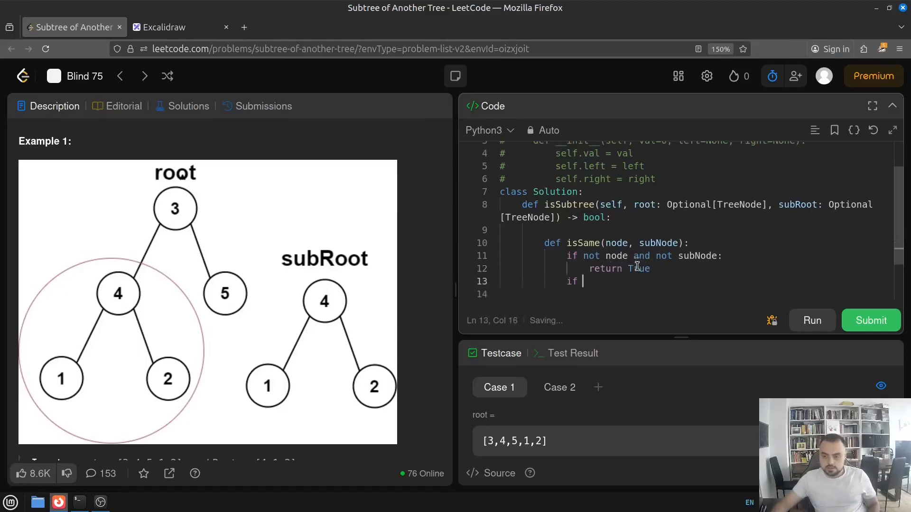
pyautogui.press('Backspace')
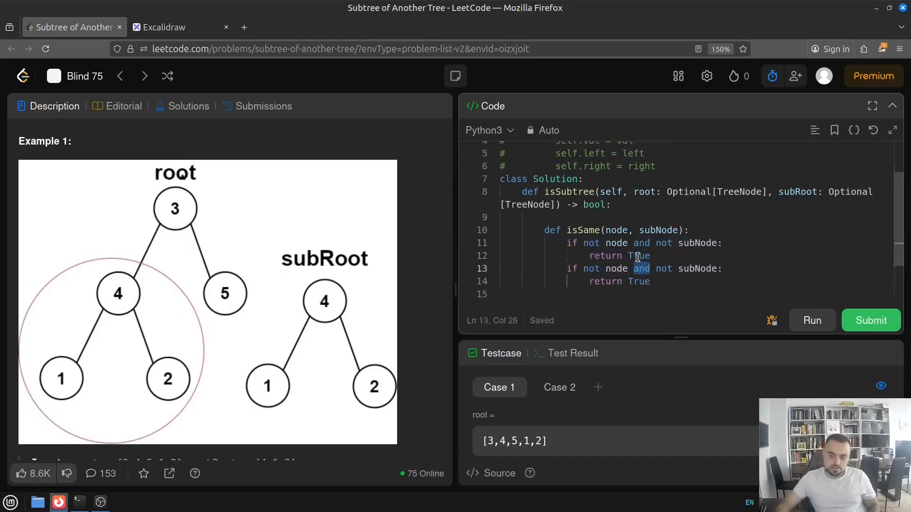
pyautogui.write('or')
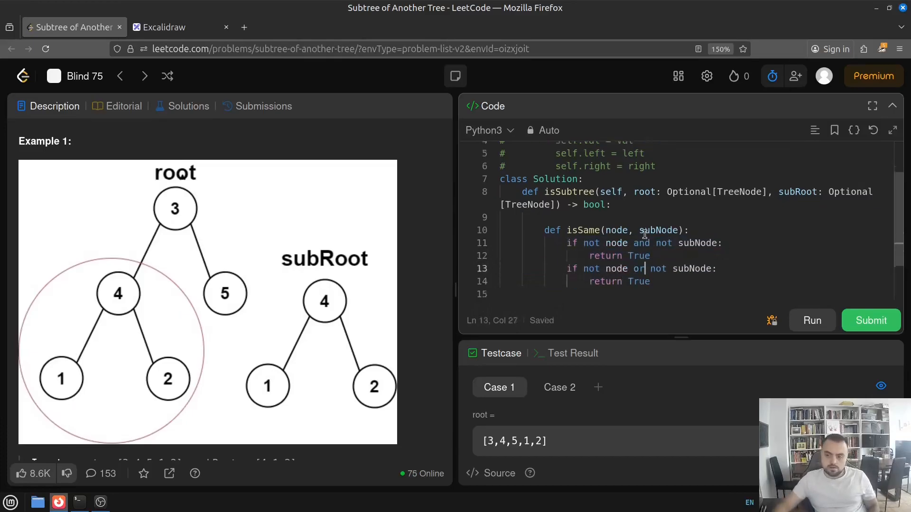
pyautogui.scroll(3)
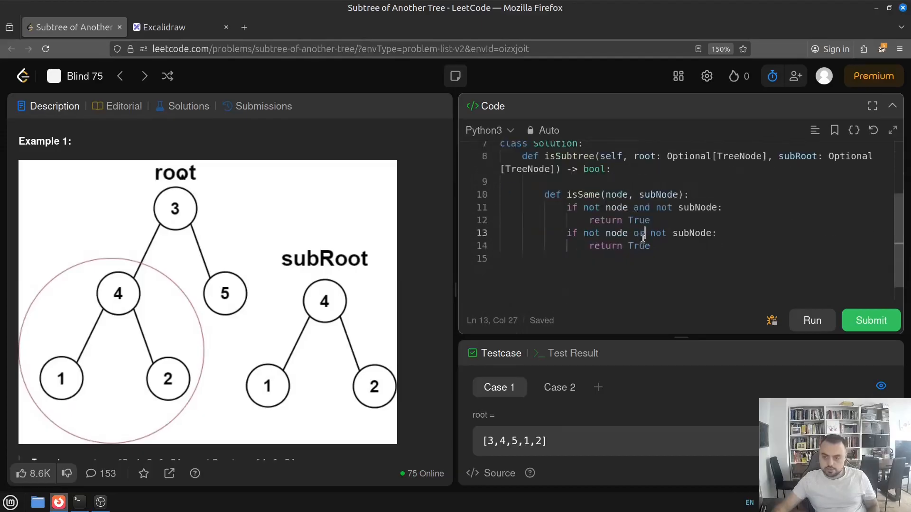
pyautogui.write('Fa')
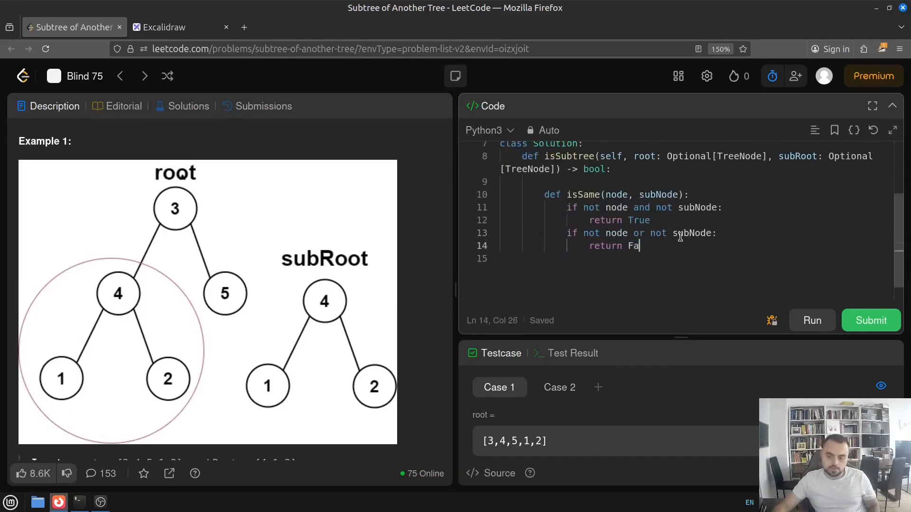
# Step: Finish the return False checks, add 'if node.val != subNode.val: return False', and start 'return ('
pyautogui.write('lse')
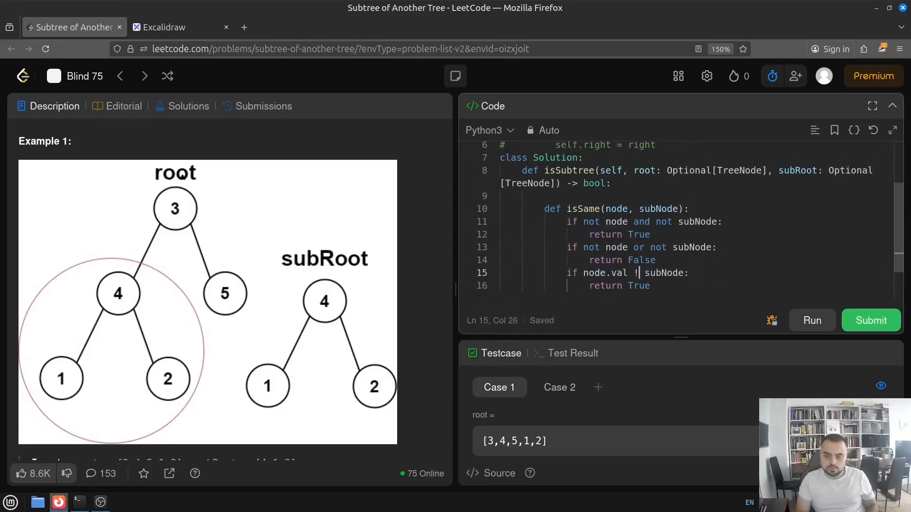
pyautogui.write('= subNode.val')
pyautogui.click(693, 285)
pyautogui.write('Fal')
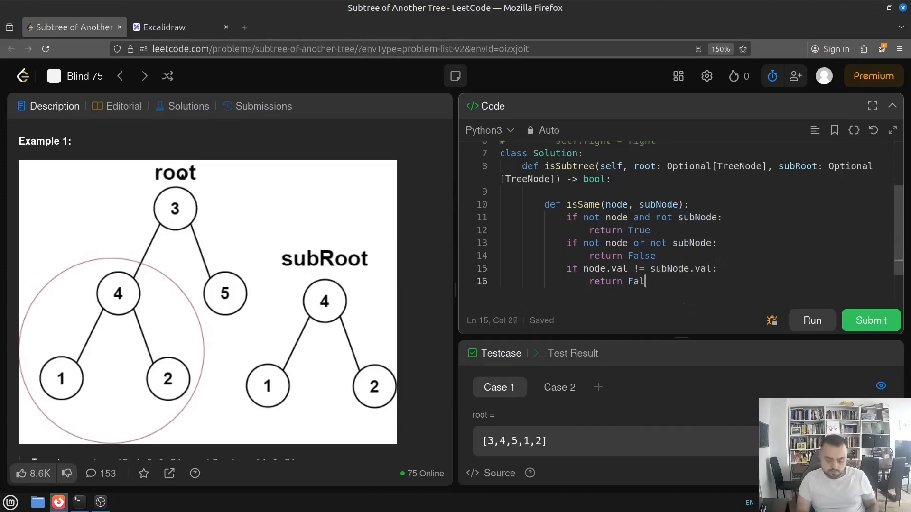
pyautogui.write('se')
pyautogui.write('tu')
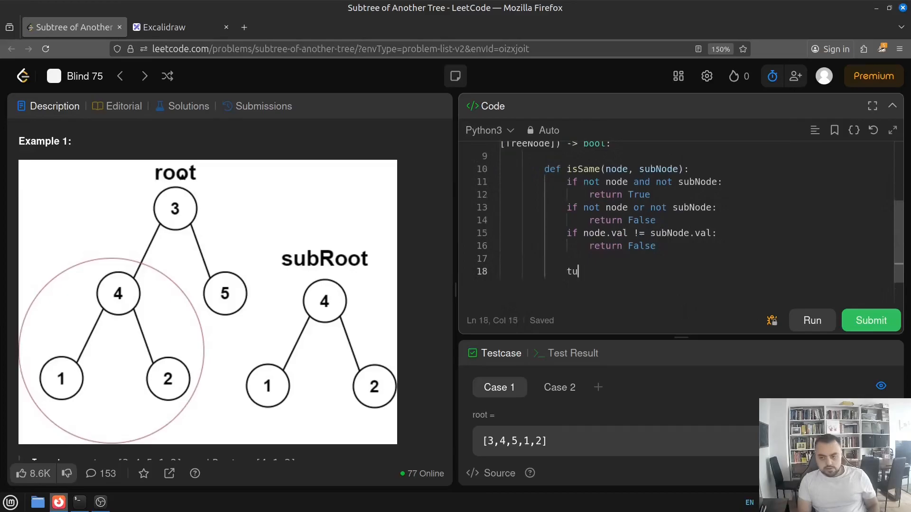
pyautogui.write('retun')
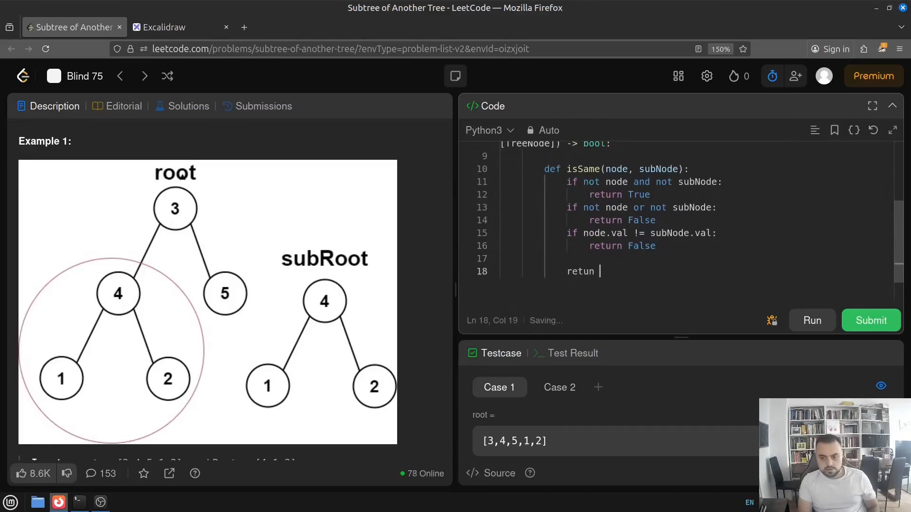
pyautogui.write('n (')
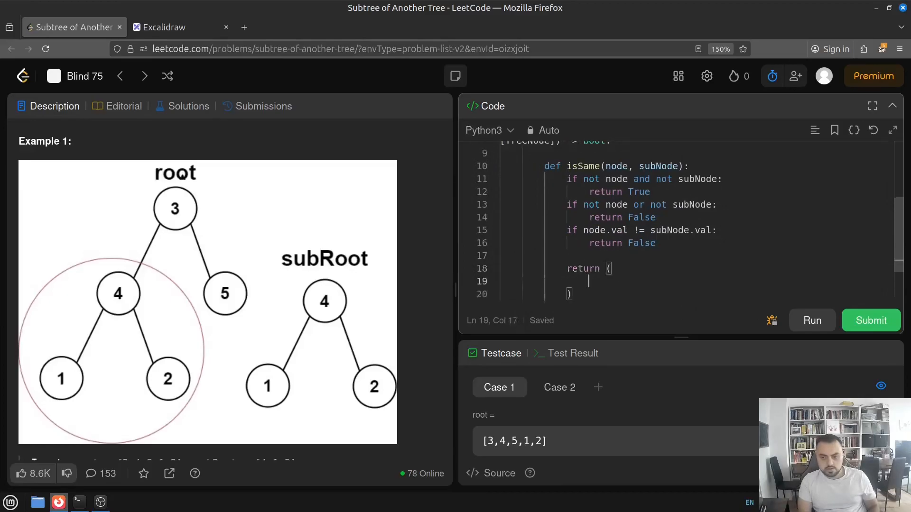
# Step: Return isSame(node.left, subNode.left) and isSame(node.right, subNode.right) from the helper
pyautogui.click(577, 166)
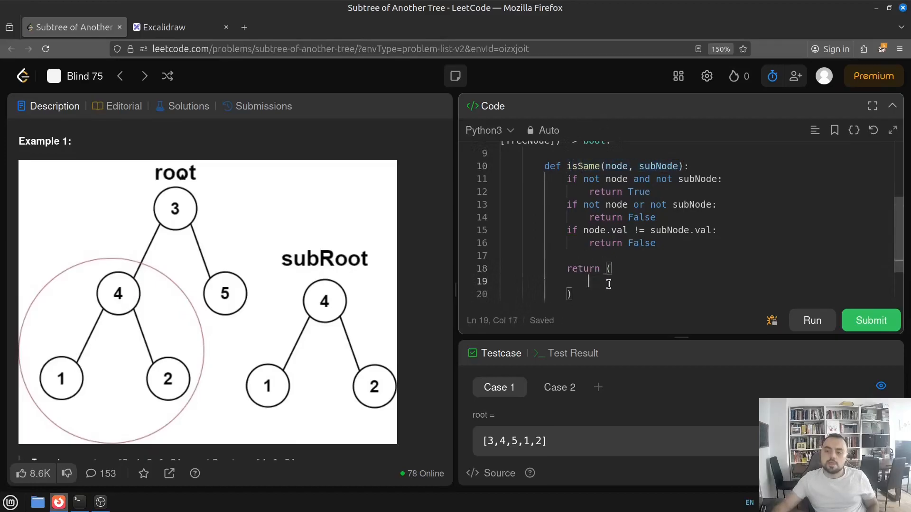
pyautogui.write('isSame(node, subNode)')
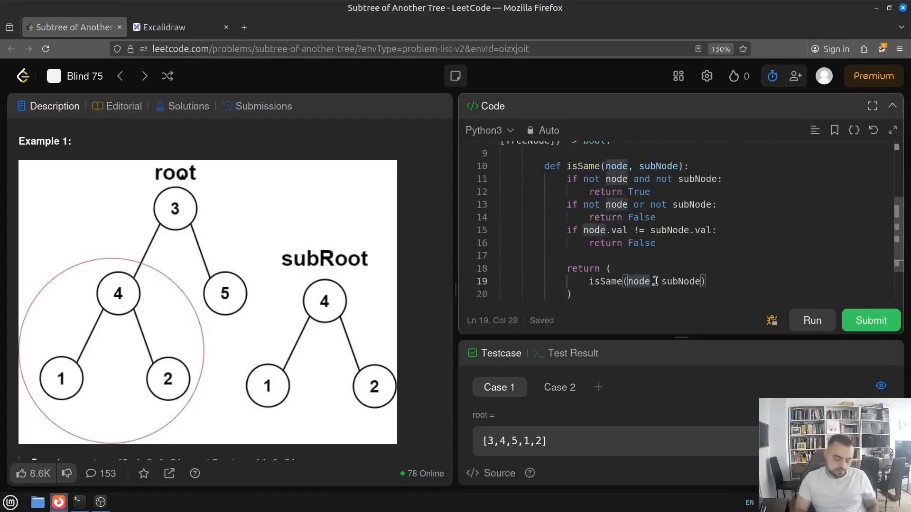
pyautogui.write('.left')
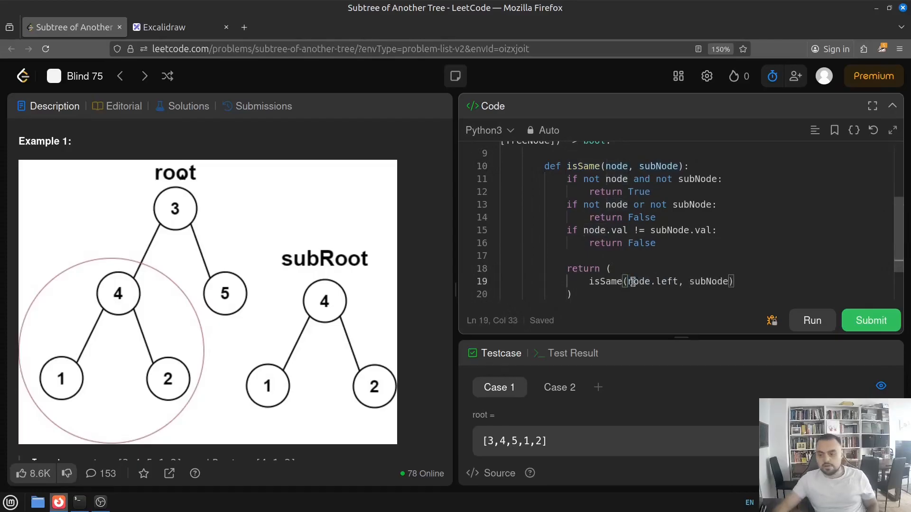
pyautogui.doubleClick(665, 280)
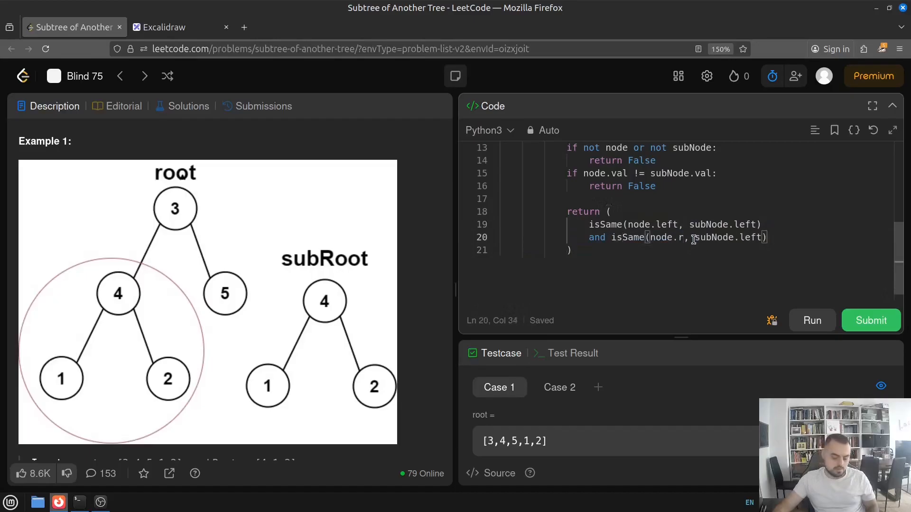
pyautogui.write('ight')
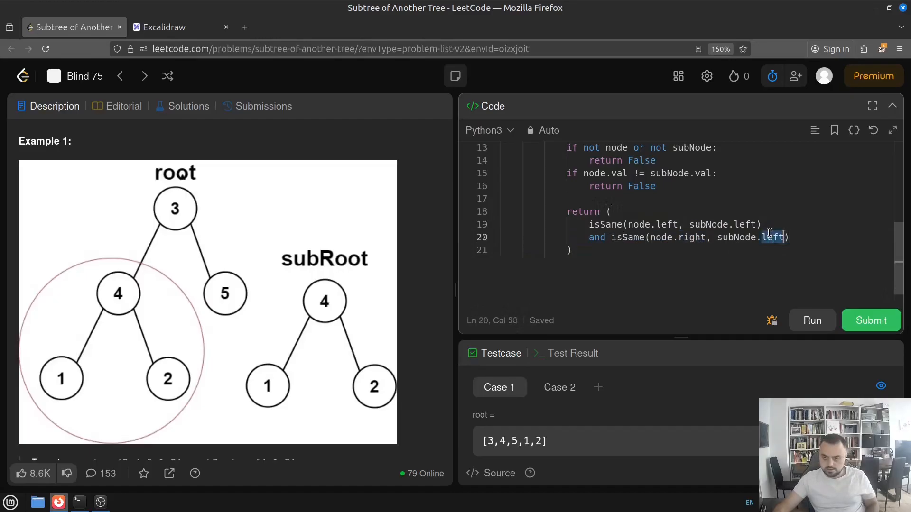
# Step: Remove the stray blank line so the finished isSame helper reads cleanly before isSubtree's body
pyautogui.scroll(3)
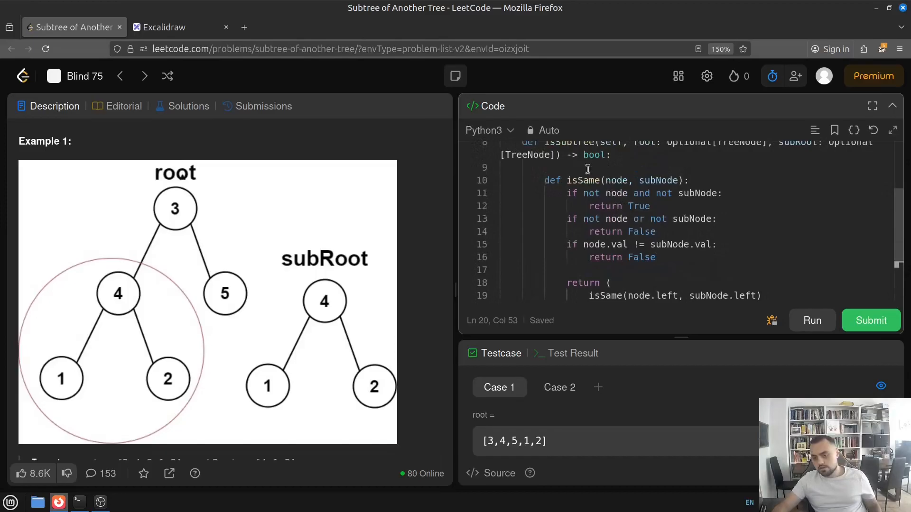
pyautogui.moveTo(621, 249)
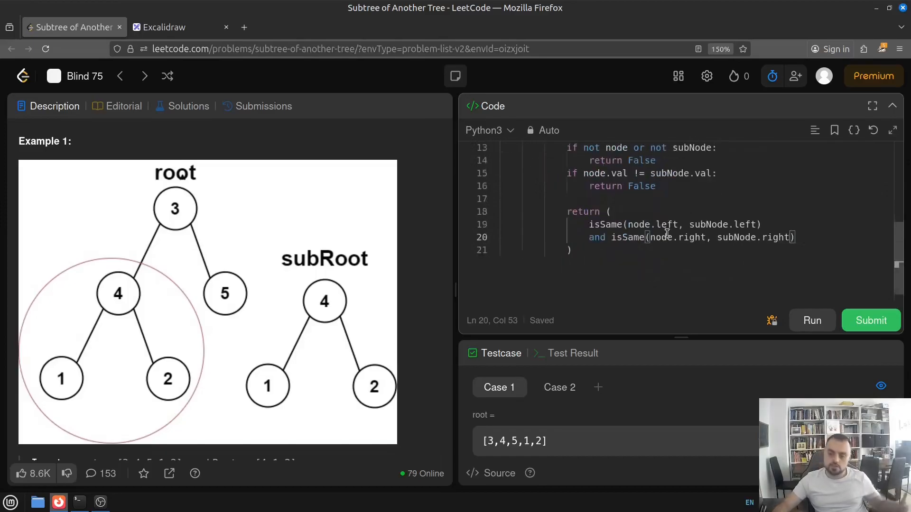
pyautogui.moveTo(675, 244)
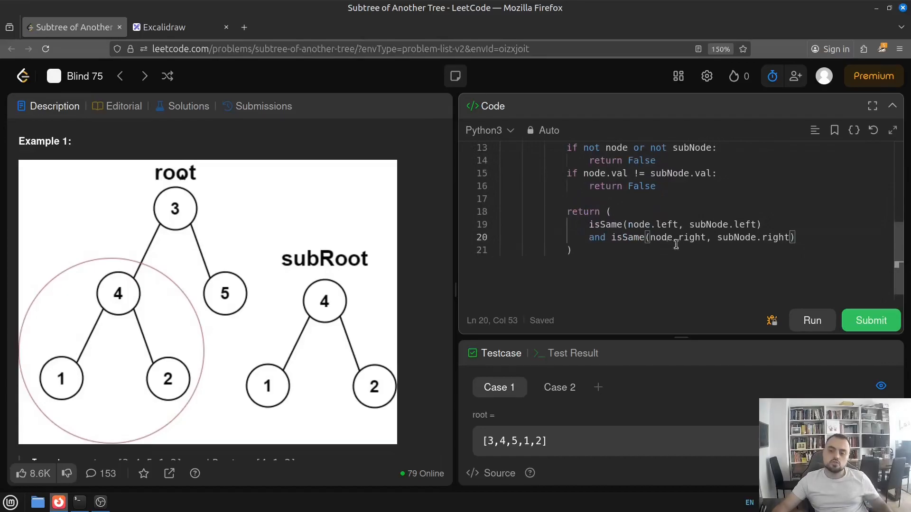
pyautogui.scroll(3)
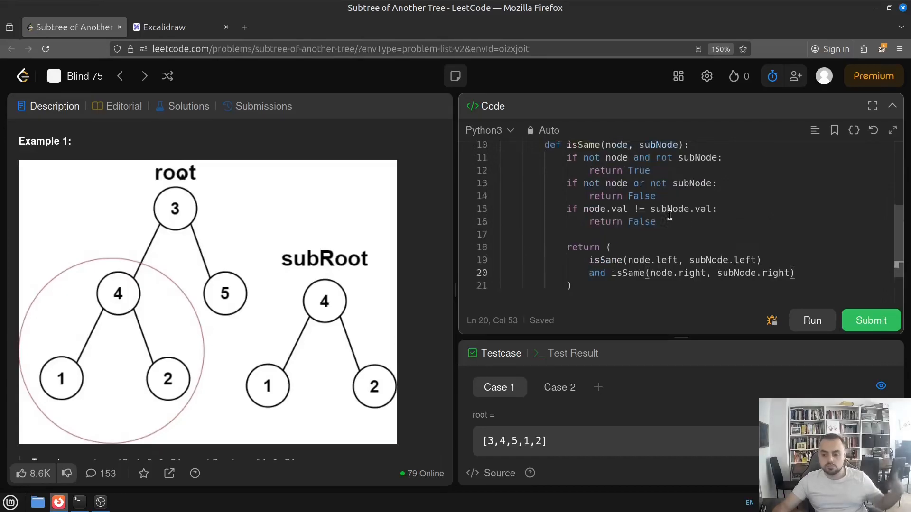
pyautogui.scroll(3)
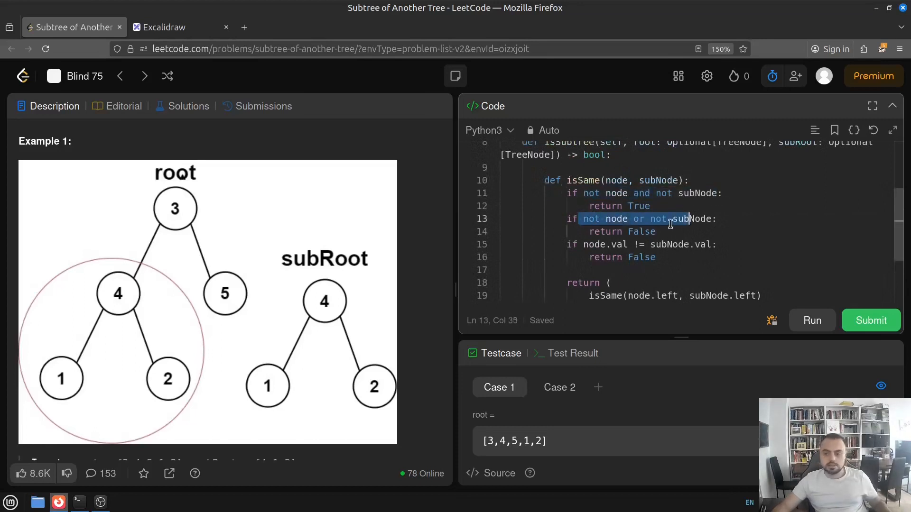
pyautogui.scroll(-3)
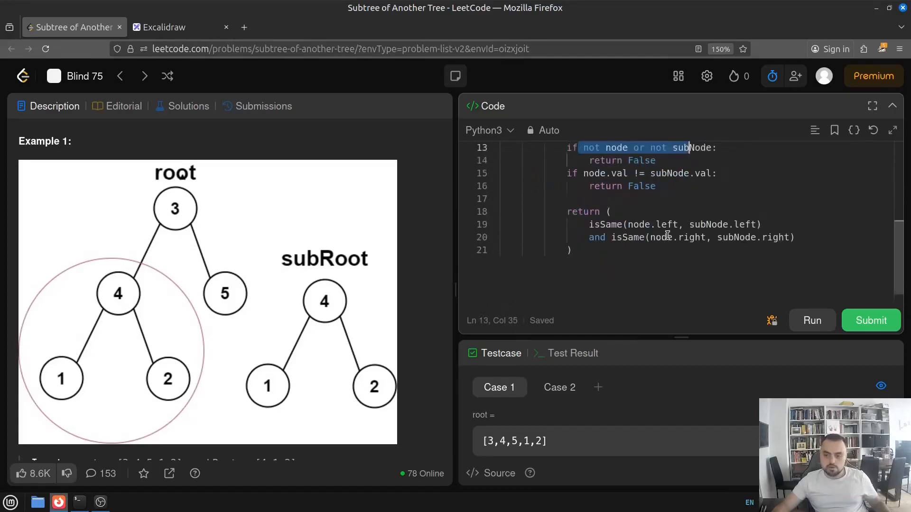
pyautogui.scroll(3)
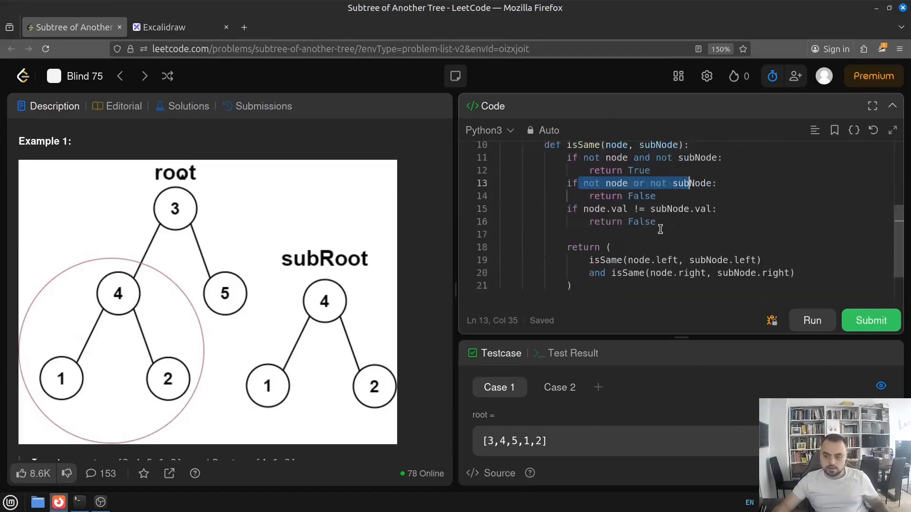
pyautogui.press('Delete')
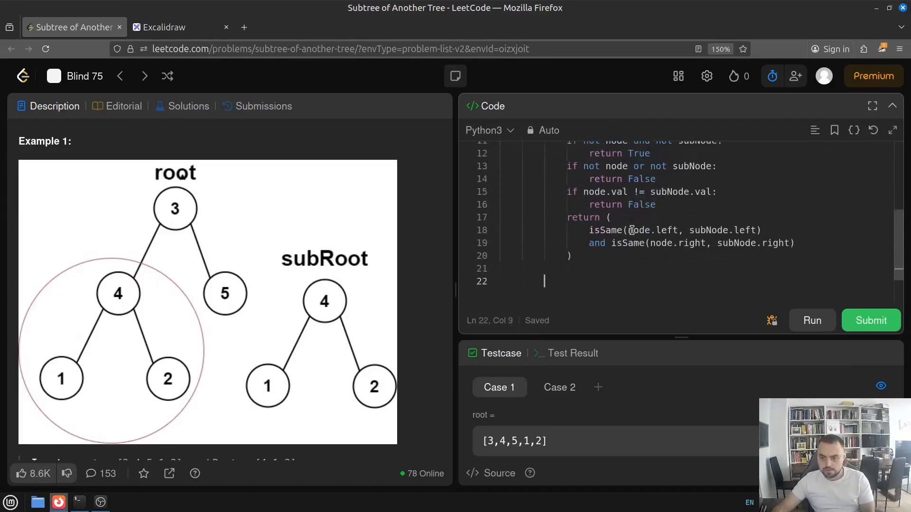
pyautogui.scroll(3)
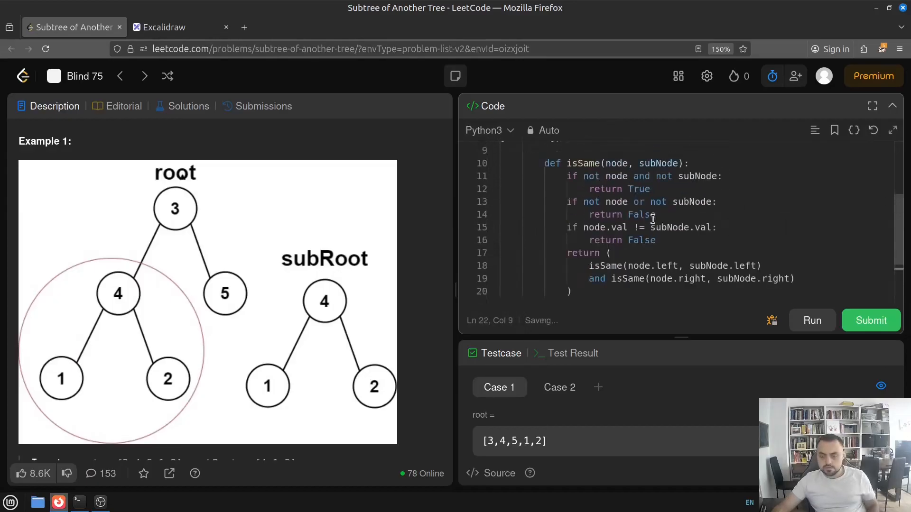
pyautogui.scroll(-3)
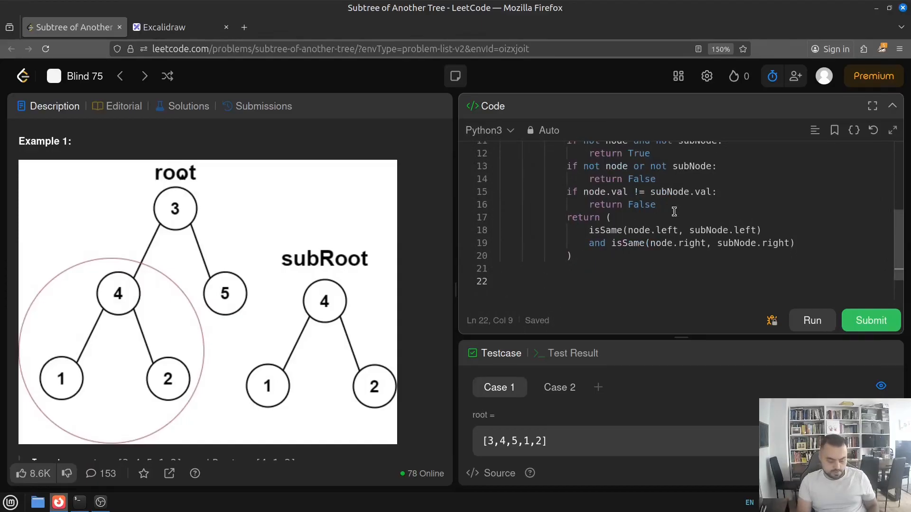
# Step: Add 'if isSame(root, subRoot): return True' to isSubtree
pyautogui.write('if is')
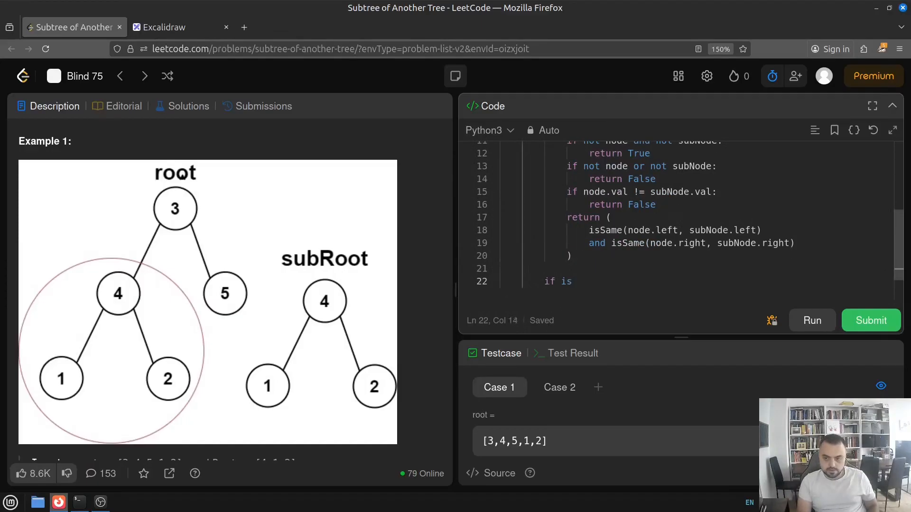
pyautogui.write('Same()')
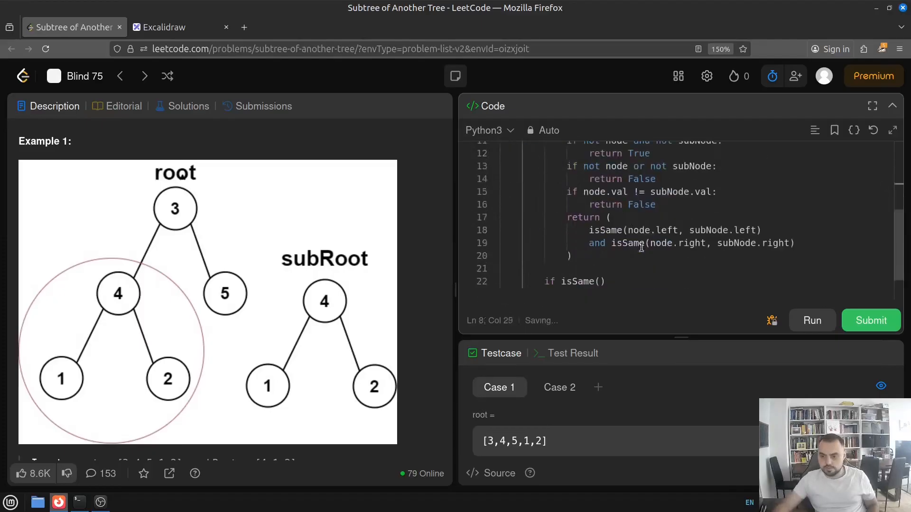
pyautogui.write('root,')
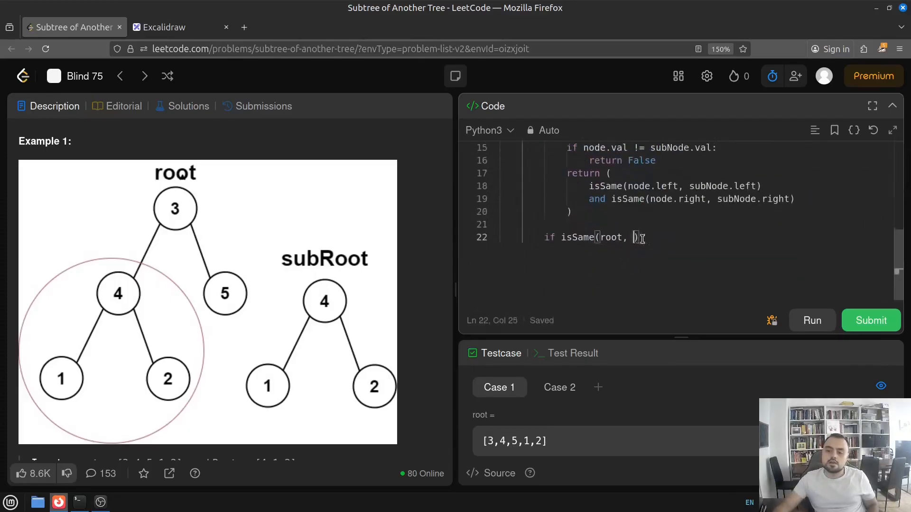
pyautogui.write('subRoot):')
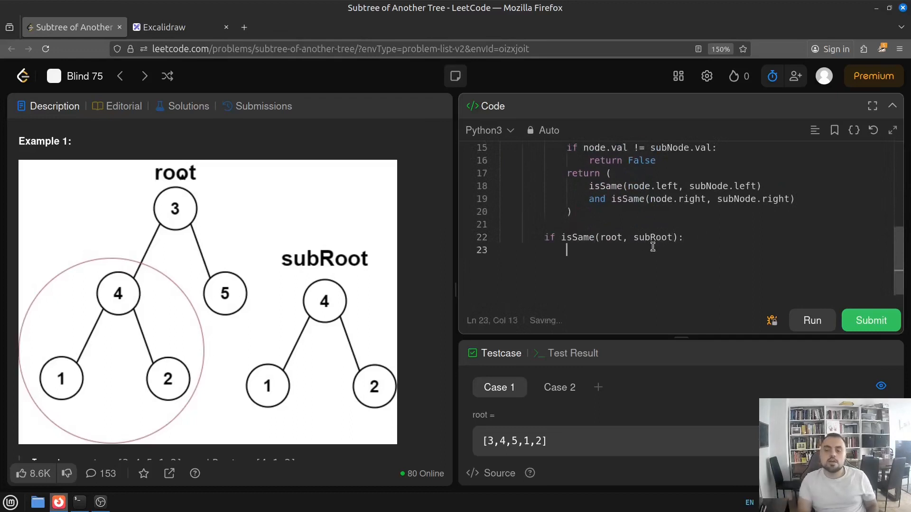
pyautogui.write('return')
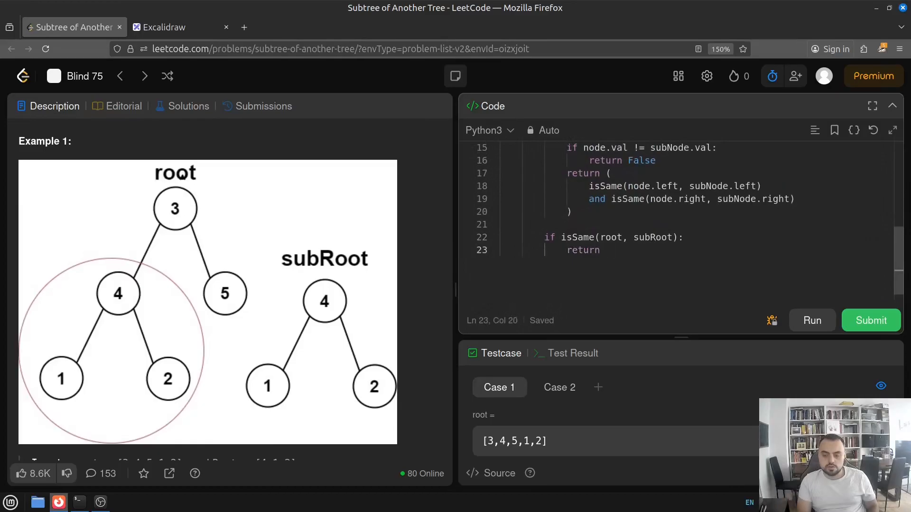
pyautogui.write('True')
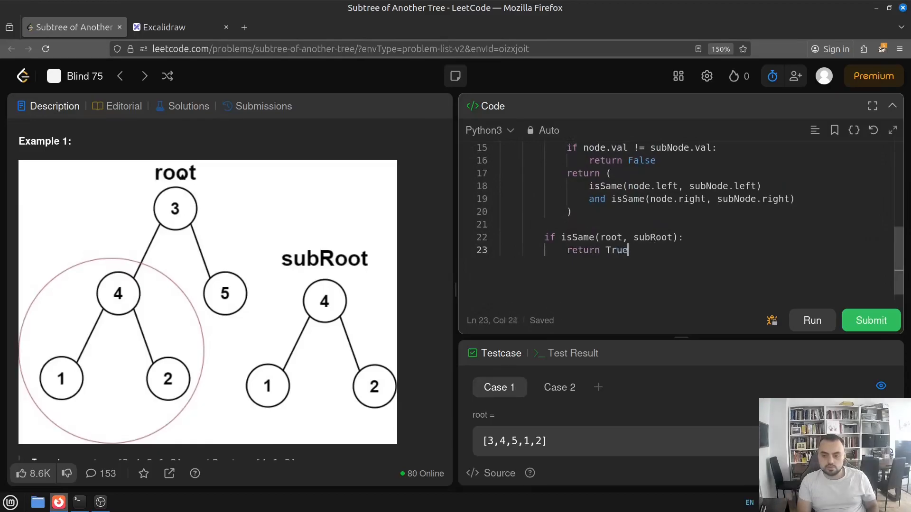
pyautogui.press('enter')
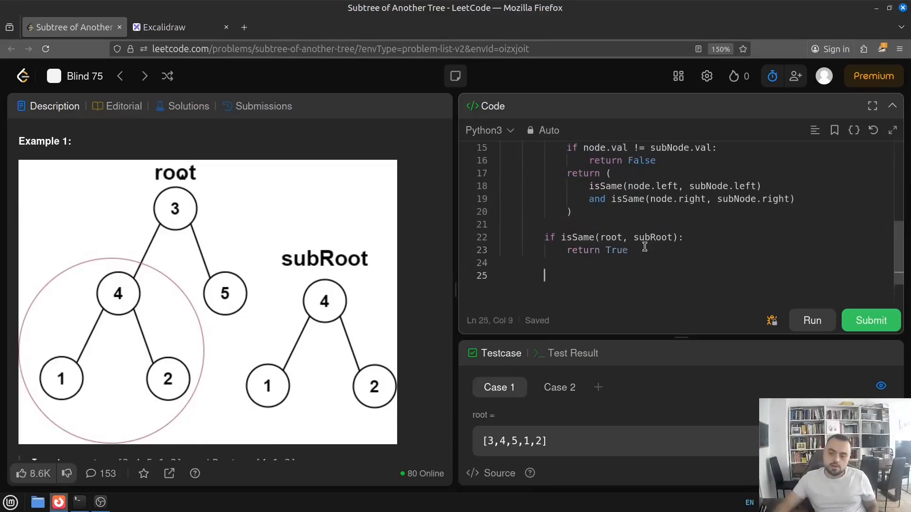
# Step: Start the final 'return ( )' statement below the isSame check
pyautogui.write('return')
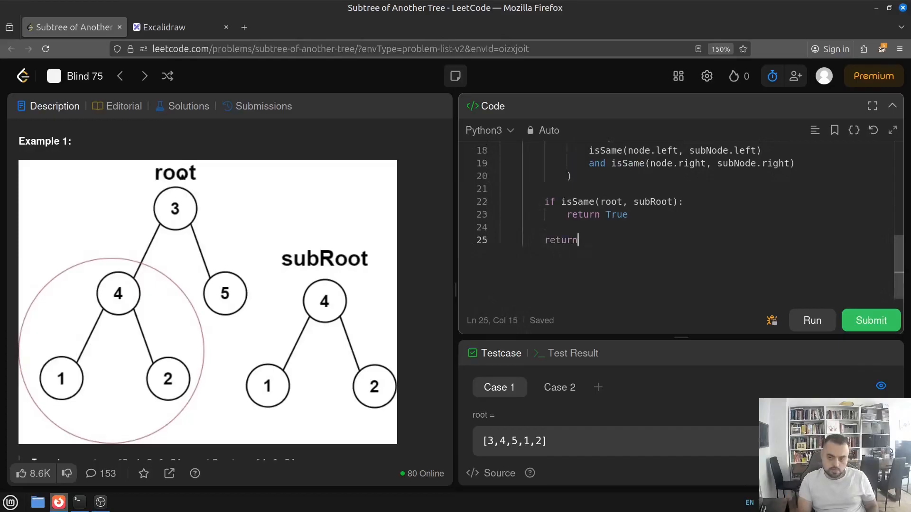
pyautogui.write(')')
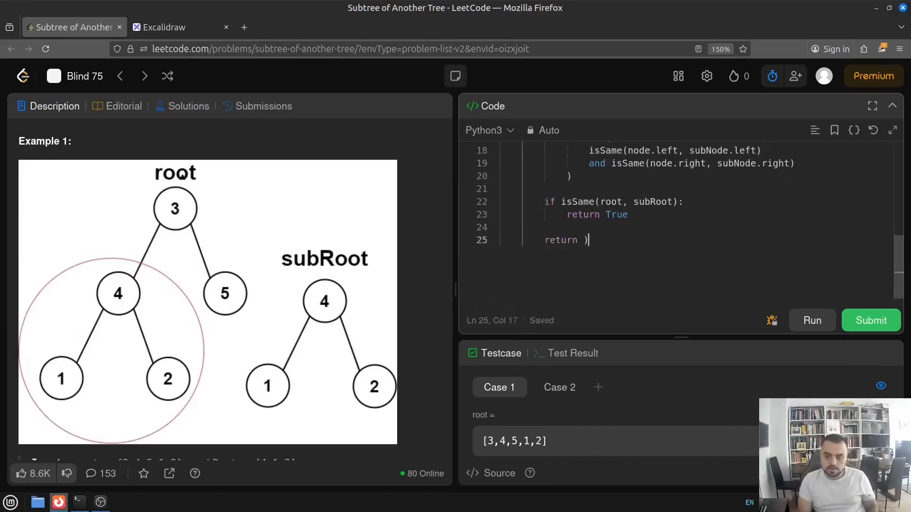
pyautogui.write('(')
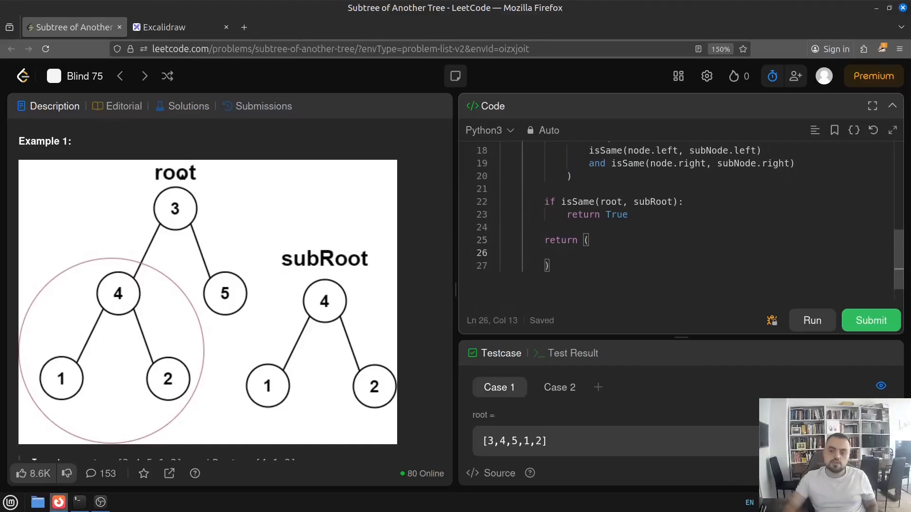
pyautogui.scroll(3)
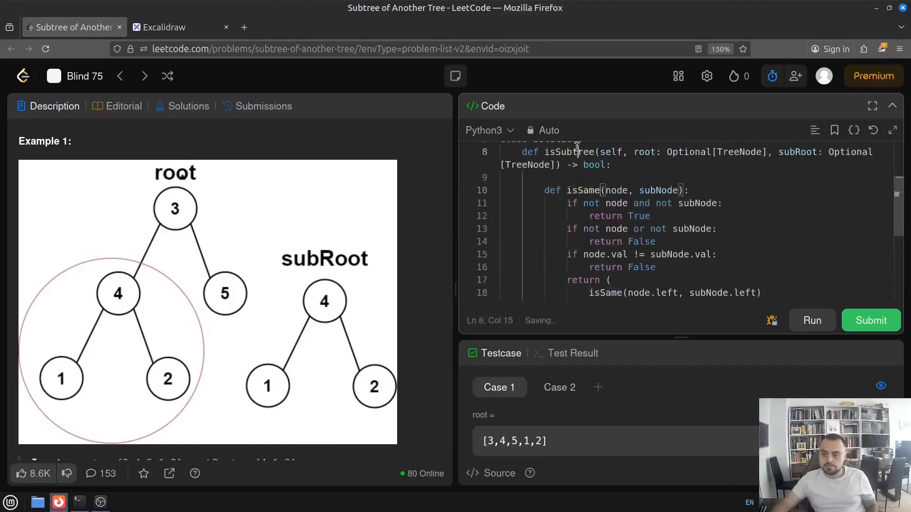
pyautogui.scroll(-3)
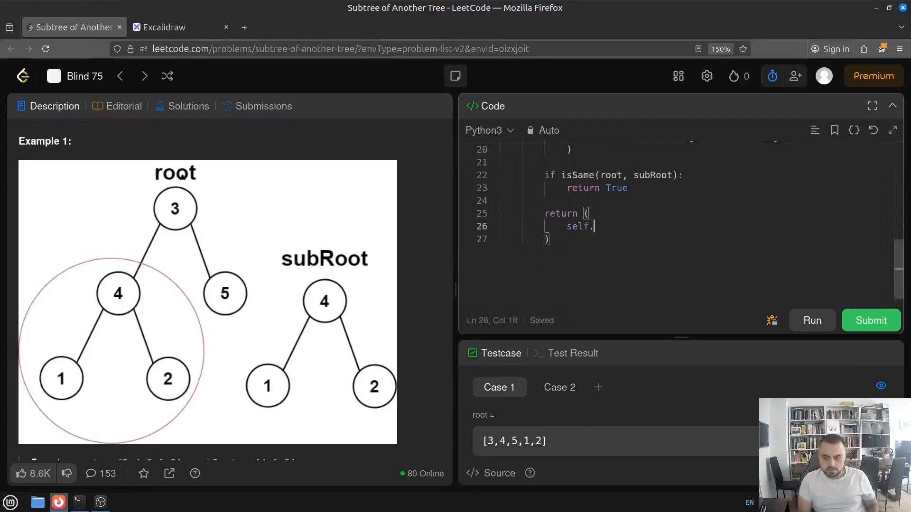
pyautogui.scroll(3)
pyautogui.write('isSubtree(')
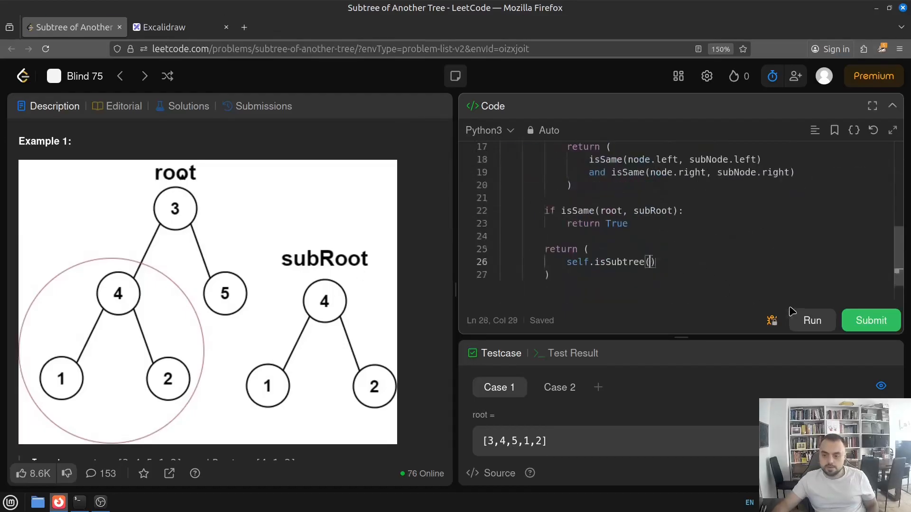
# Step: Fill the return with self.isSubtree(root.left, subRoot) or self.isSubtree(root.right, subRoot)
pyautogui.write('root')
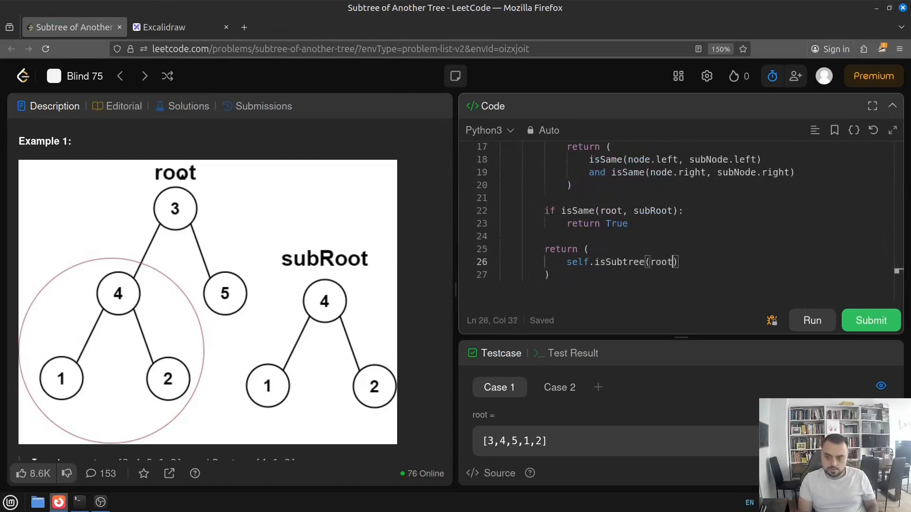
pyautogui.write('.left,')
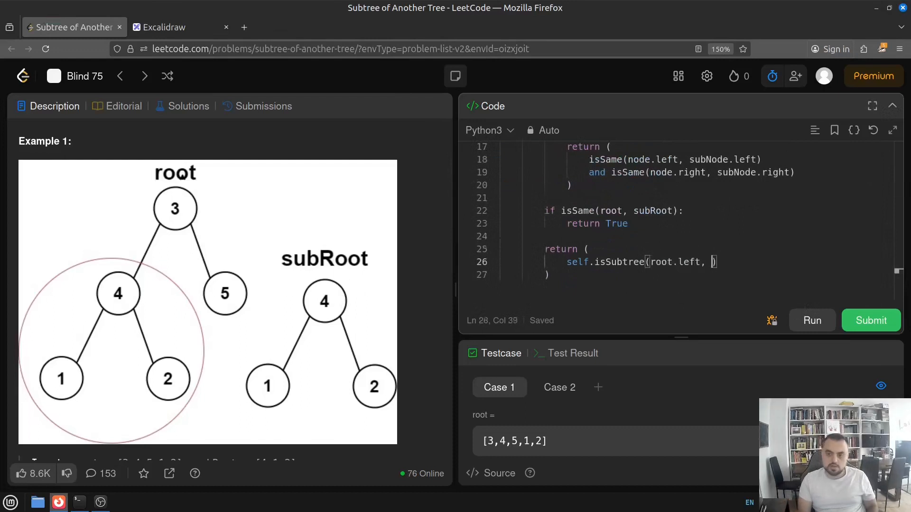
pyautogui.scroll(-3)
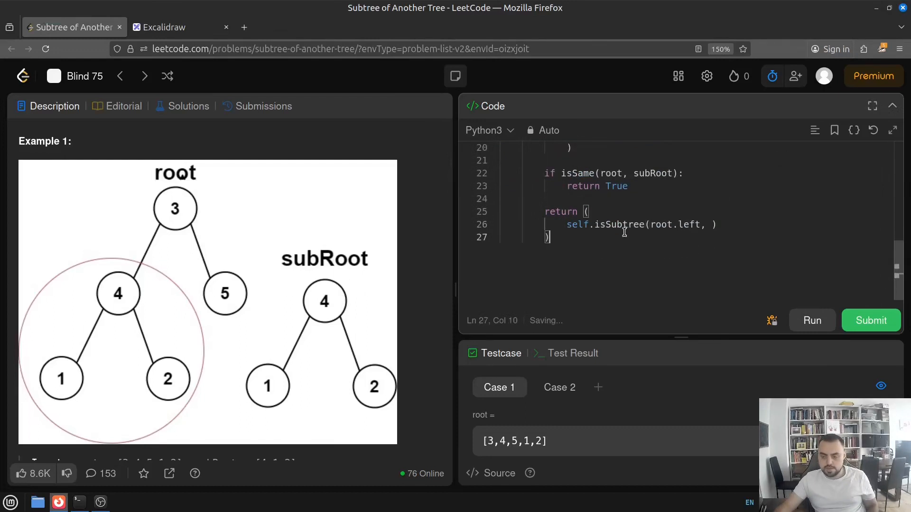
pyautogui.doubleClick(675, 225)
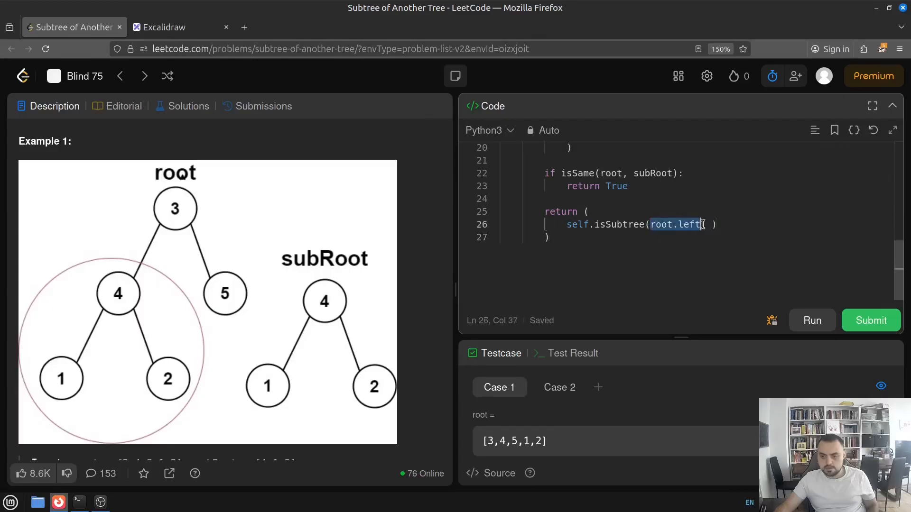
pyautogui.scroll(3)
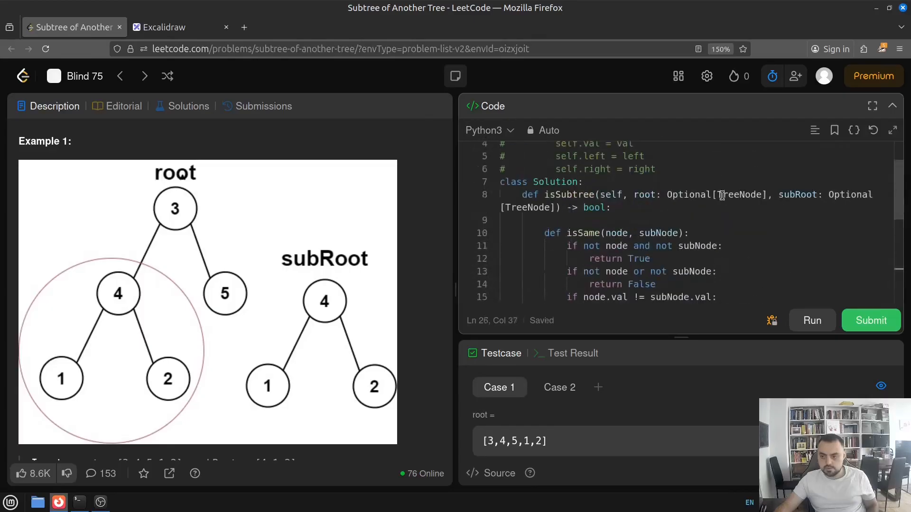
pyautogui.scroll(-3)
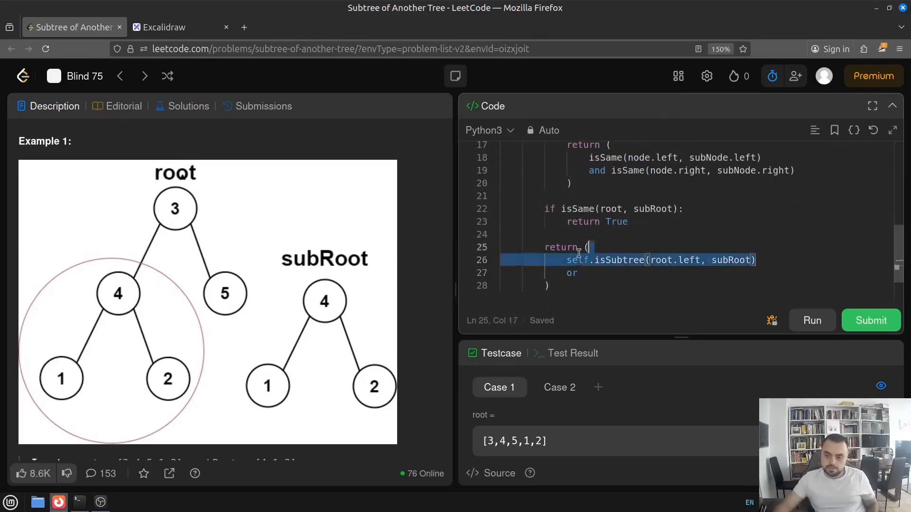
pyautogui.write('self.isSubtree(root.left, subRoot)')
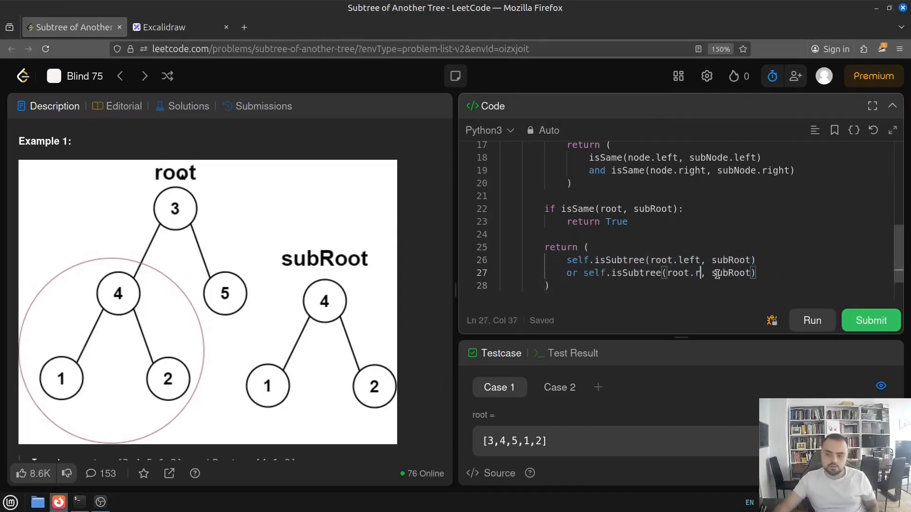
pyautogui.write('ight')
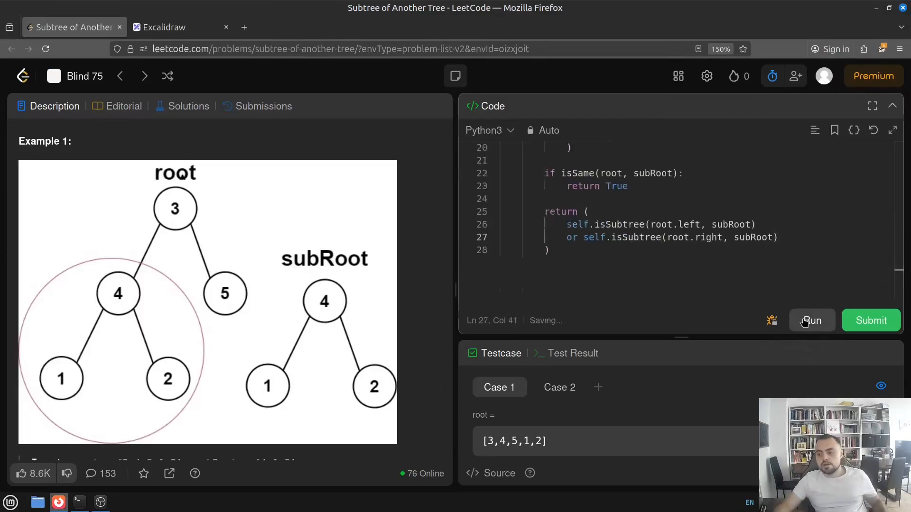
# Step: Run the solution, hit the NoneType error, and add 'if root is None: return False' before the isSame check
pyautogui.click(811, 320)
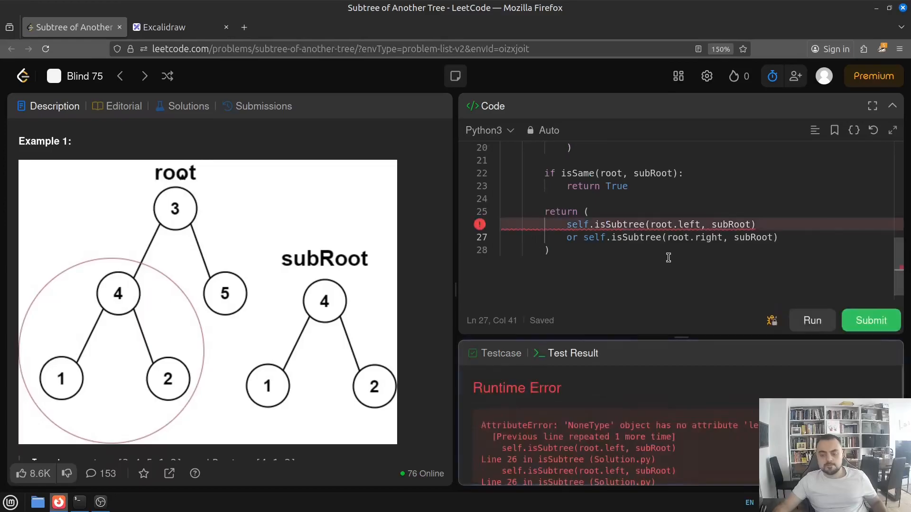
pyautogui.moveTo(675, 406)
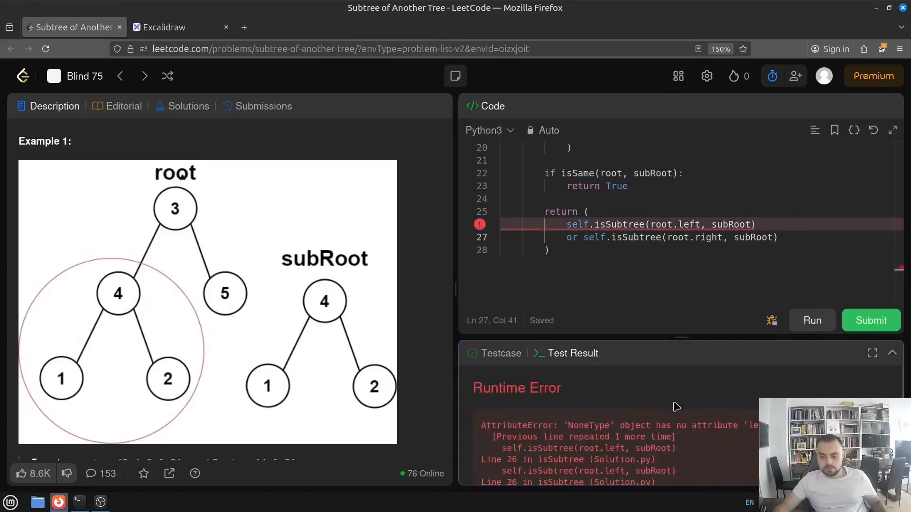
pyautogui.moveTo(652, 413)
pyautogui.write('if')
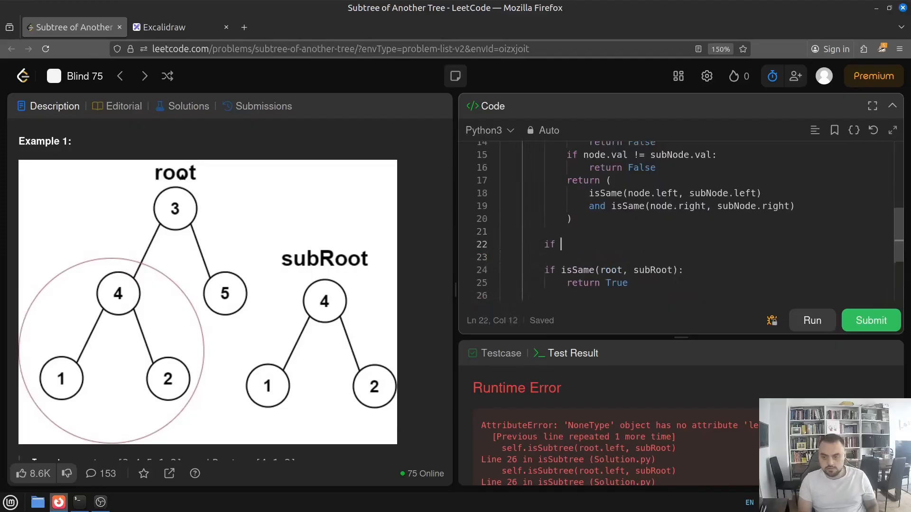
pyautogui.write('root is')
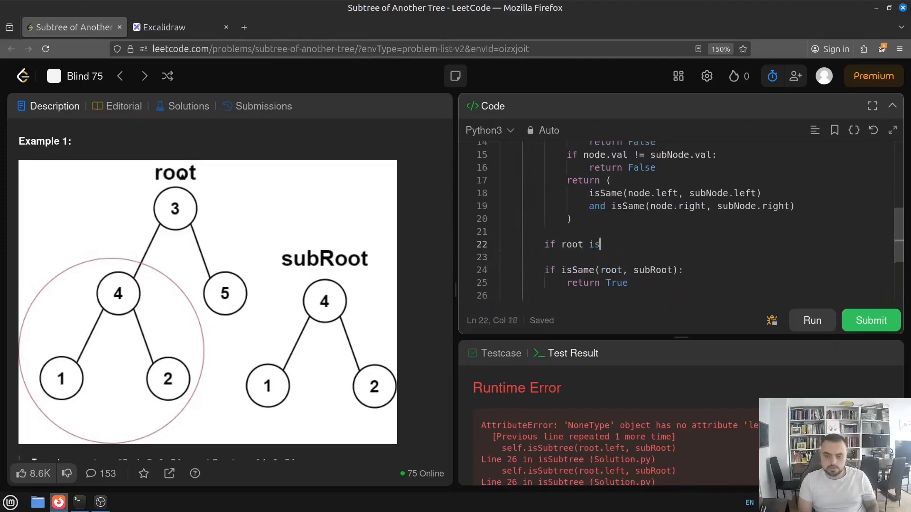
pyautogui.write('None:')
pyautogui.click(697, 257)
pyautogui.write('return False')
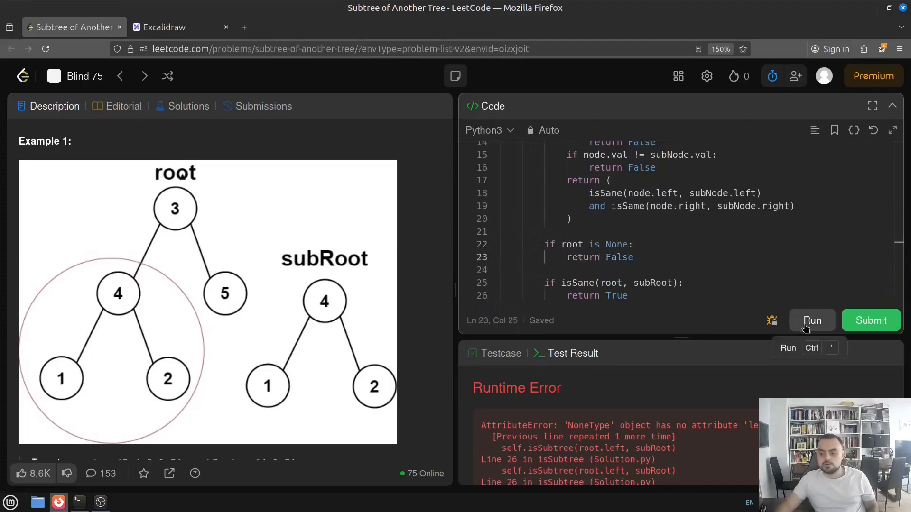
pyautogui.scroll(3)
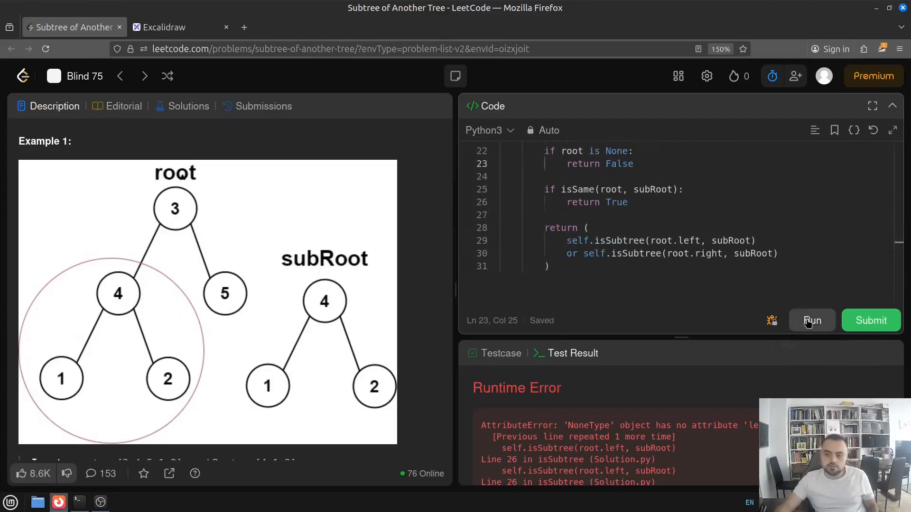
pyautogui.moveTo(822, 322)
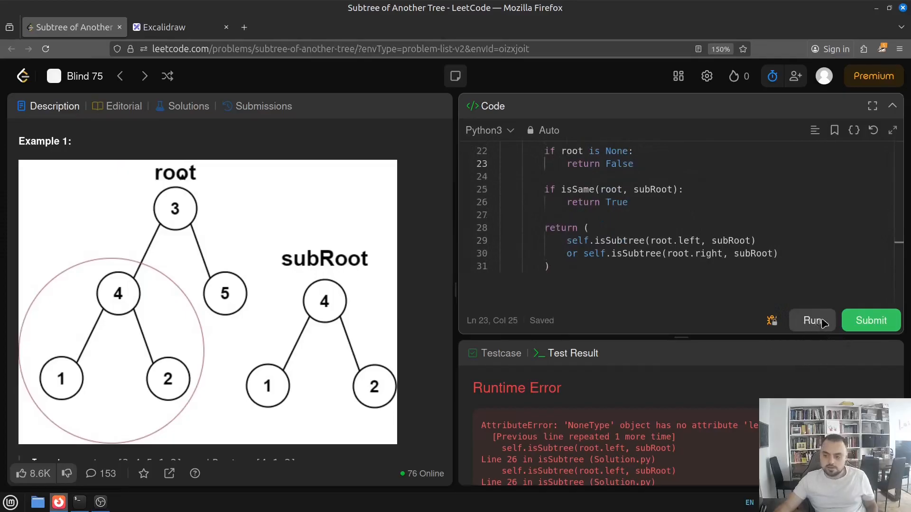
# Step: Rerun the fixed solution on the examples, then submit it and get Accepted on all 185 test cases
pyautogui.click(811, 320)
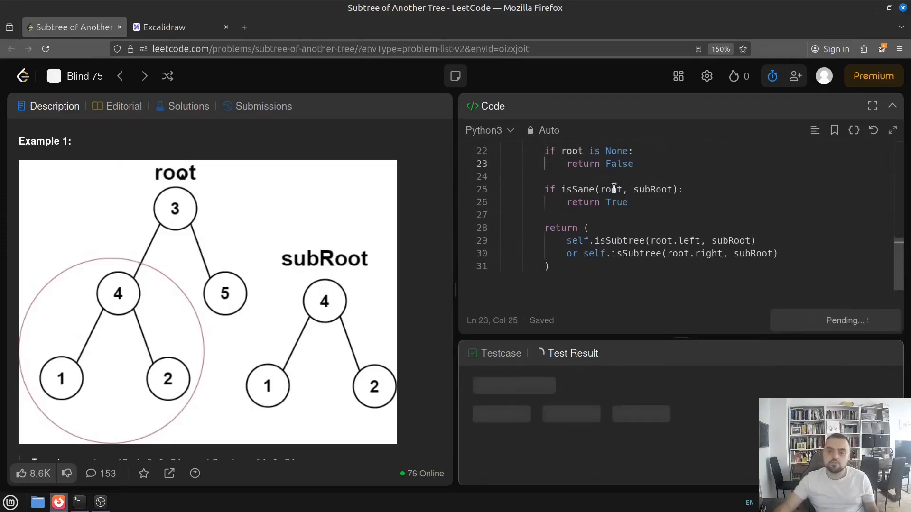
pyautogui.click(811, 320)
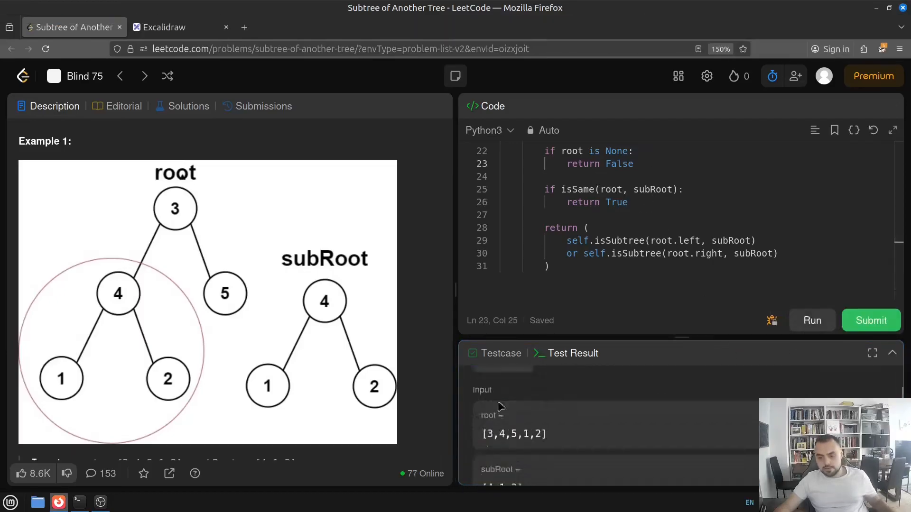
pyautogui.click(871, 320)
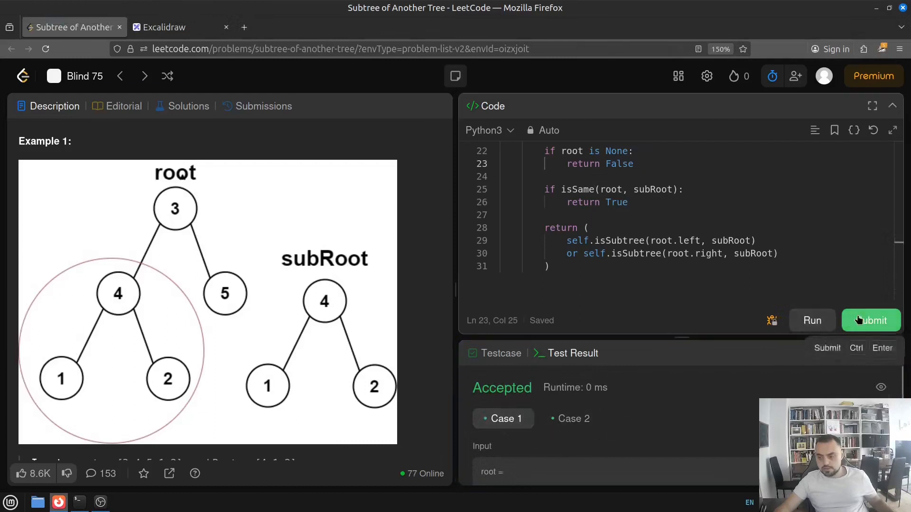
pyautogui.click(870, 319)
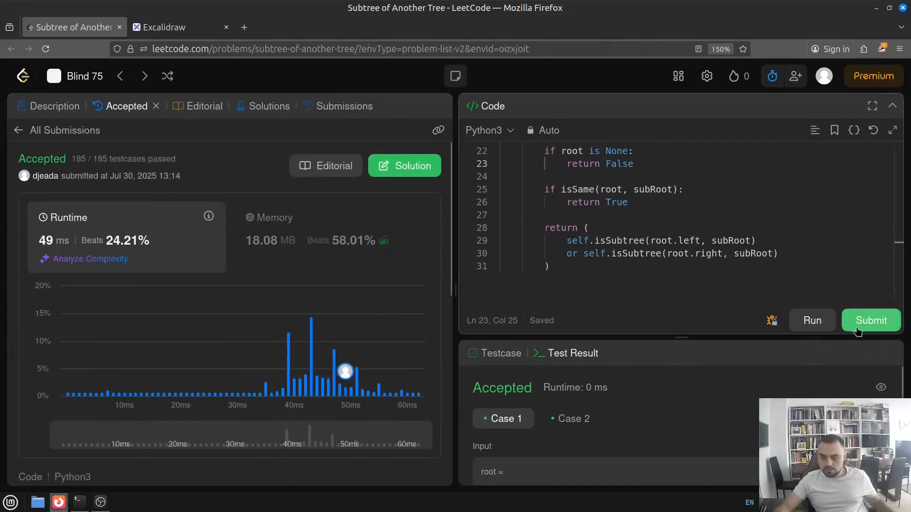
pyautogui.click(870, 320)
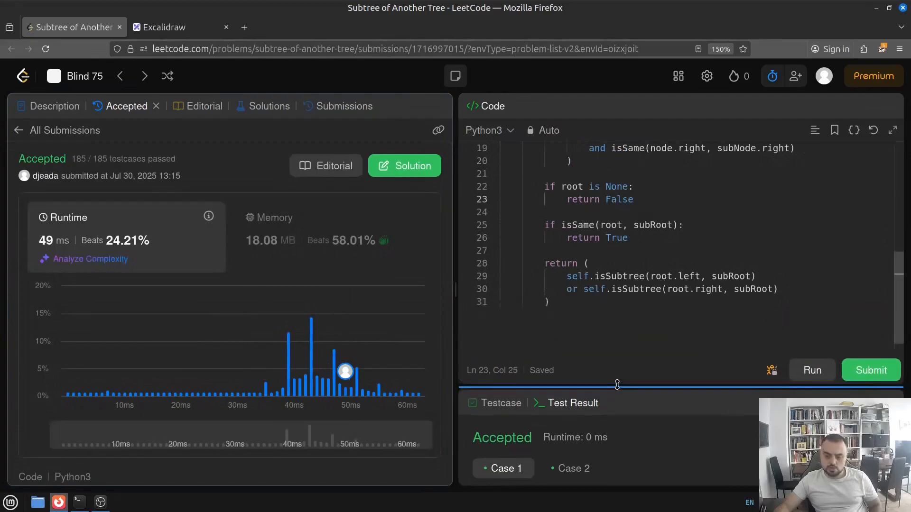
pyautogui.scroll(3)
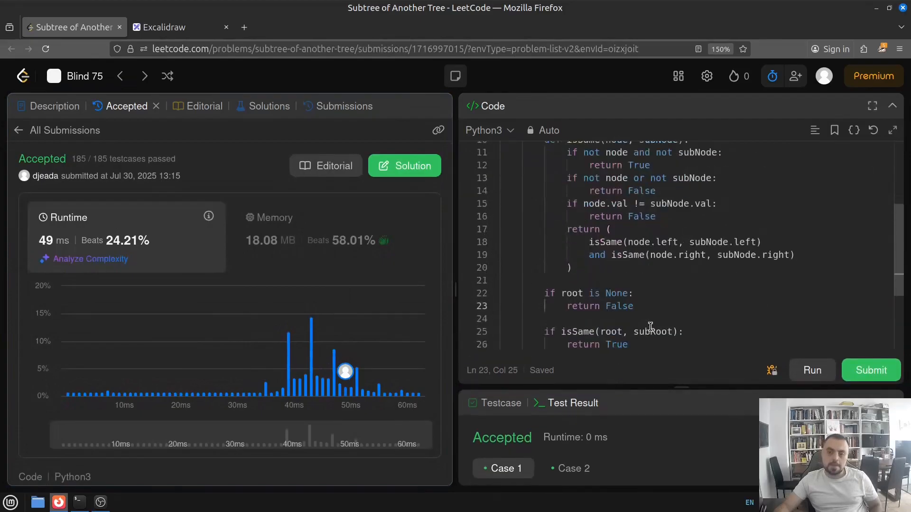
pyautogui.scroll(3)
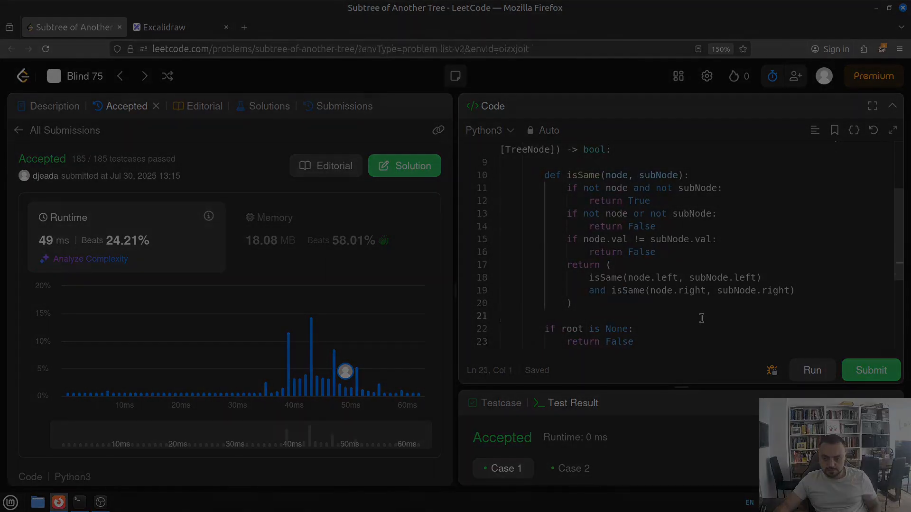
pyautogui.scroll(3)
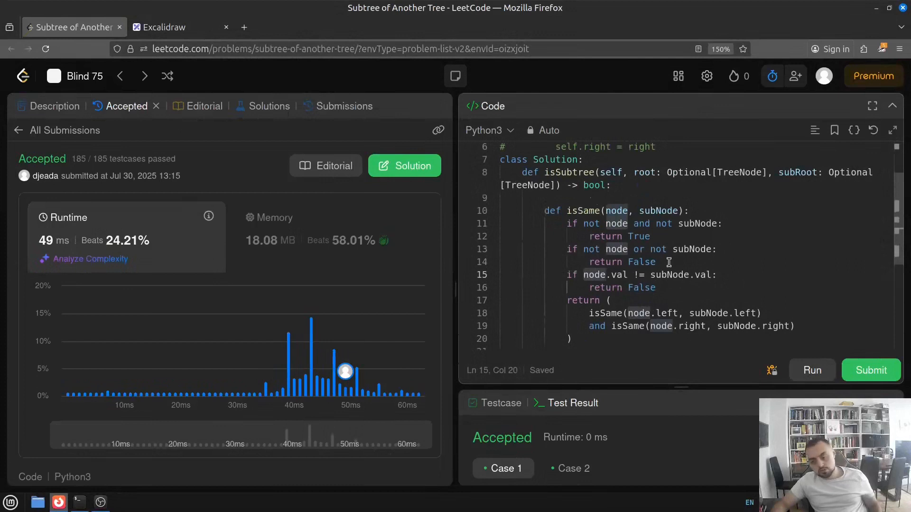
pyautogui.moveTo(653, 242)
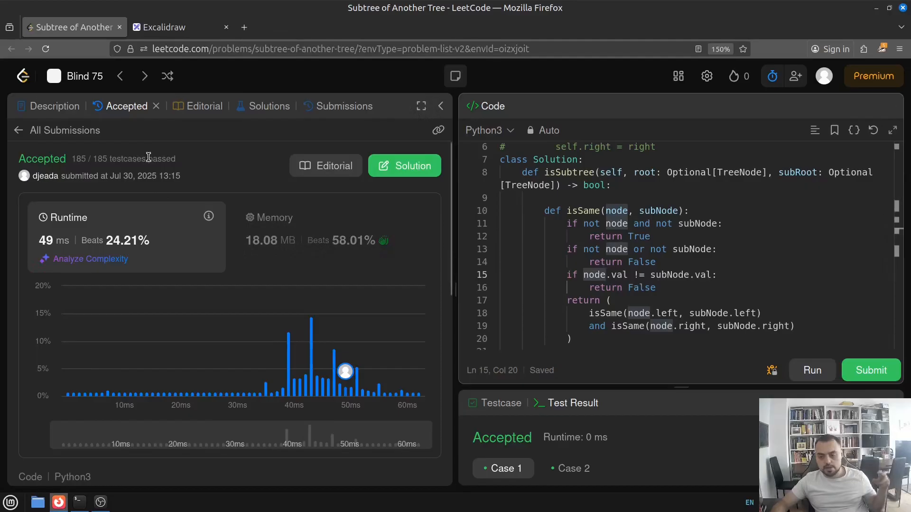
pyautogui.moveTo(218, 169)
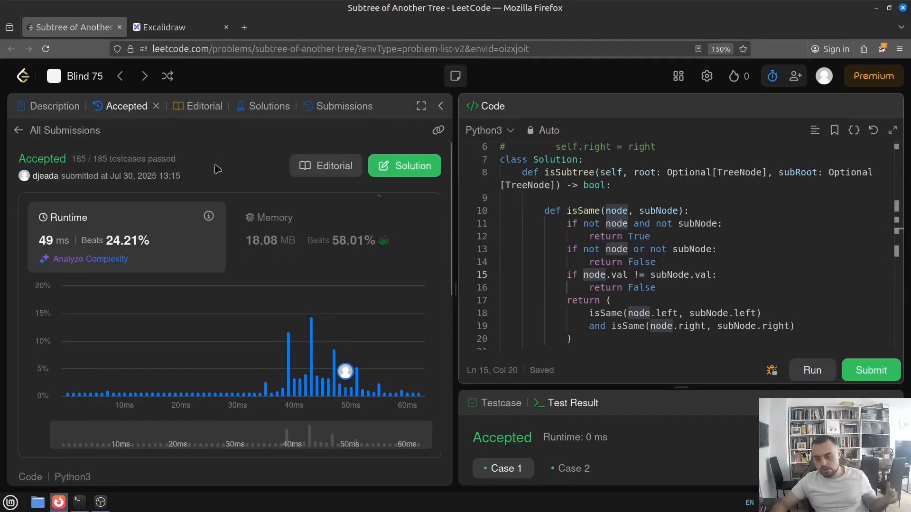